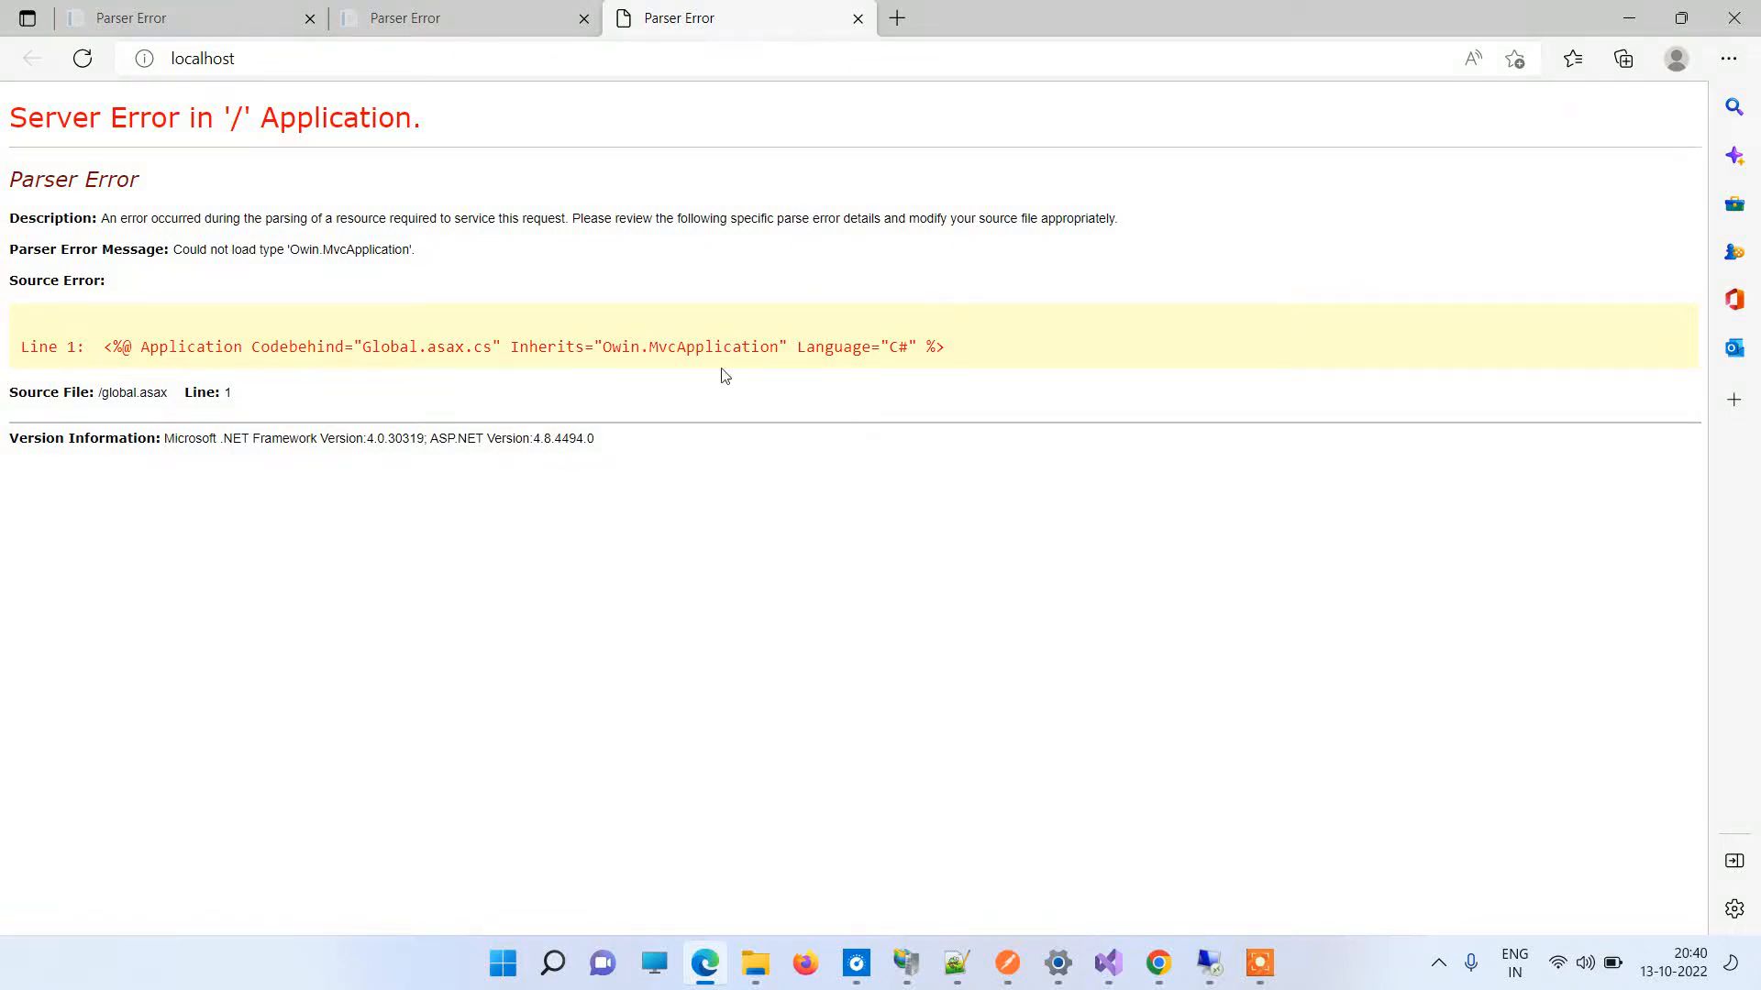
mouse_move(70, 264)
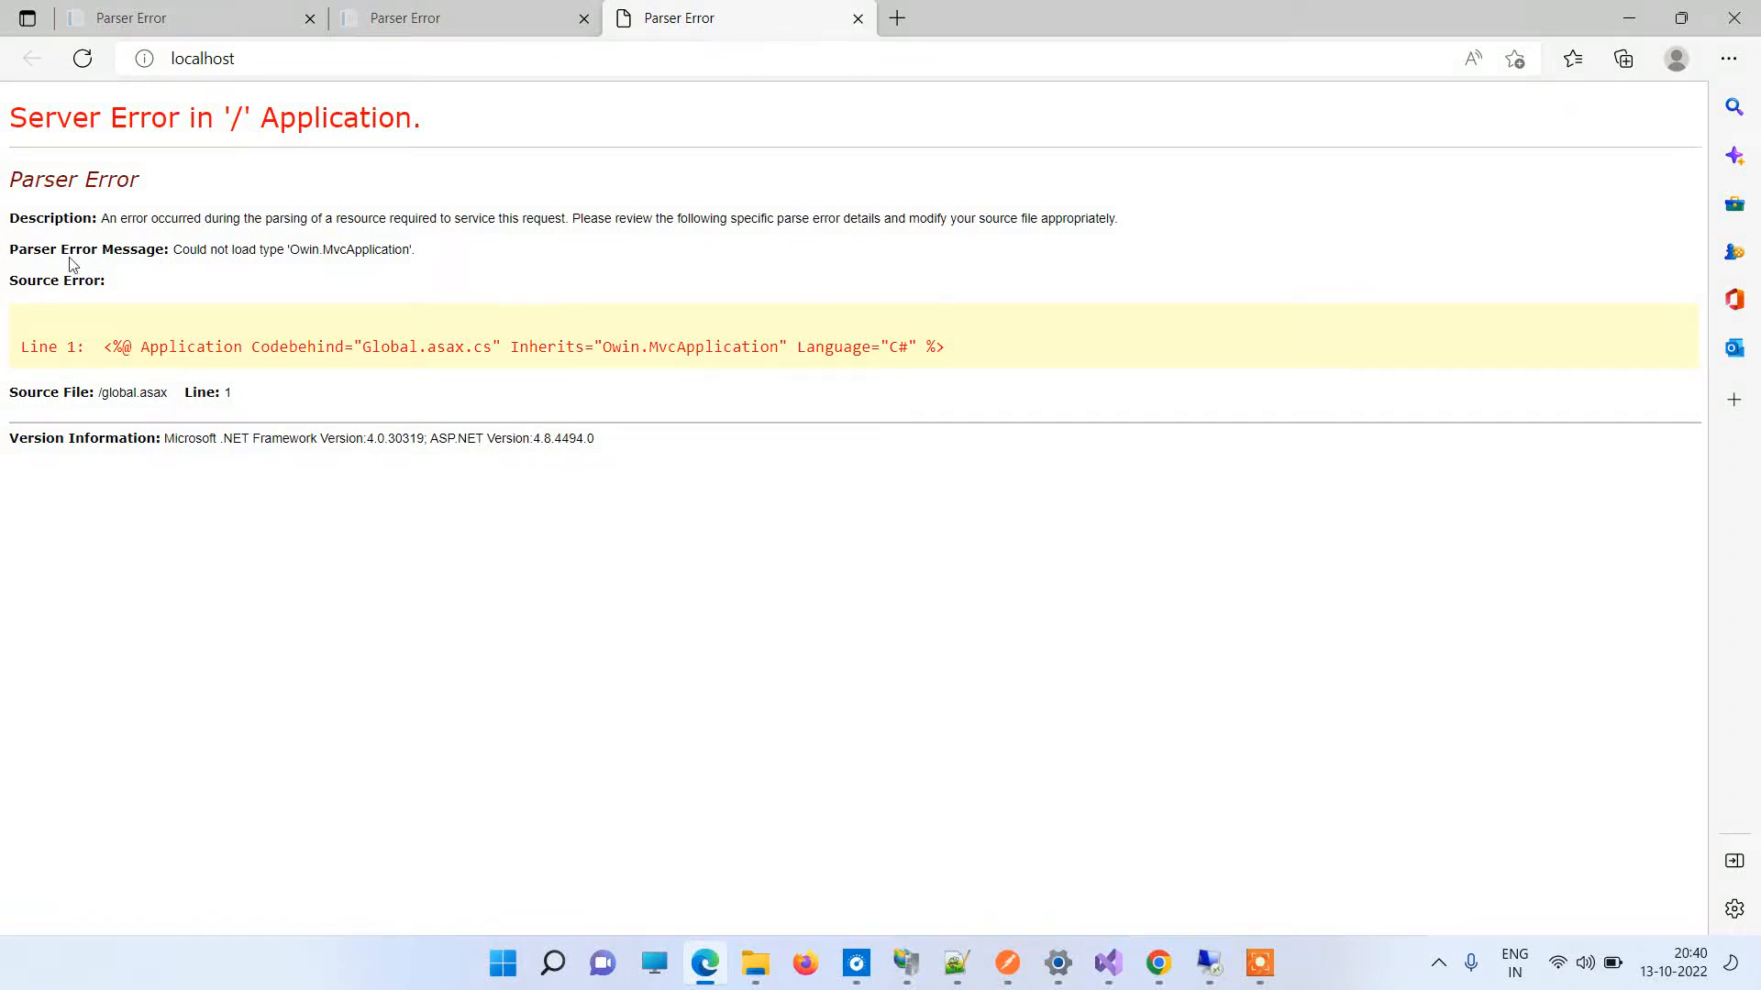
mouse_move(9, 256)
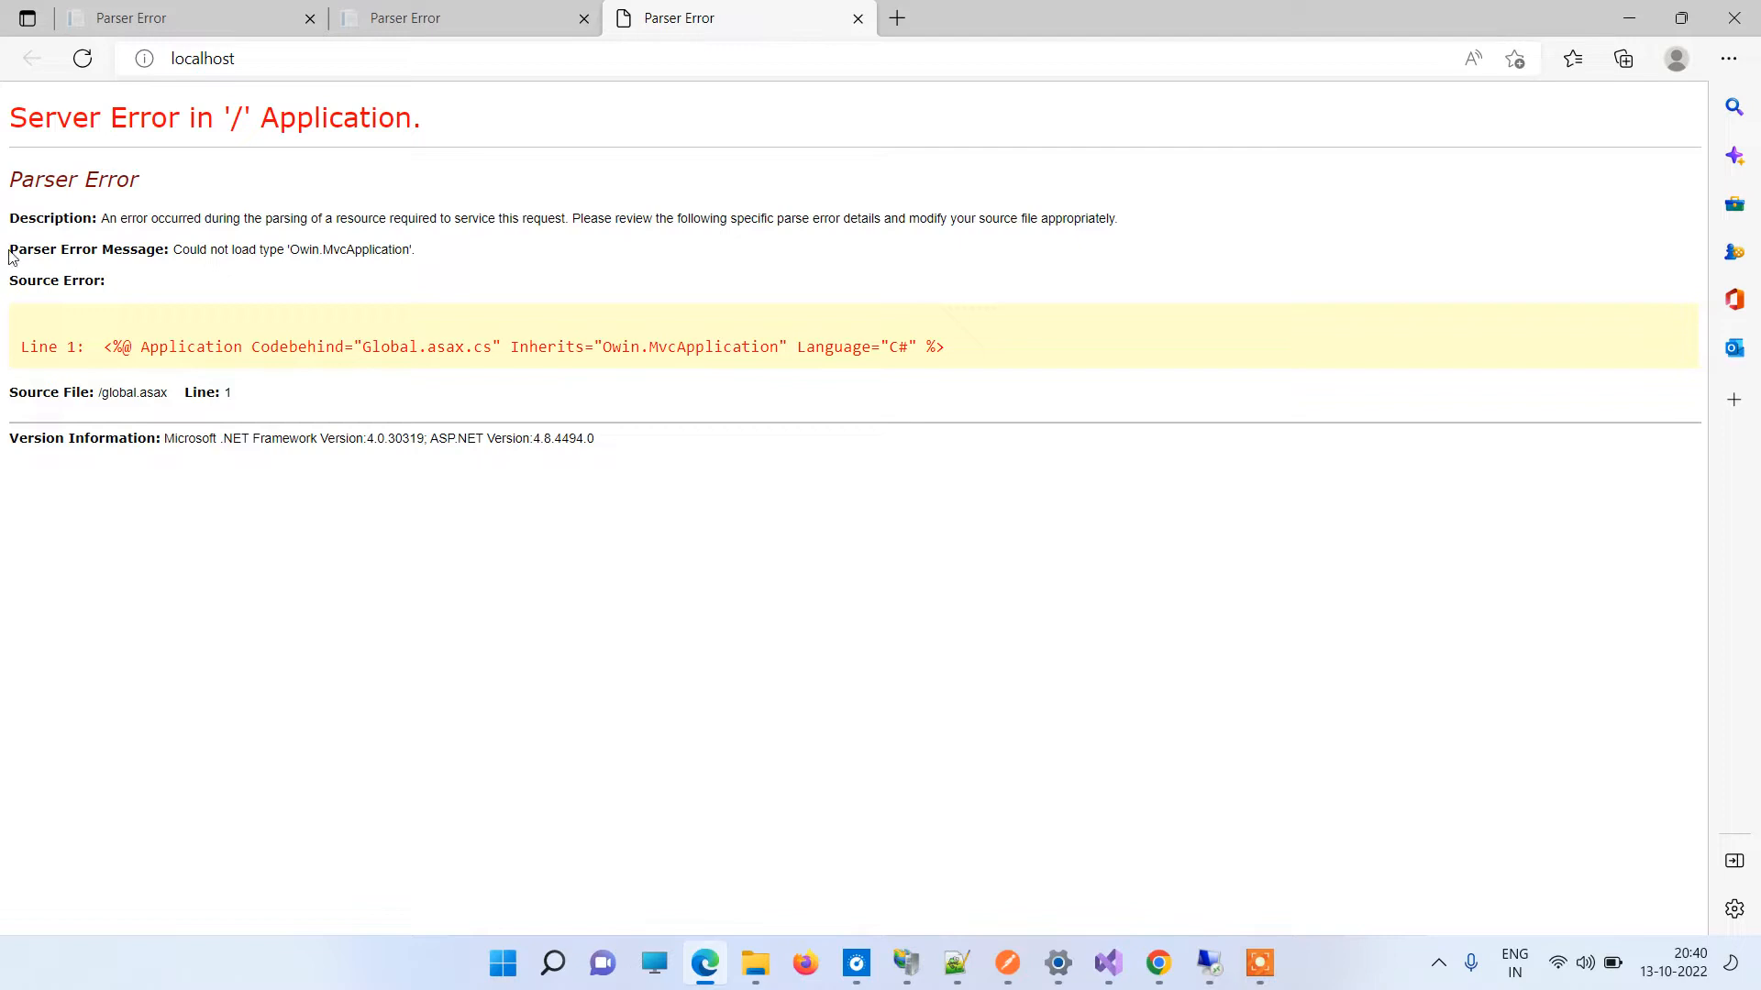
mouse_move(225, 249)
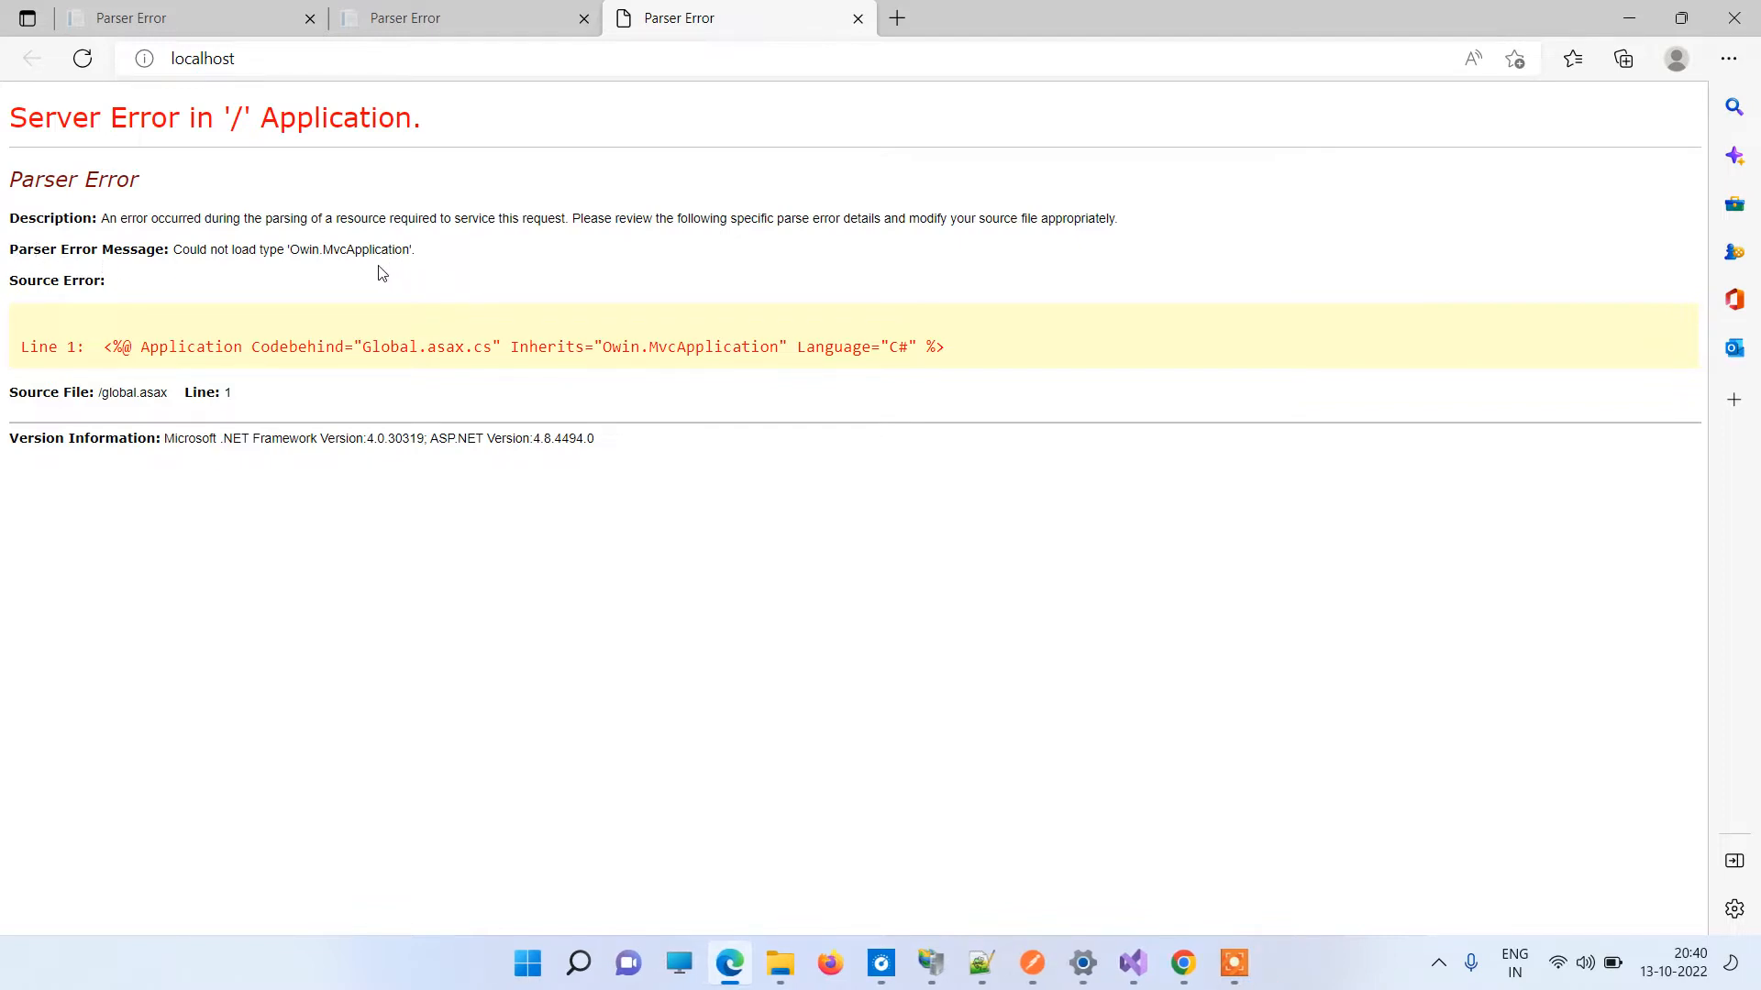
mouse_move(435, 259)
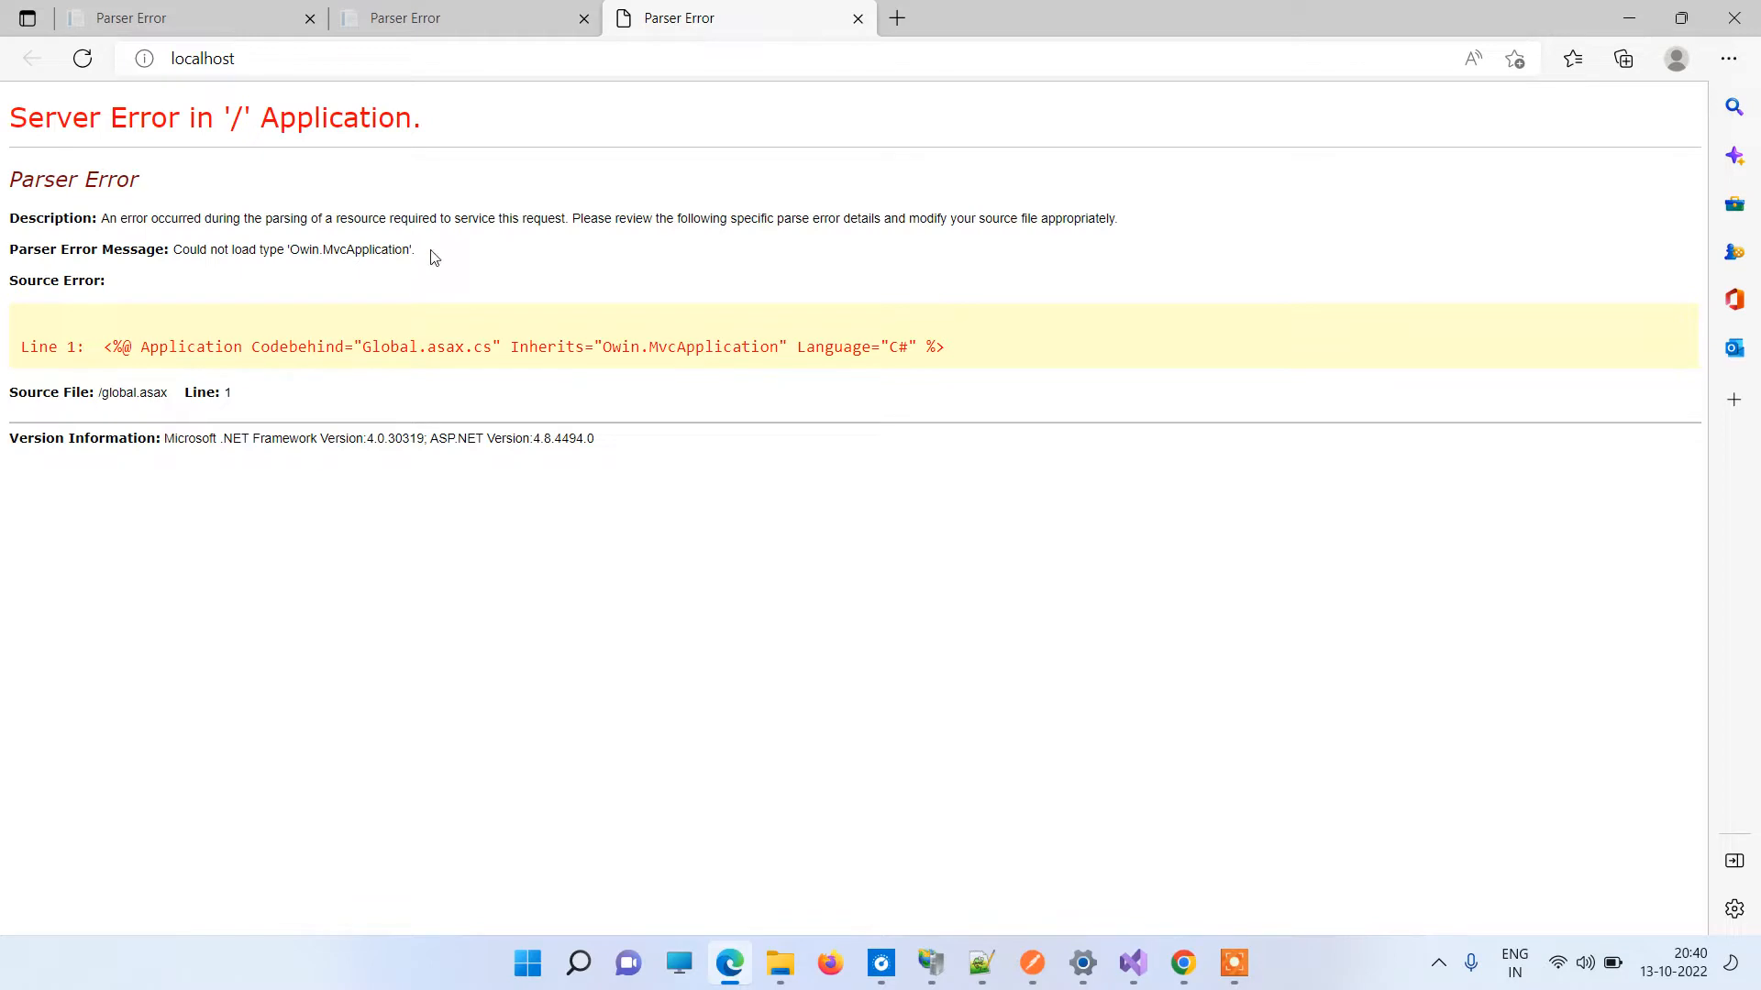
mouse_move(531, 255)
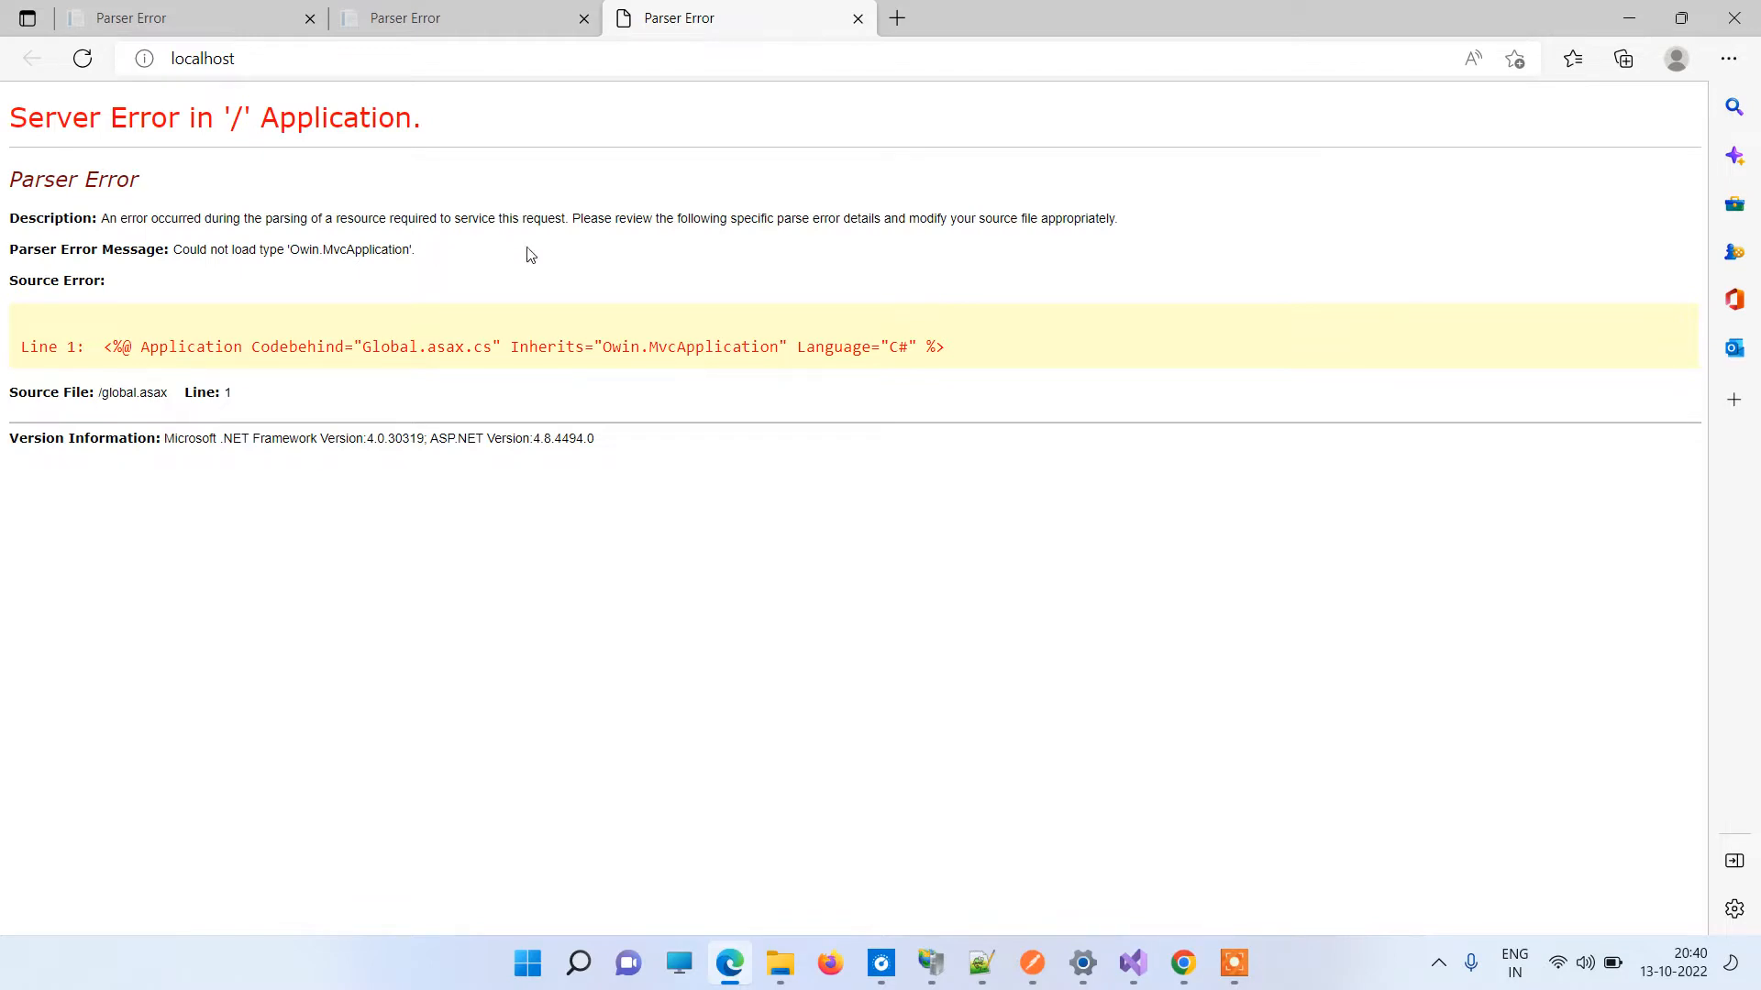
mouse_move(831, 274)
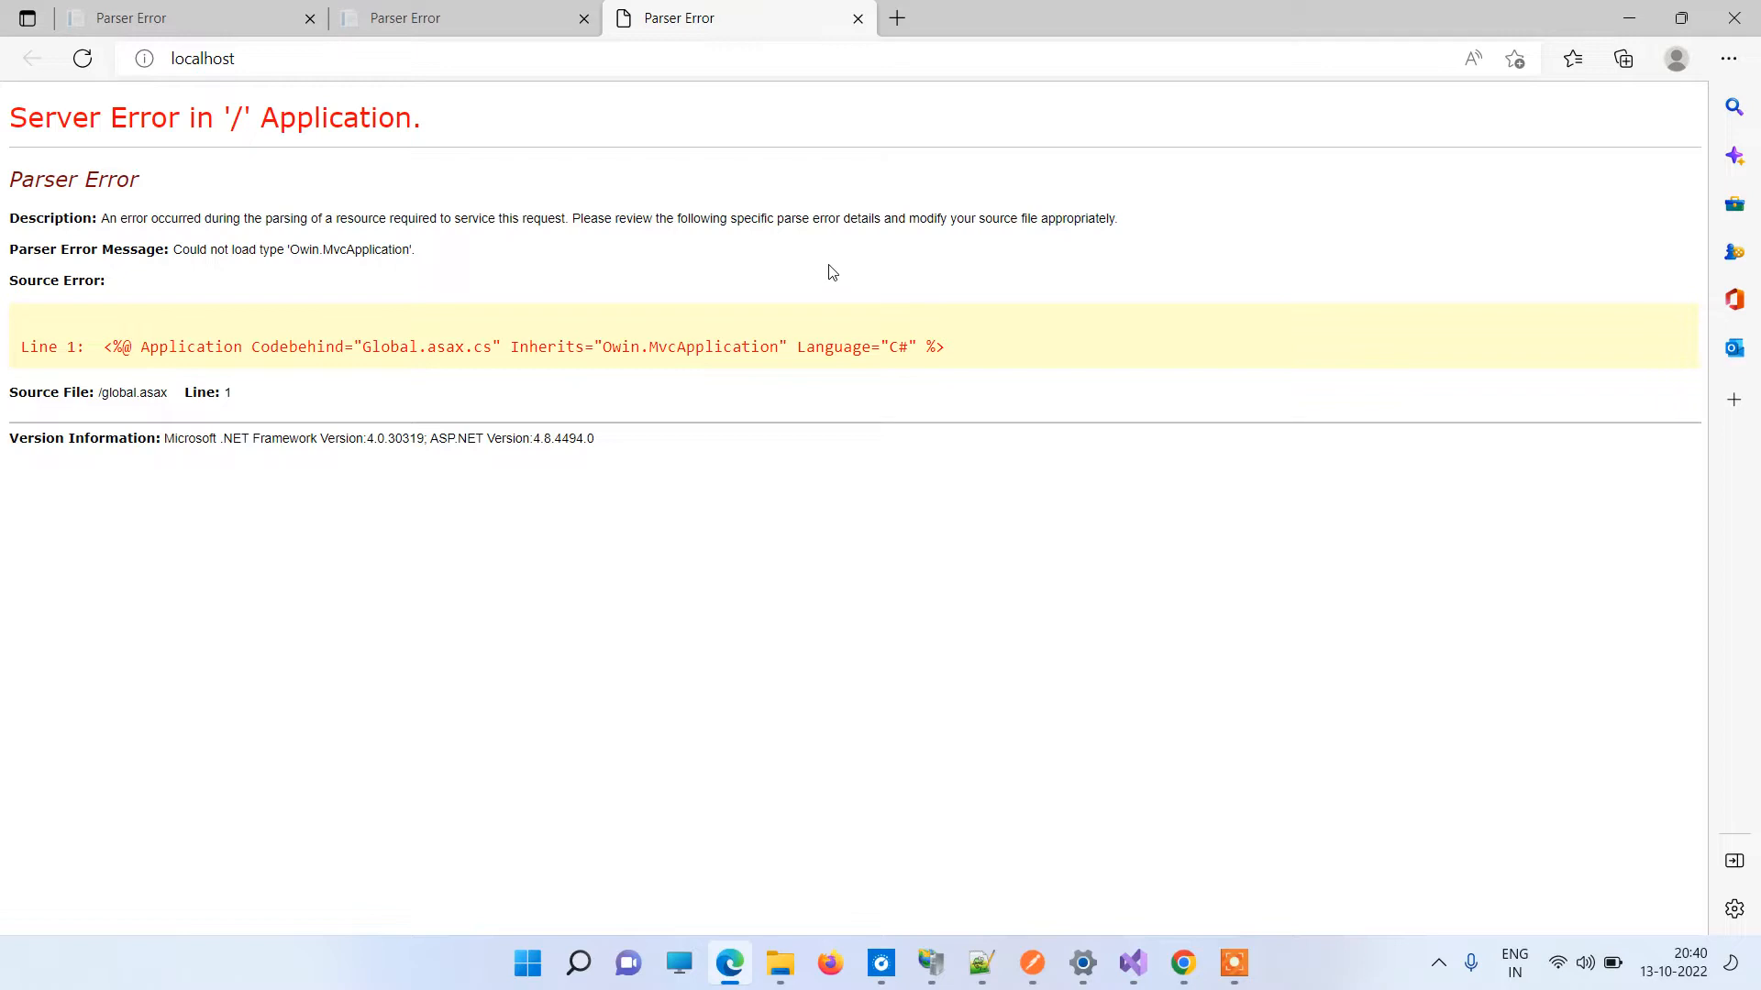
mouse_move(511, 260)
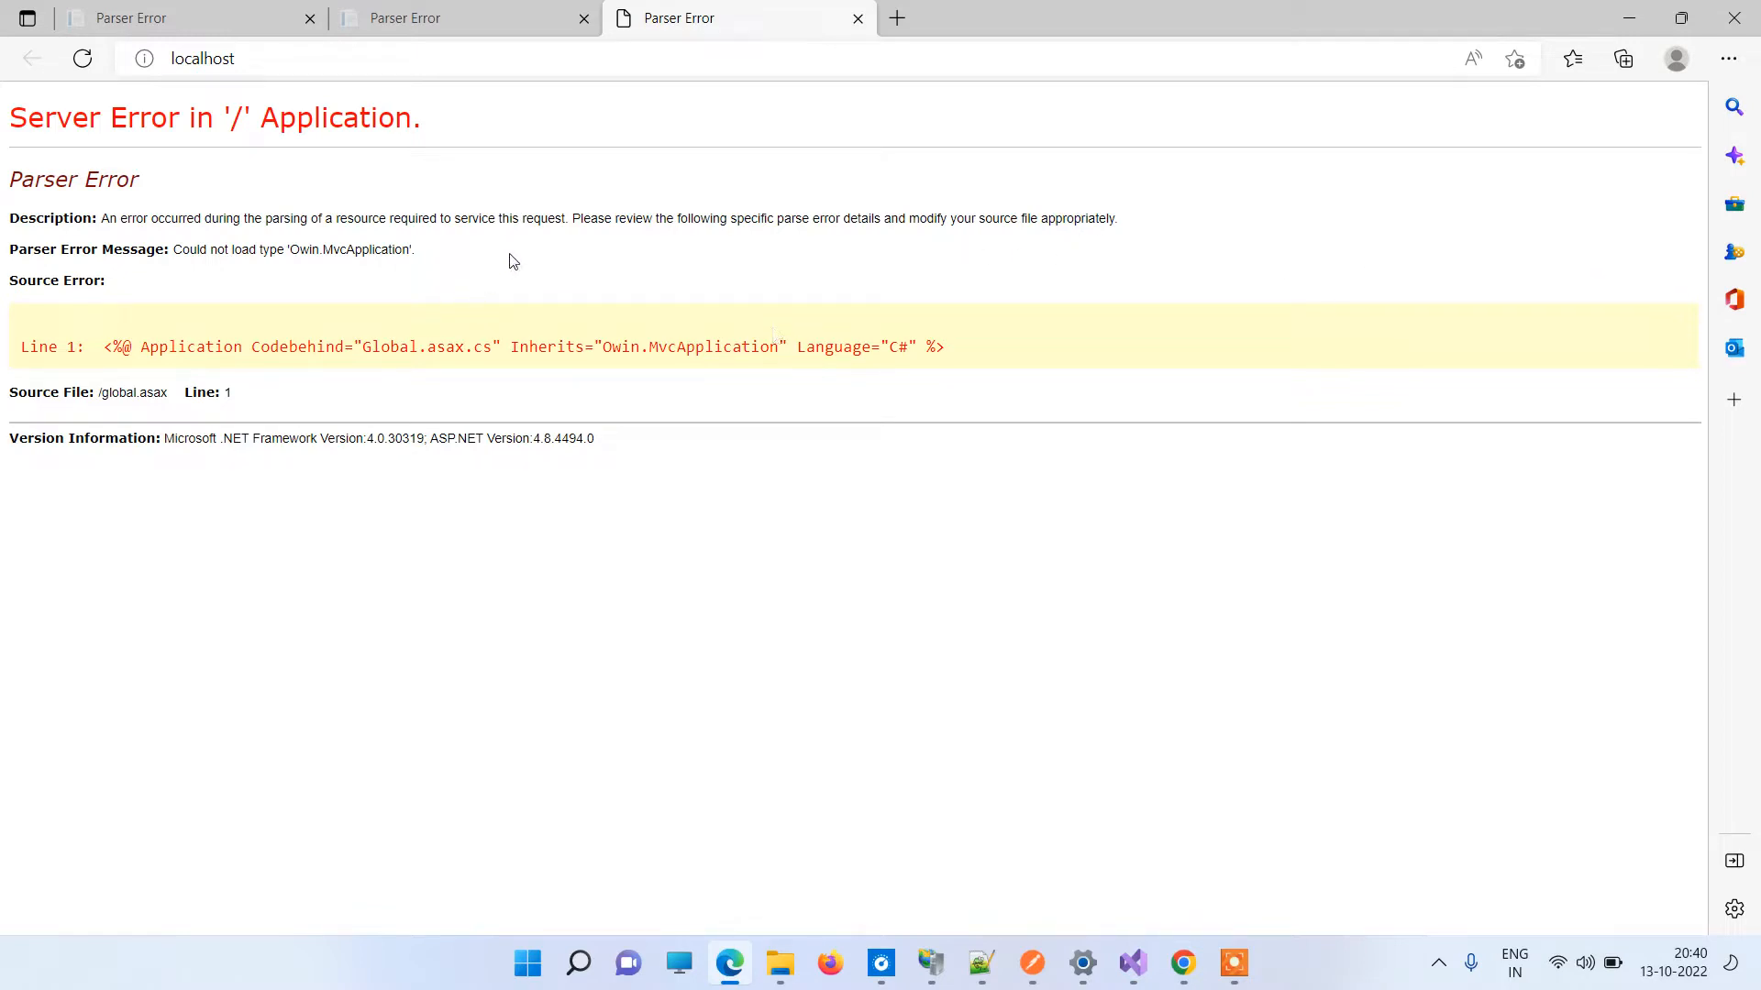
mouse_move(680, 294)
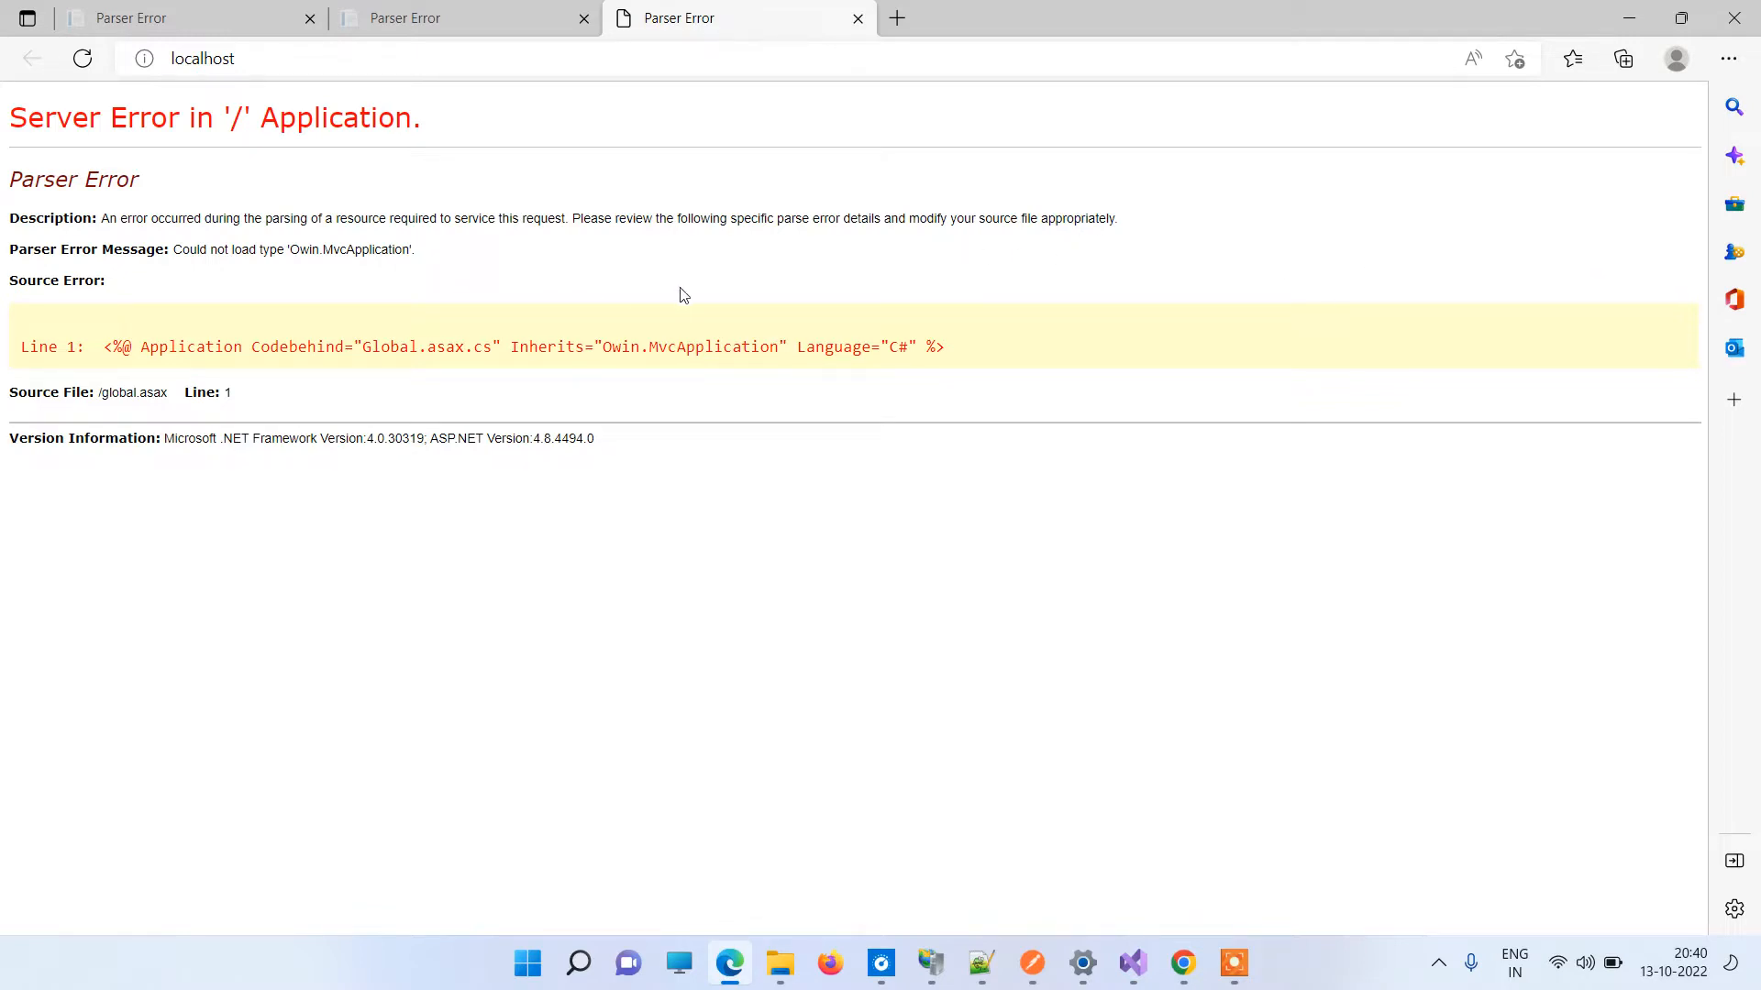
mouse_move(389, 211)
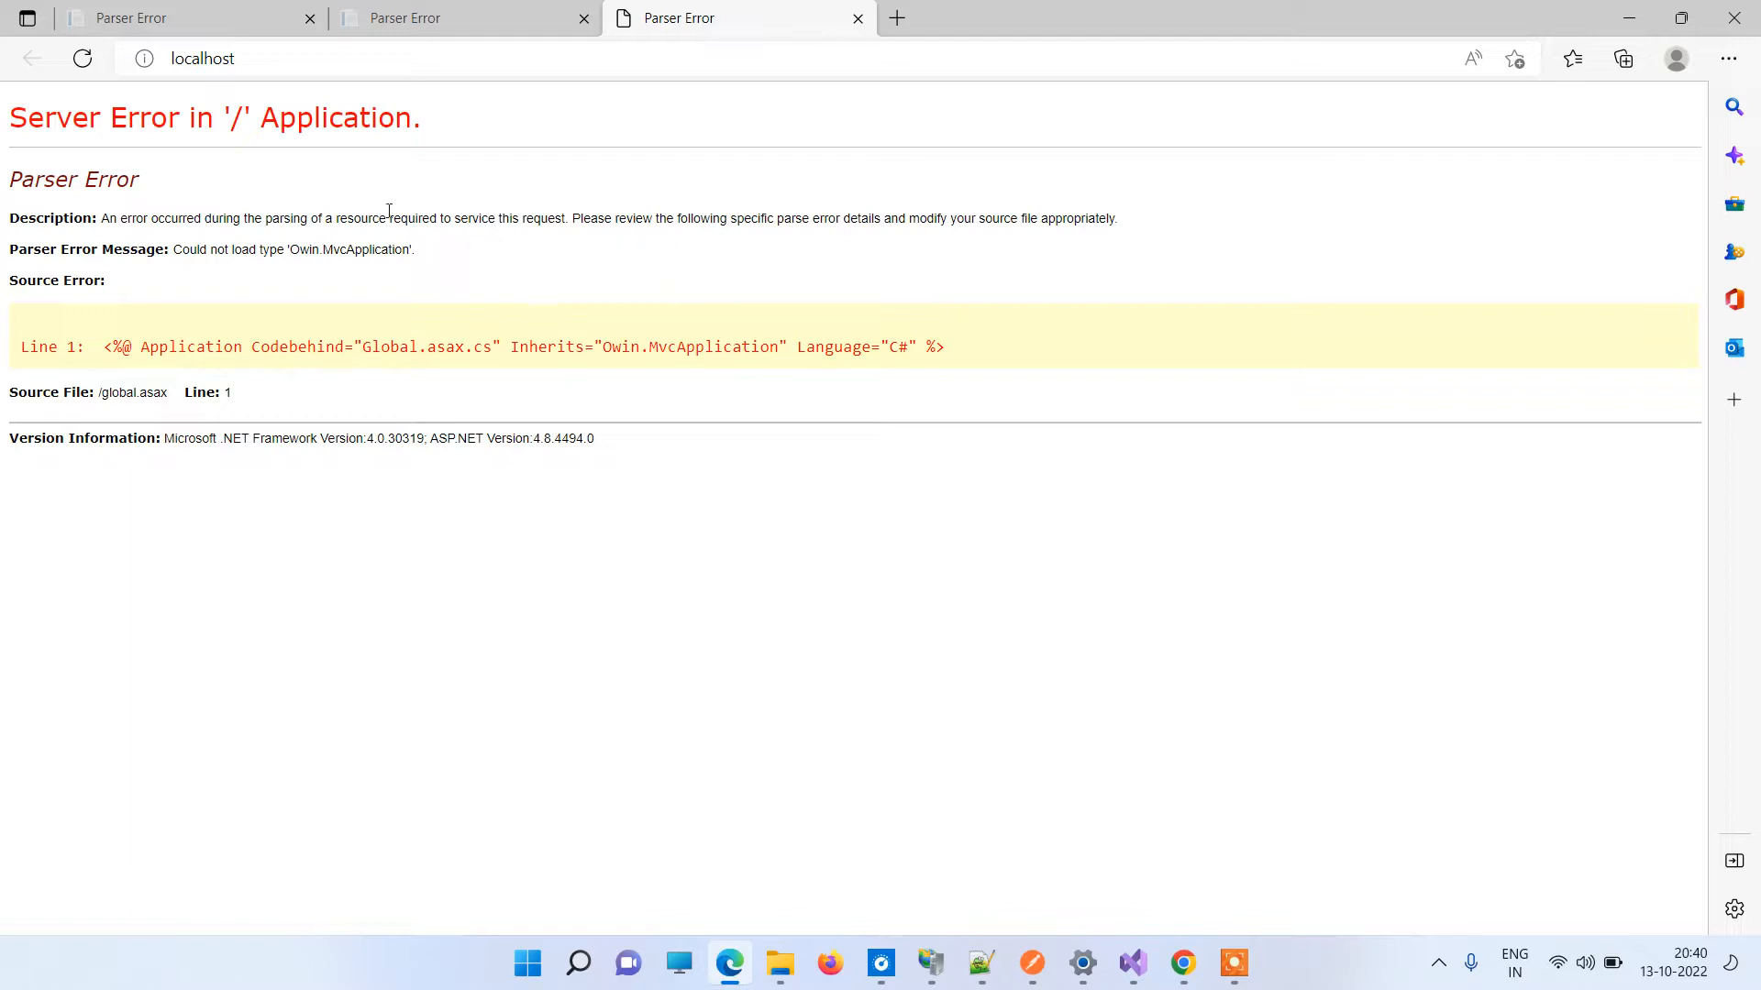
mouse_move(345, 265)
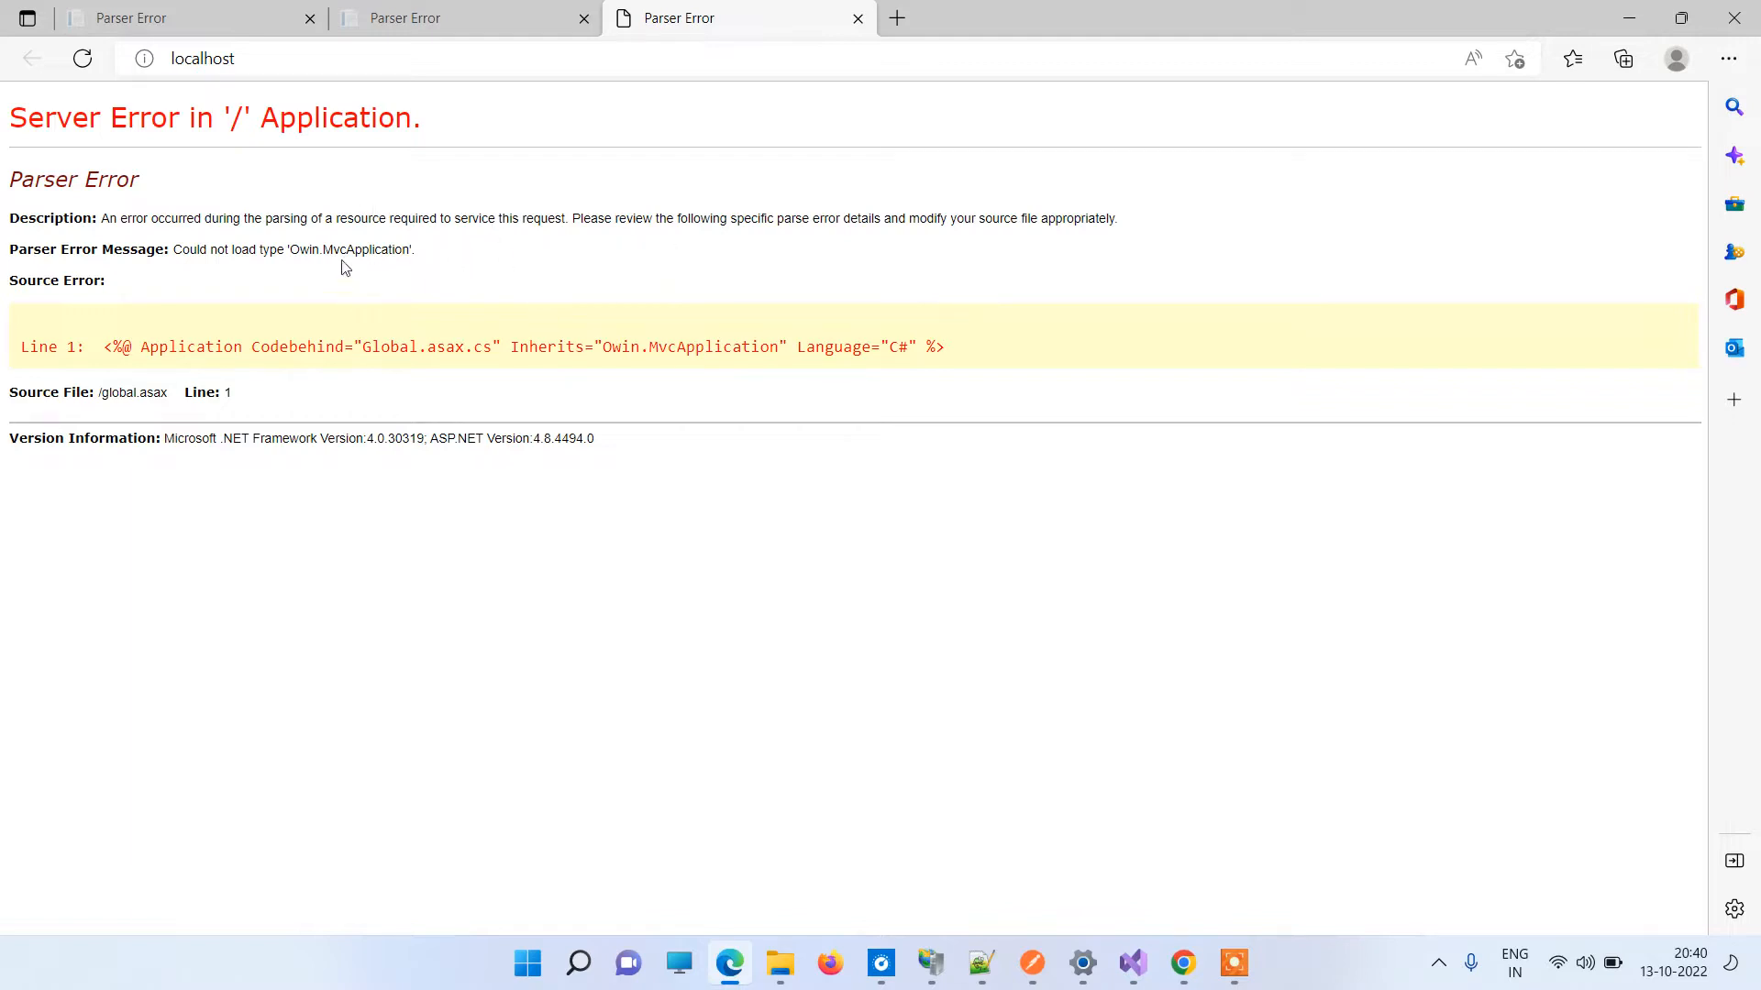
mouse_move(910, 936)
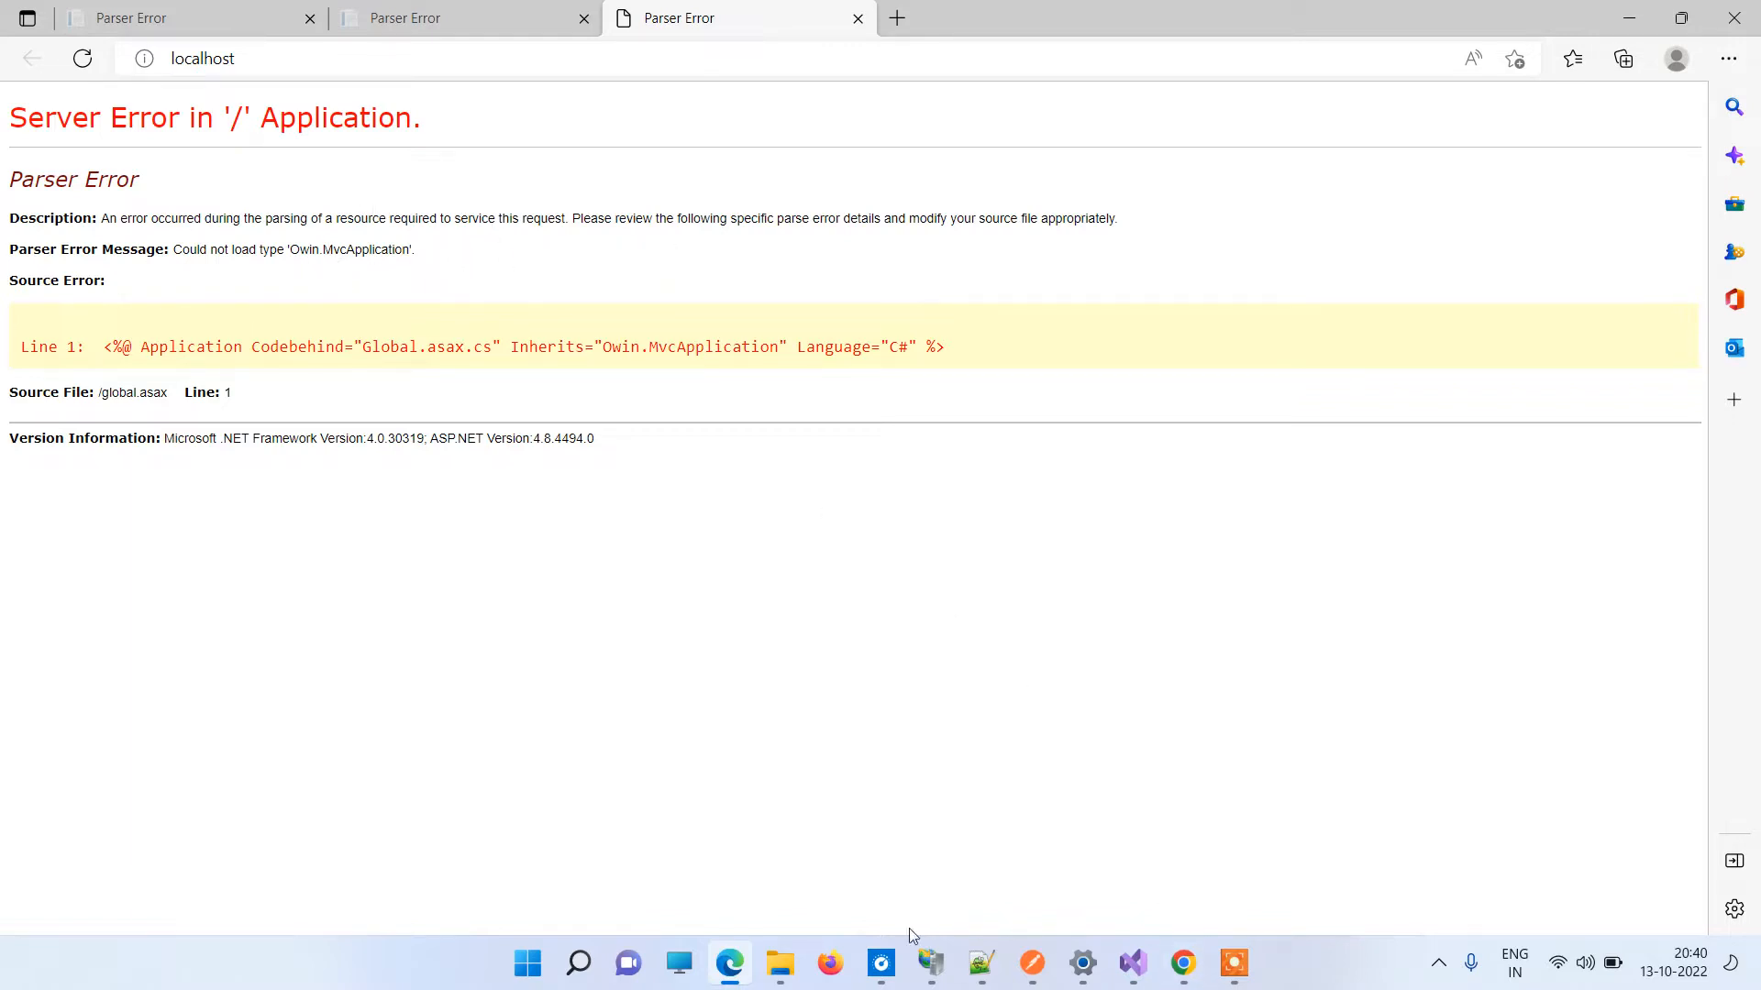
Load localhost in a new Edge tab and inspect the Owin.MvcApplication parser error's Global.asax.cs line.
click(929, 964)
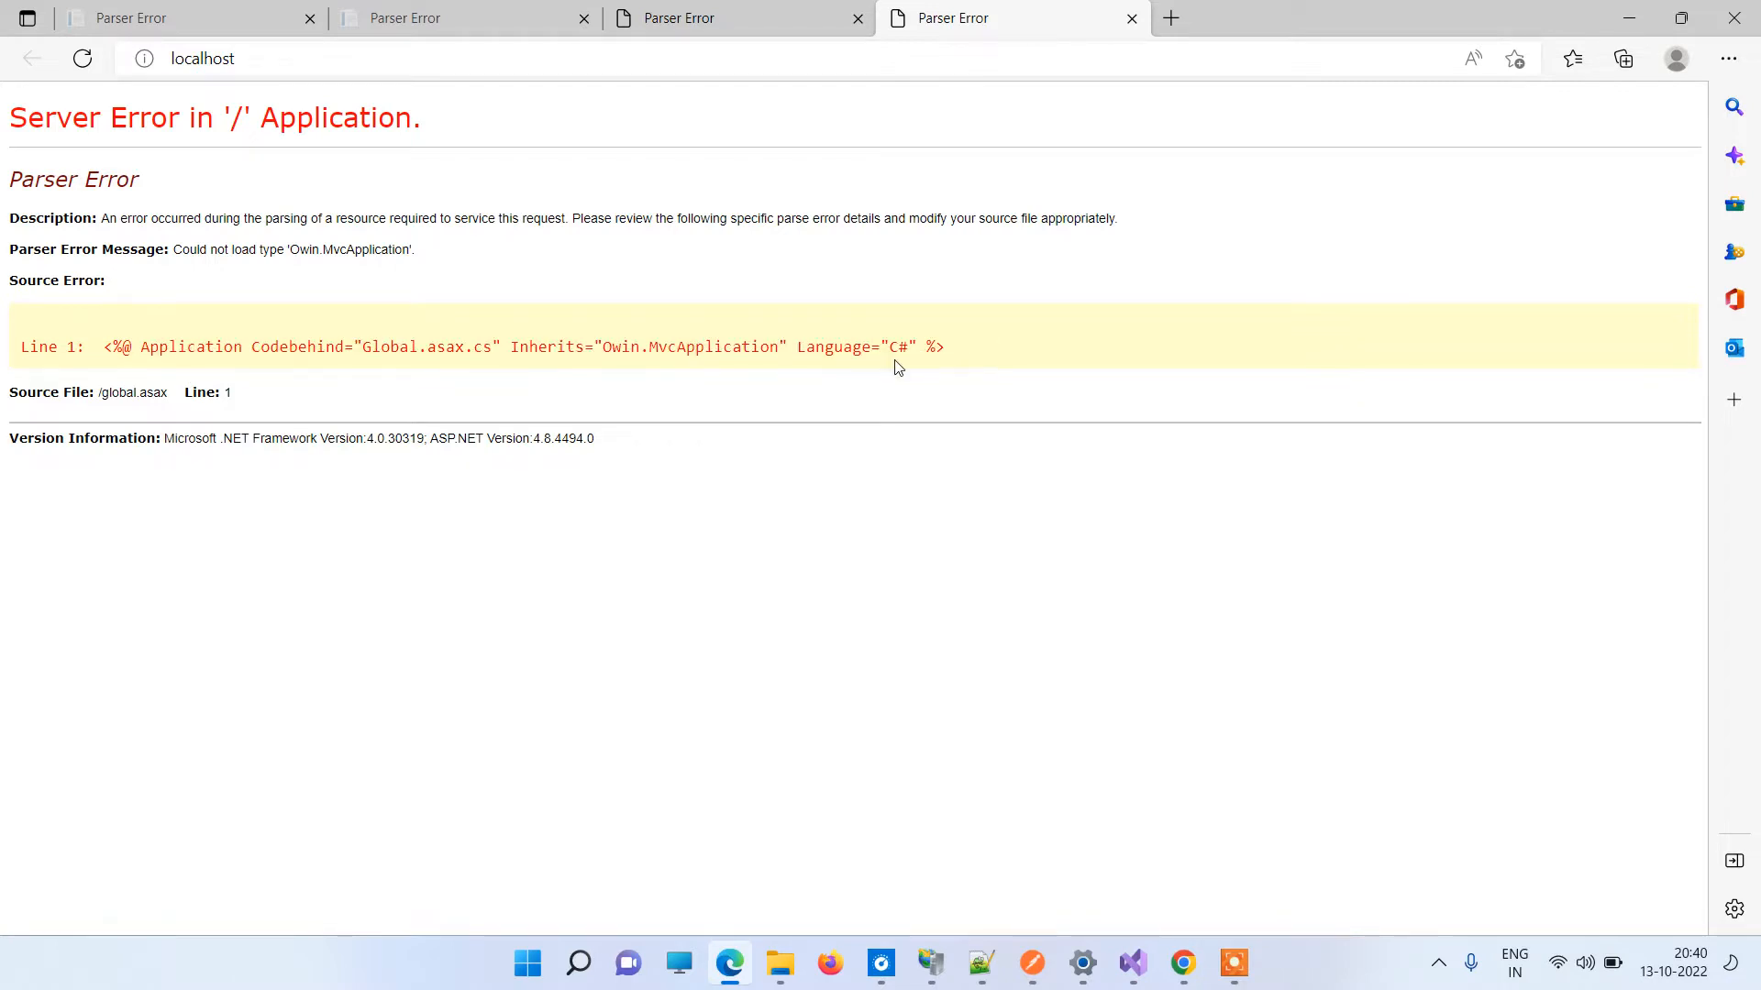
mouse_move(656, 339)
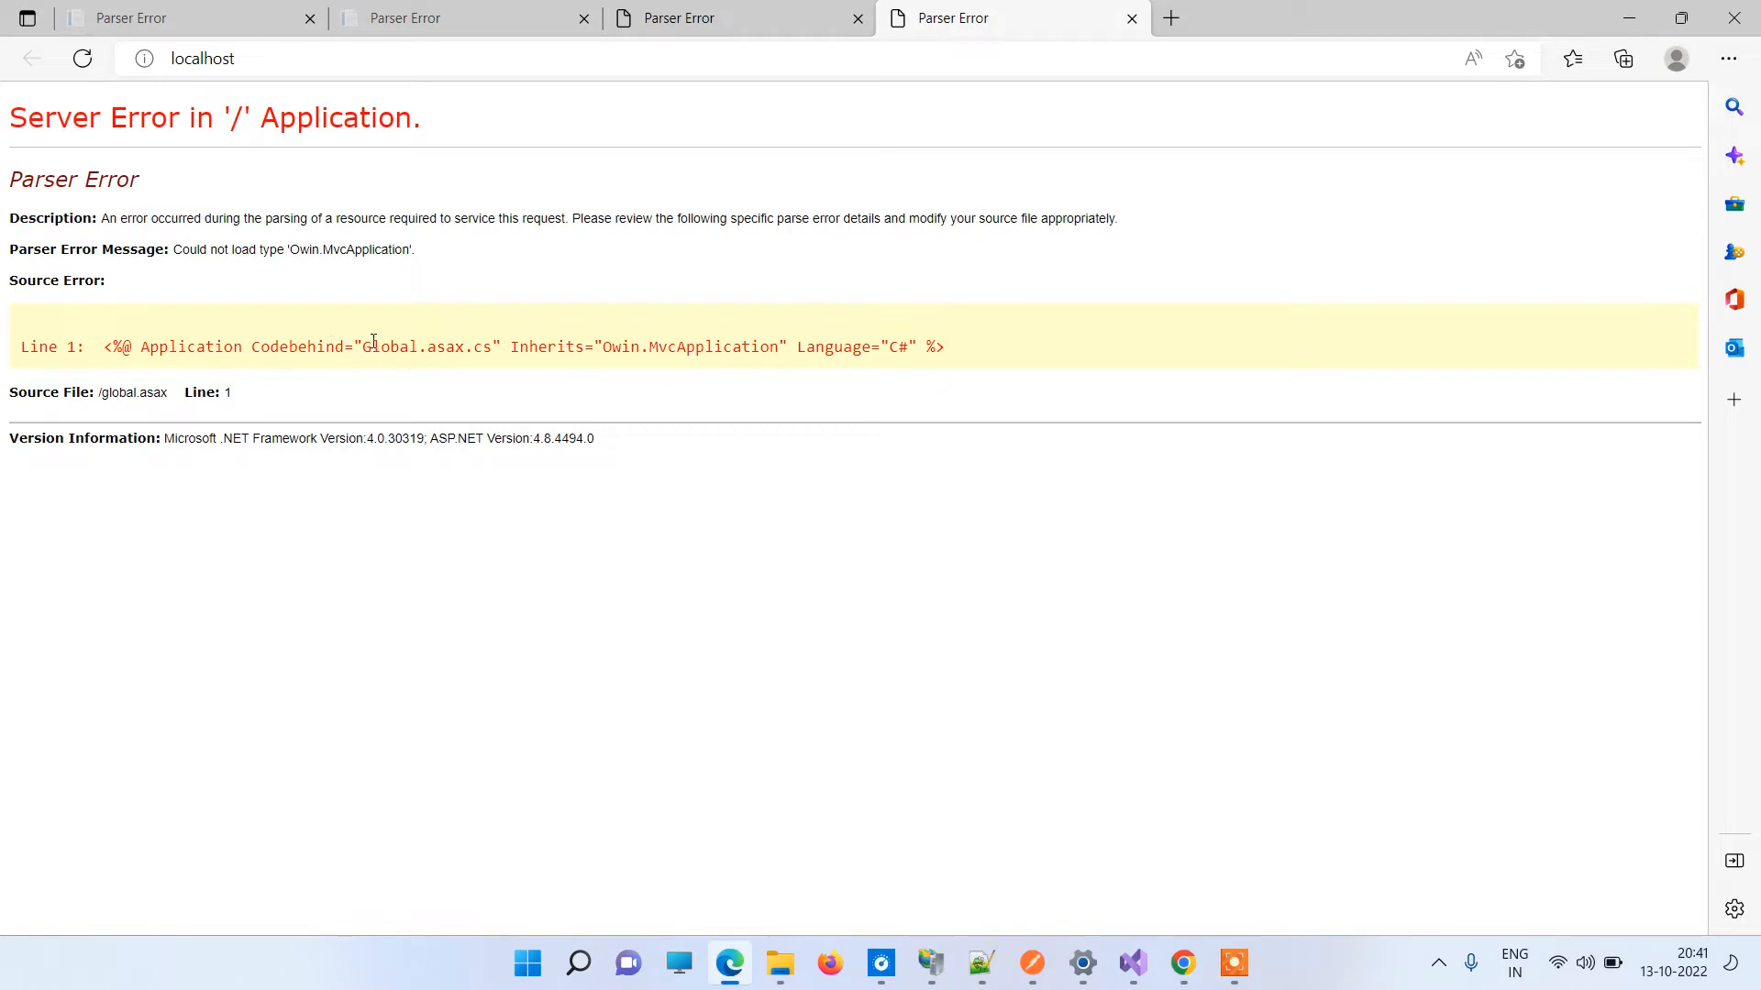
double_click(430, 346)
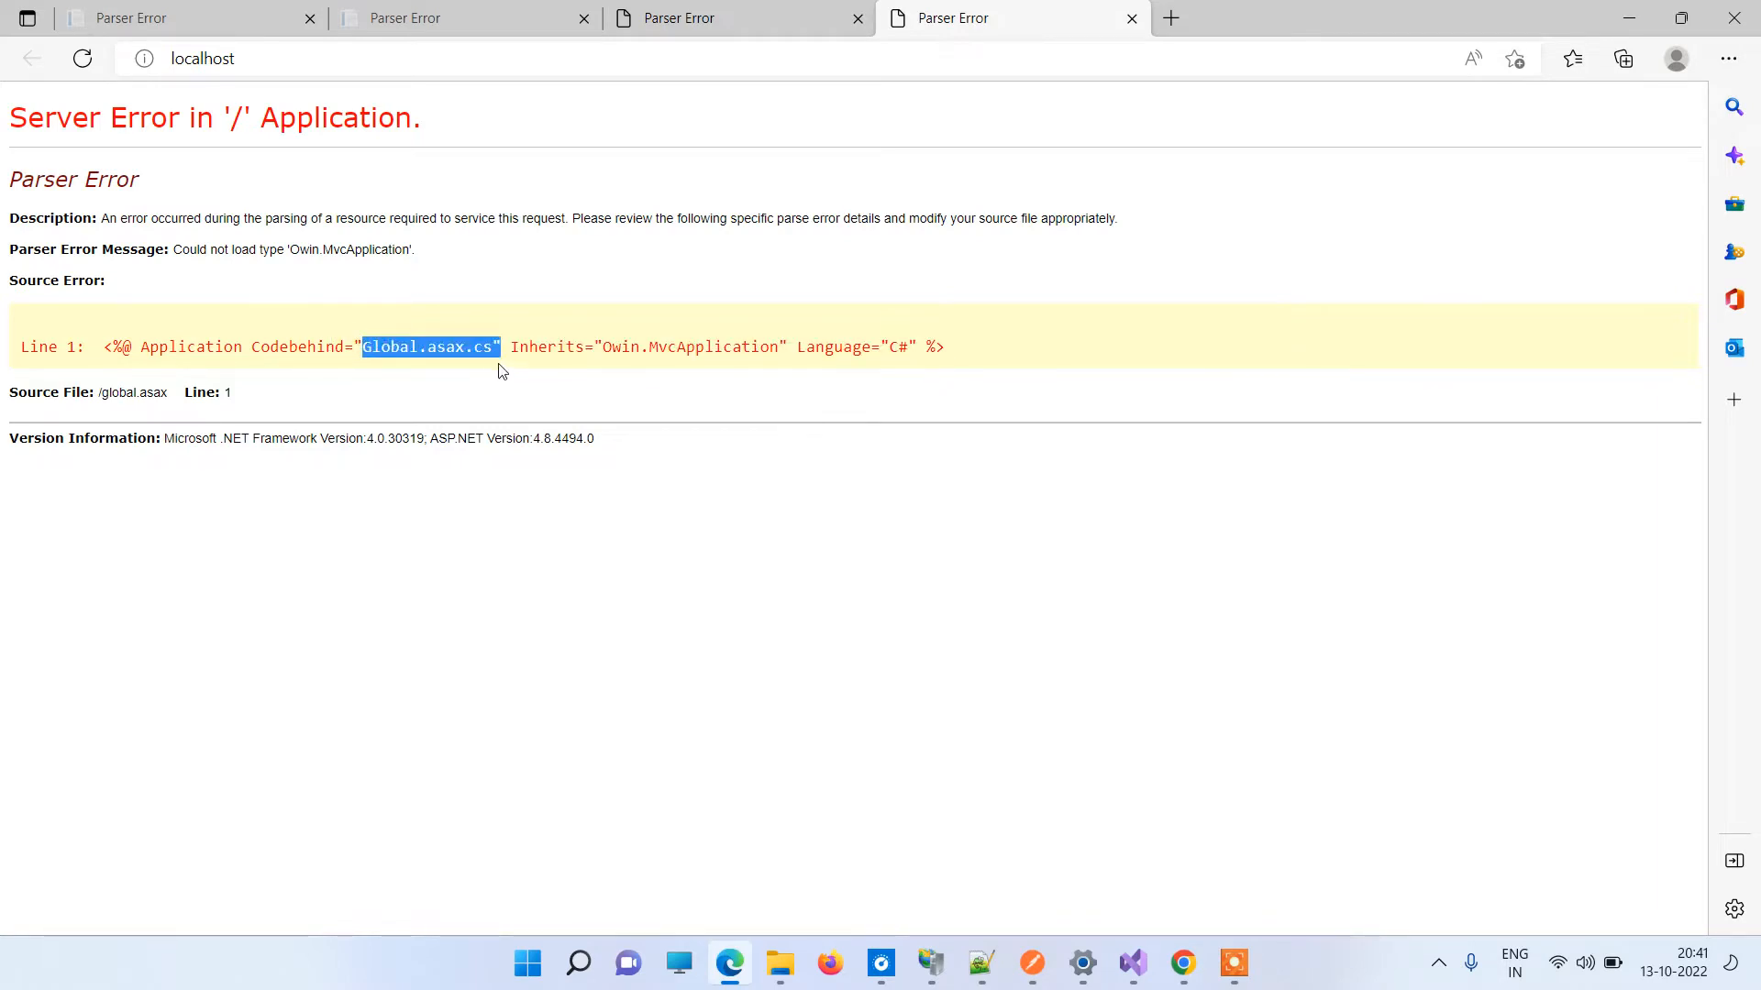
click(955, 739)
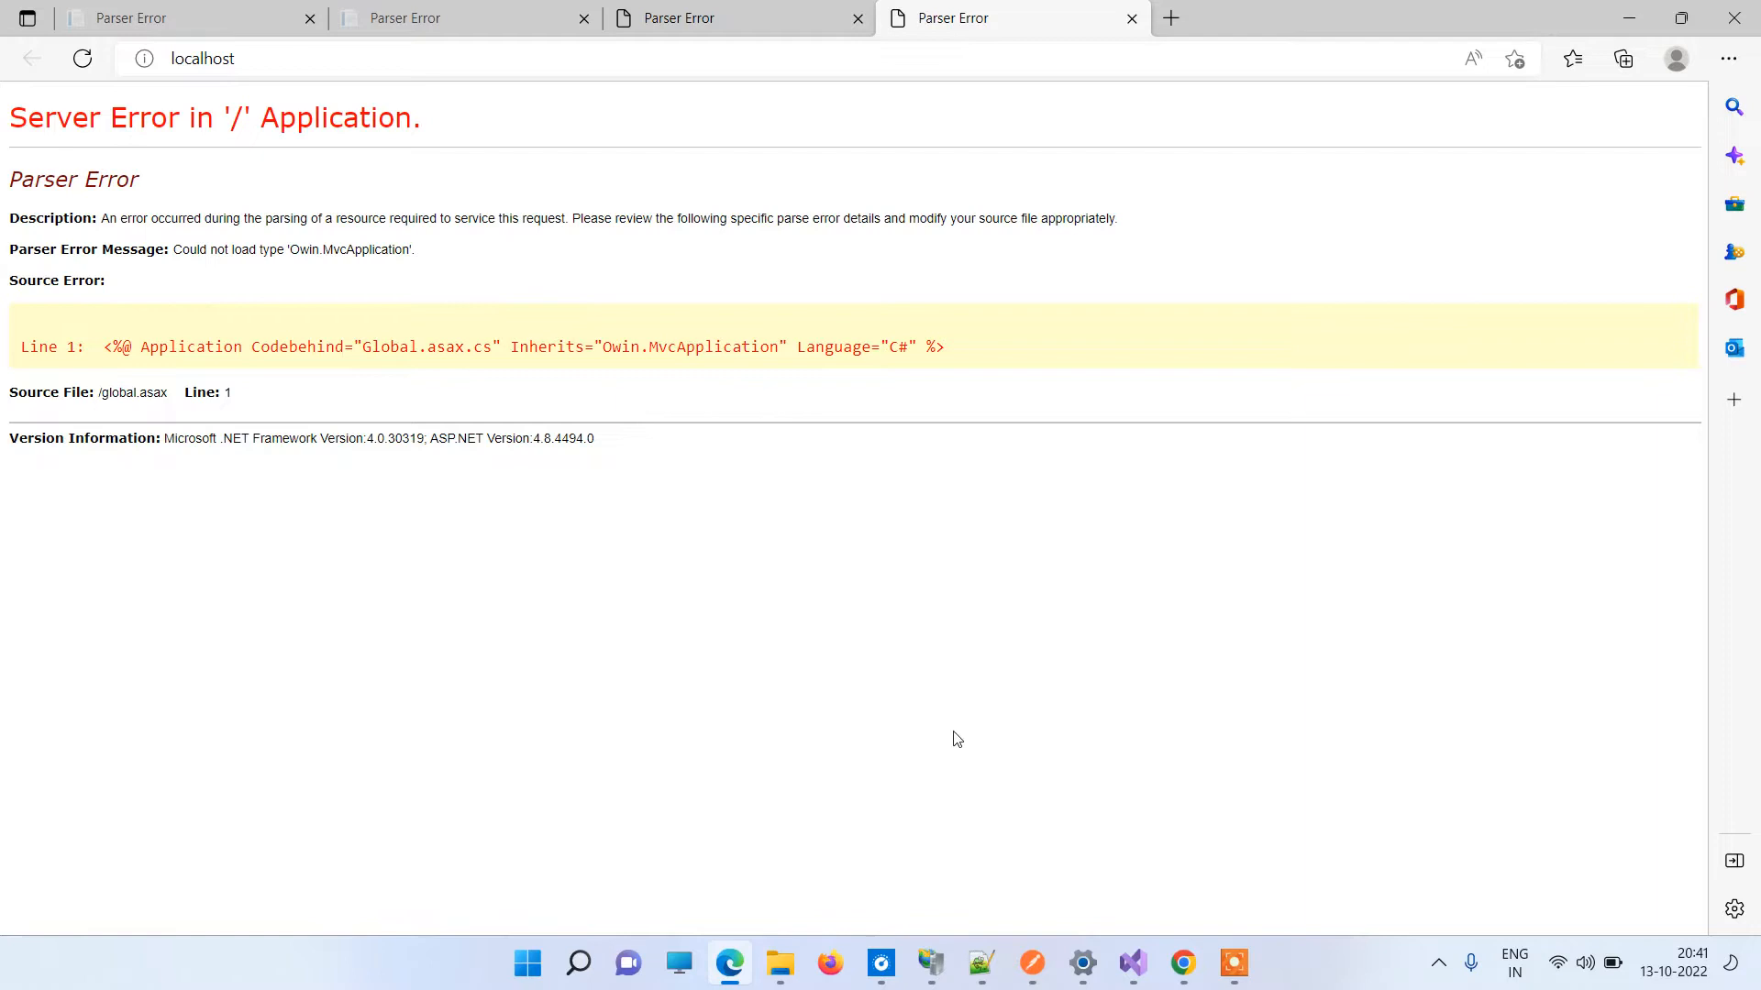
In Solution Explorer, expand Global.asax and Global.asax.cs to show the MvcApplication class.
click(1131, 964)
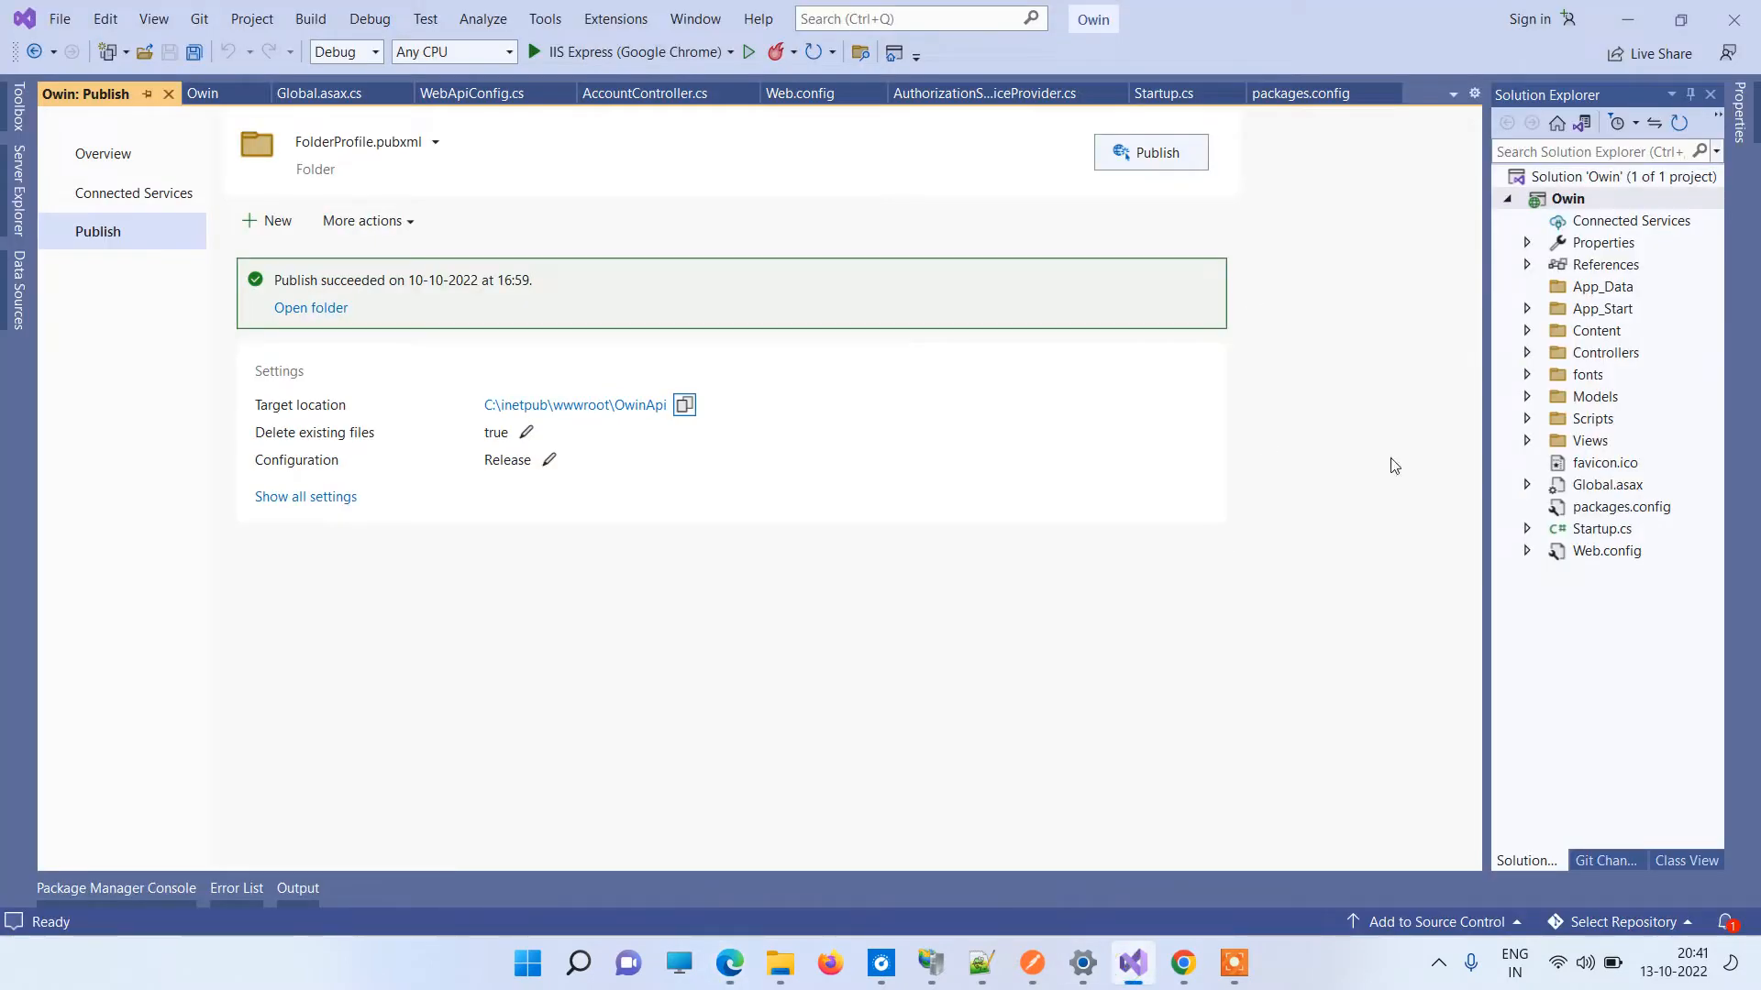
mouse_move(1534, 497)
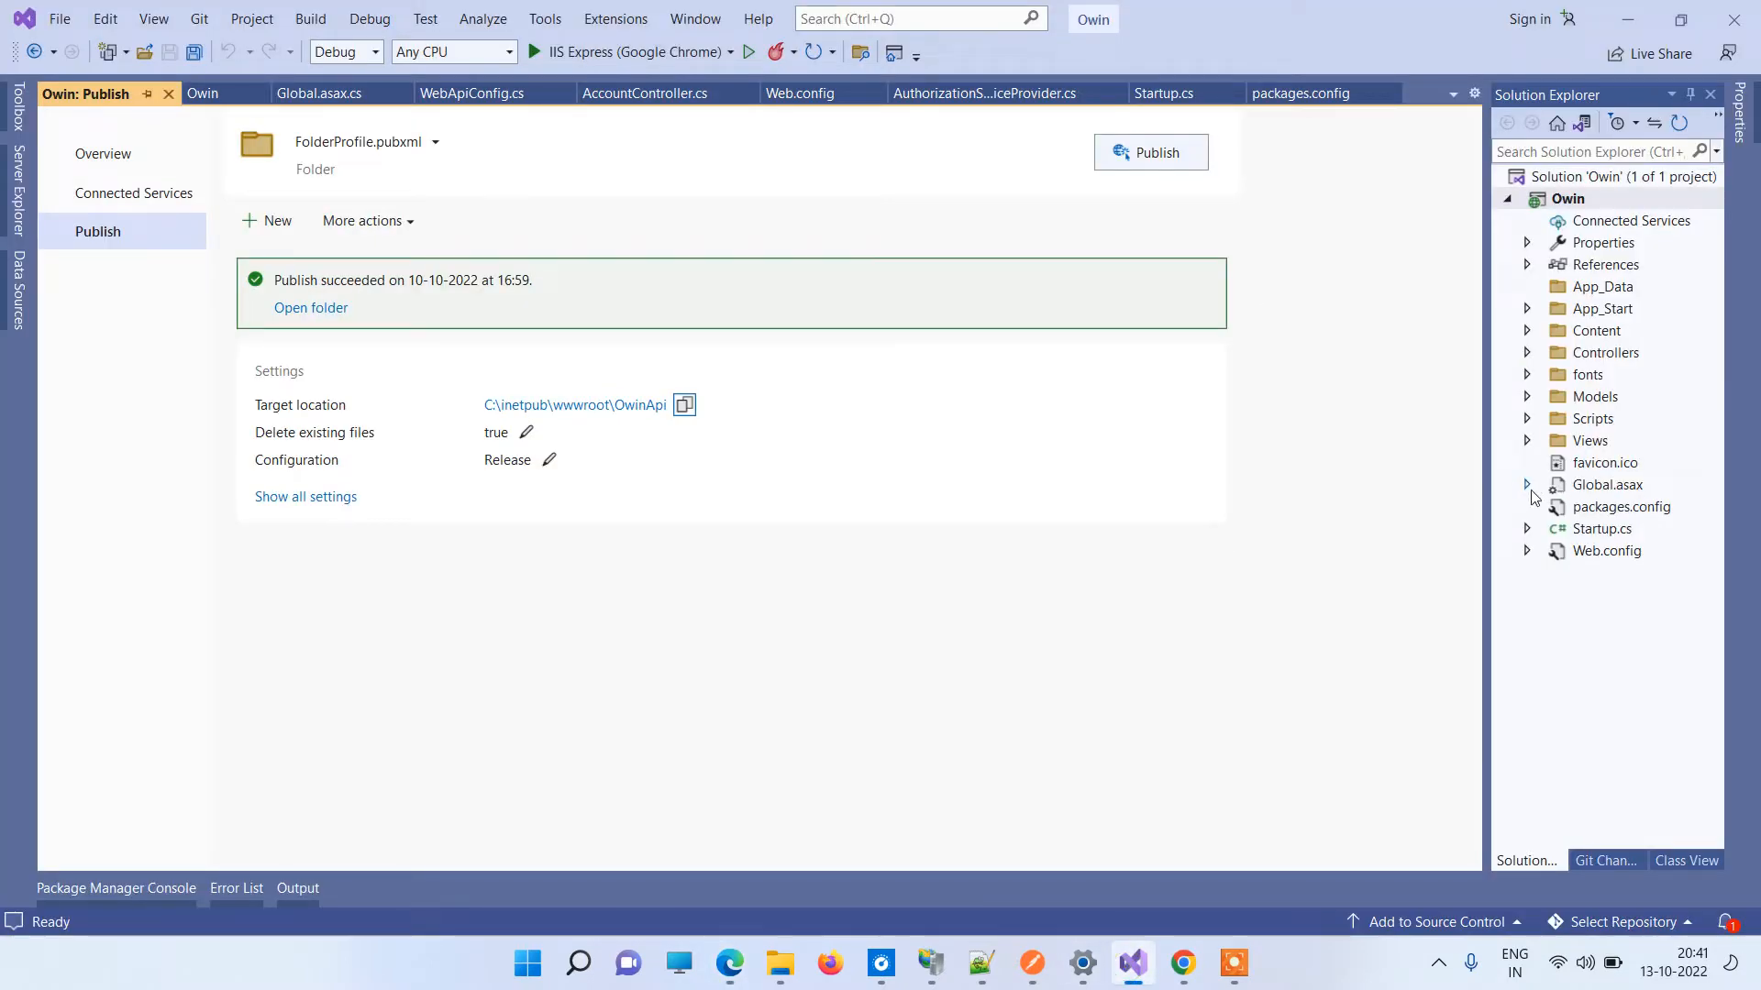
click(1527, 484)
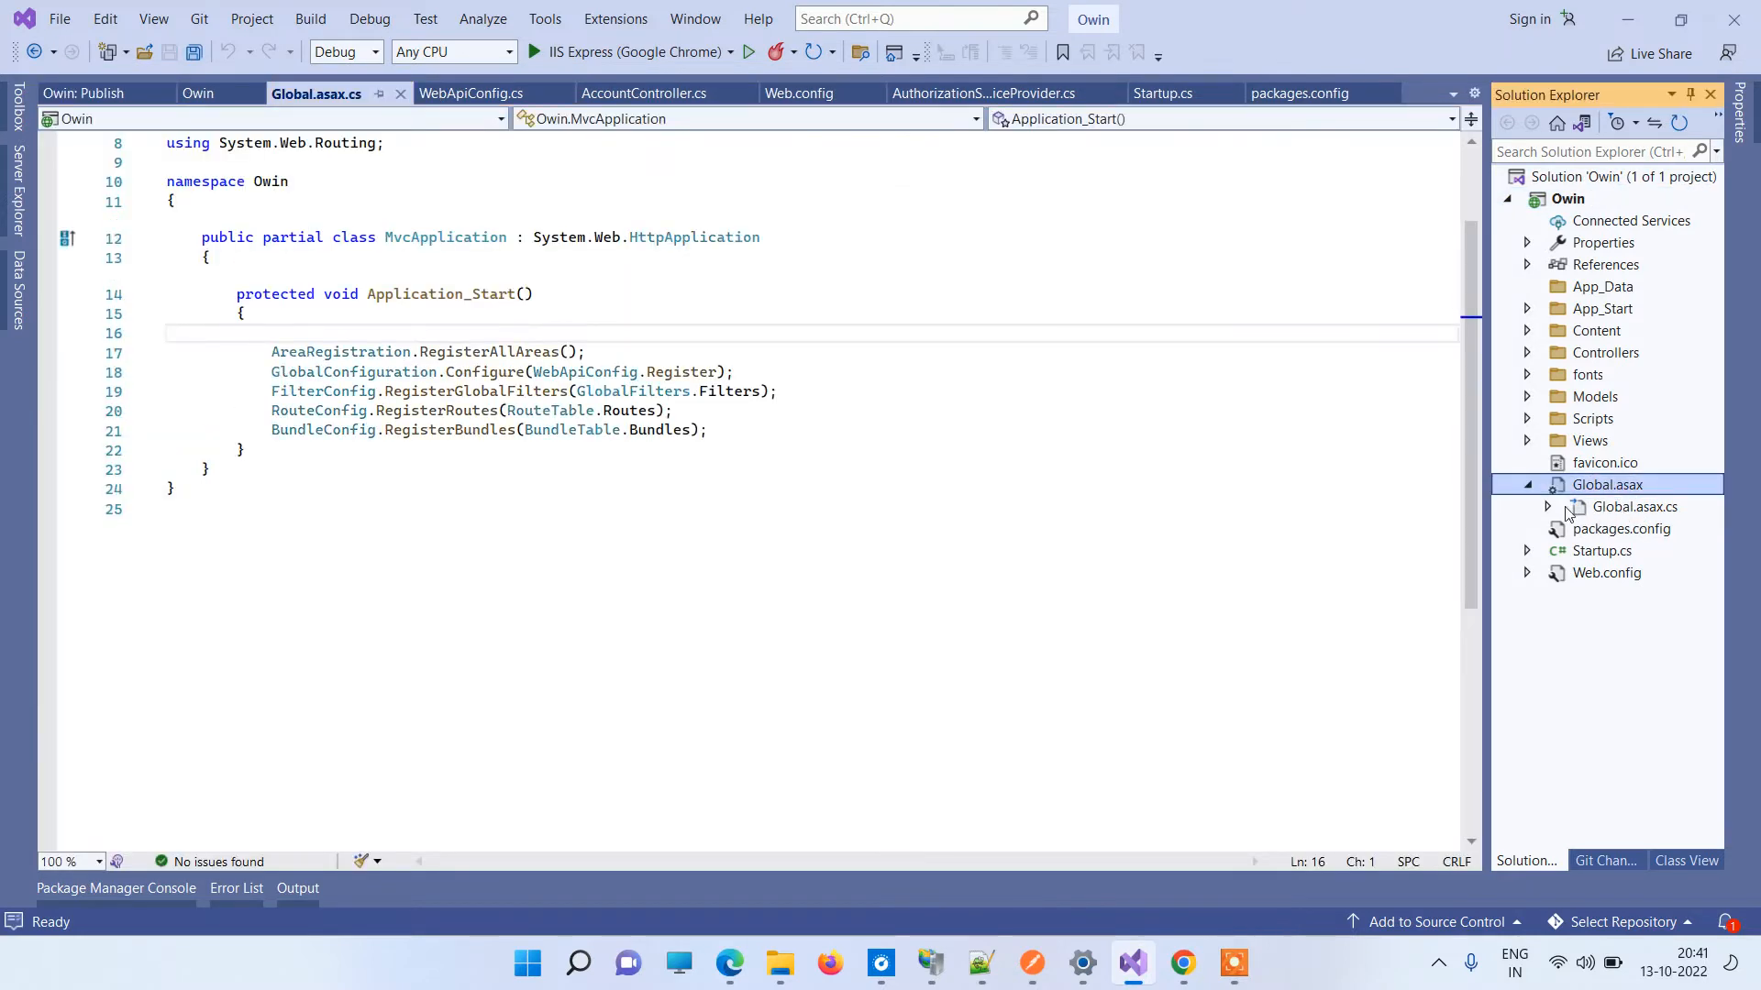
click(1547, 506)
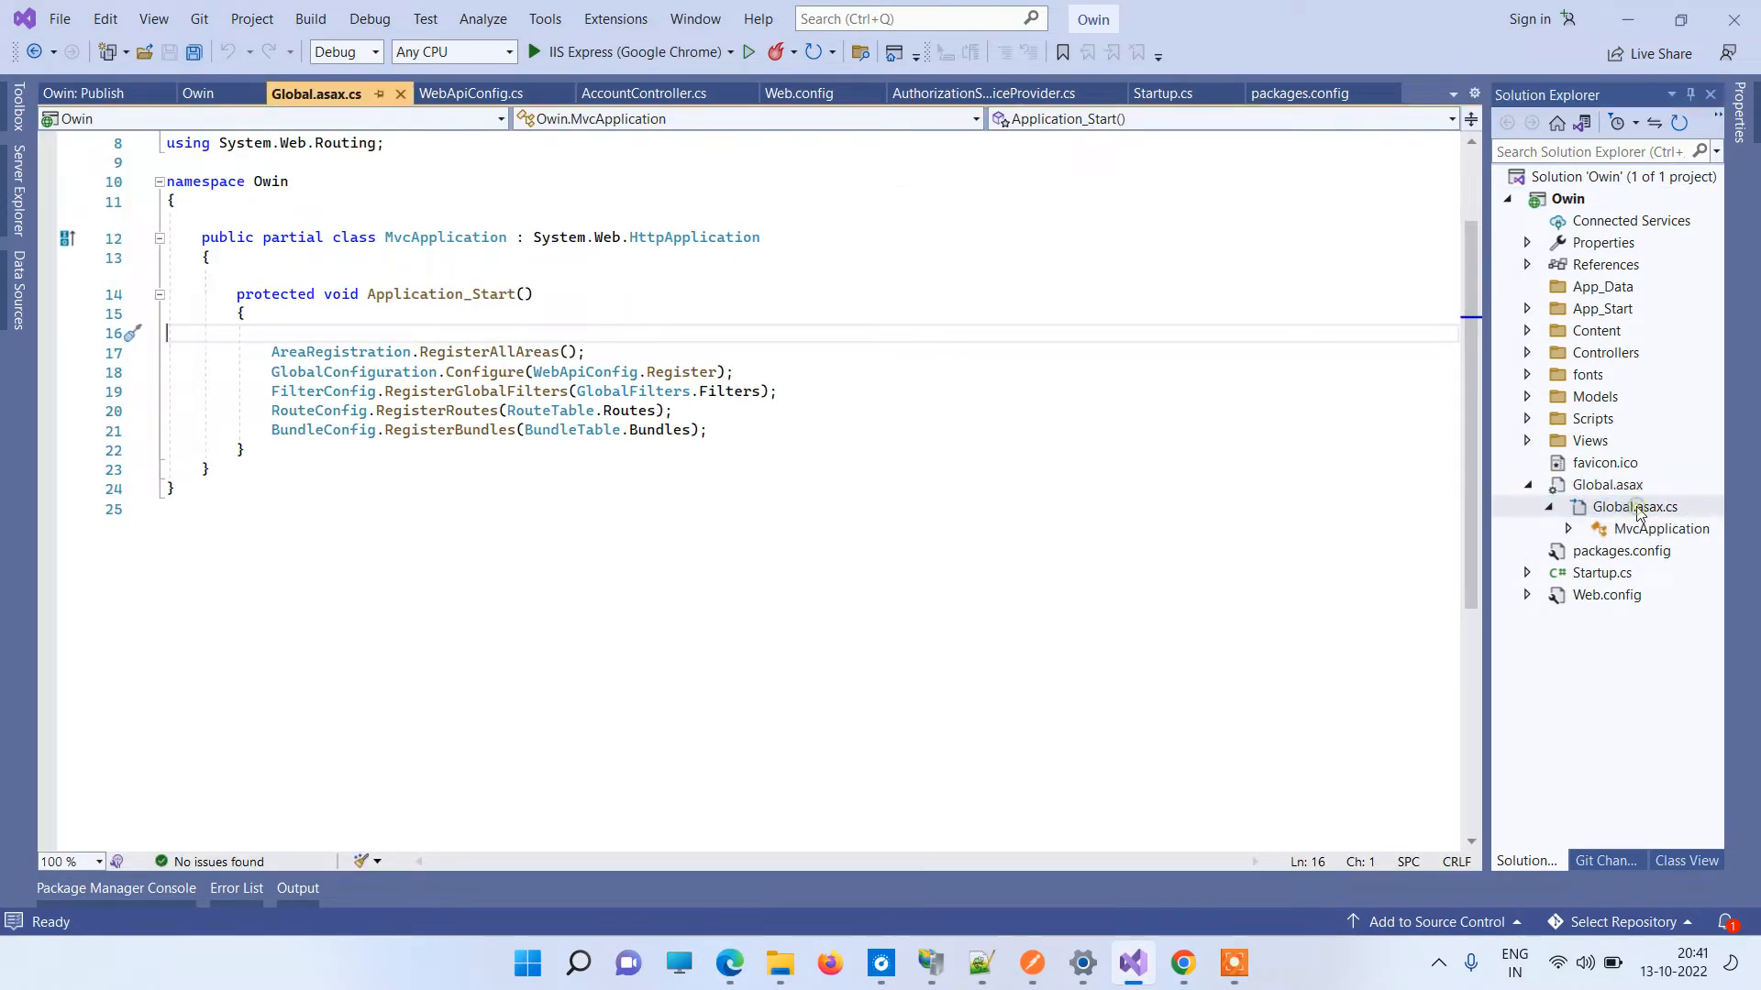
click(1607, 484)
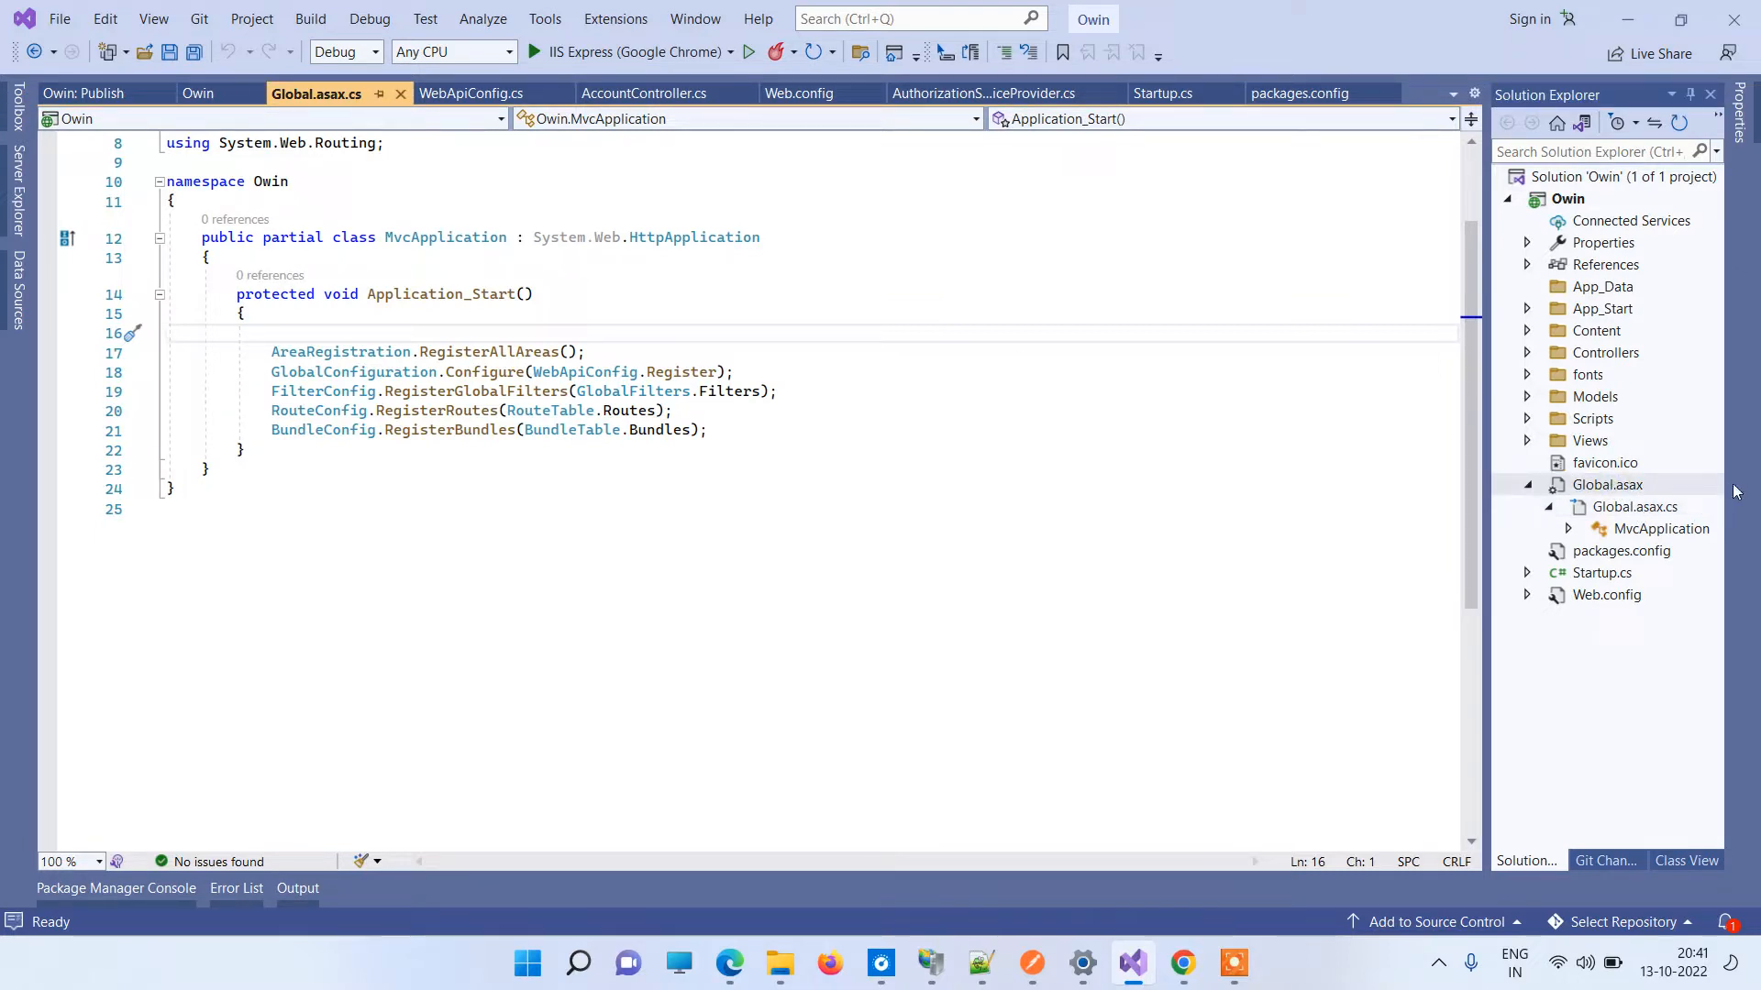
mouse_move(1182, 963)
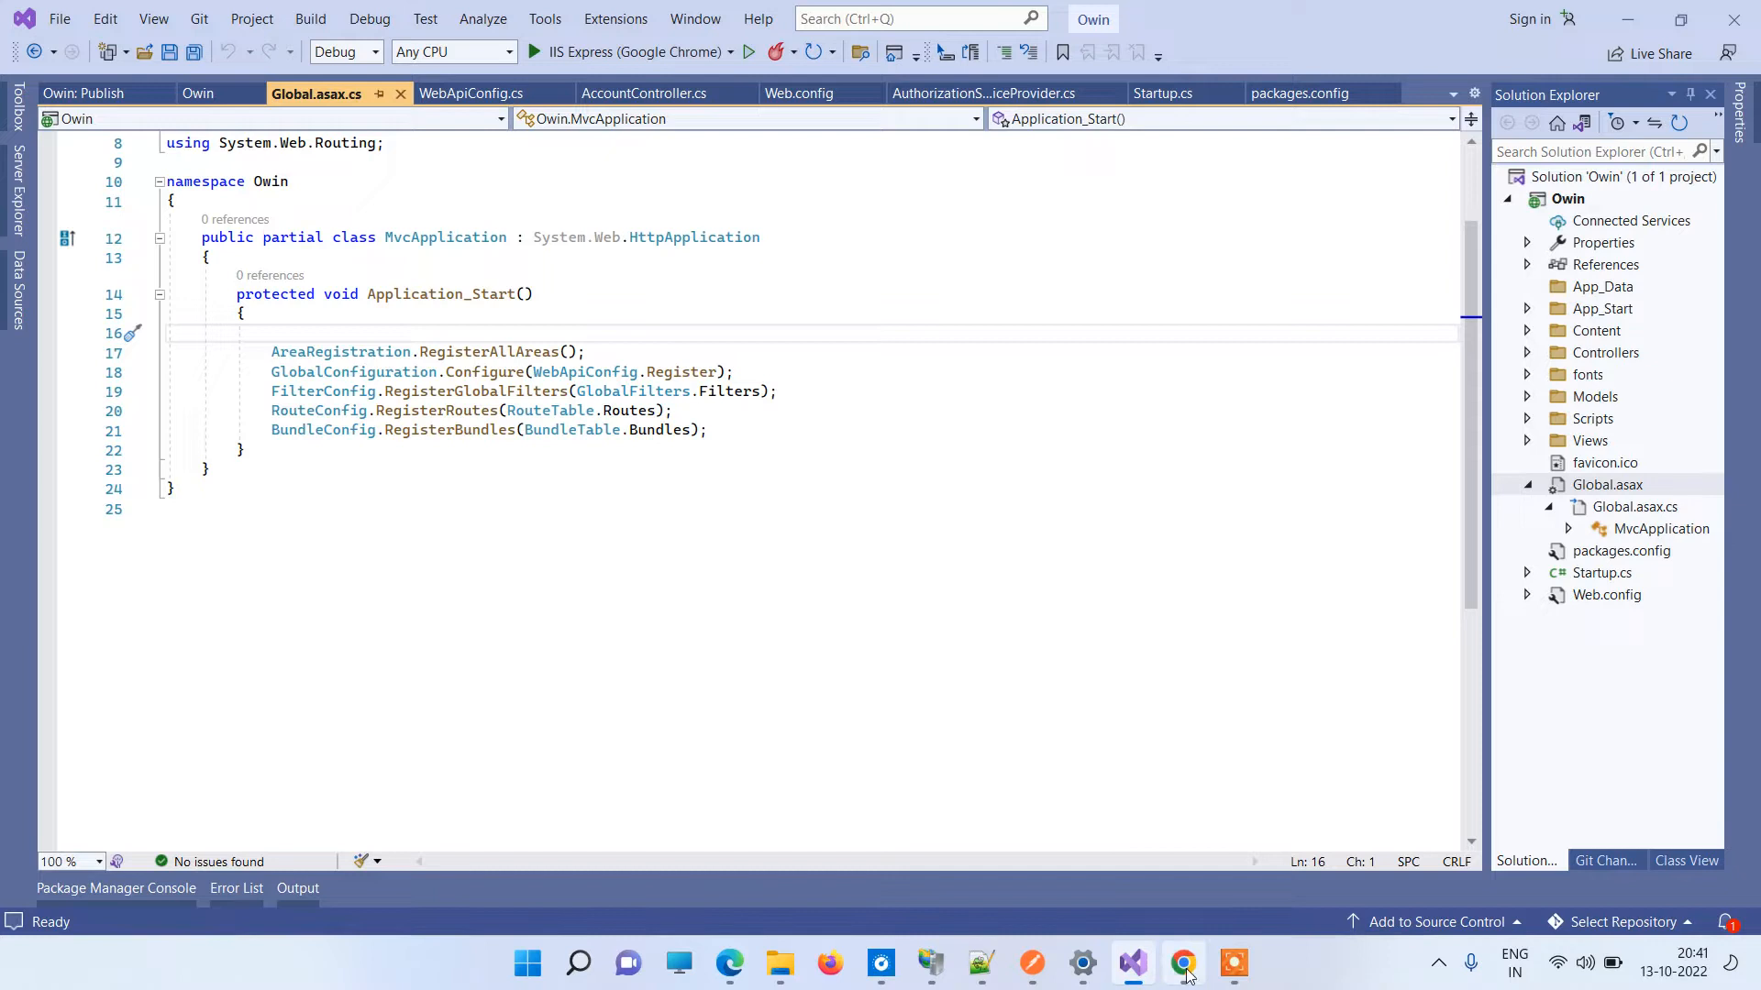
mouse_move(929, 962)
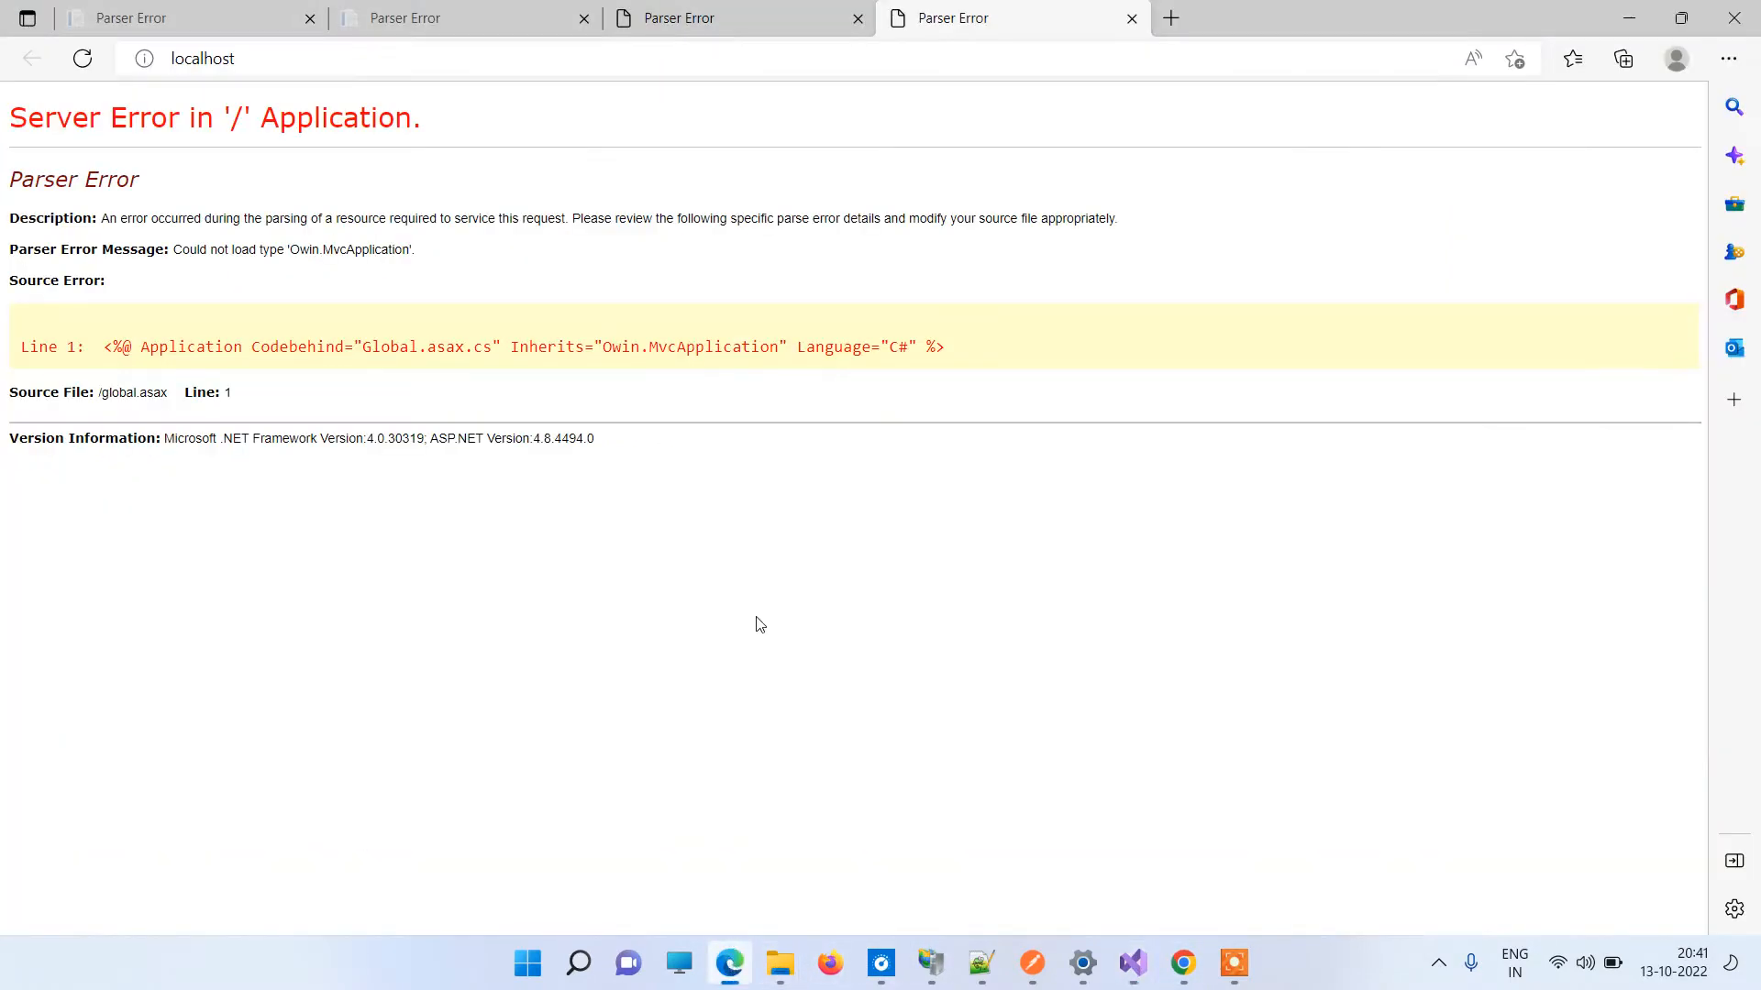
mouse_move(606, 347)
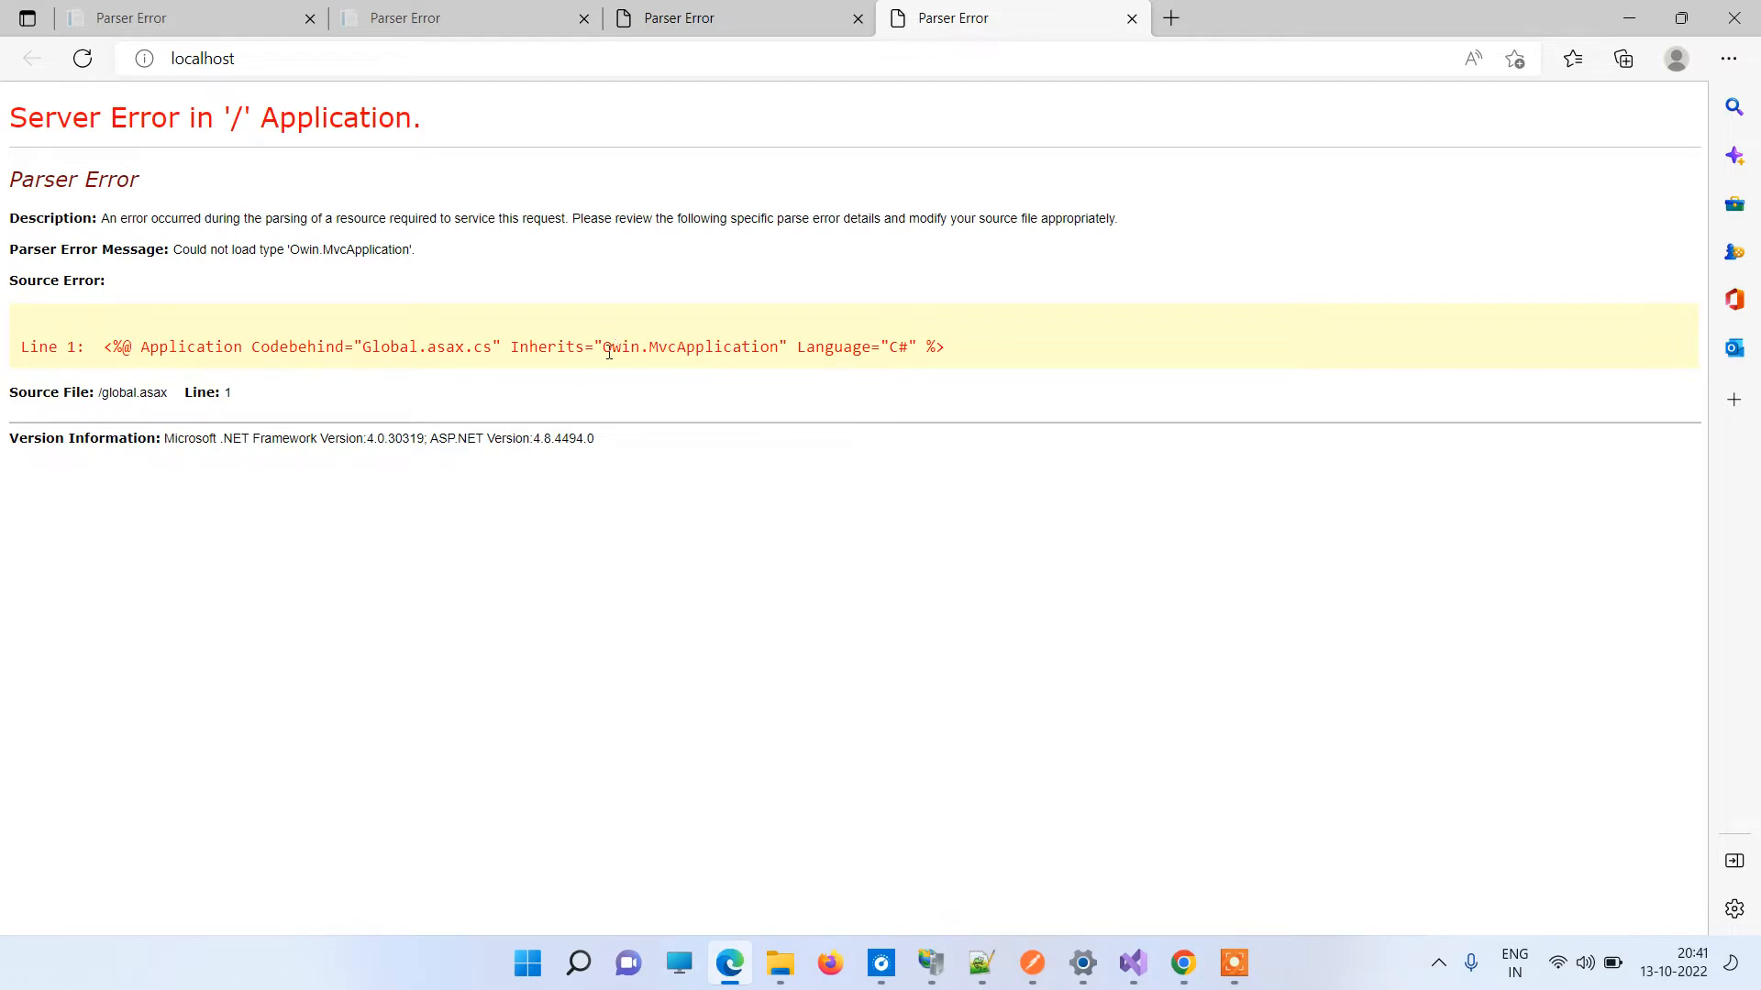
mouse_move(770, 364)
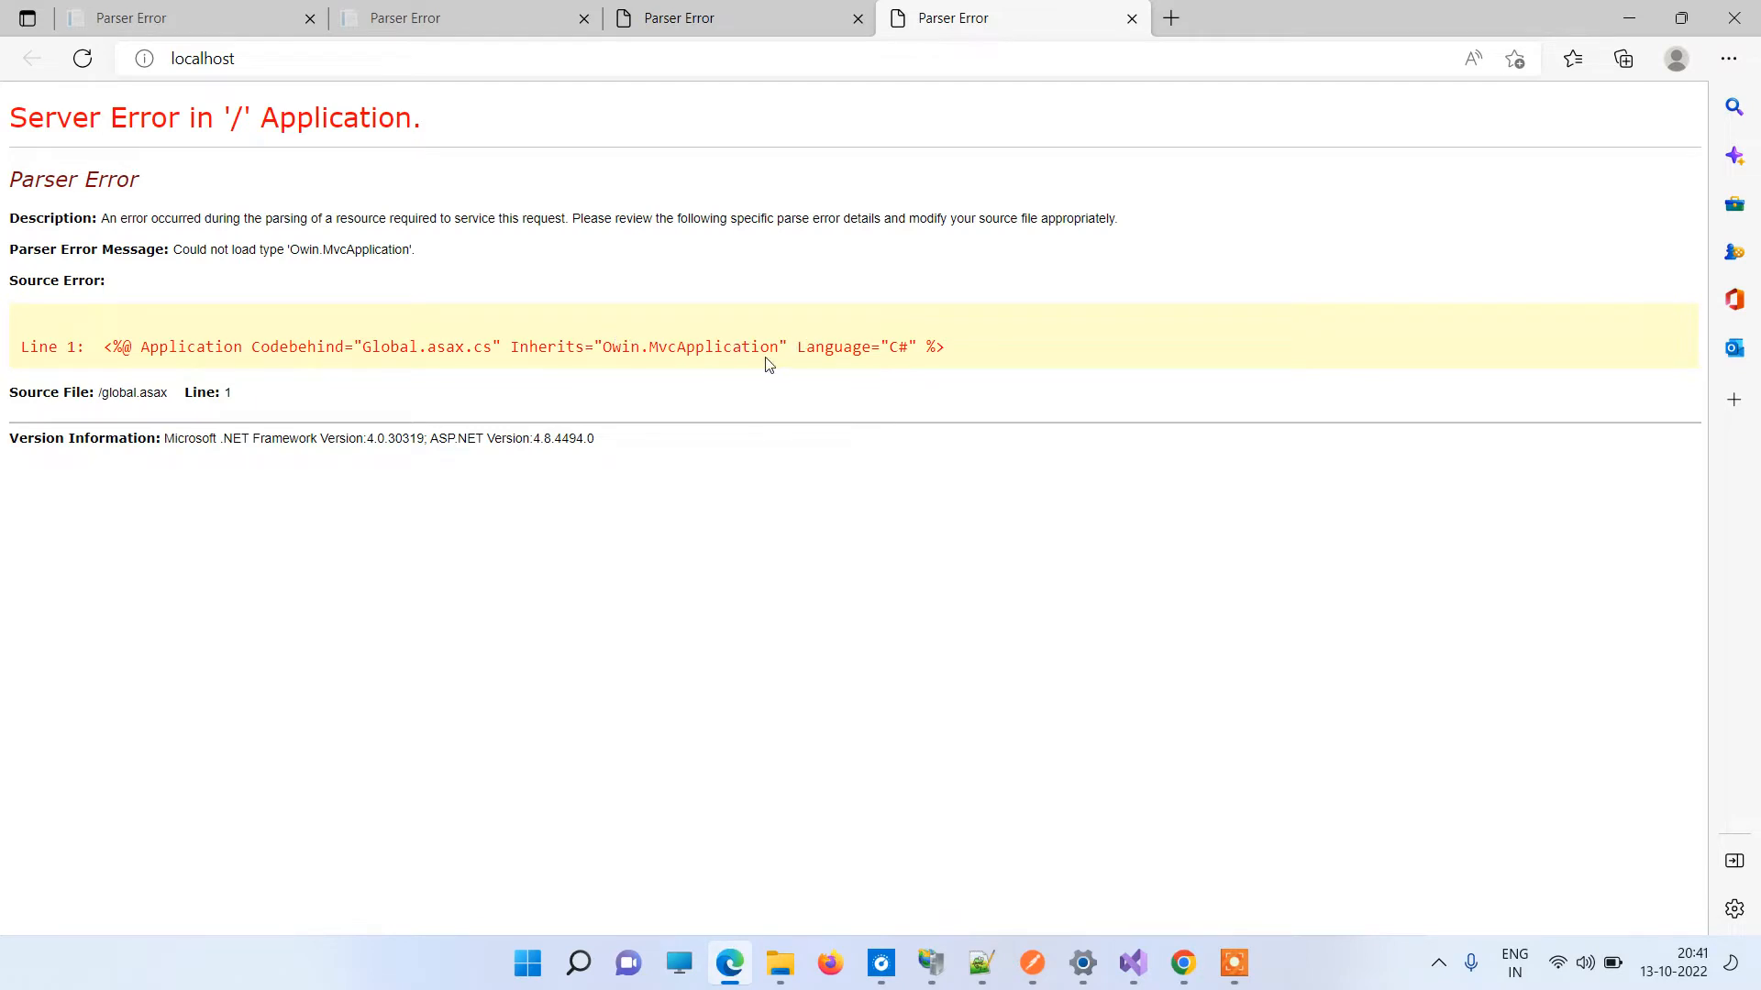
Review MvcApplication's members and Owin namespace, then collapse Global.asax and select the Owin project.
click(1131, 962)
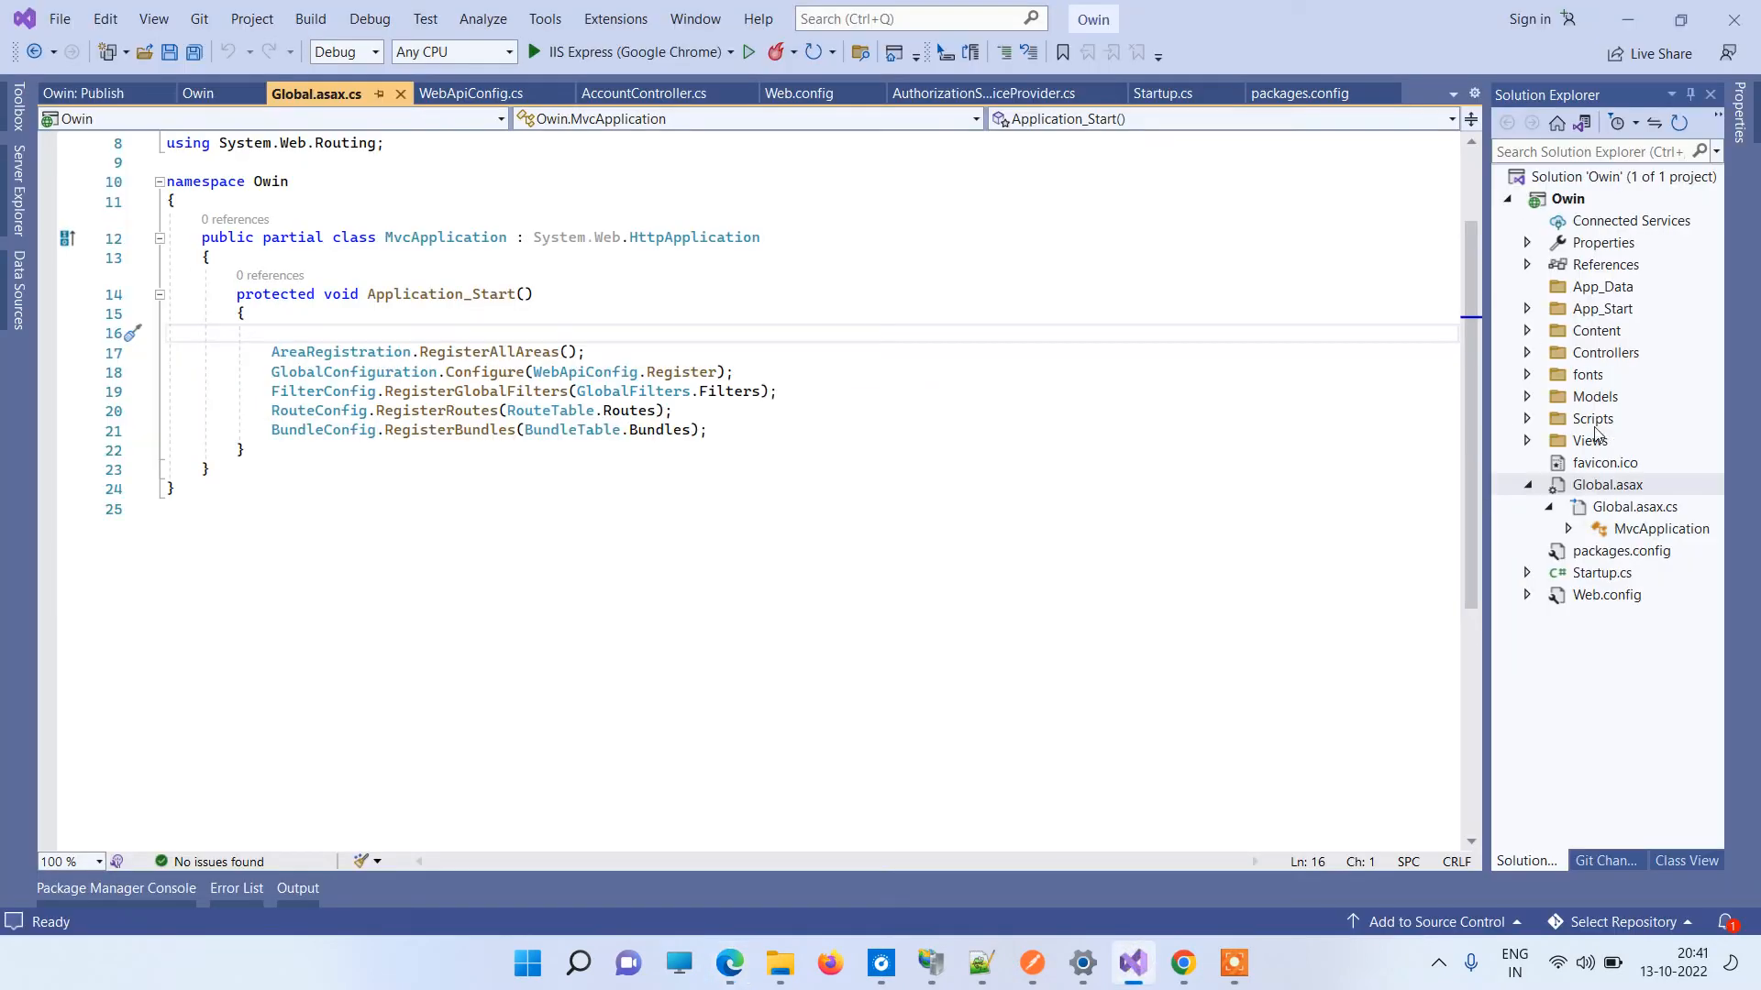
click(1569, 528)
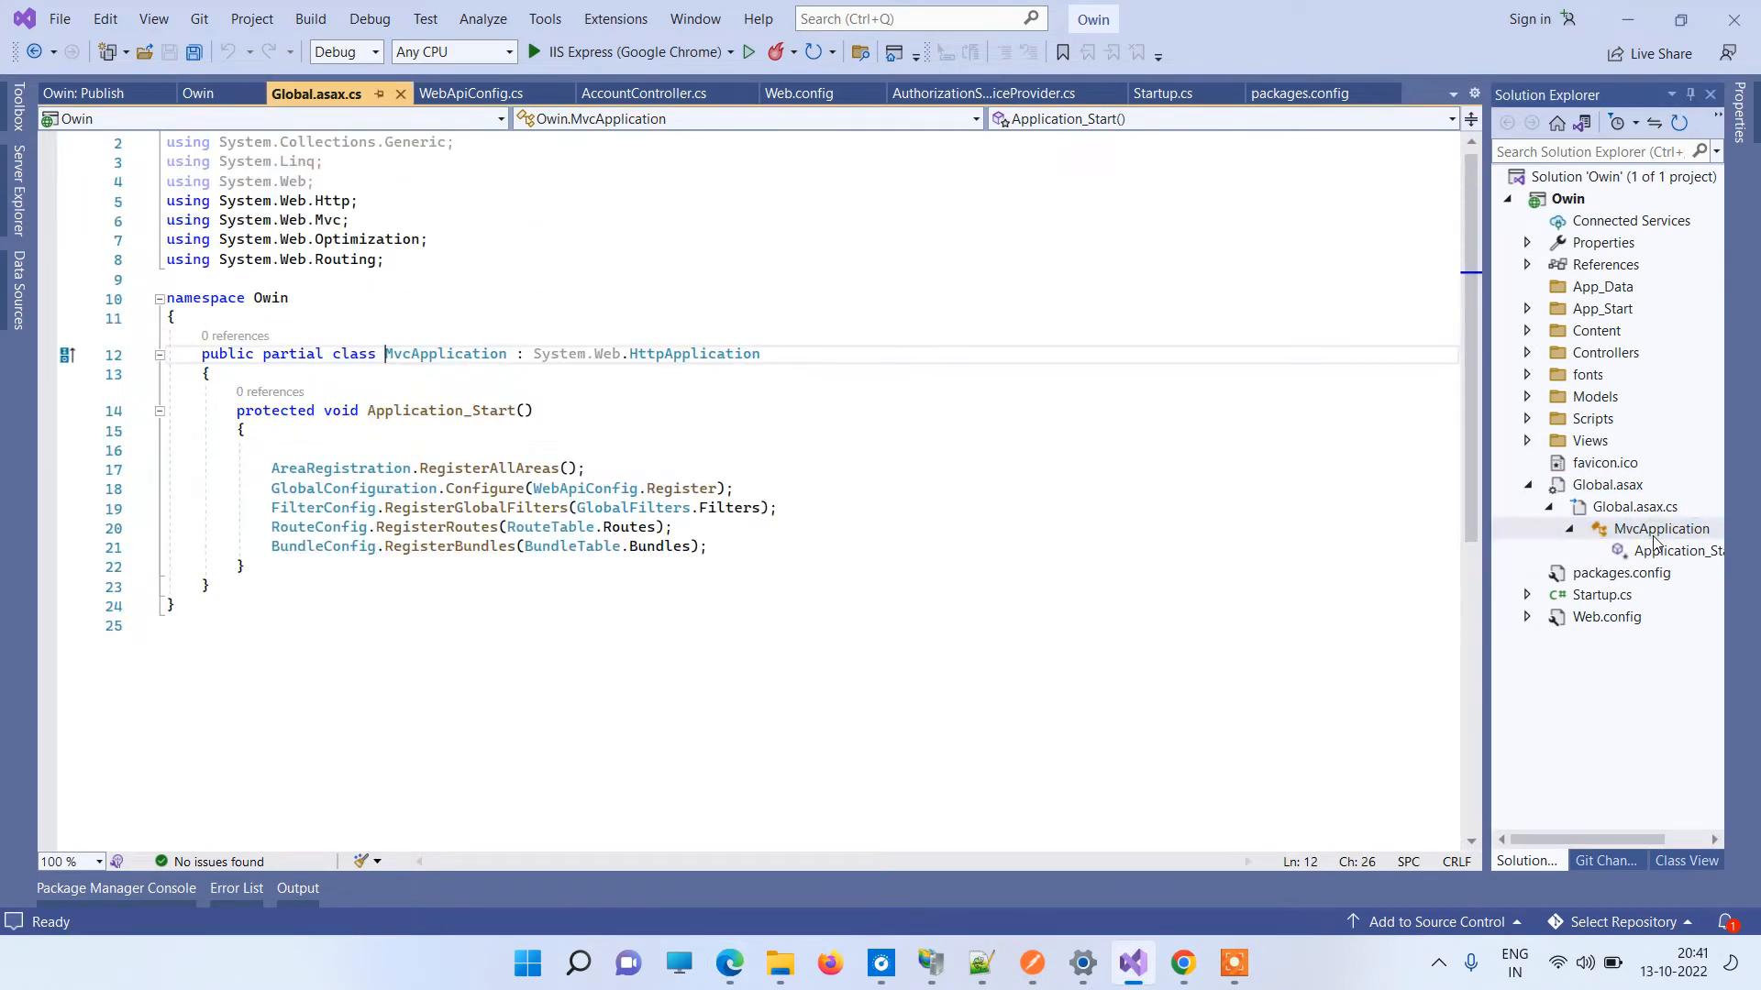
double_click(445, 354)
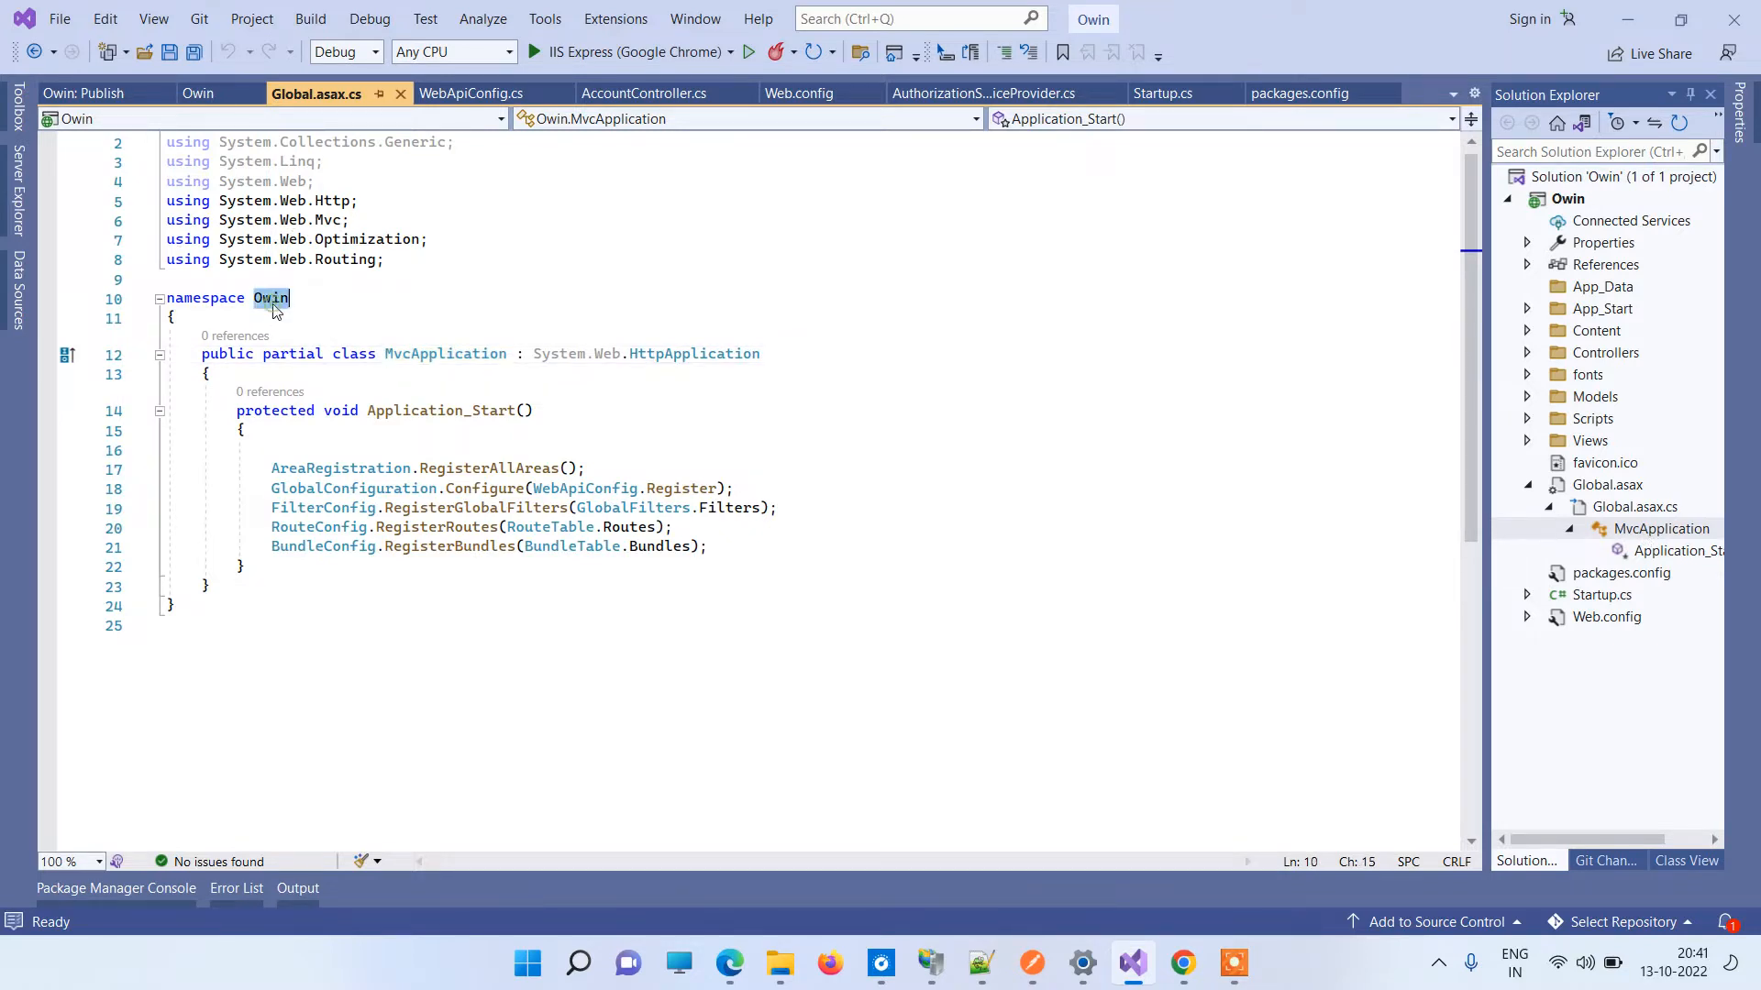
double_click(445, 354)
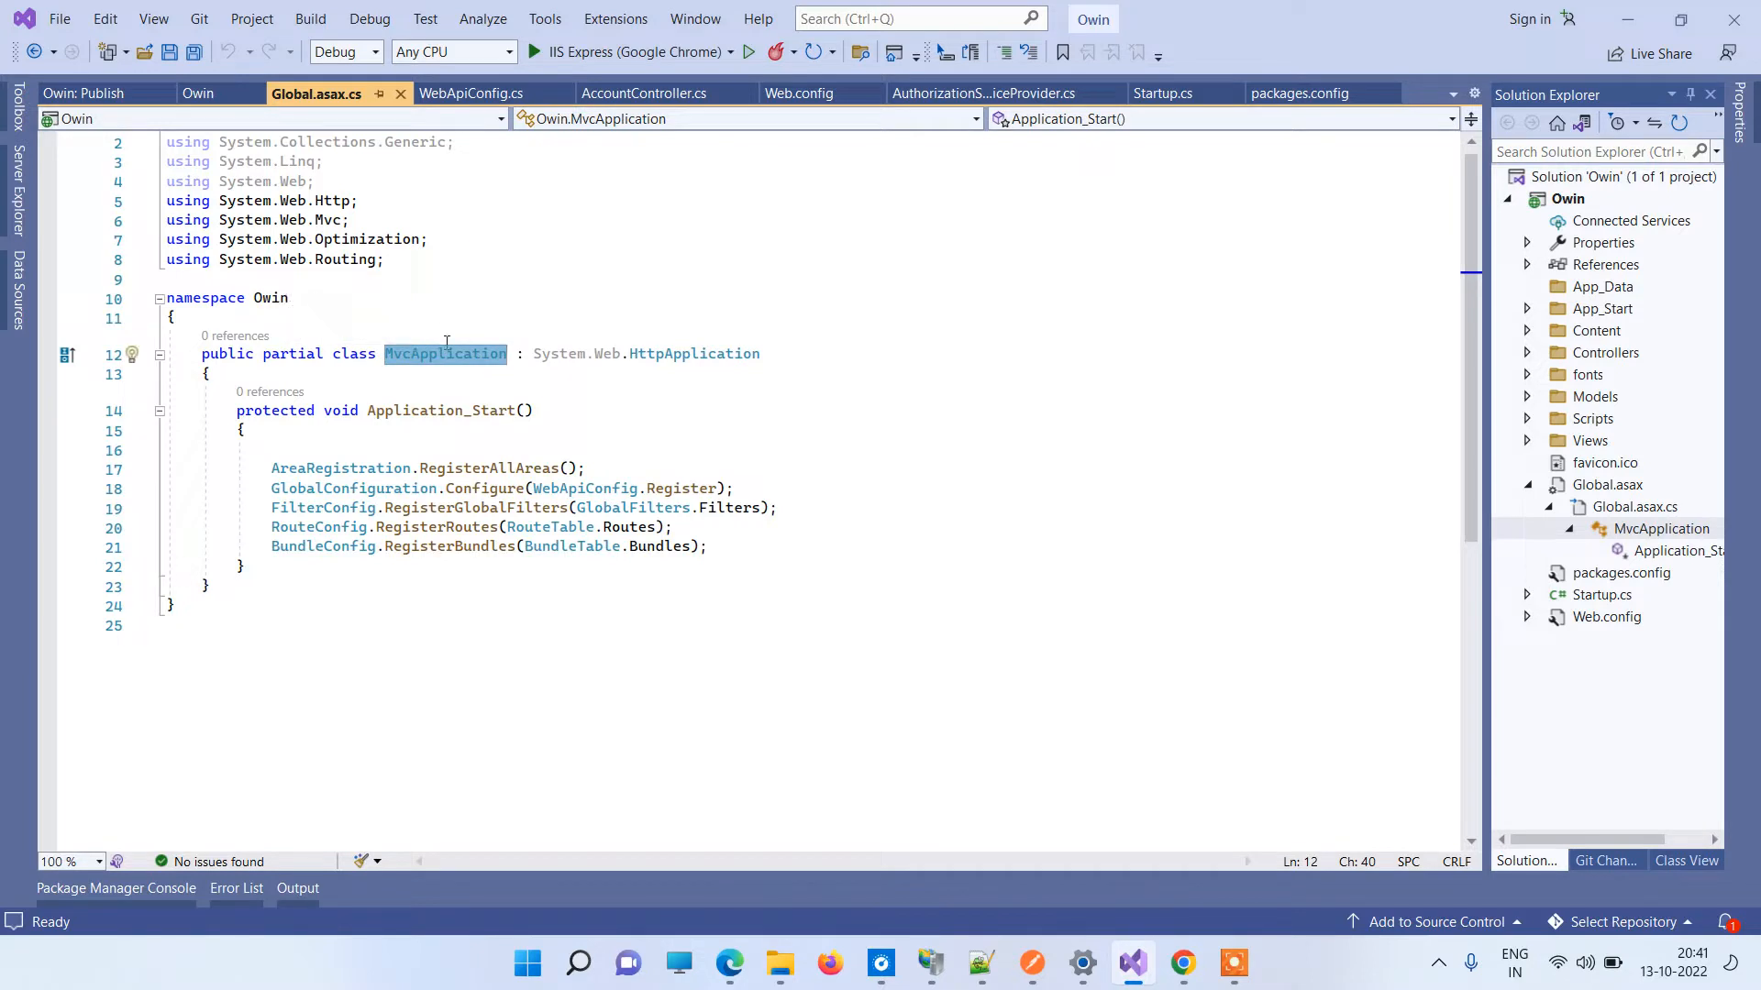
mouse_move(528, 380)
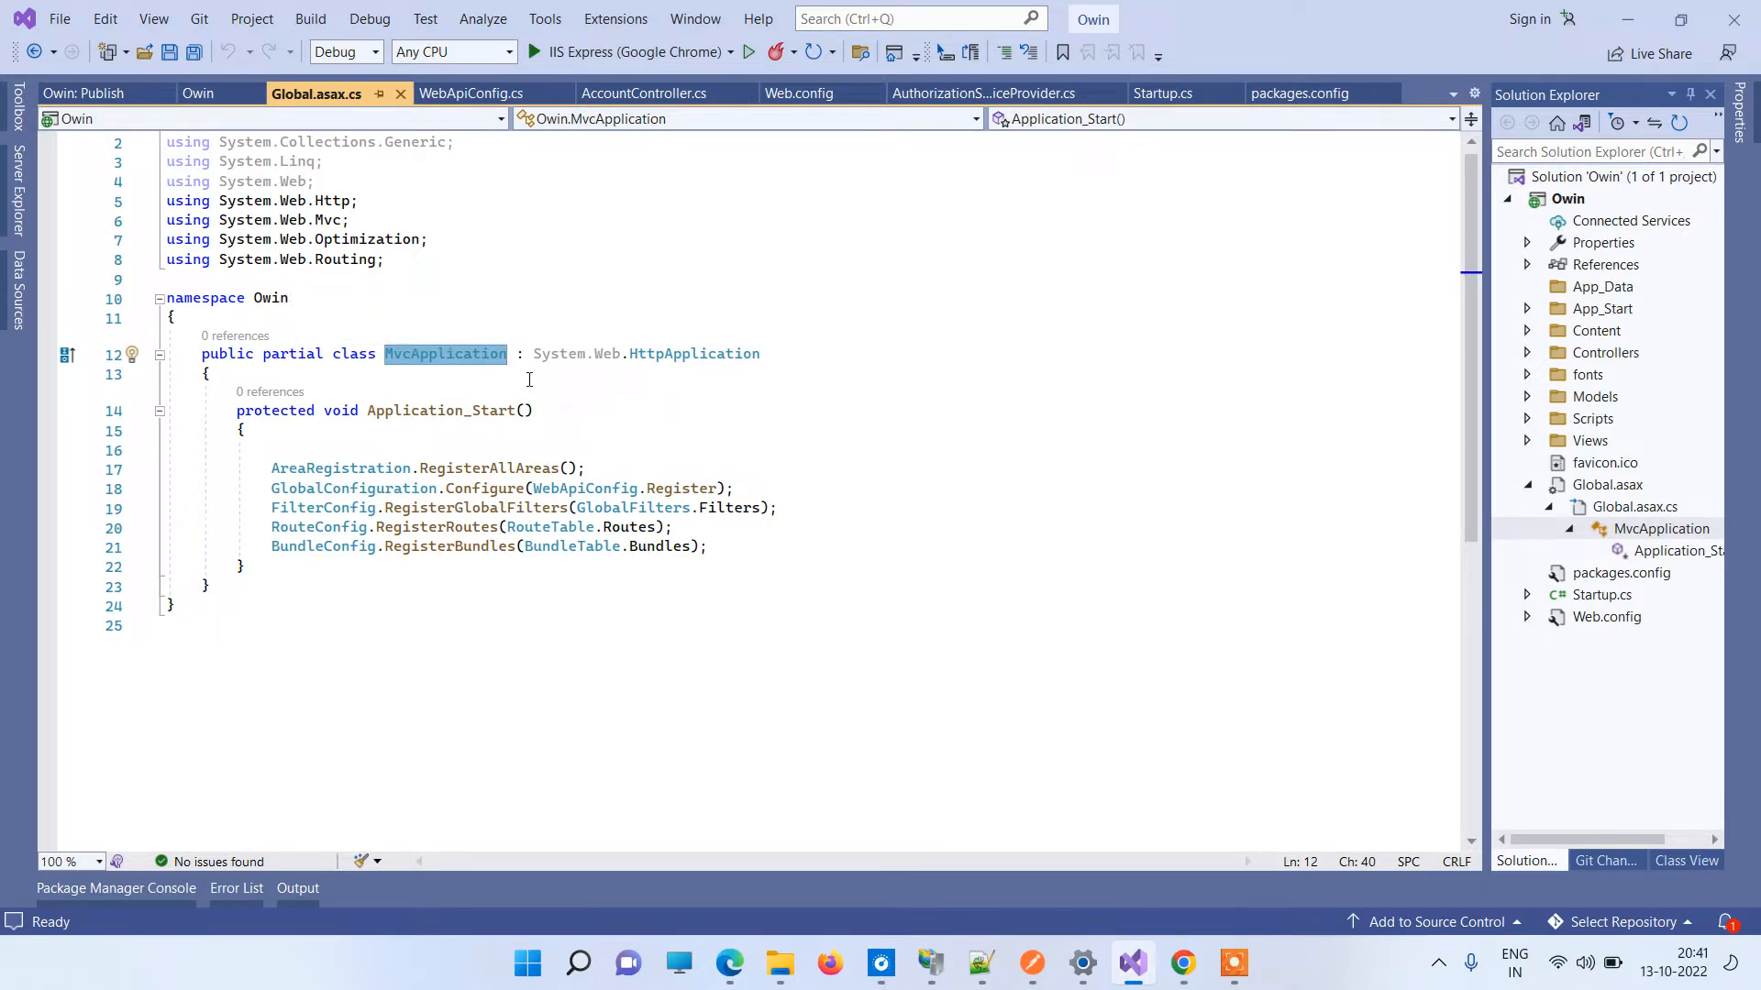
mouse_move(1550, 525)
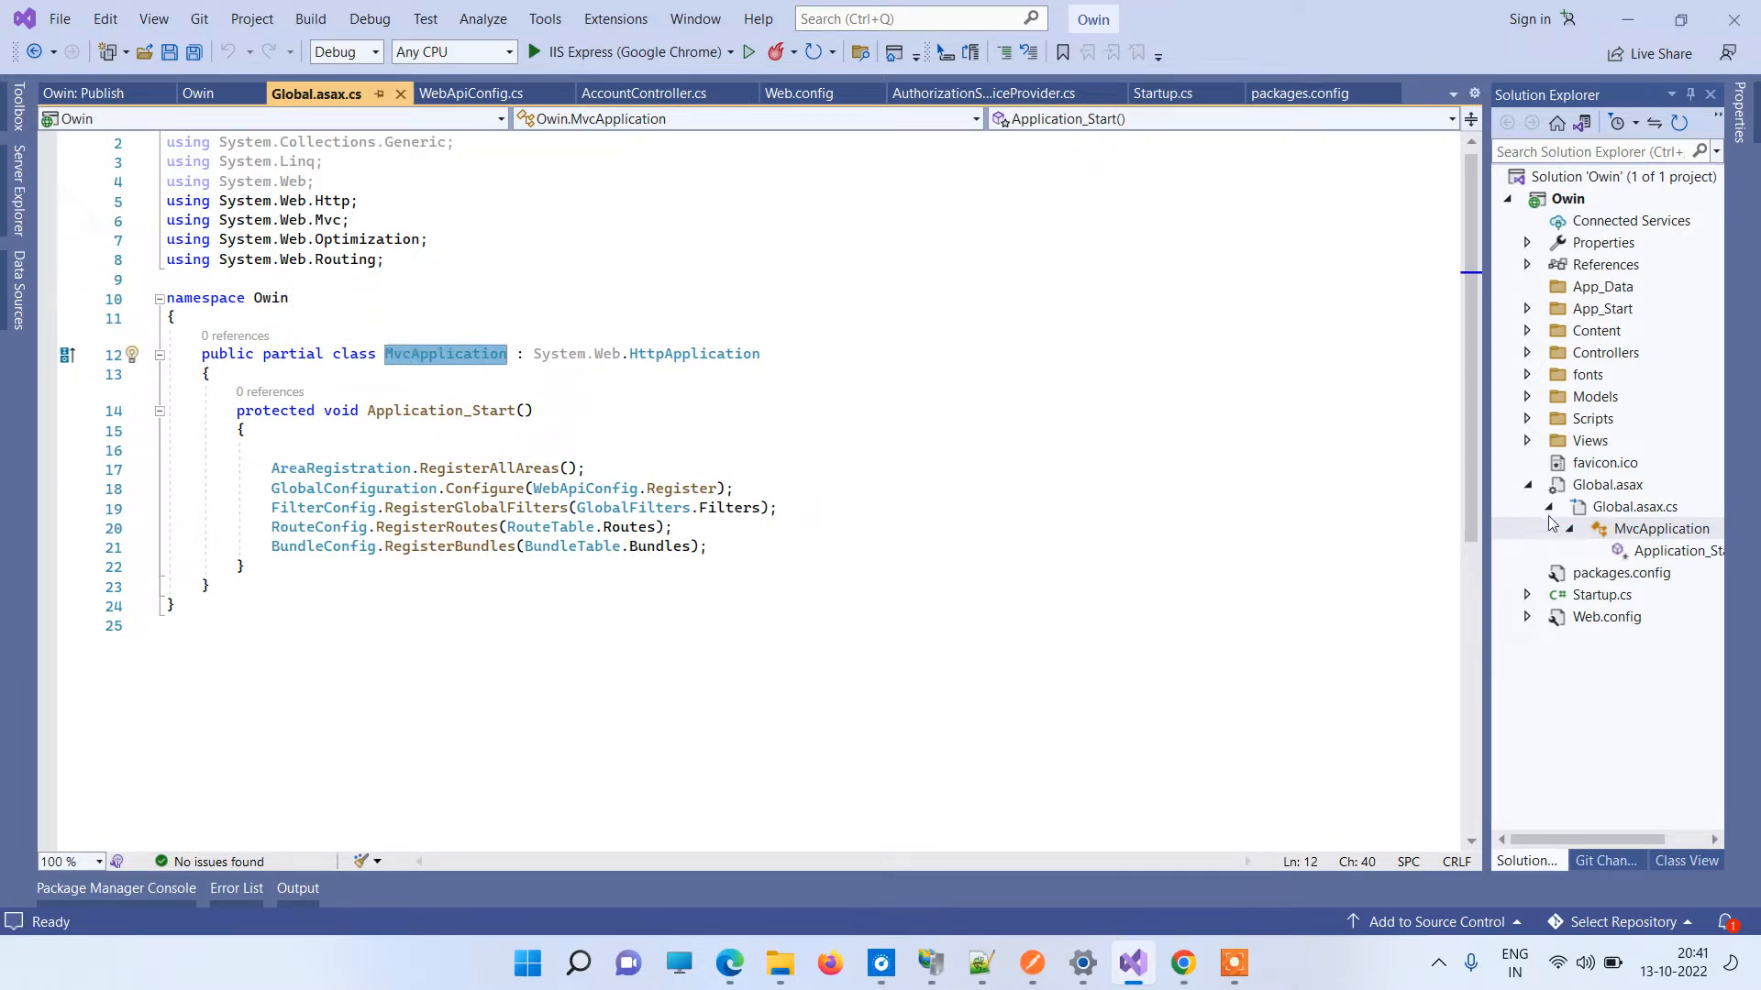
click(1547, 484)
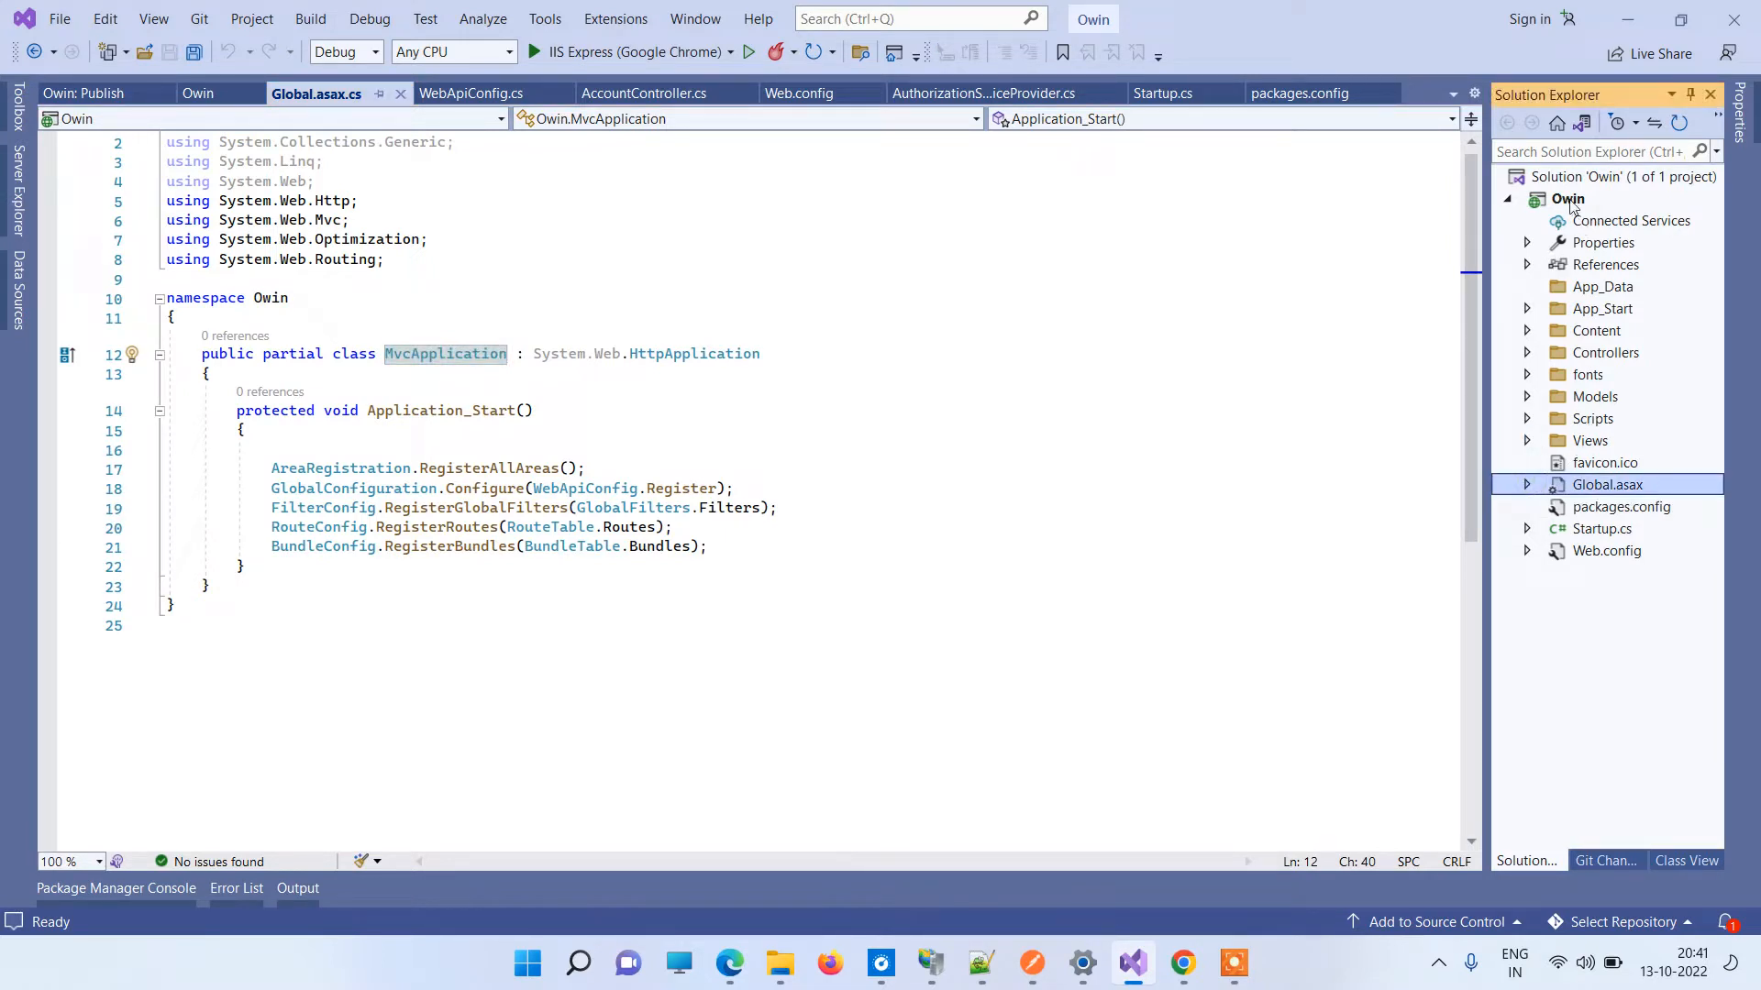
click(1569, 200)
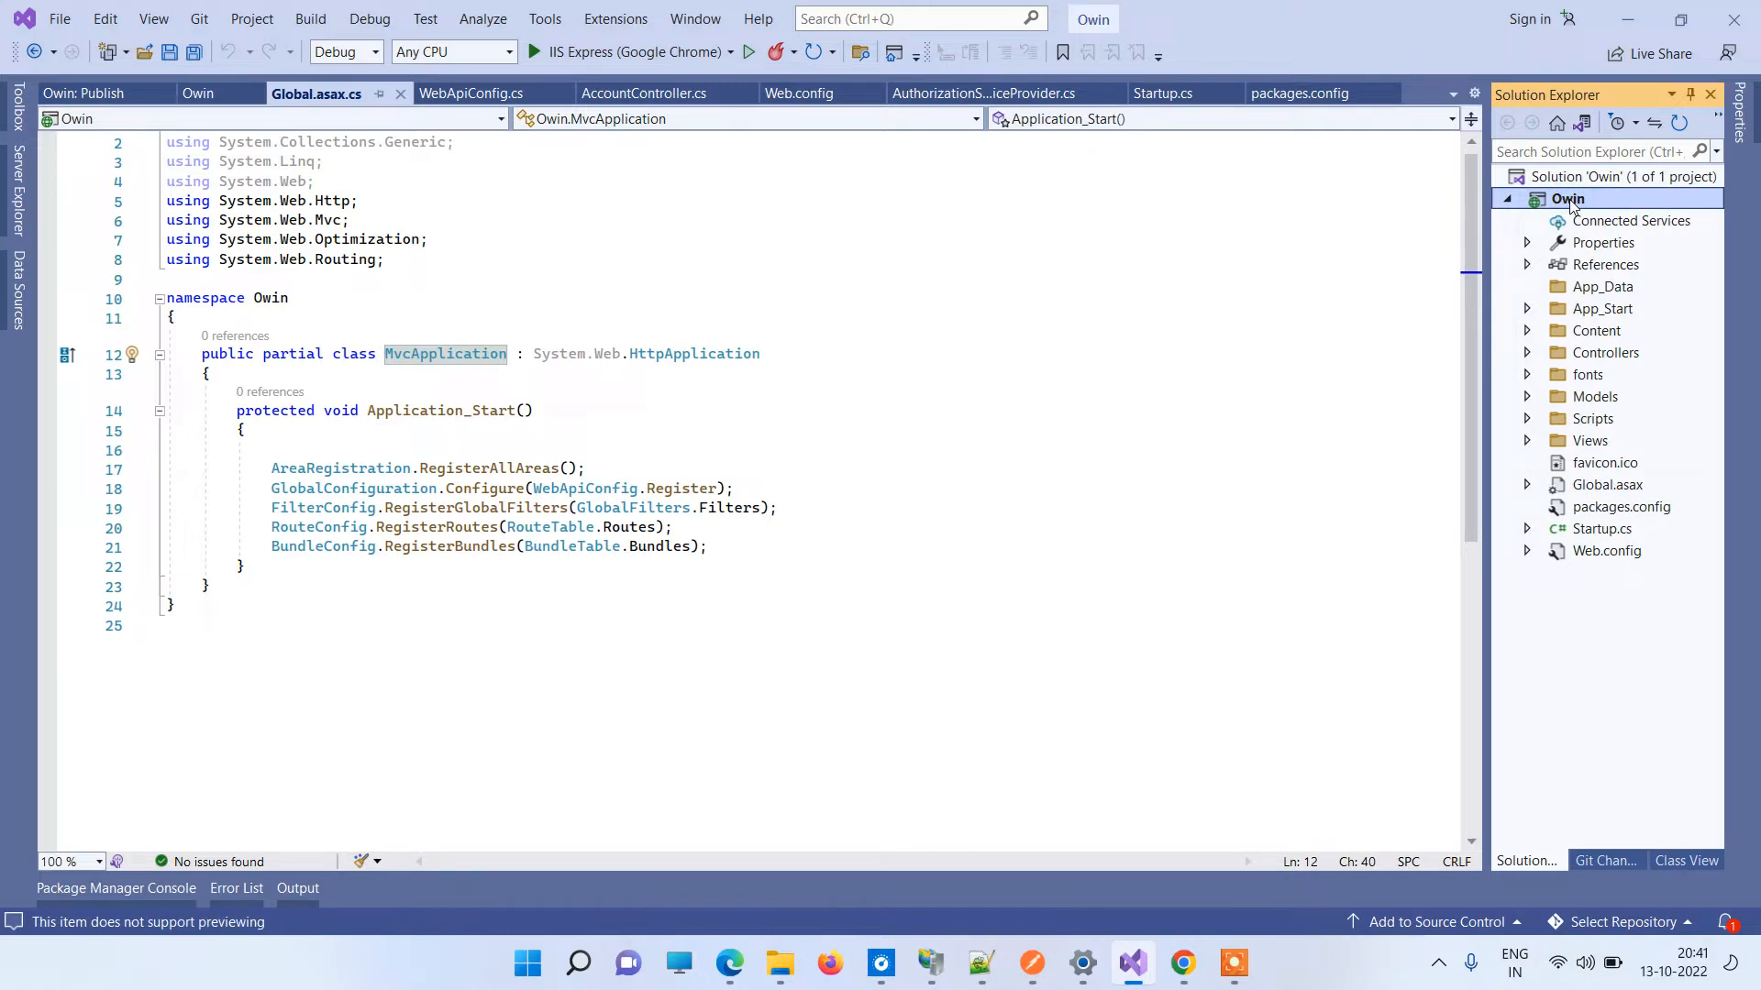
mouse_move(780, 964)
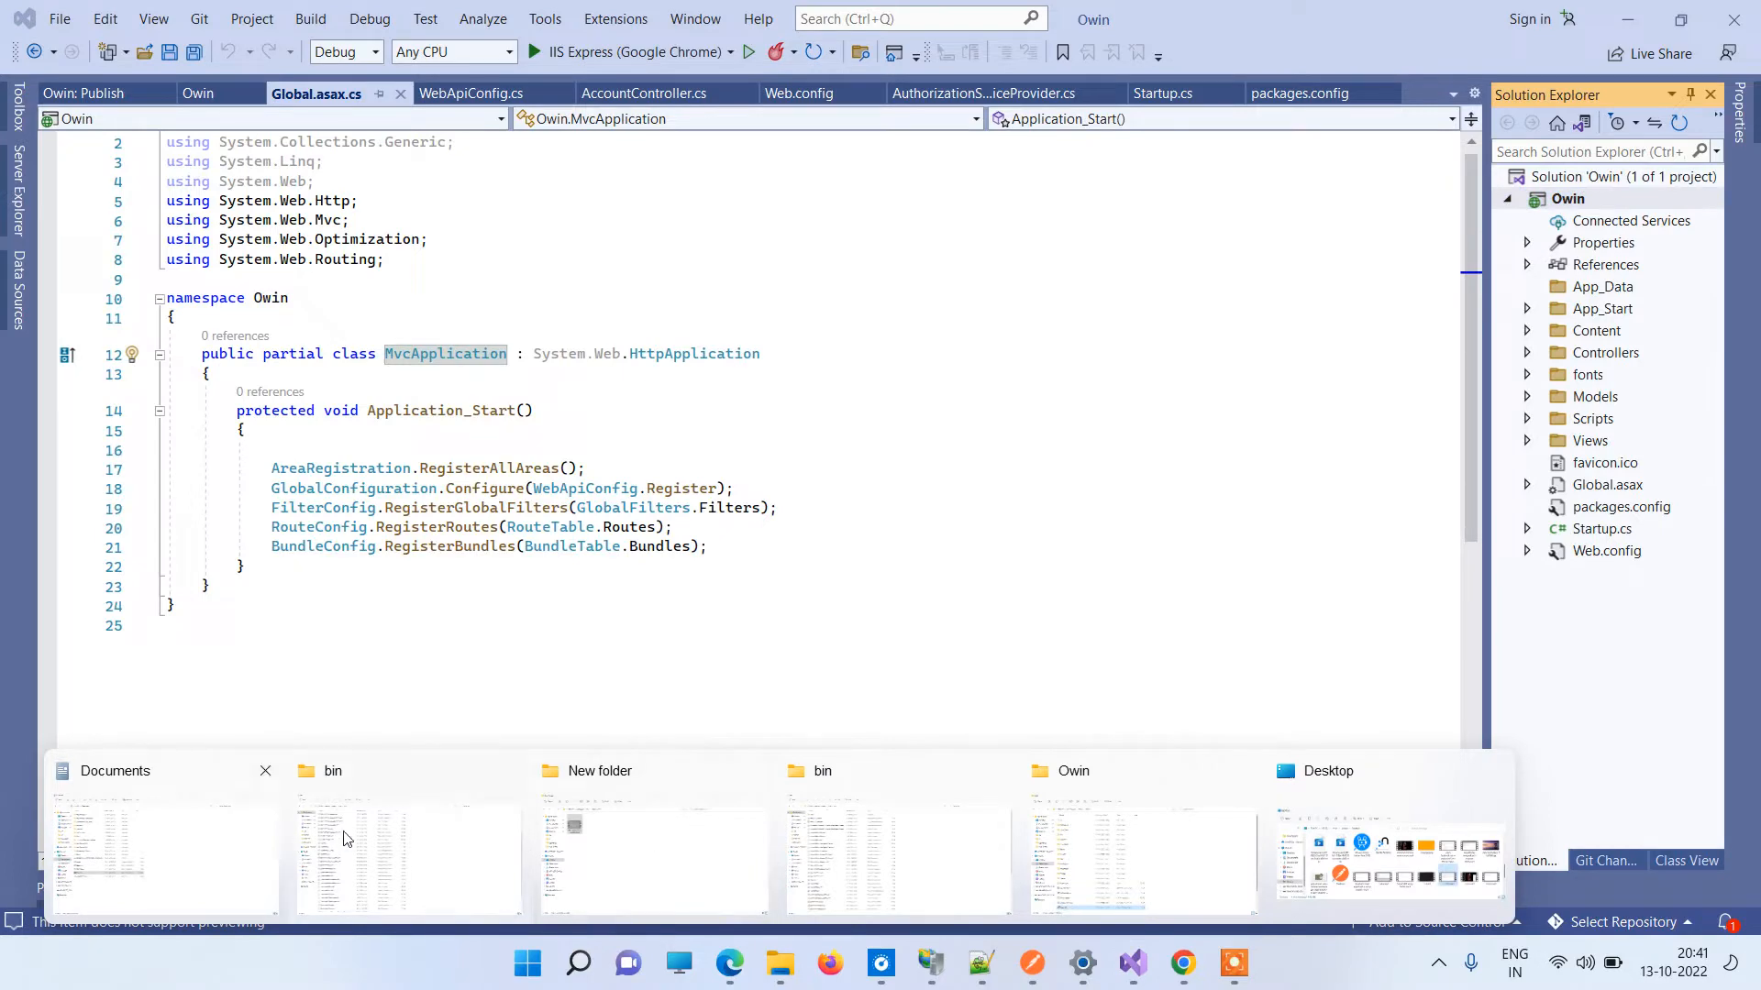
Switch to the Owin project folder window and scroll through its contents.
click(1137, 854)
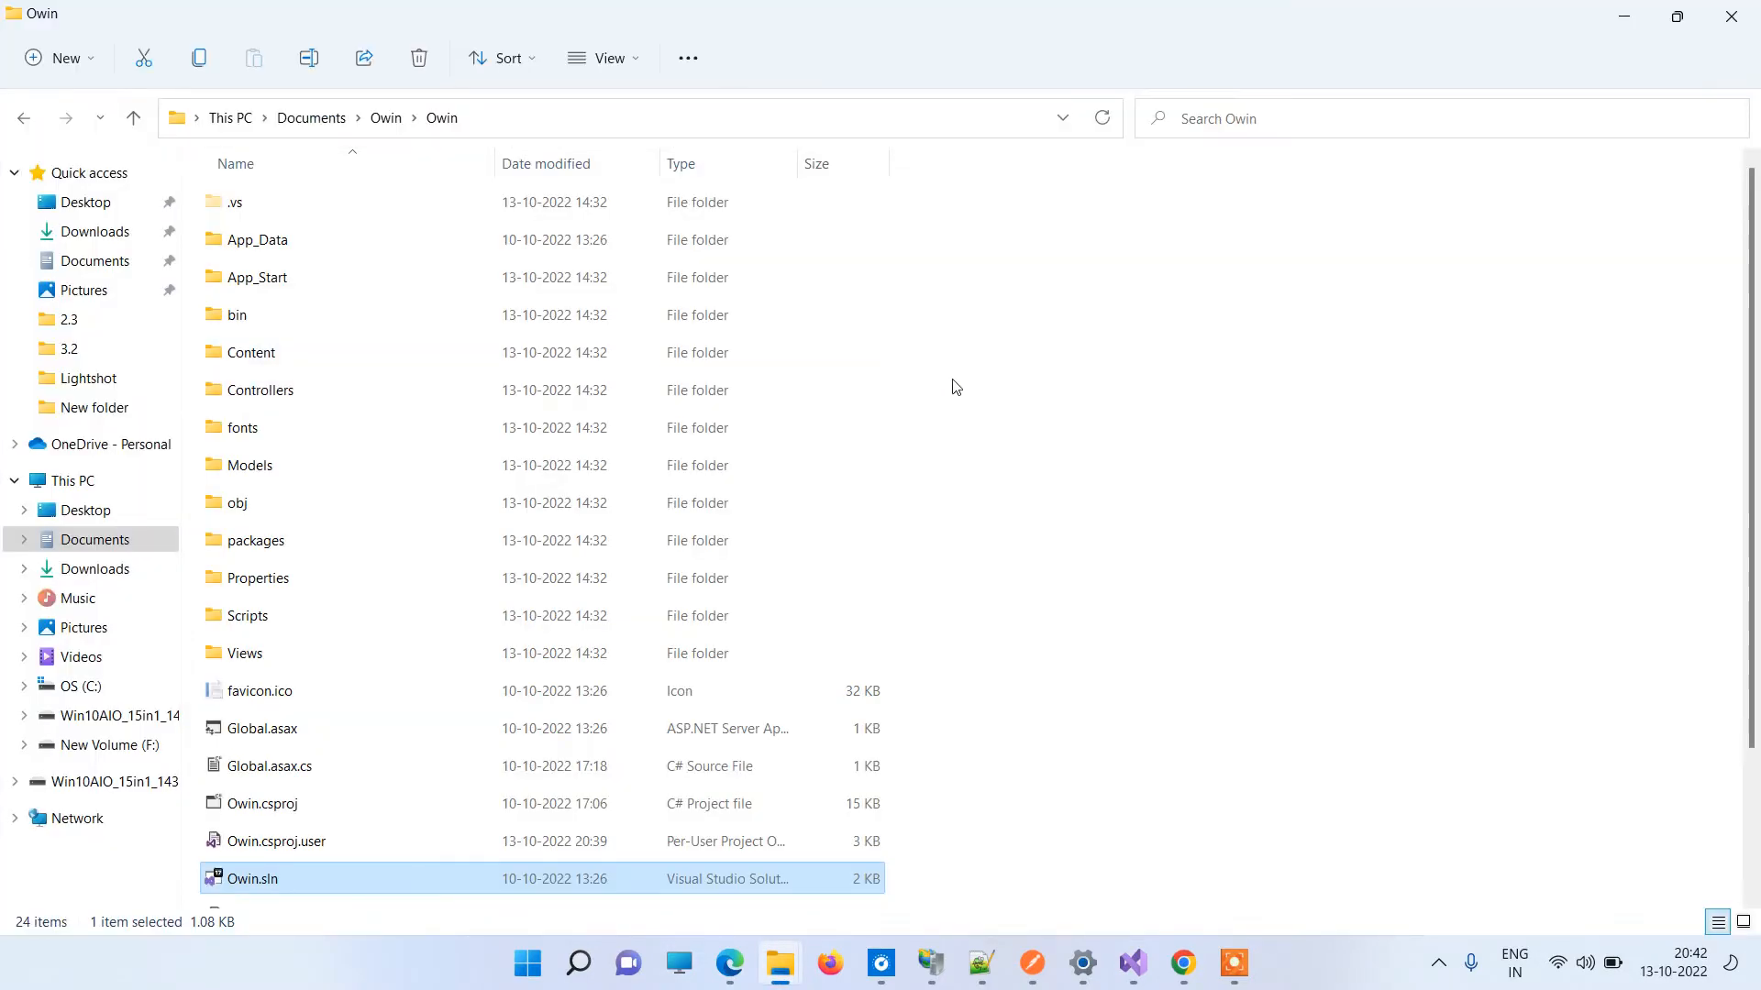
scroll(down, 3)
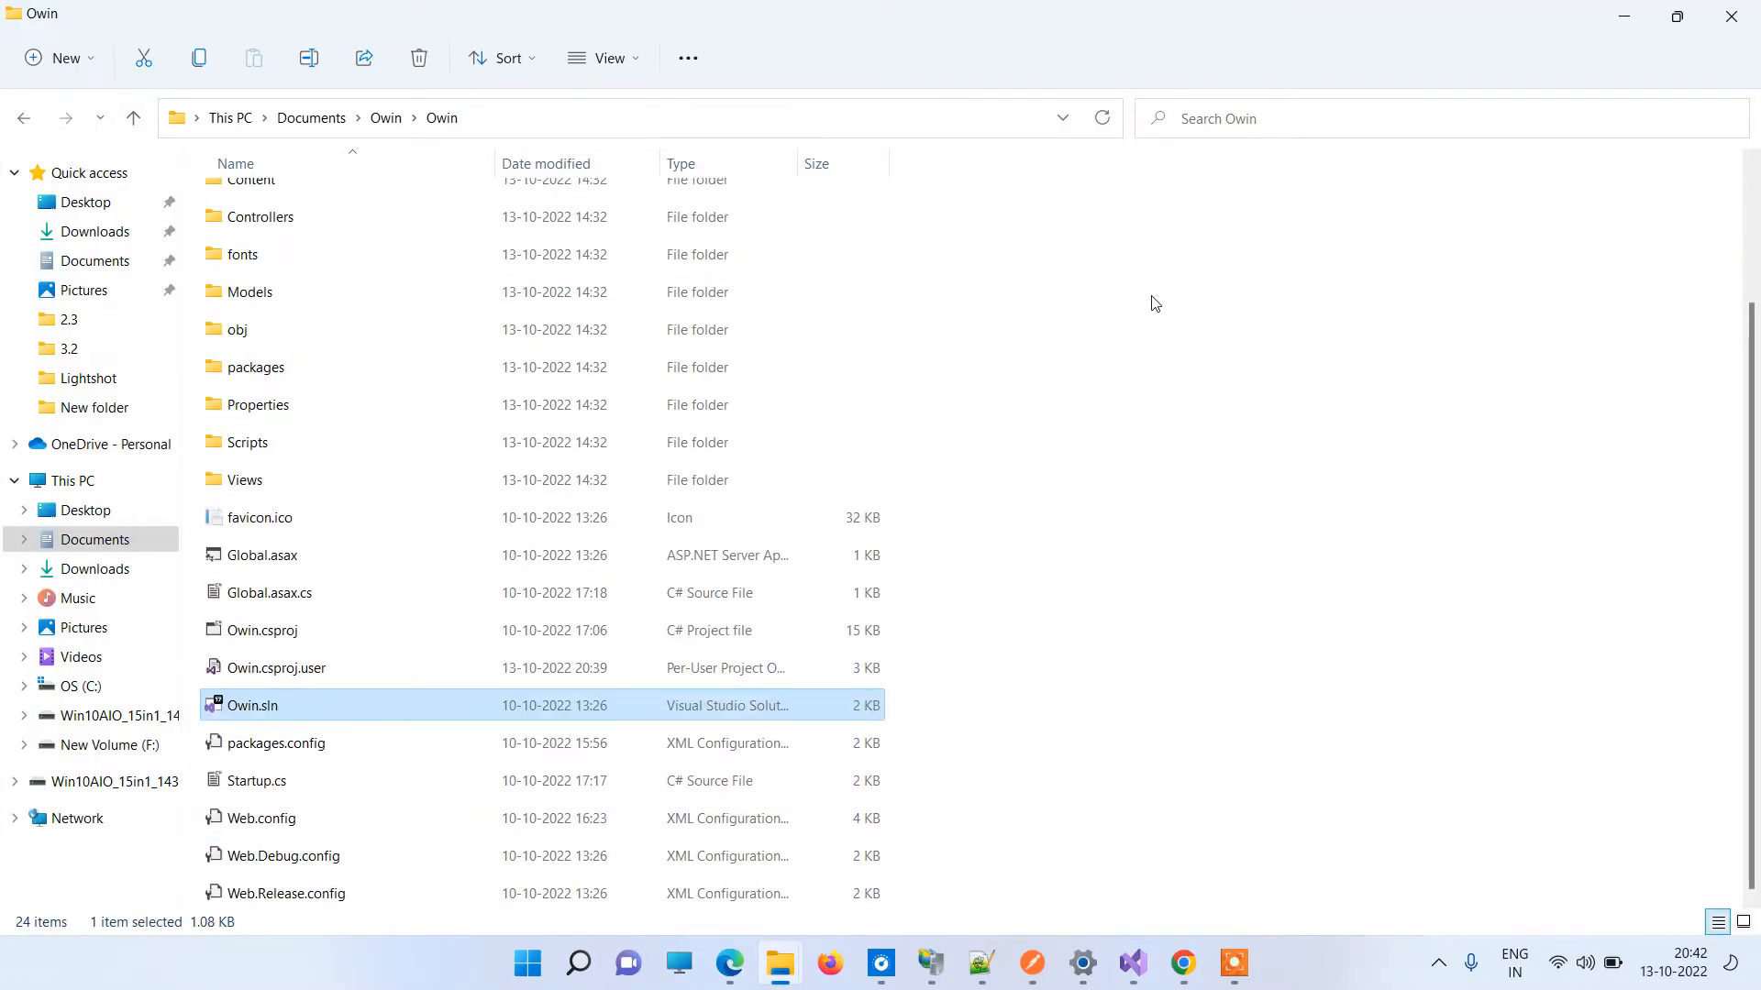
mouse_move(1167, 314)
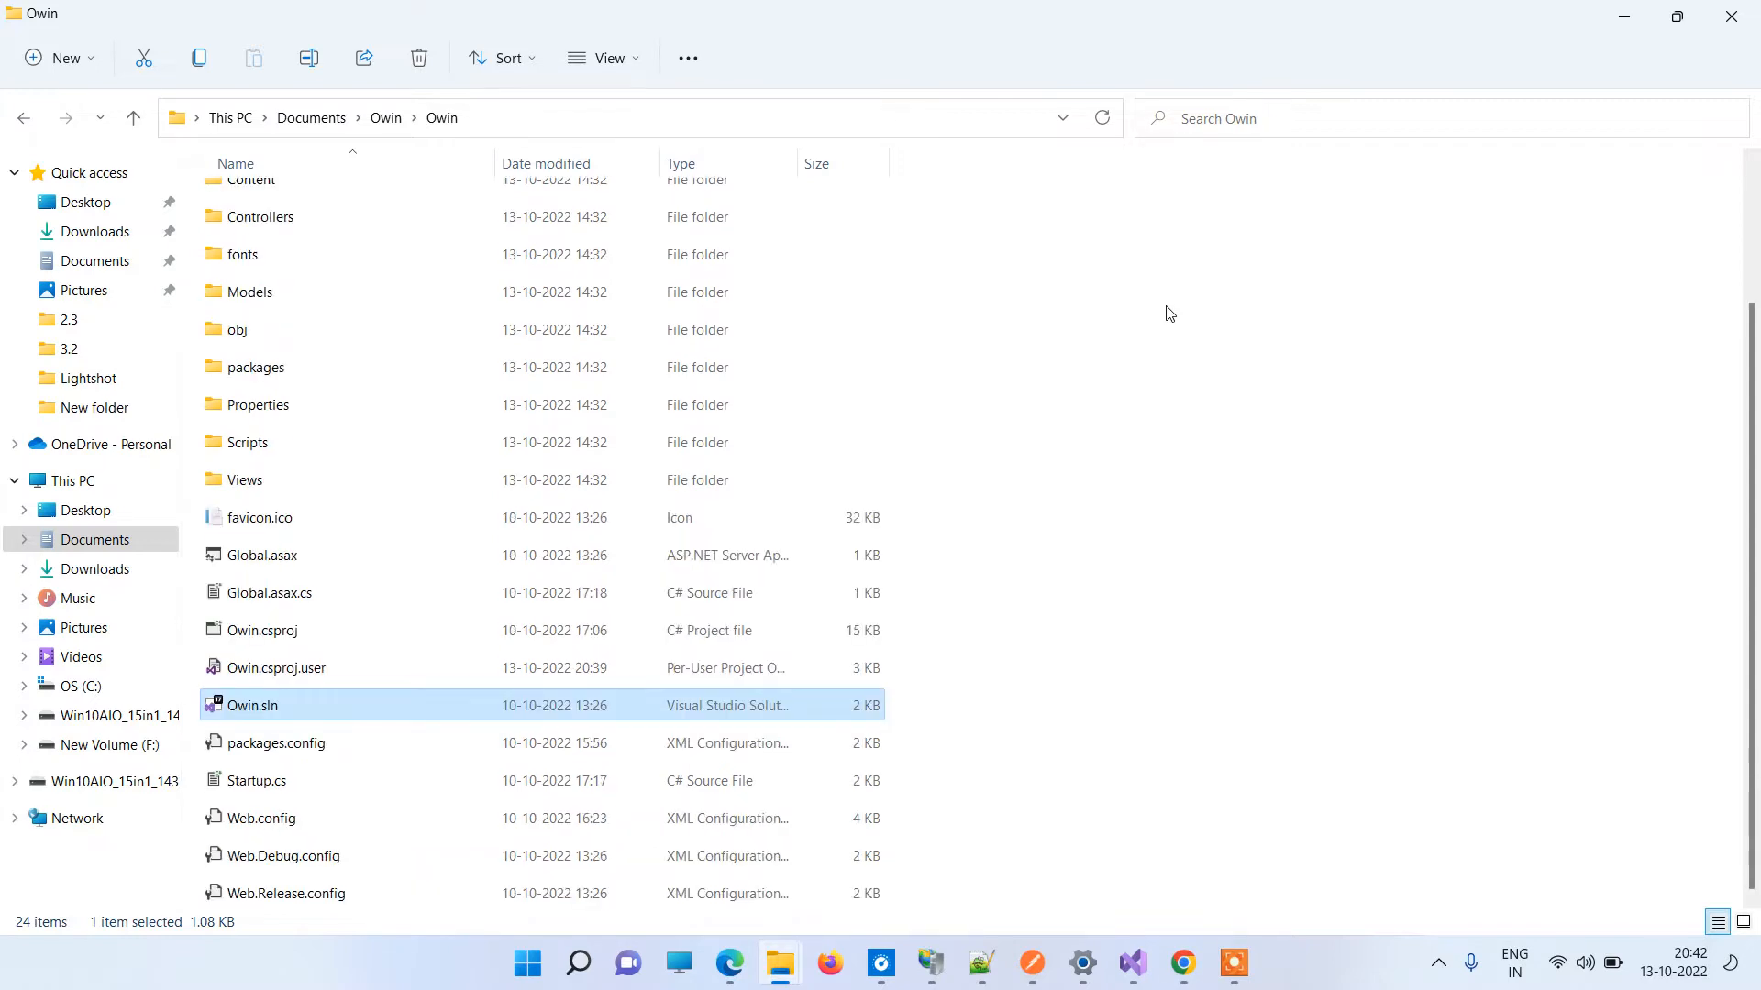
scroll(up, 3)
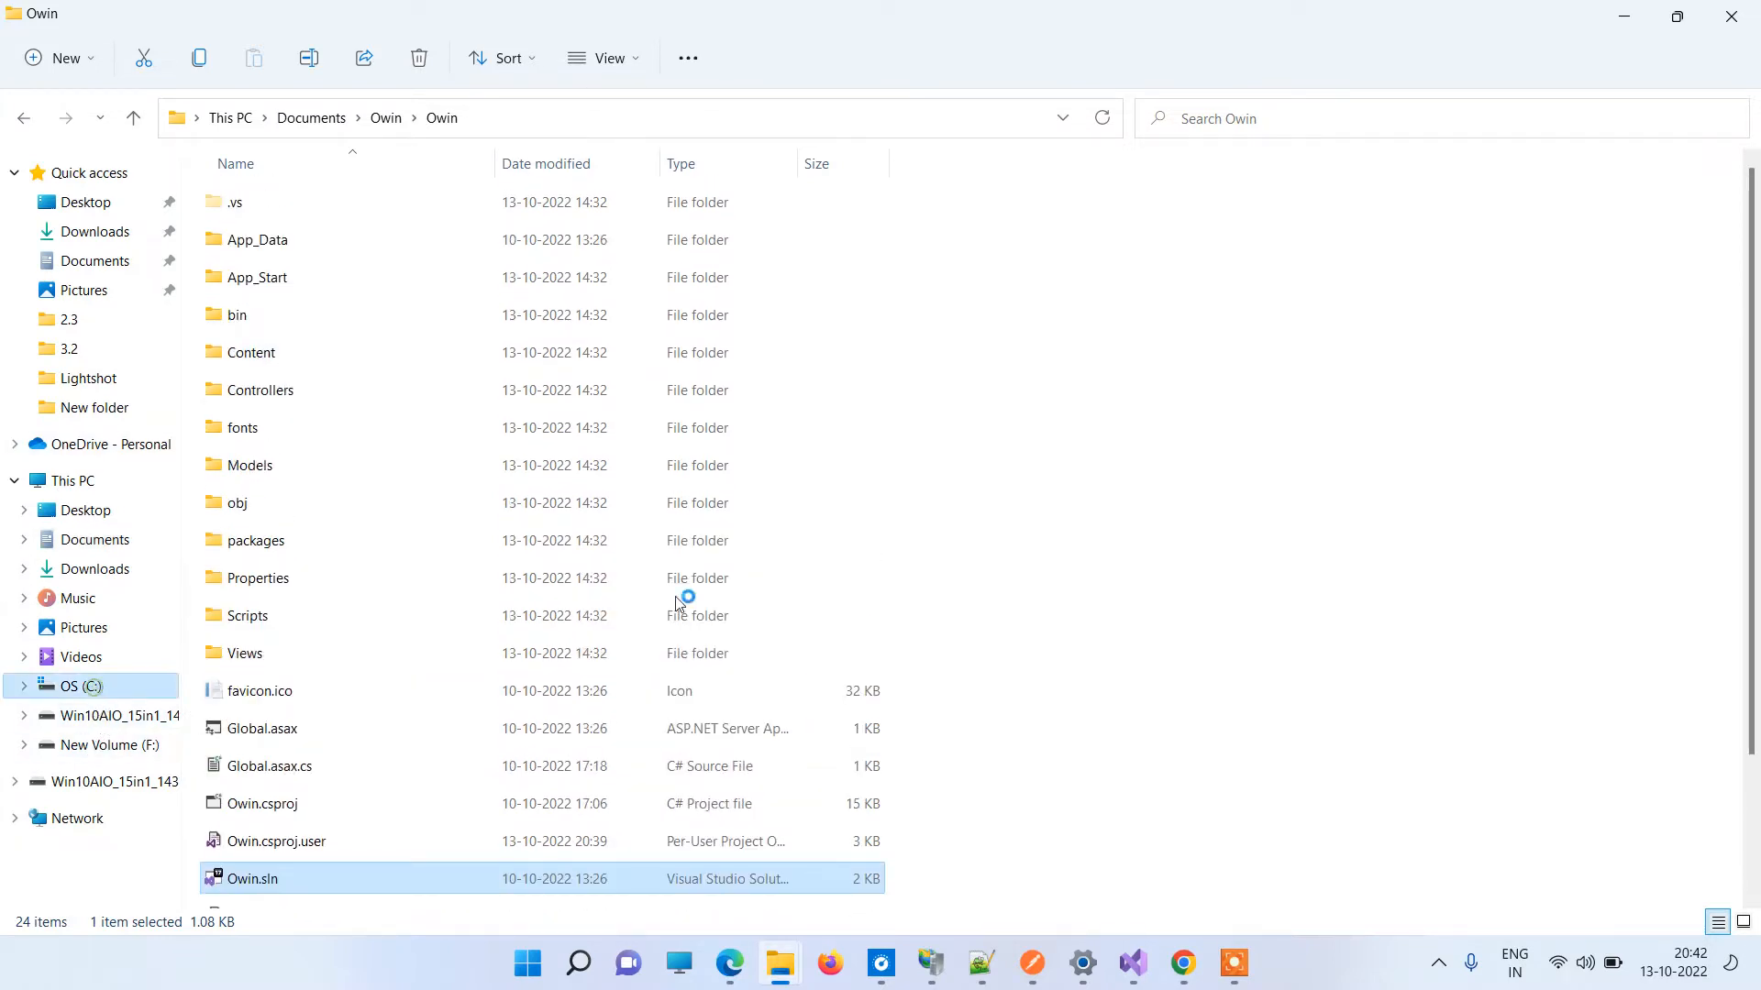
Browse C:\inetpub\wwwroot\OwinApi\bin and scroll through its DLLs, including Owin.dll.
click(77, 685)
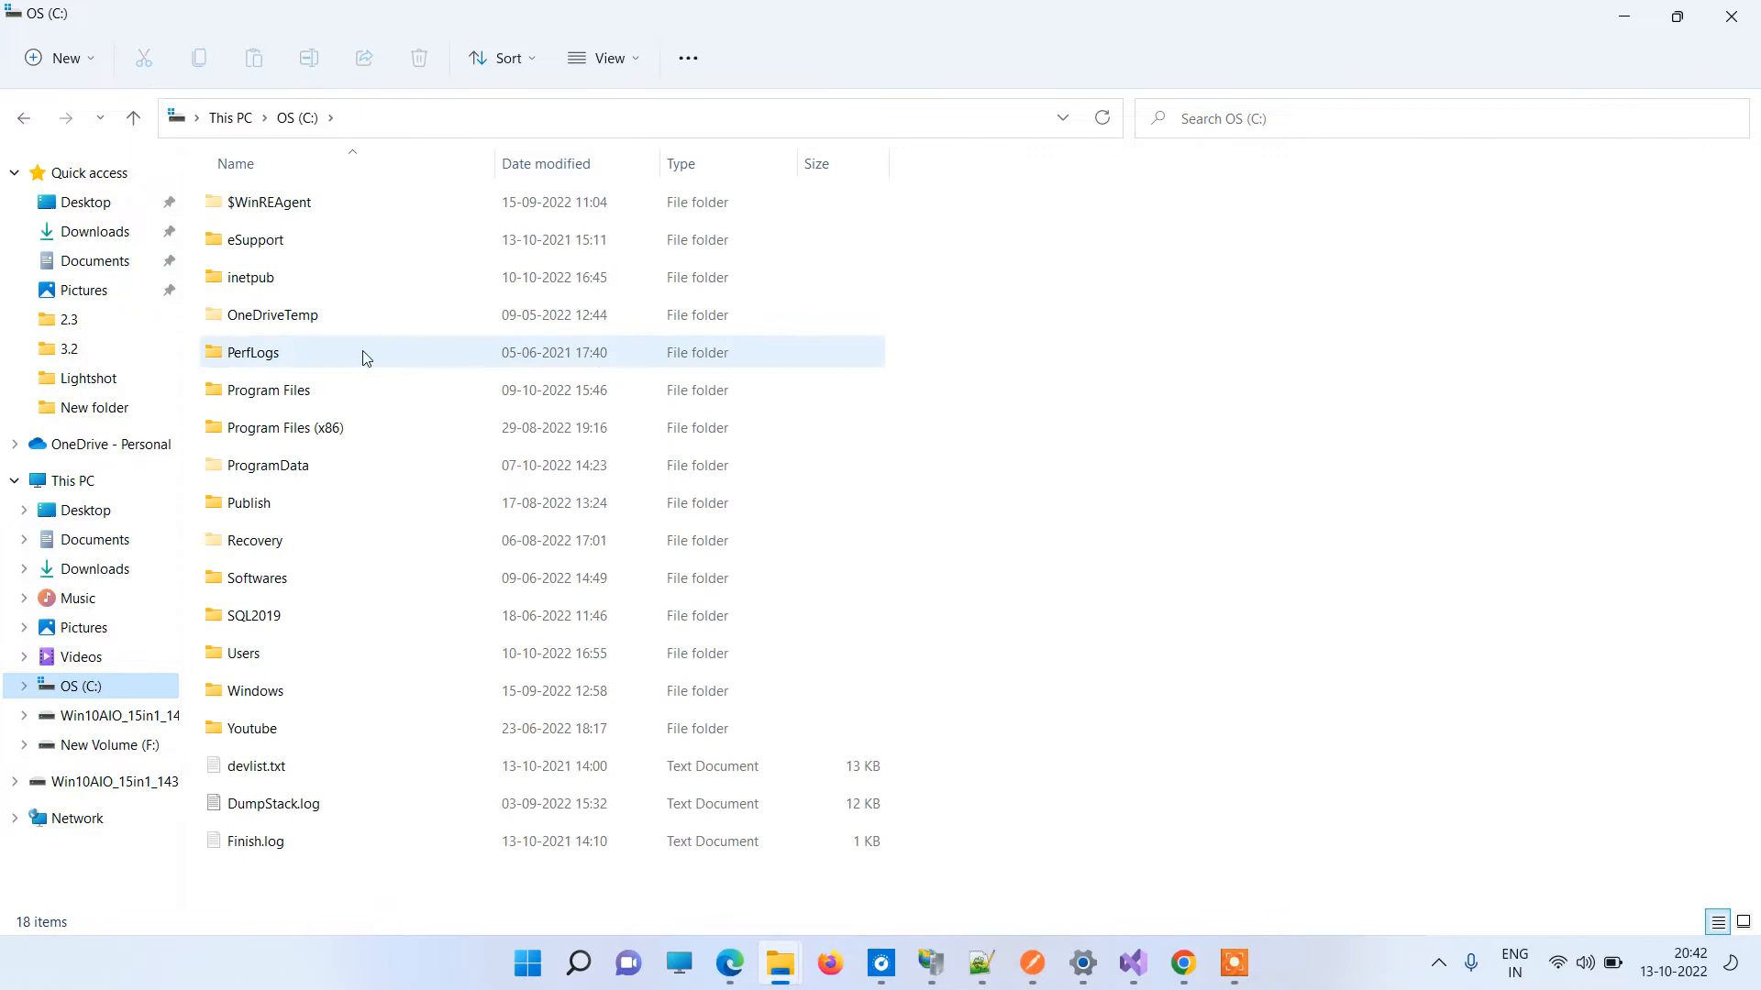
double_click(250, 277)
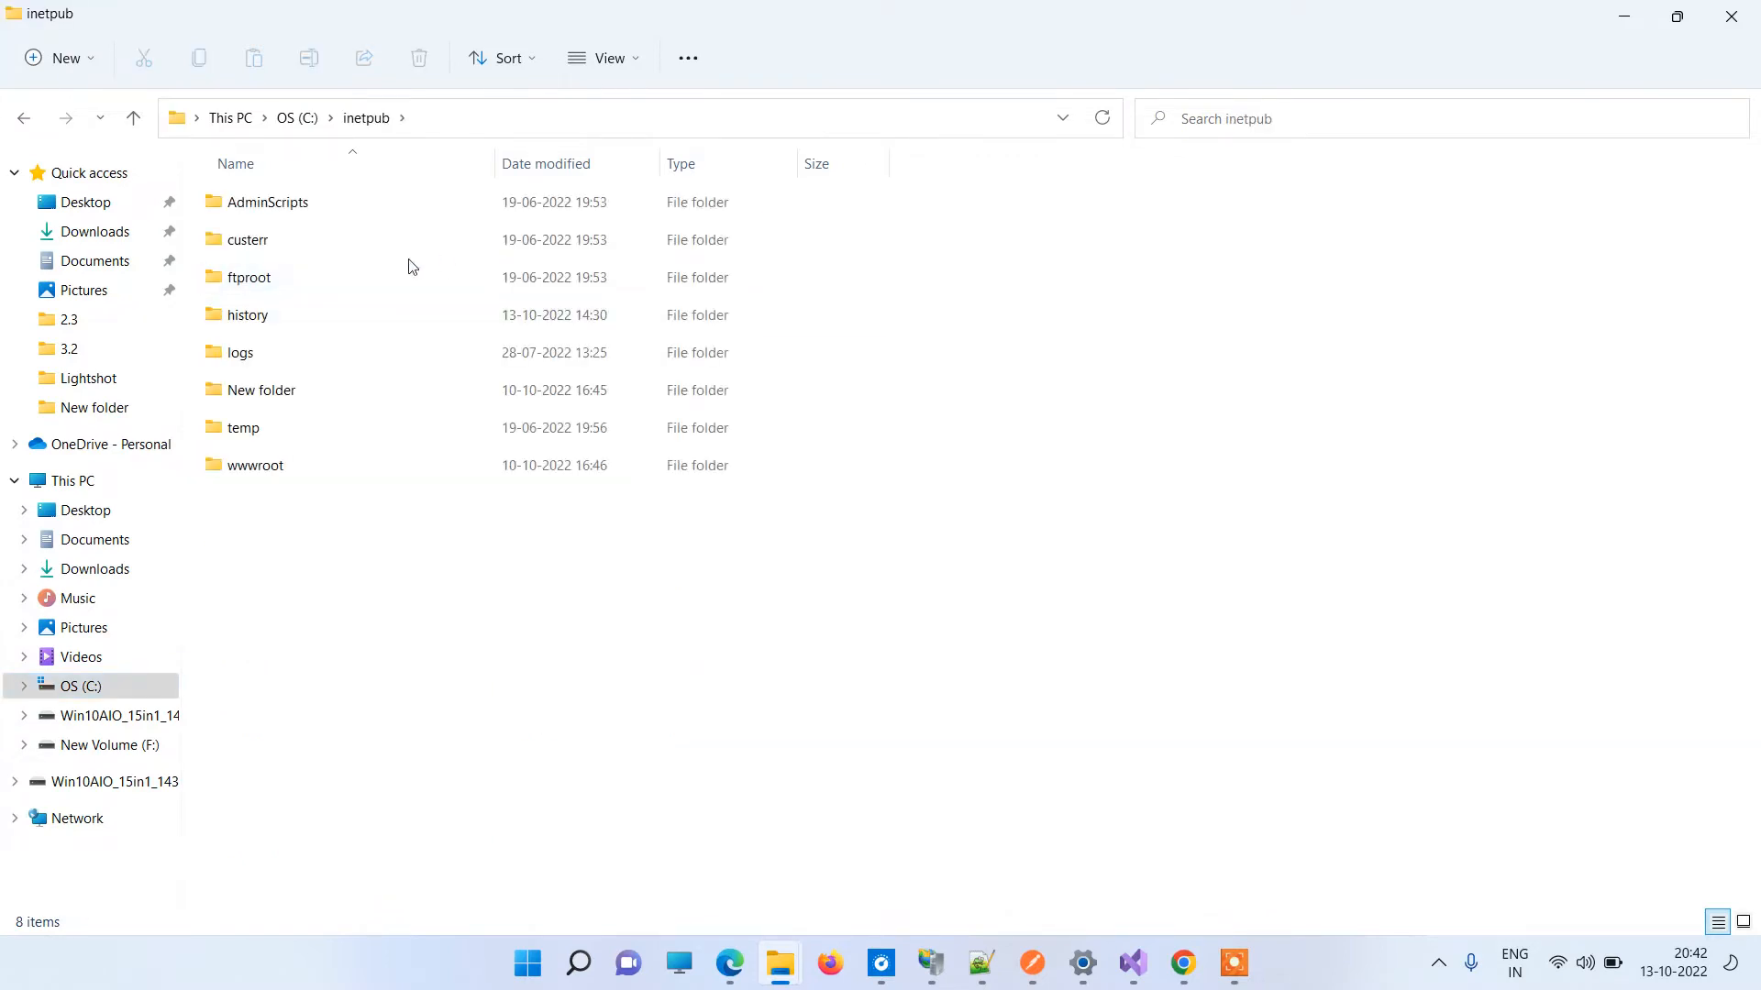
click(255, 465)
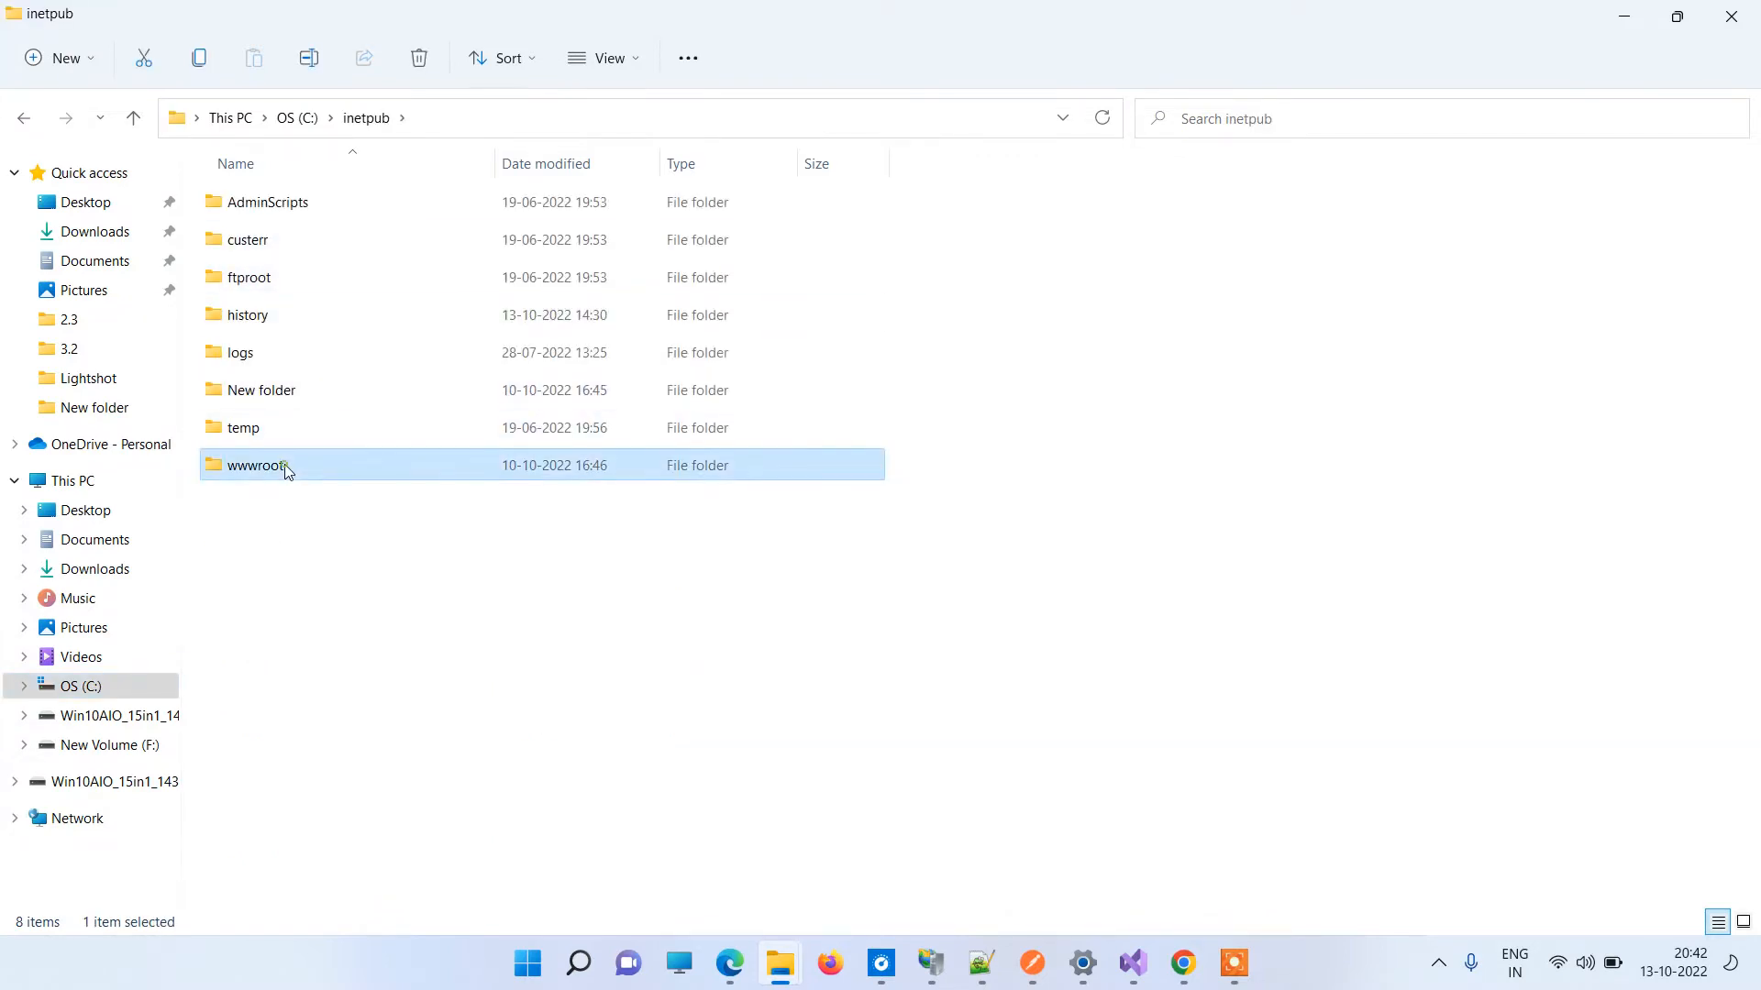
double_click(256, 465)
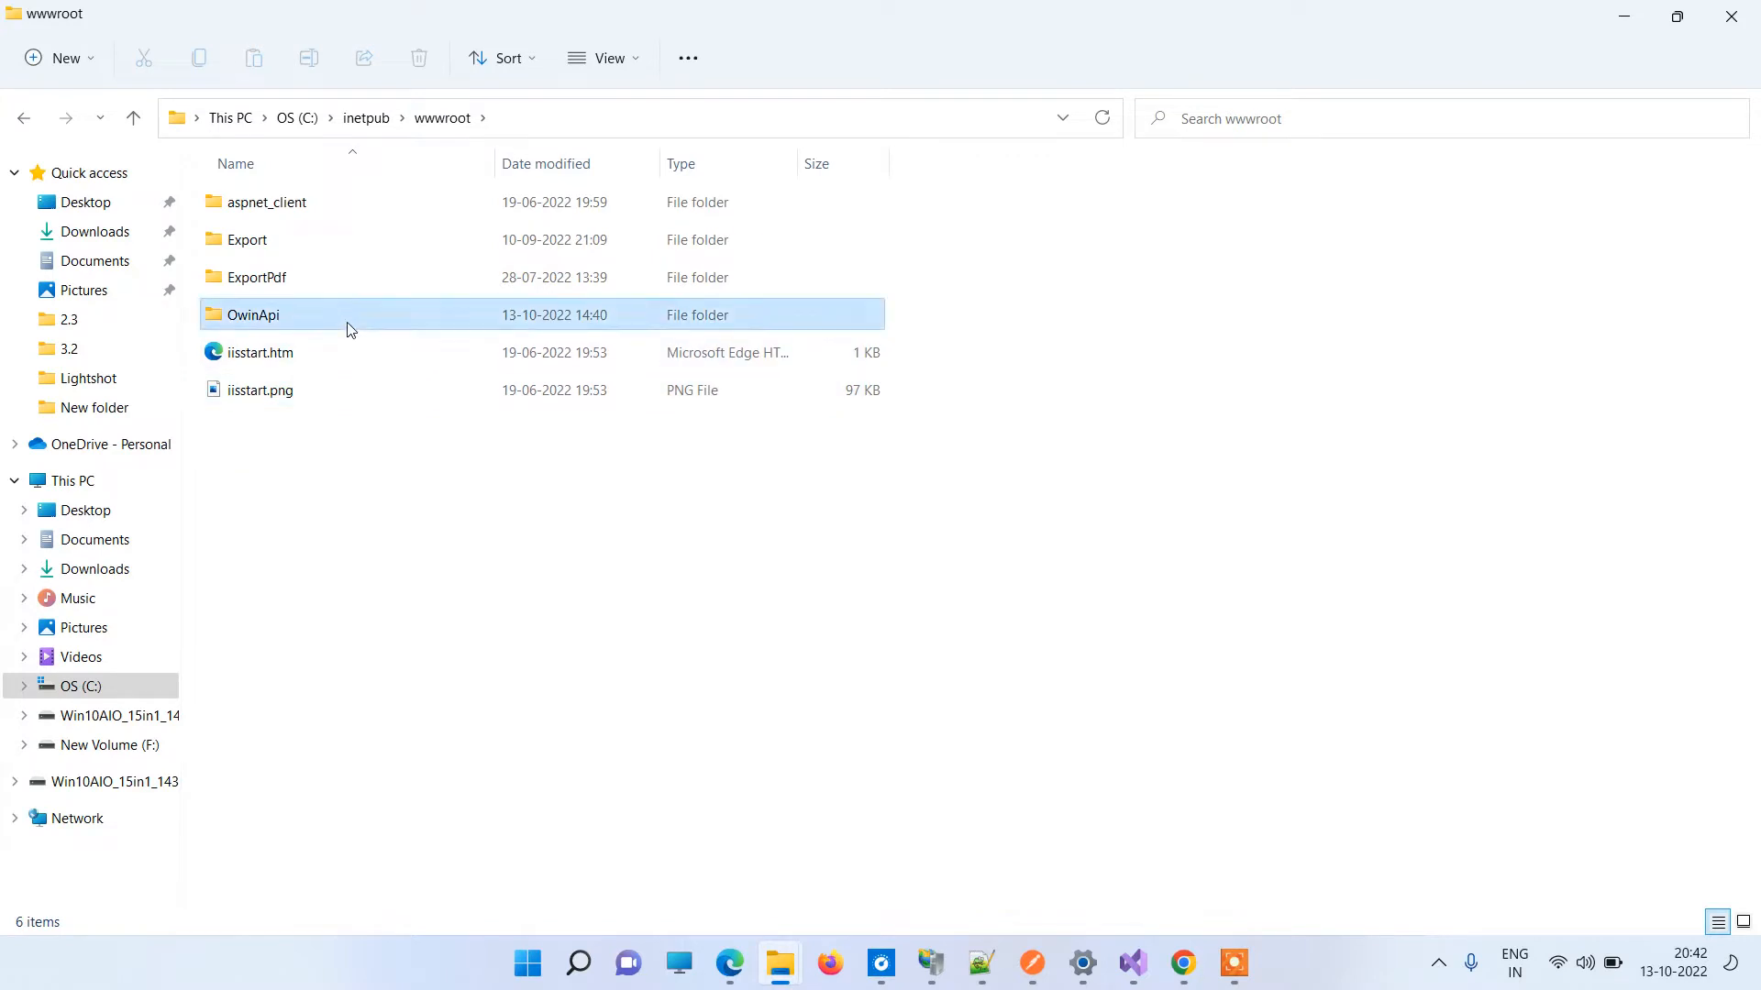
double_click(253, 315)
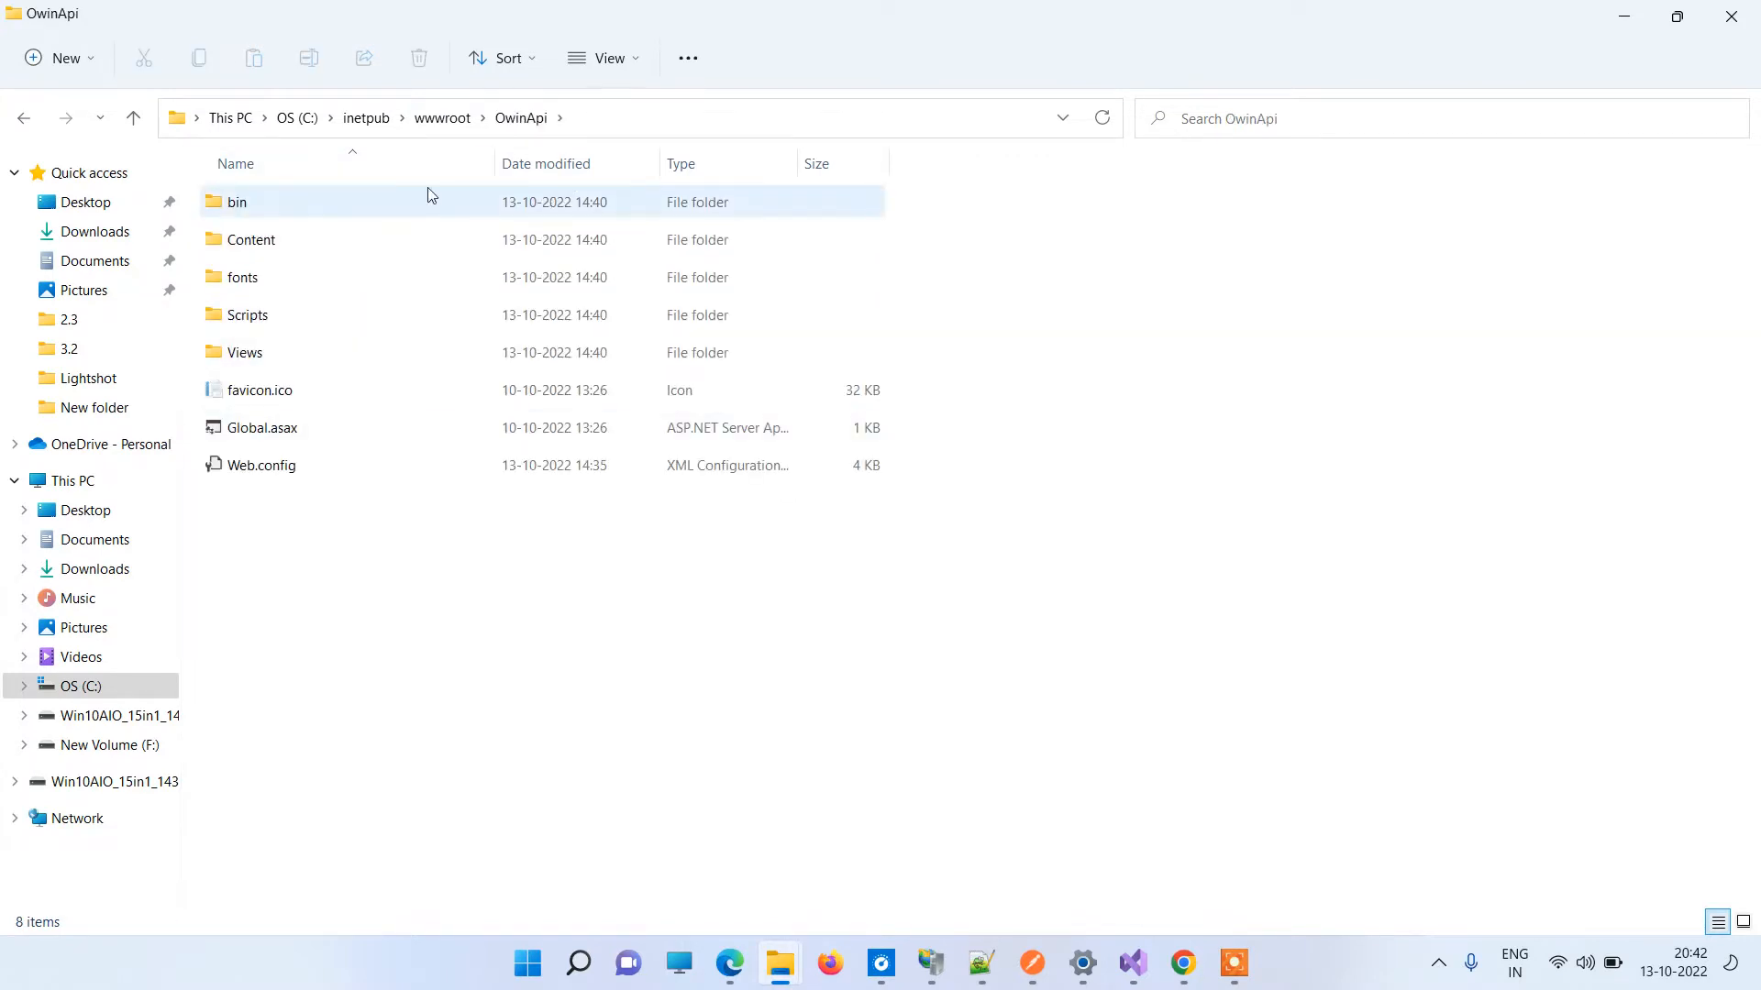
double_click(237, 200)
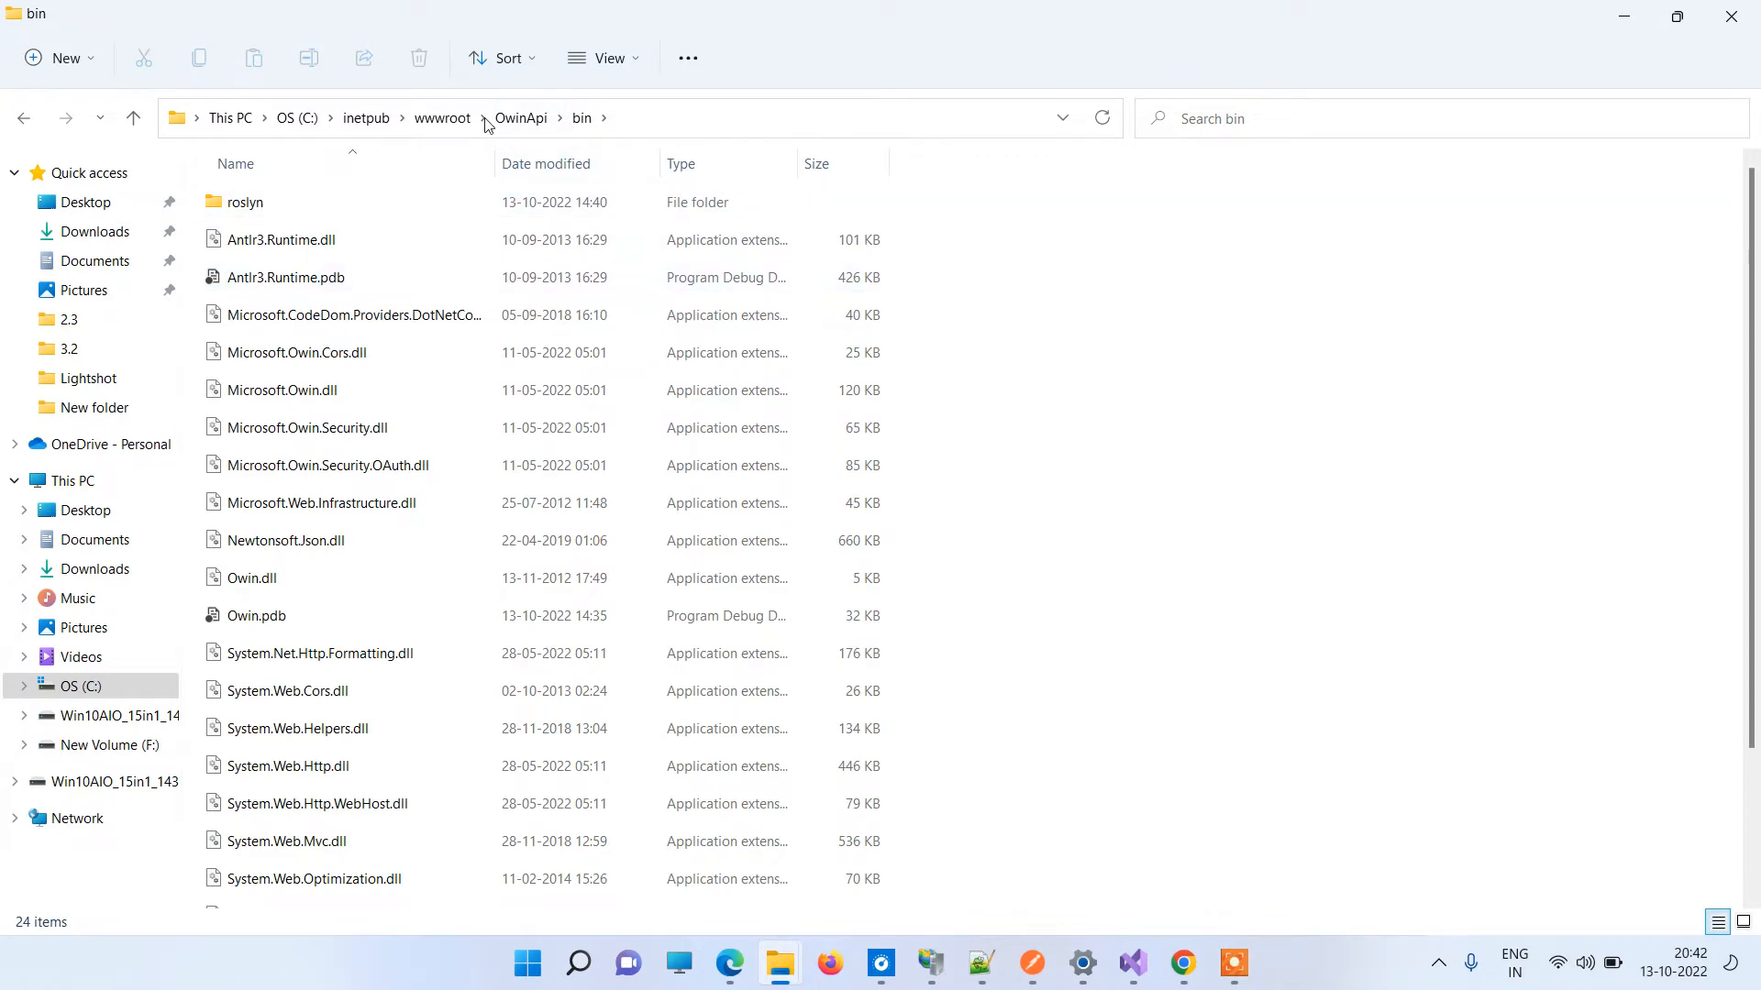
click(325, 240)
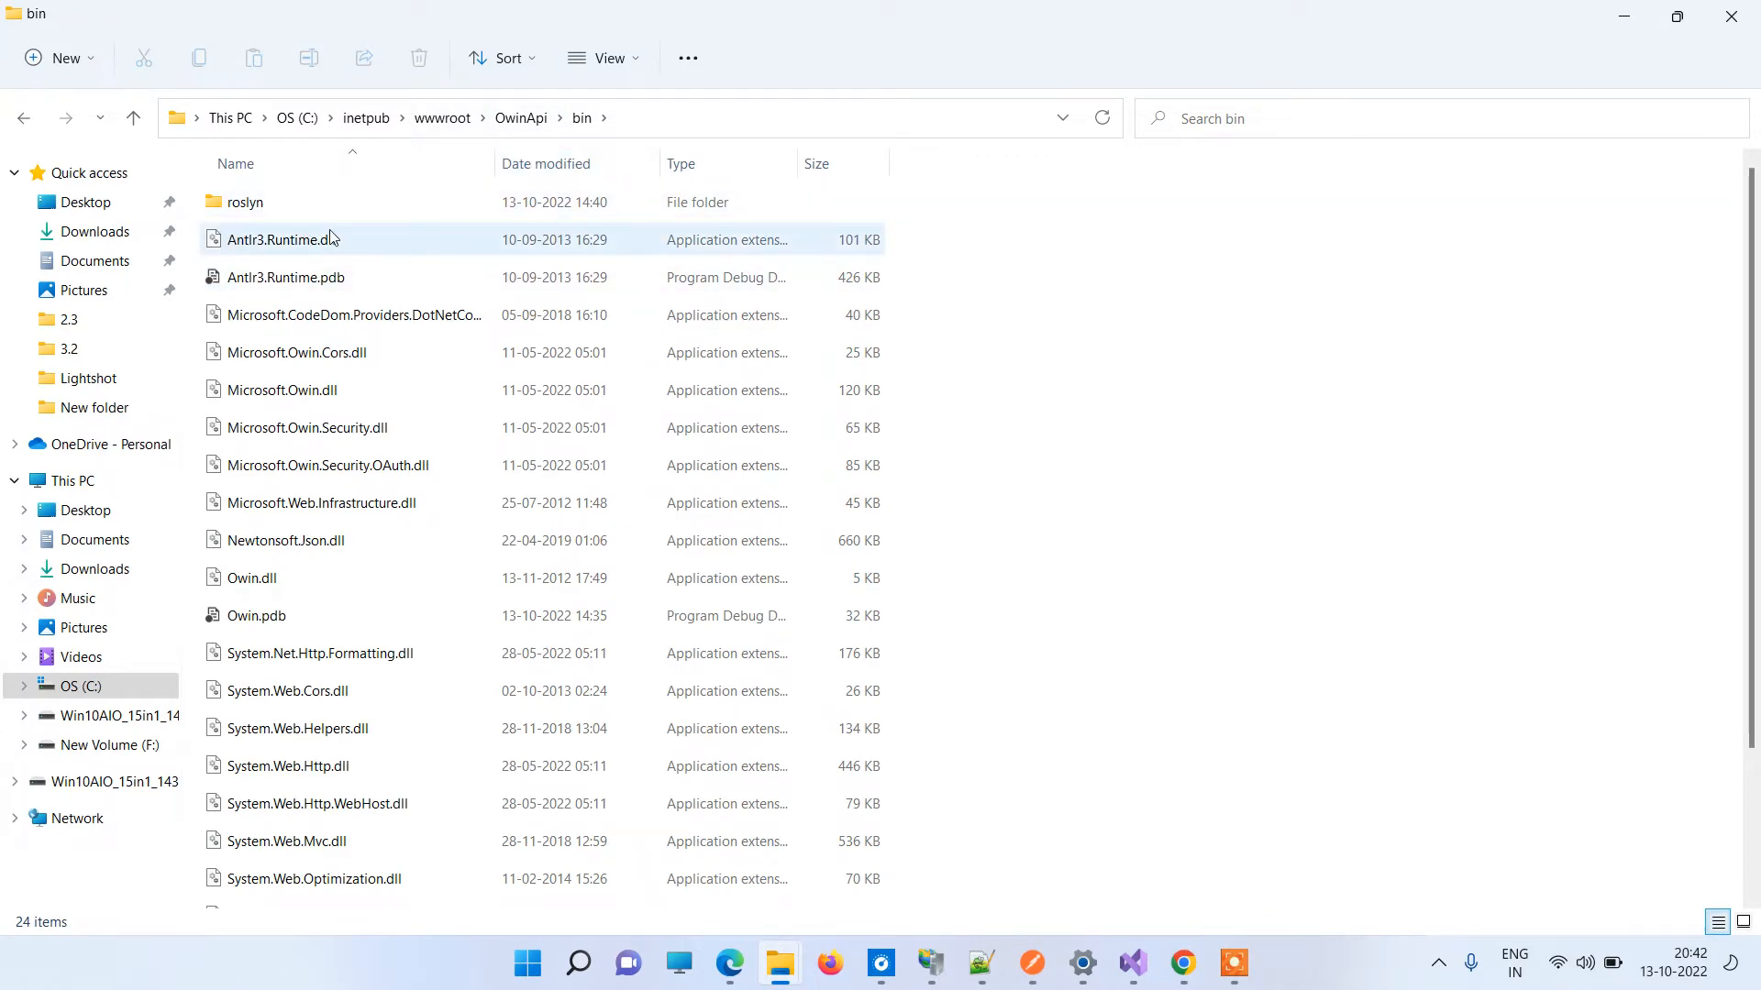
scroll(down, 3)
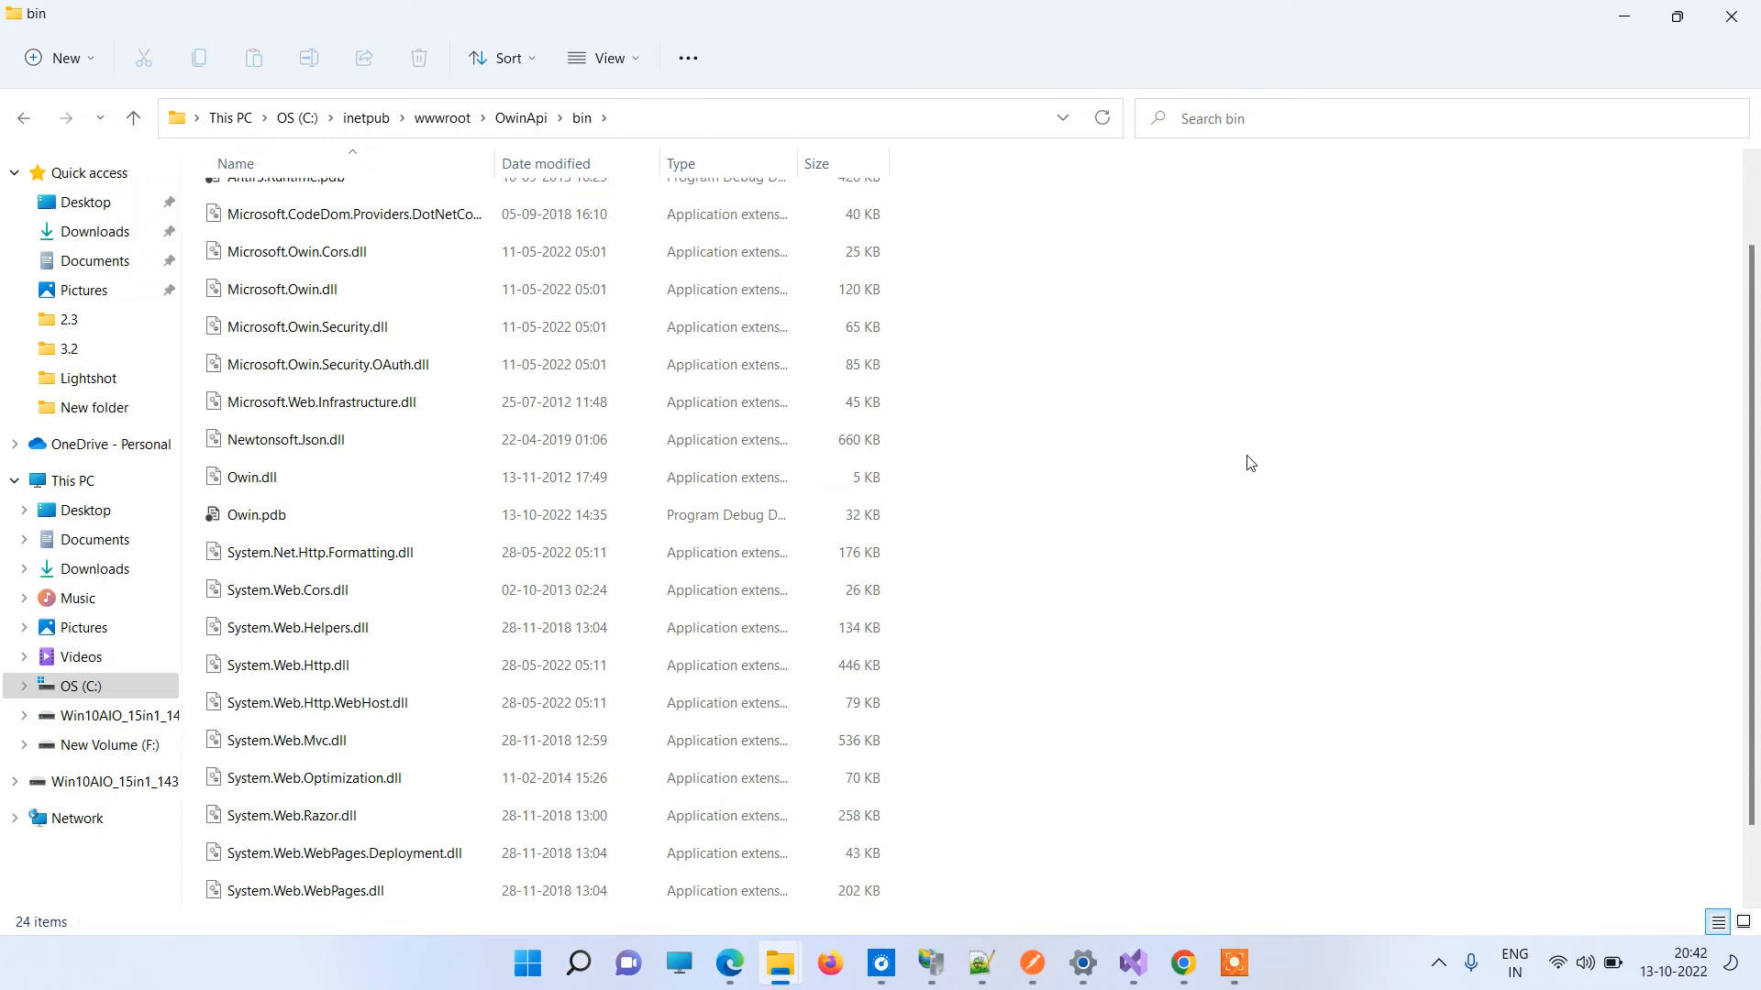
scroll(up, 3)
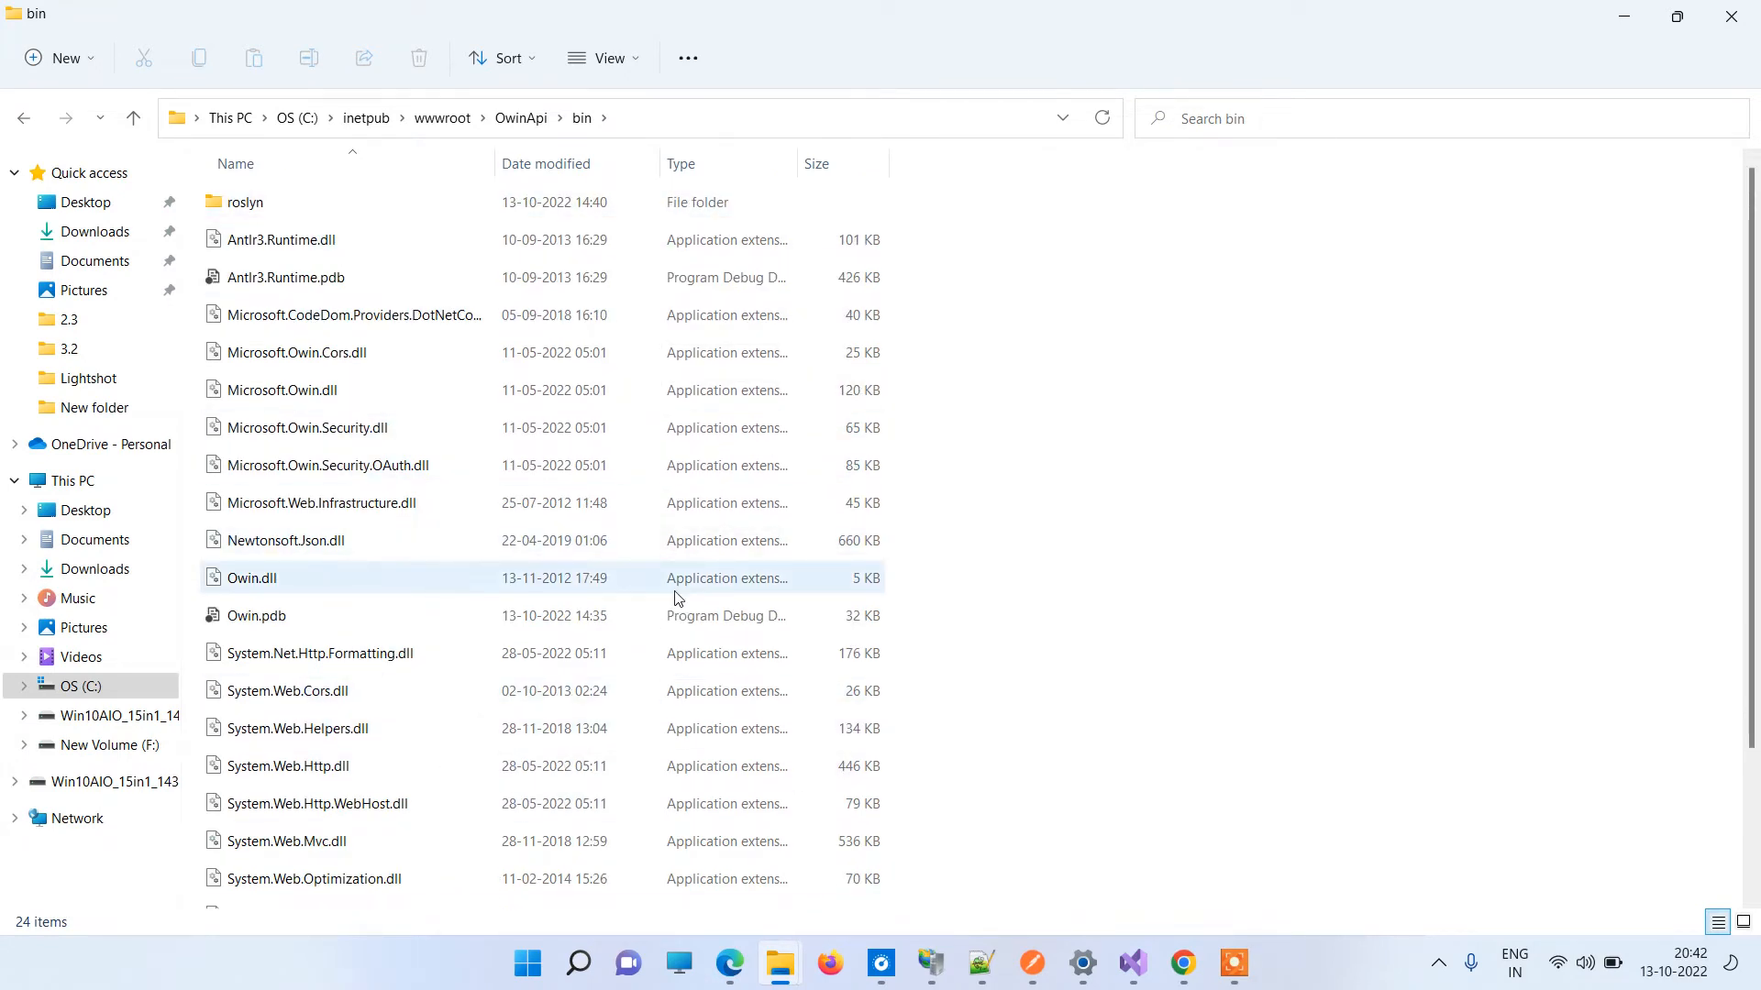
click(1131, 962)
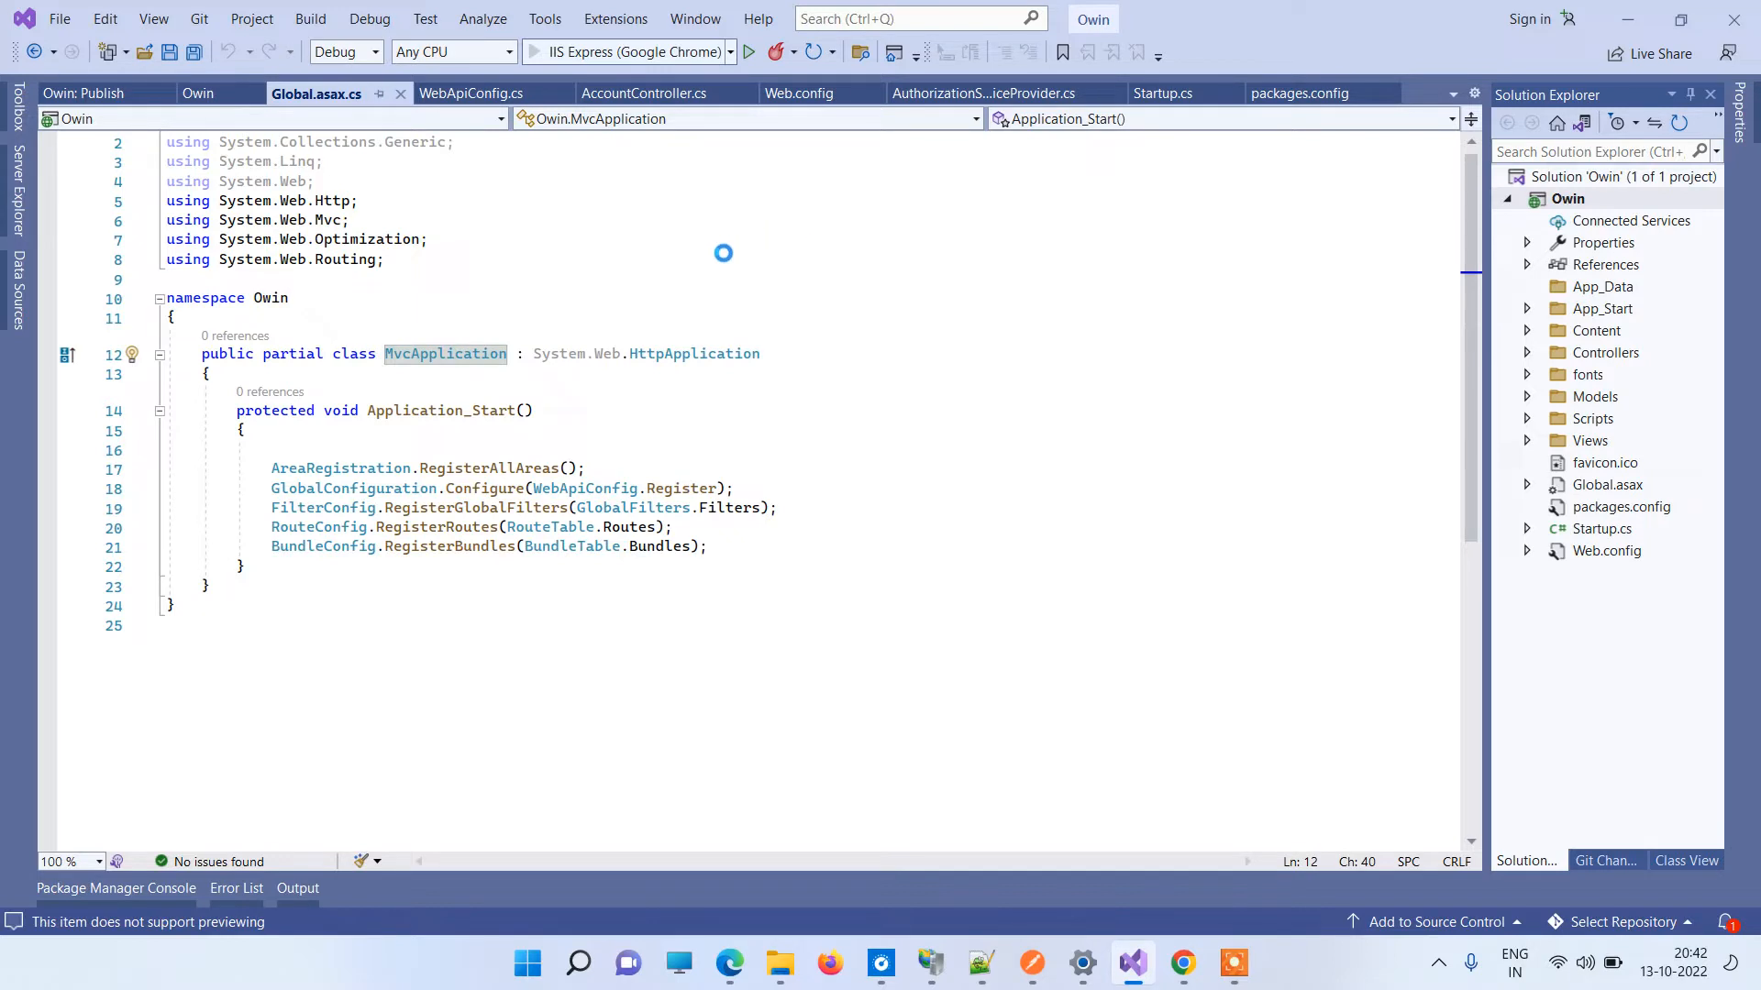
Debug the Owin project with IIS Express and check the ASP.NET home page at localhost.
click(746, 53)
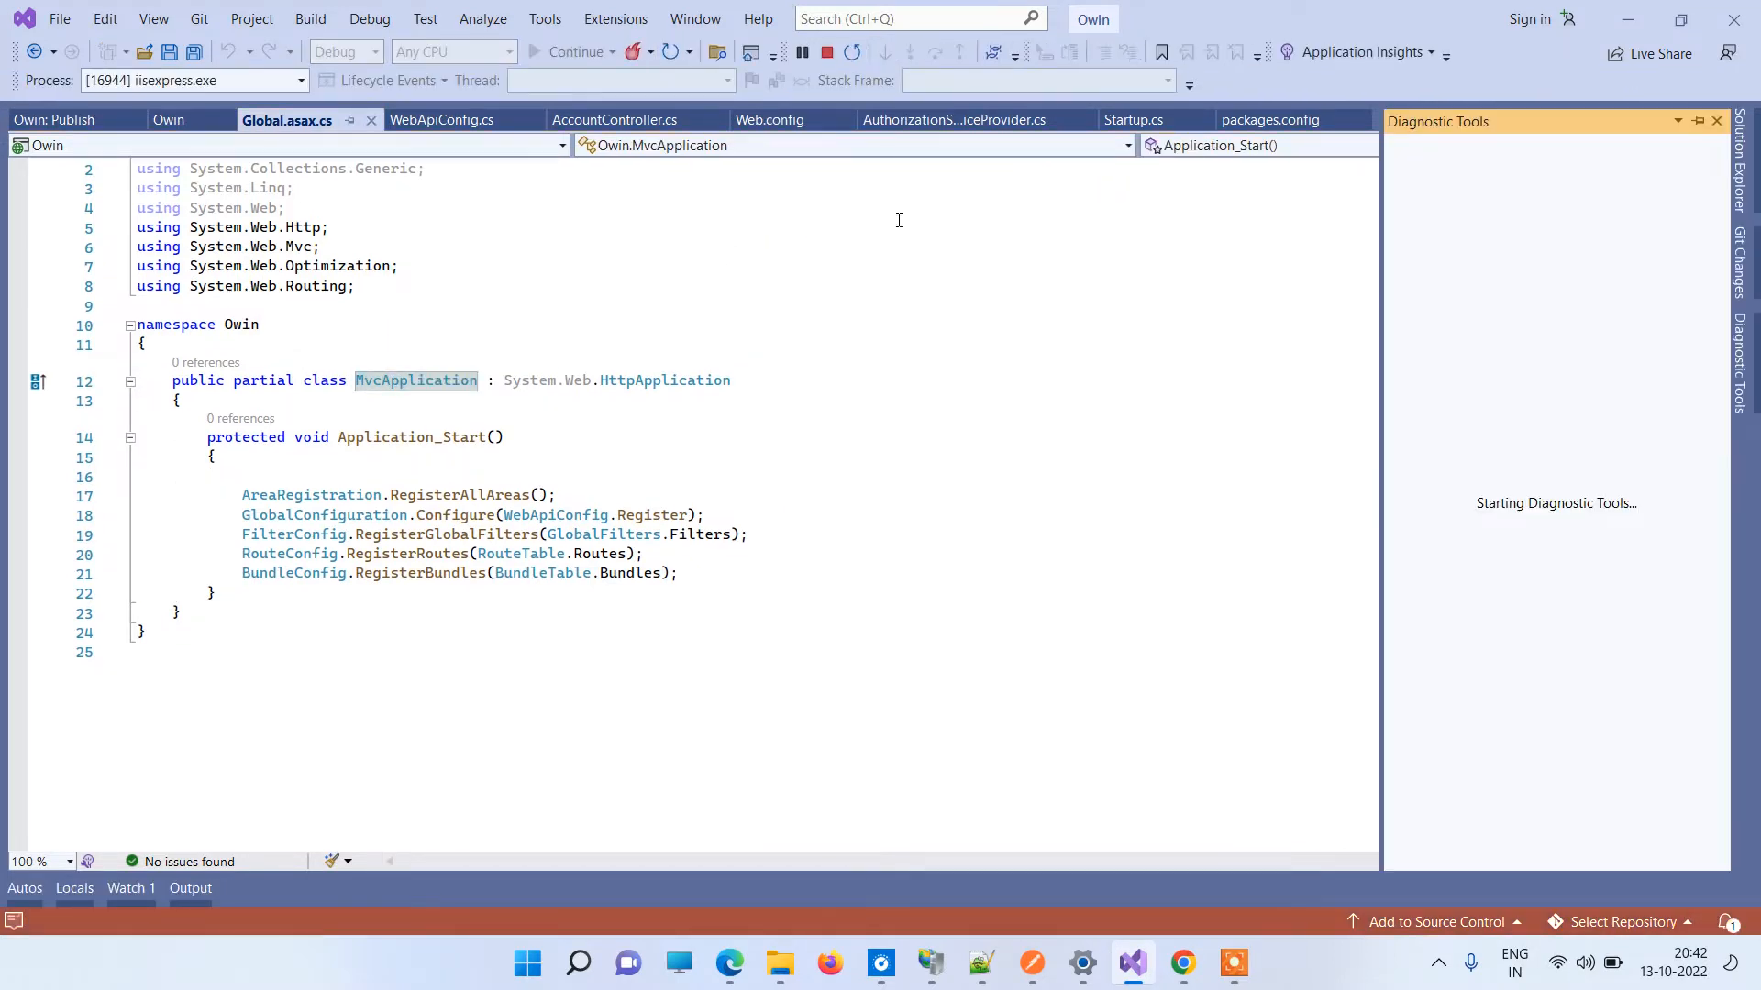
click(572, 51)
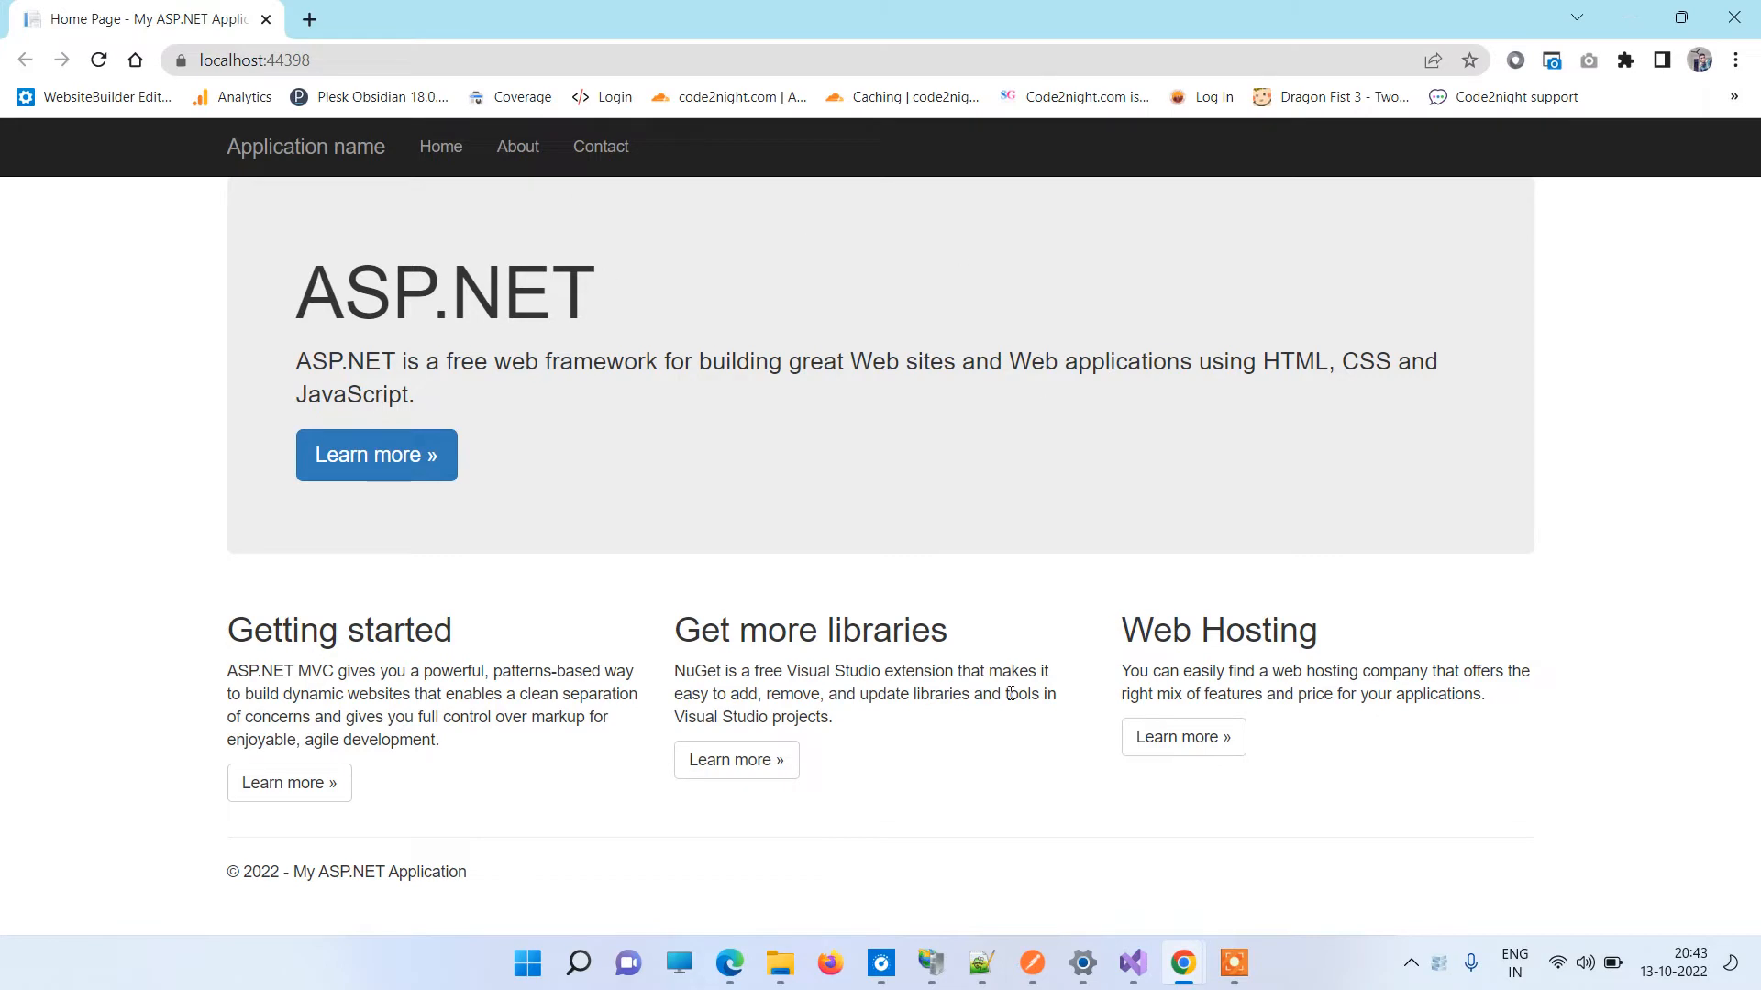
click(1131, 962)
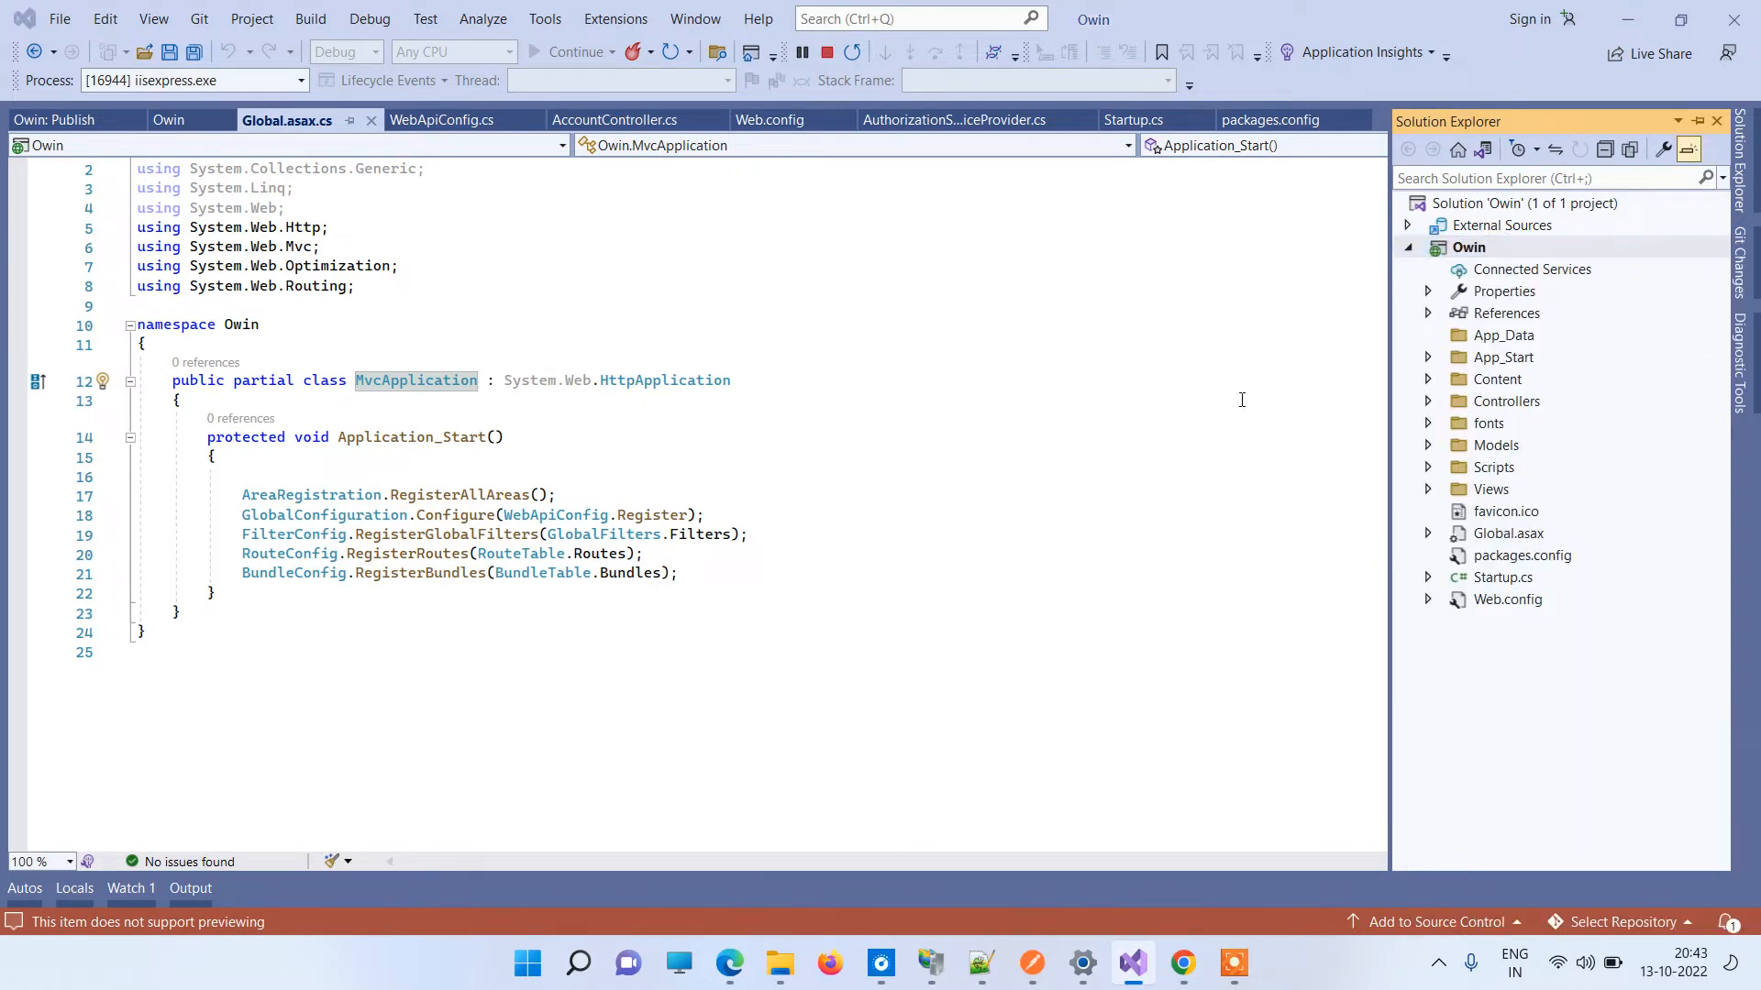
Open the source Owin project's bin folder and scroll through its files.
click(779, 964)
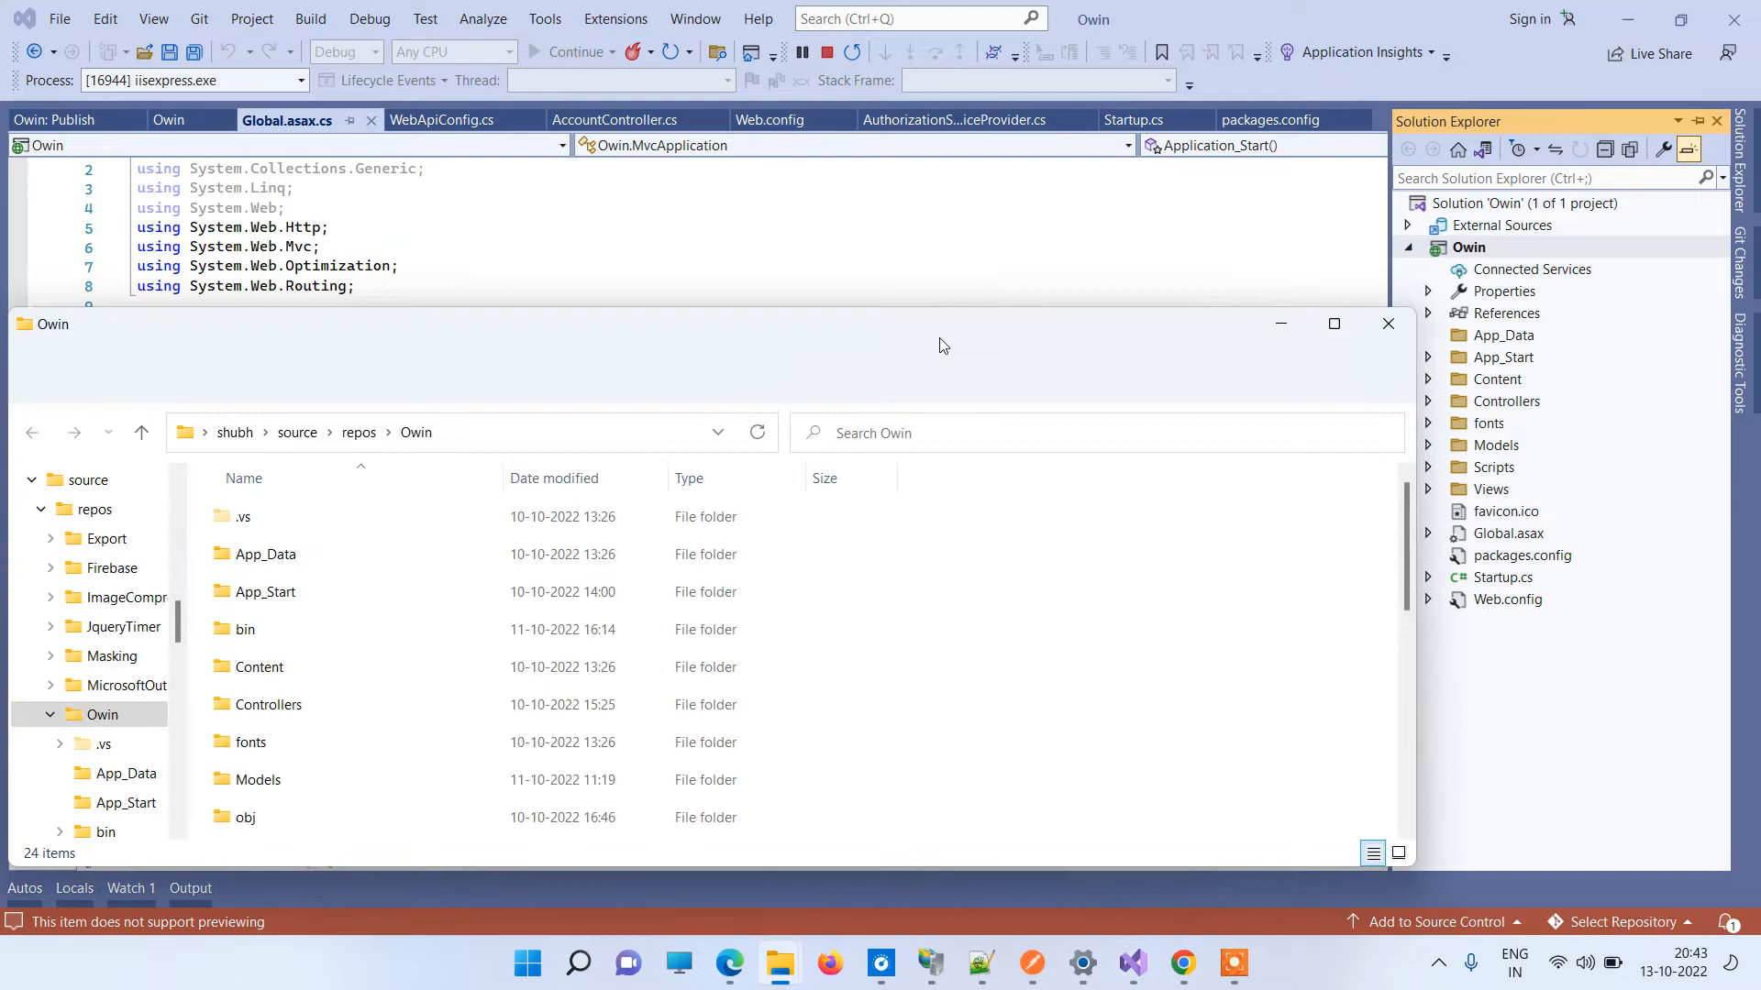
click(245, 629)
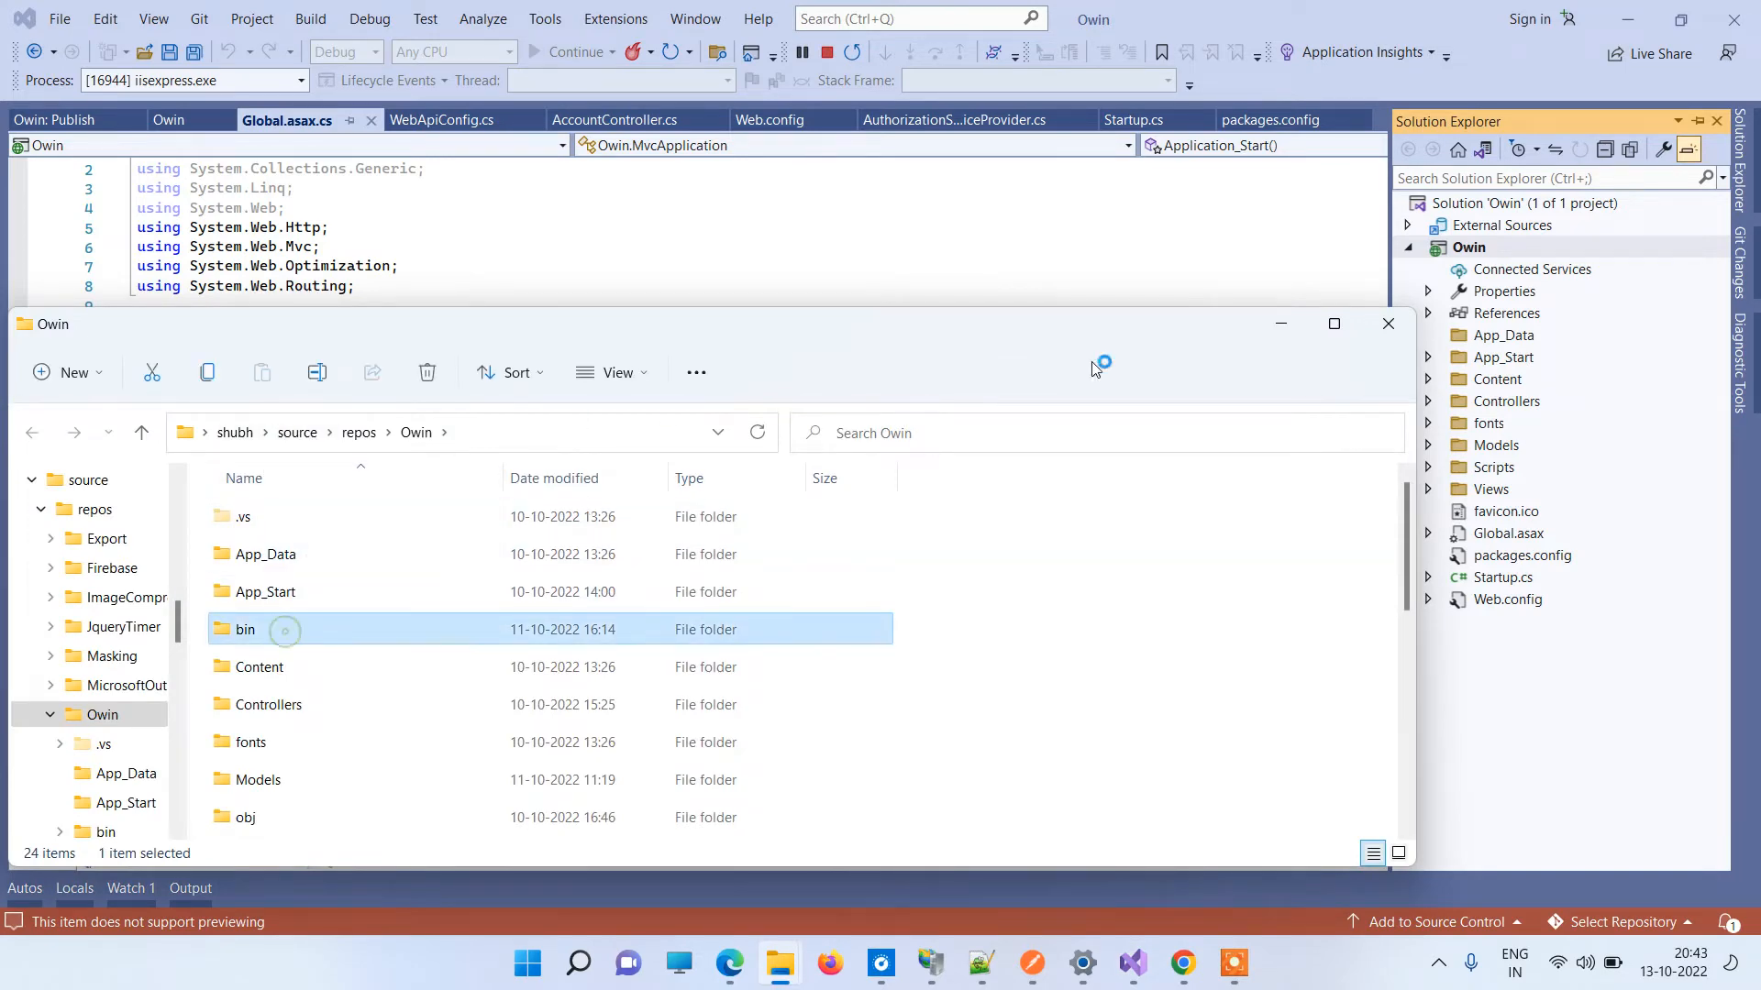
double_click(244, 629)
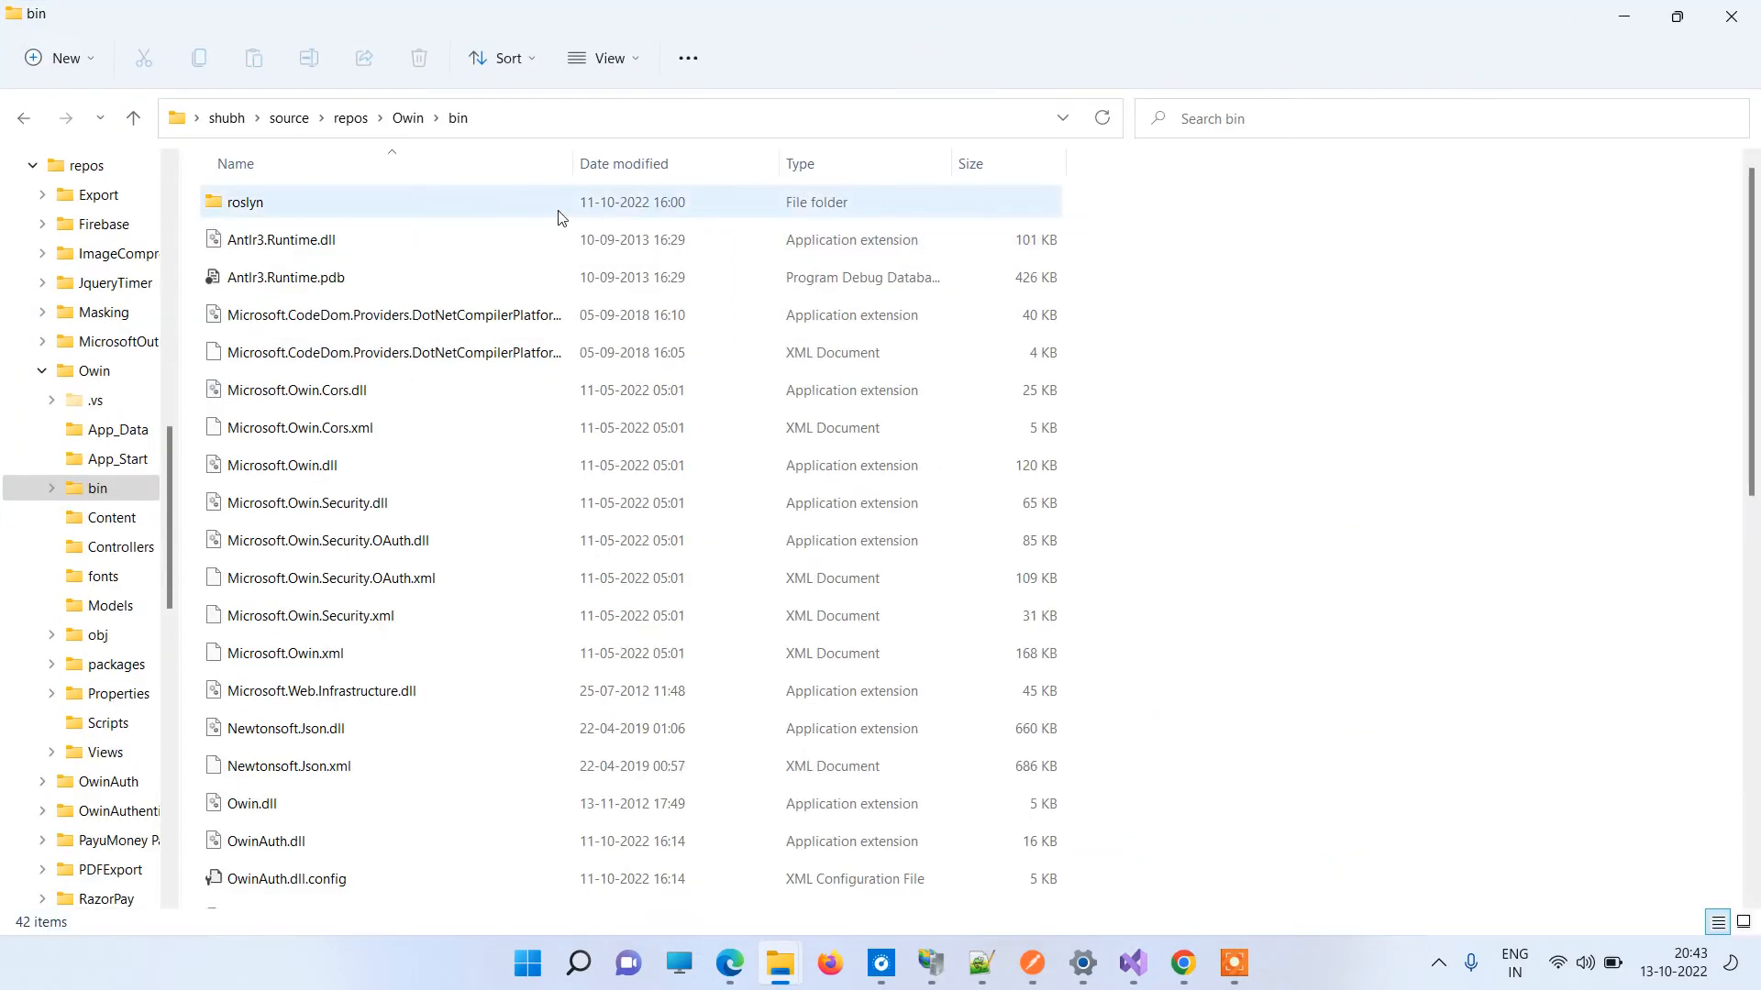
scroll(down, 3)
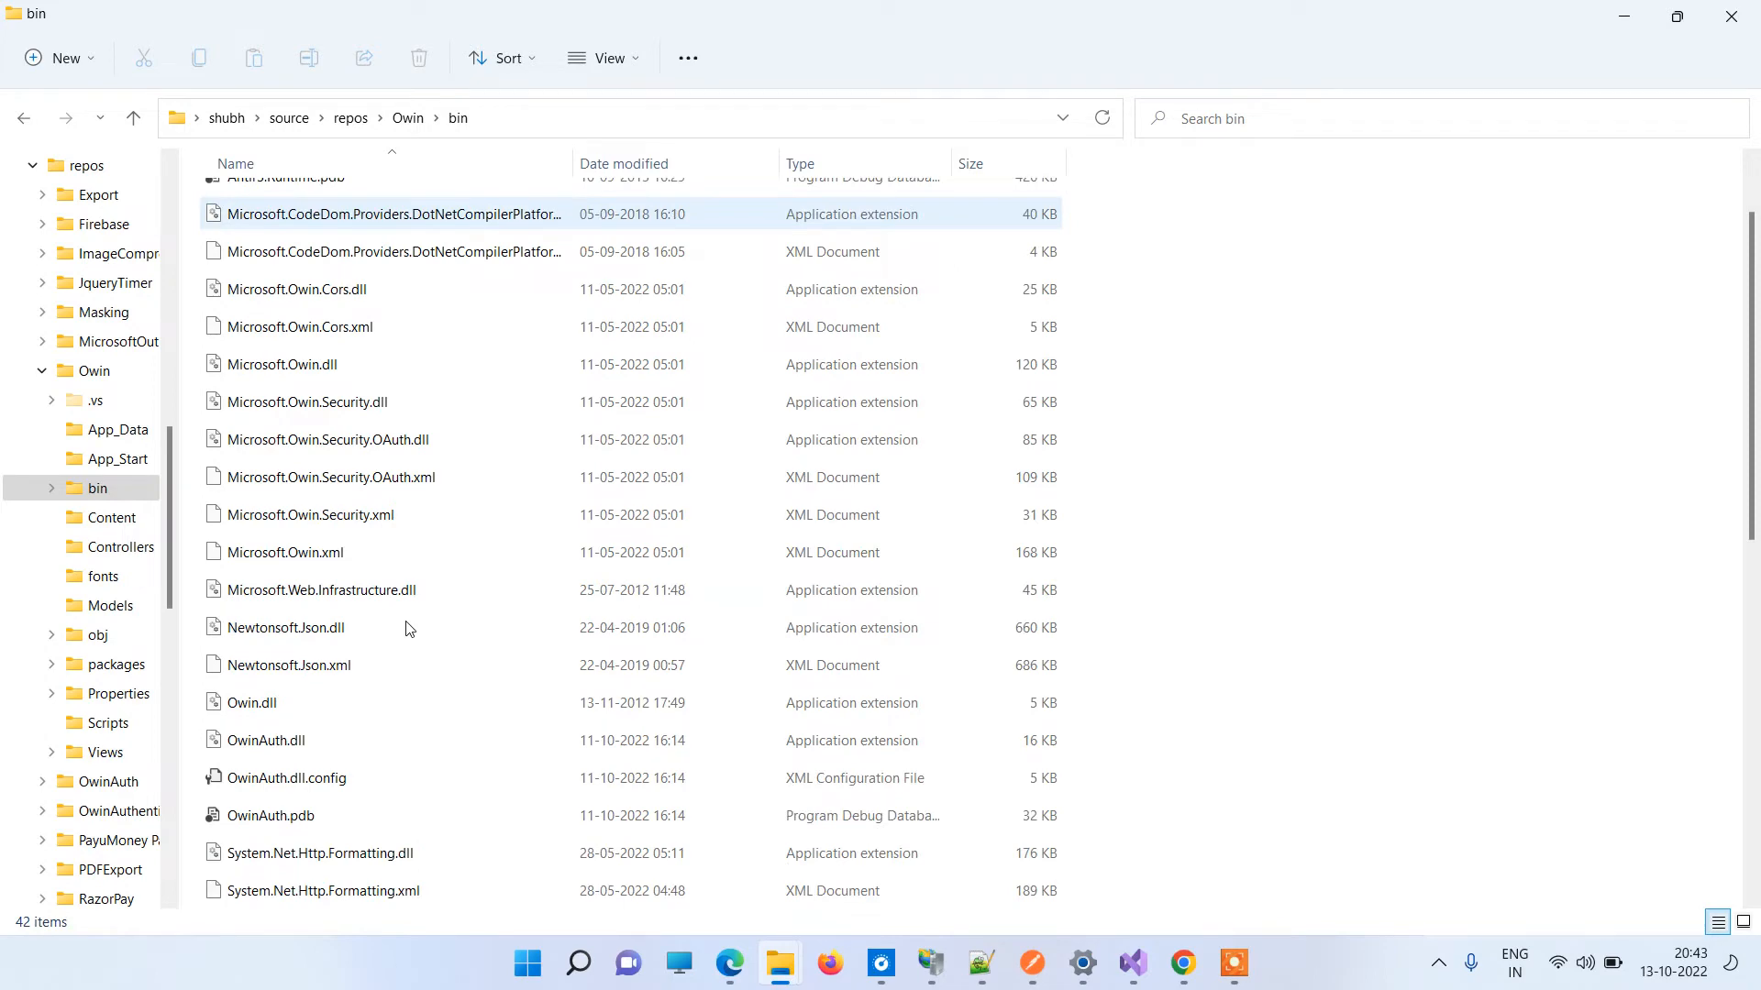
scroll(up, 3)
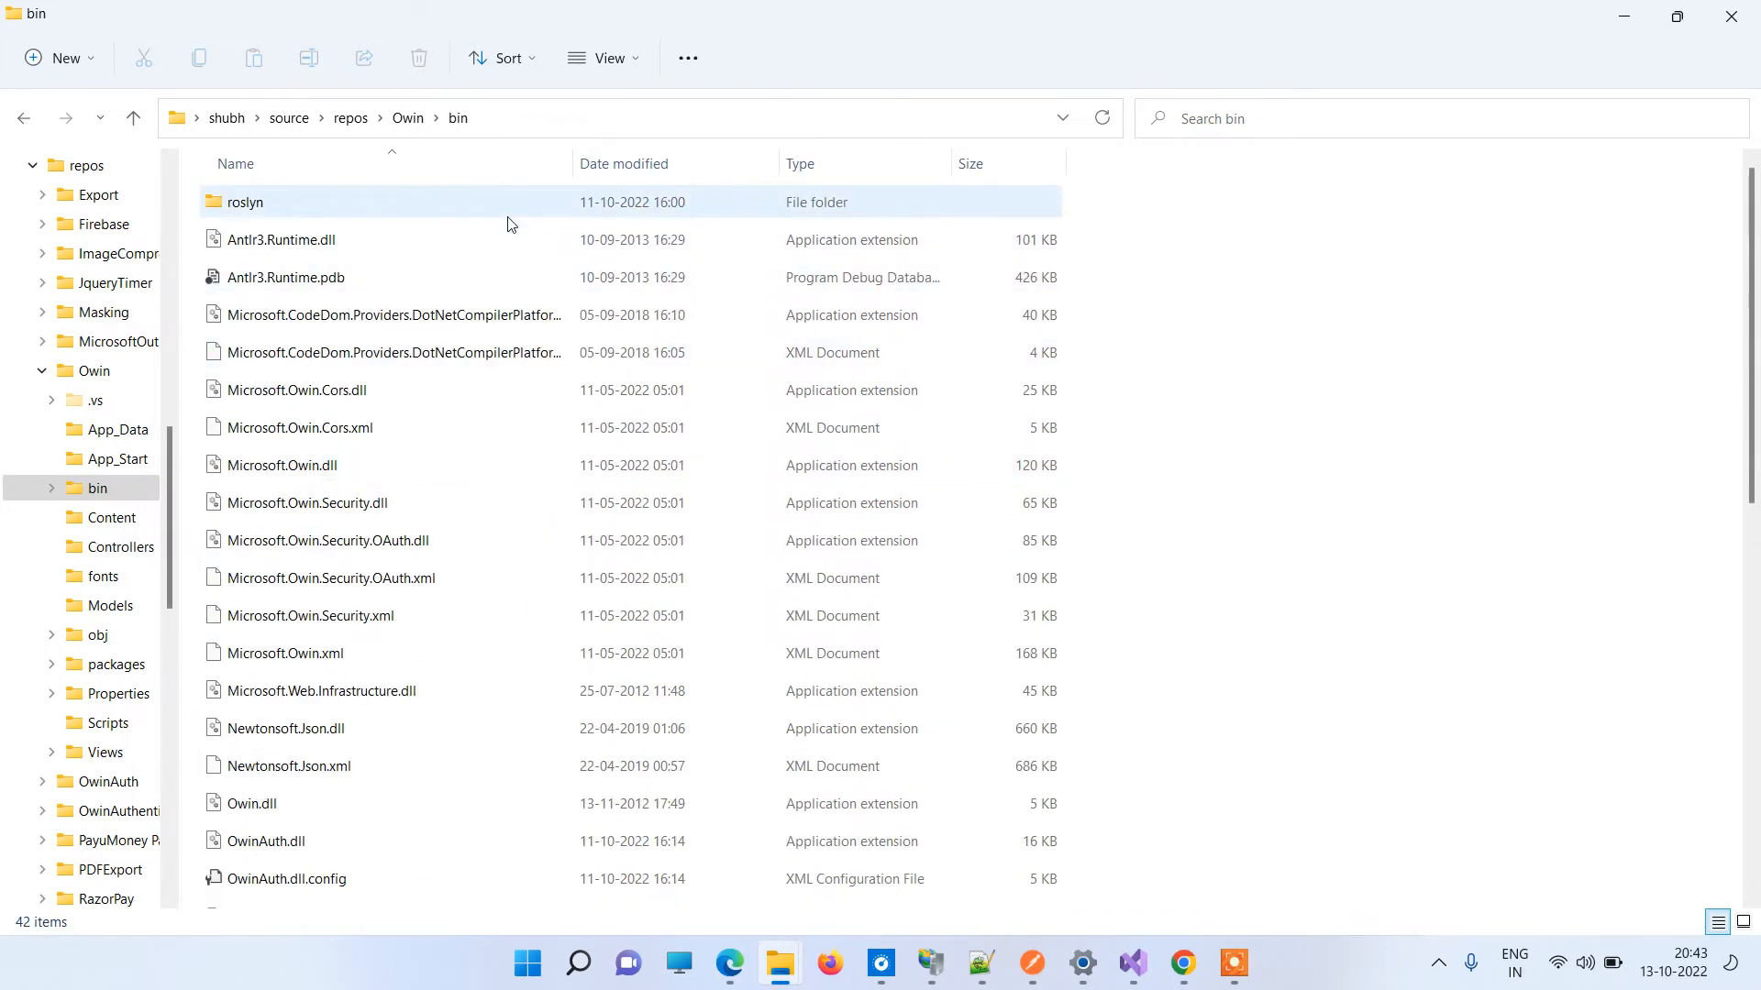
scroll(down, 3)
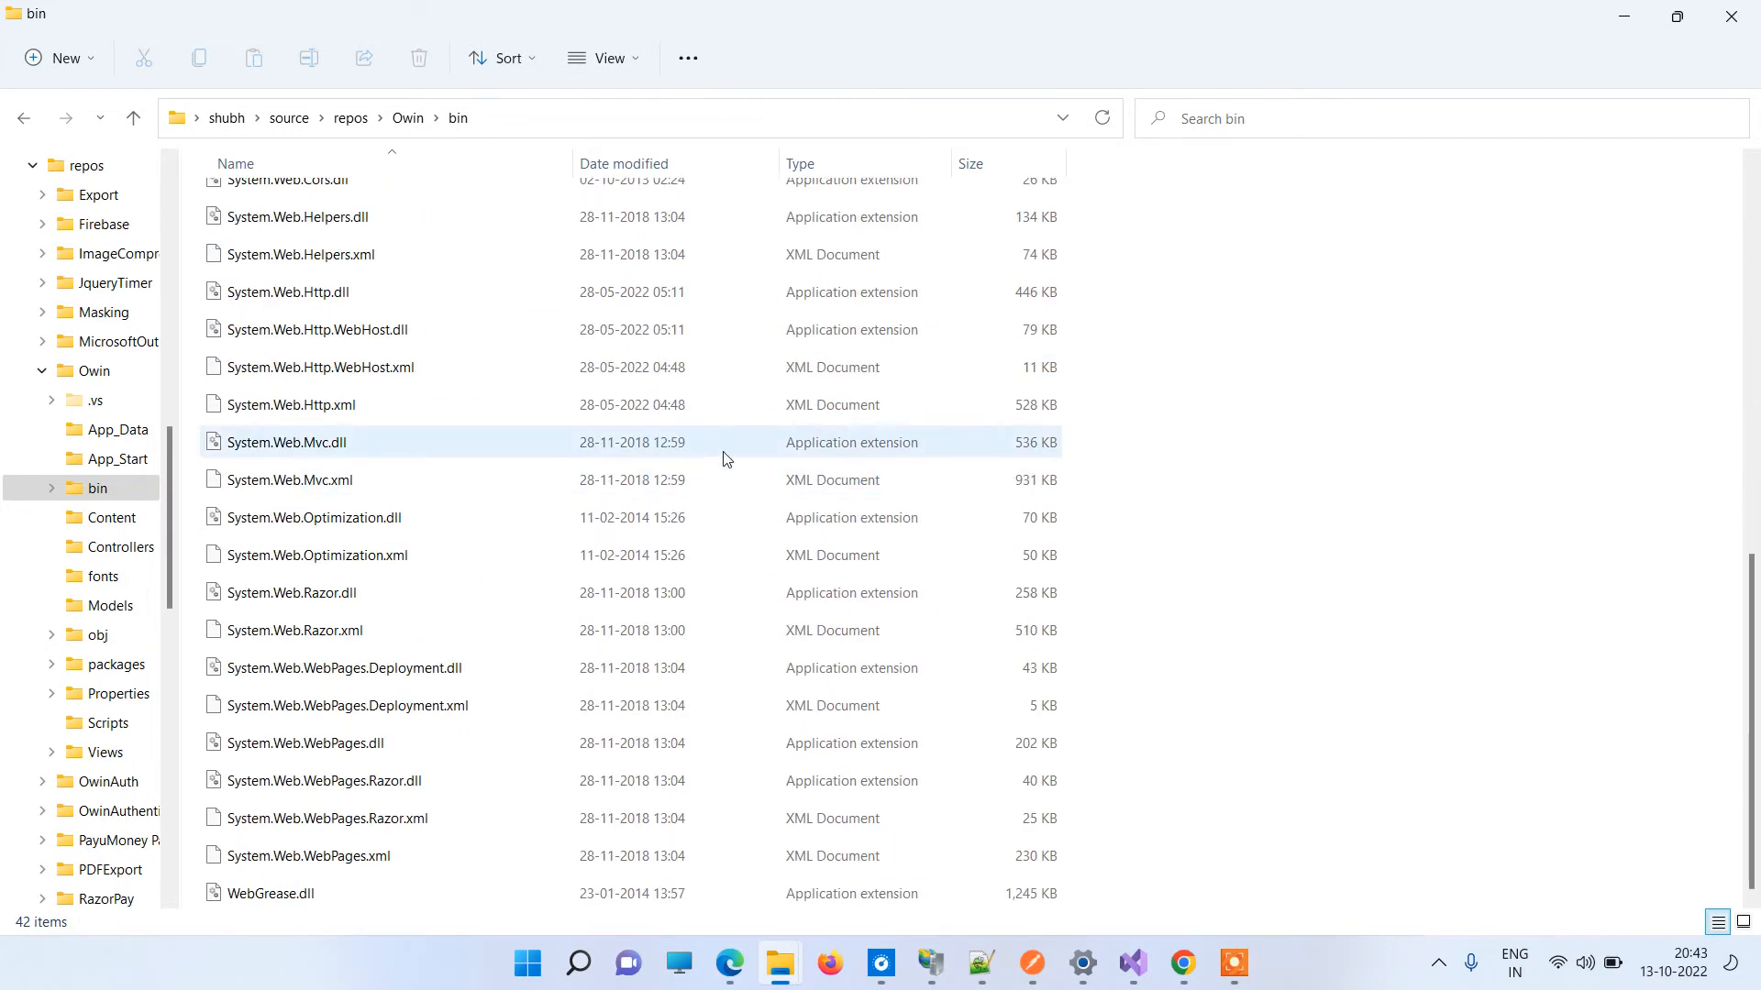
scroll(up, 3)
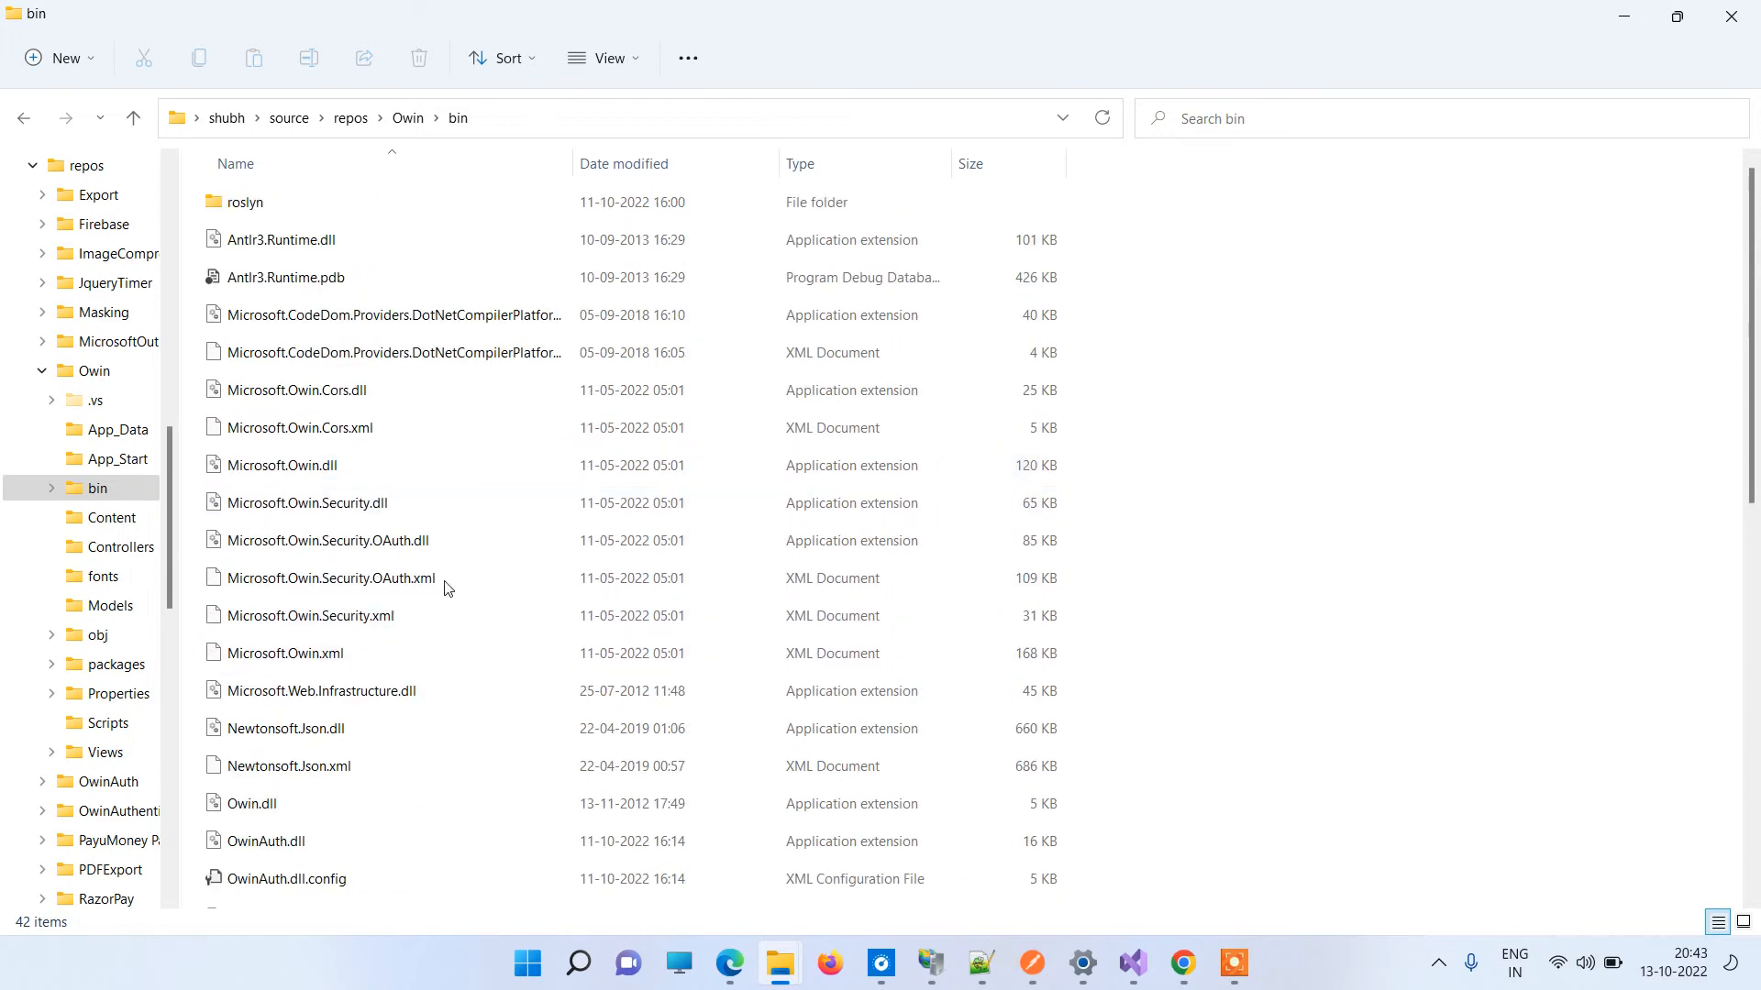
mouse_move(1048, 825)
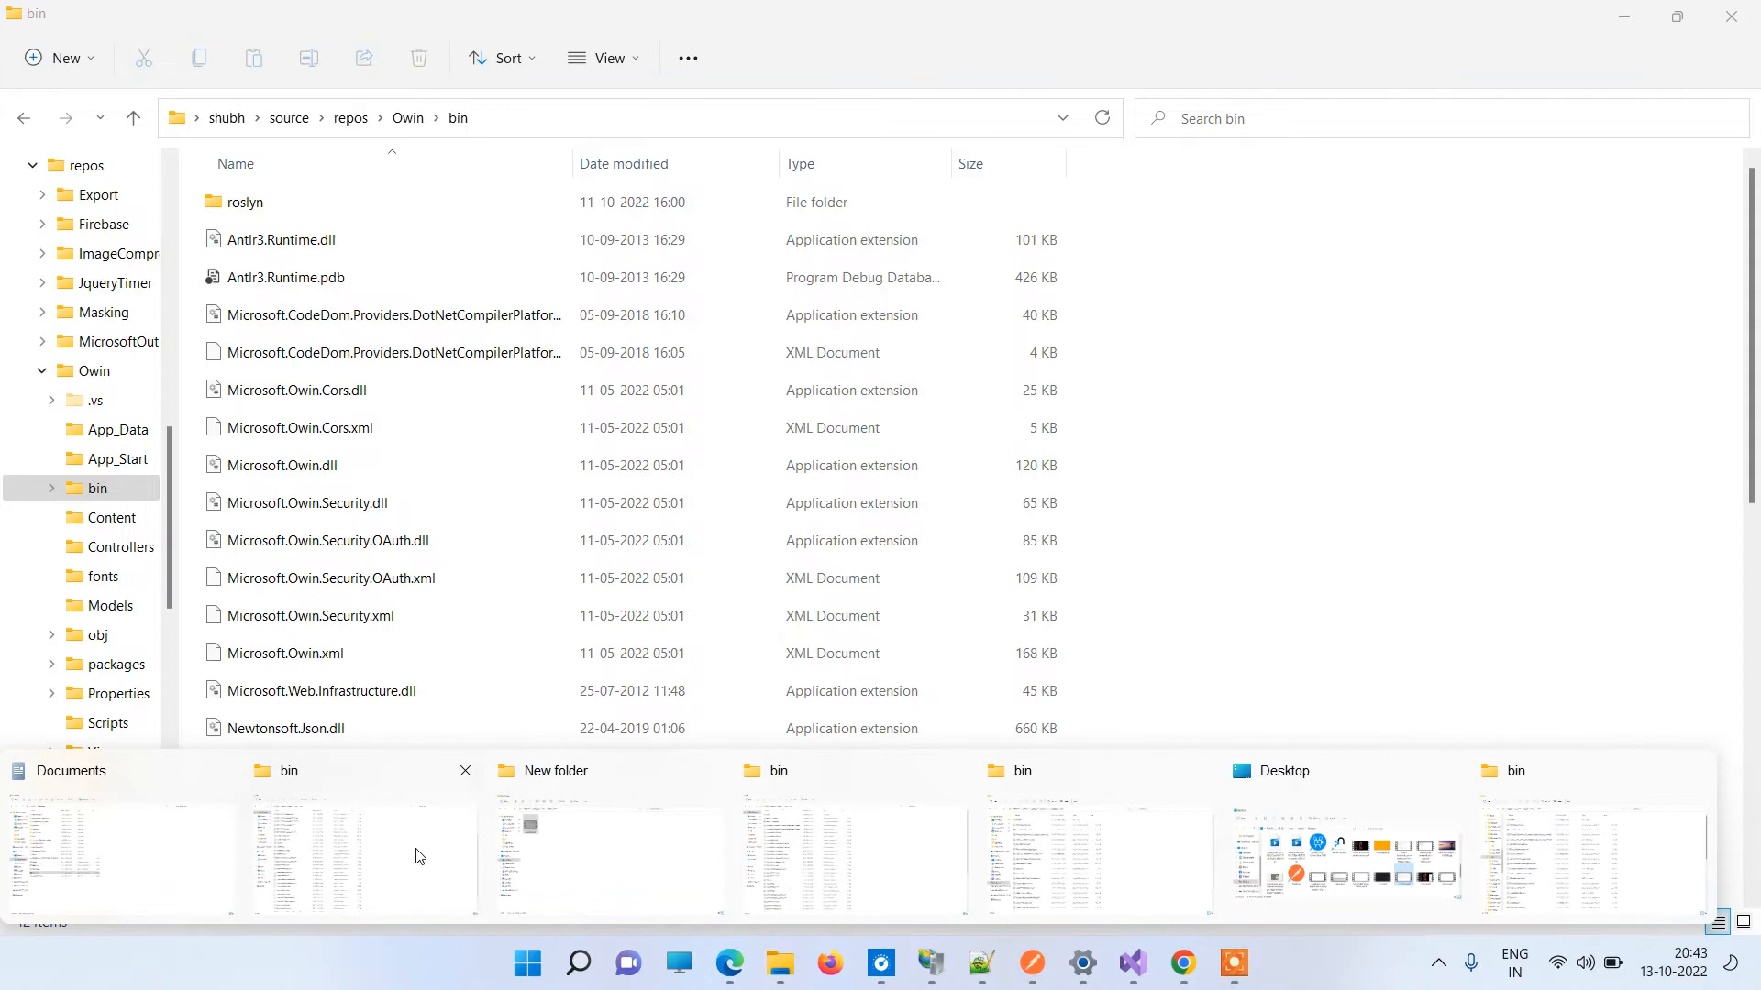
mouse_move(1081, 856)
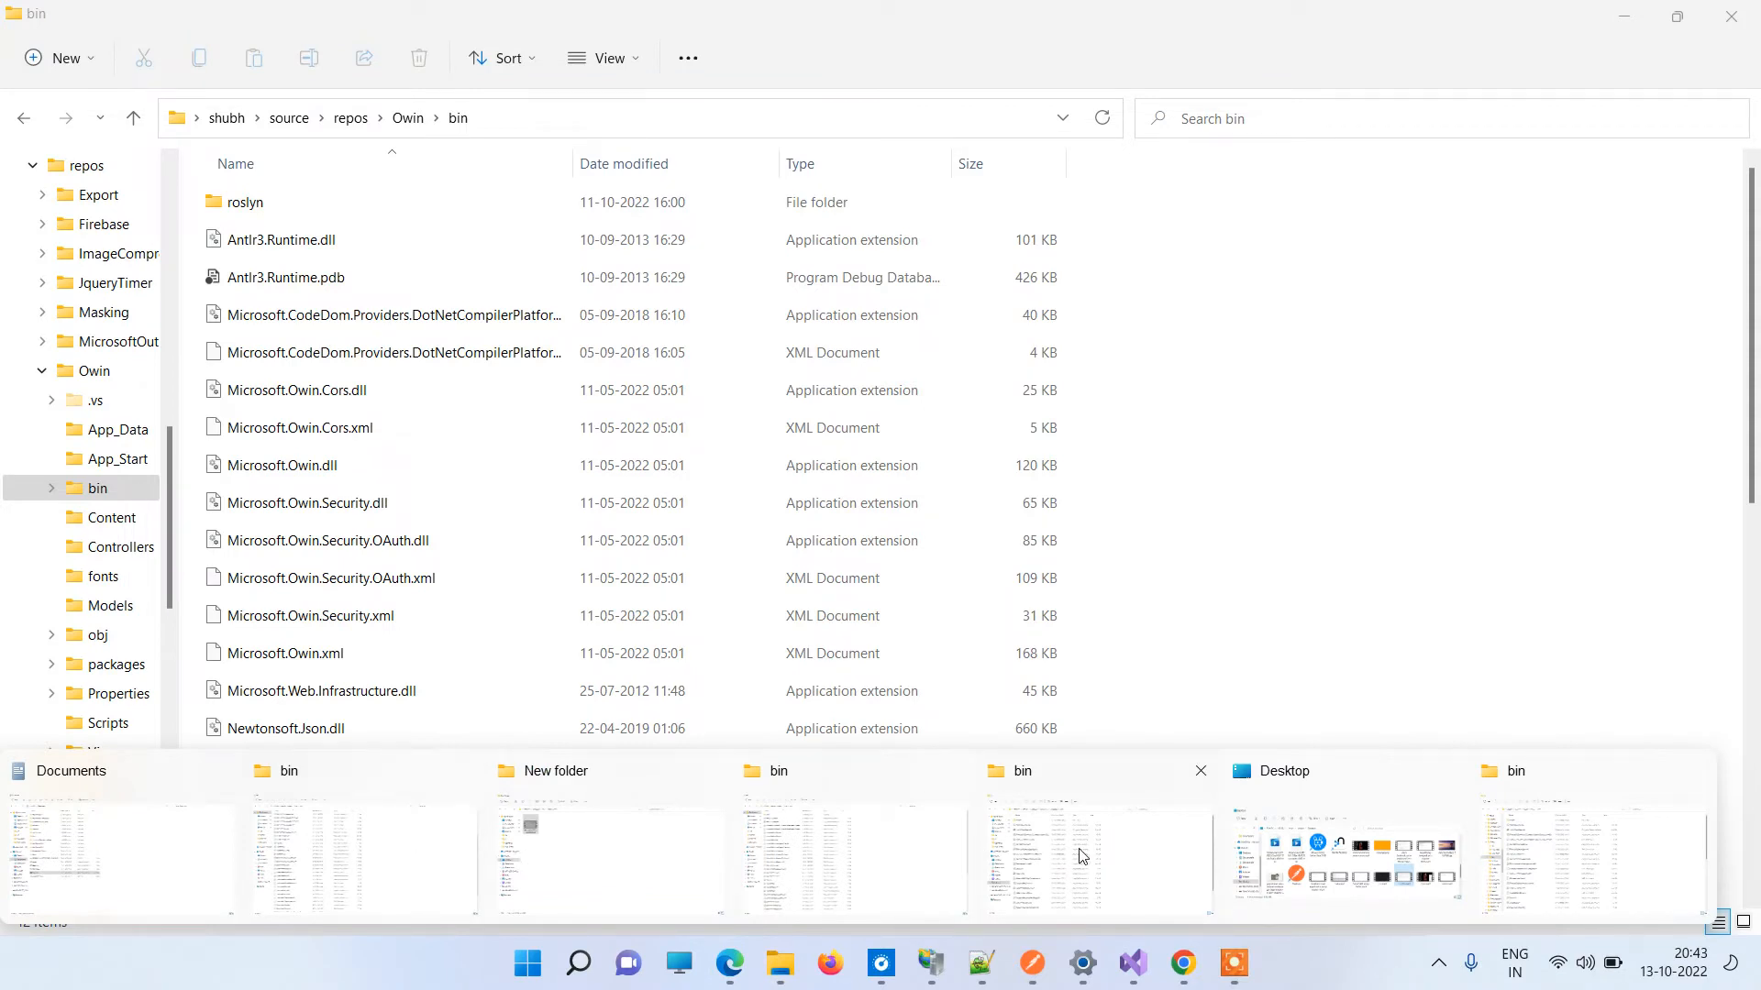
mouse_move(1077, 850)
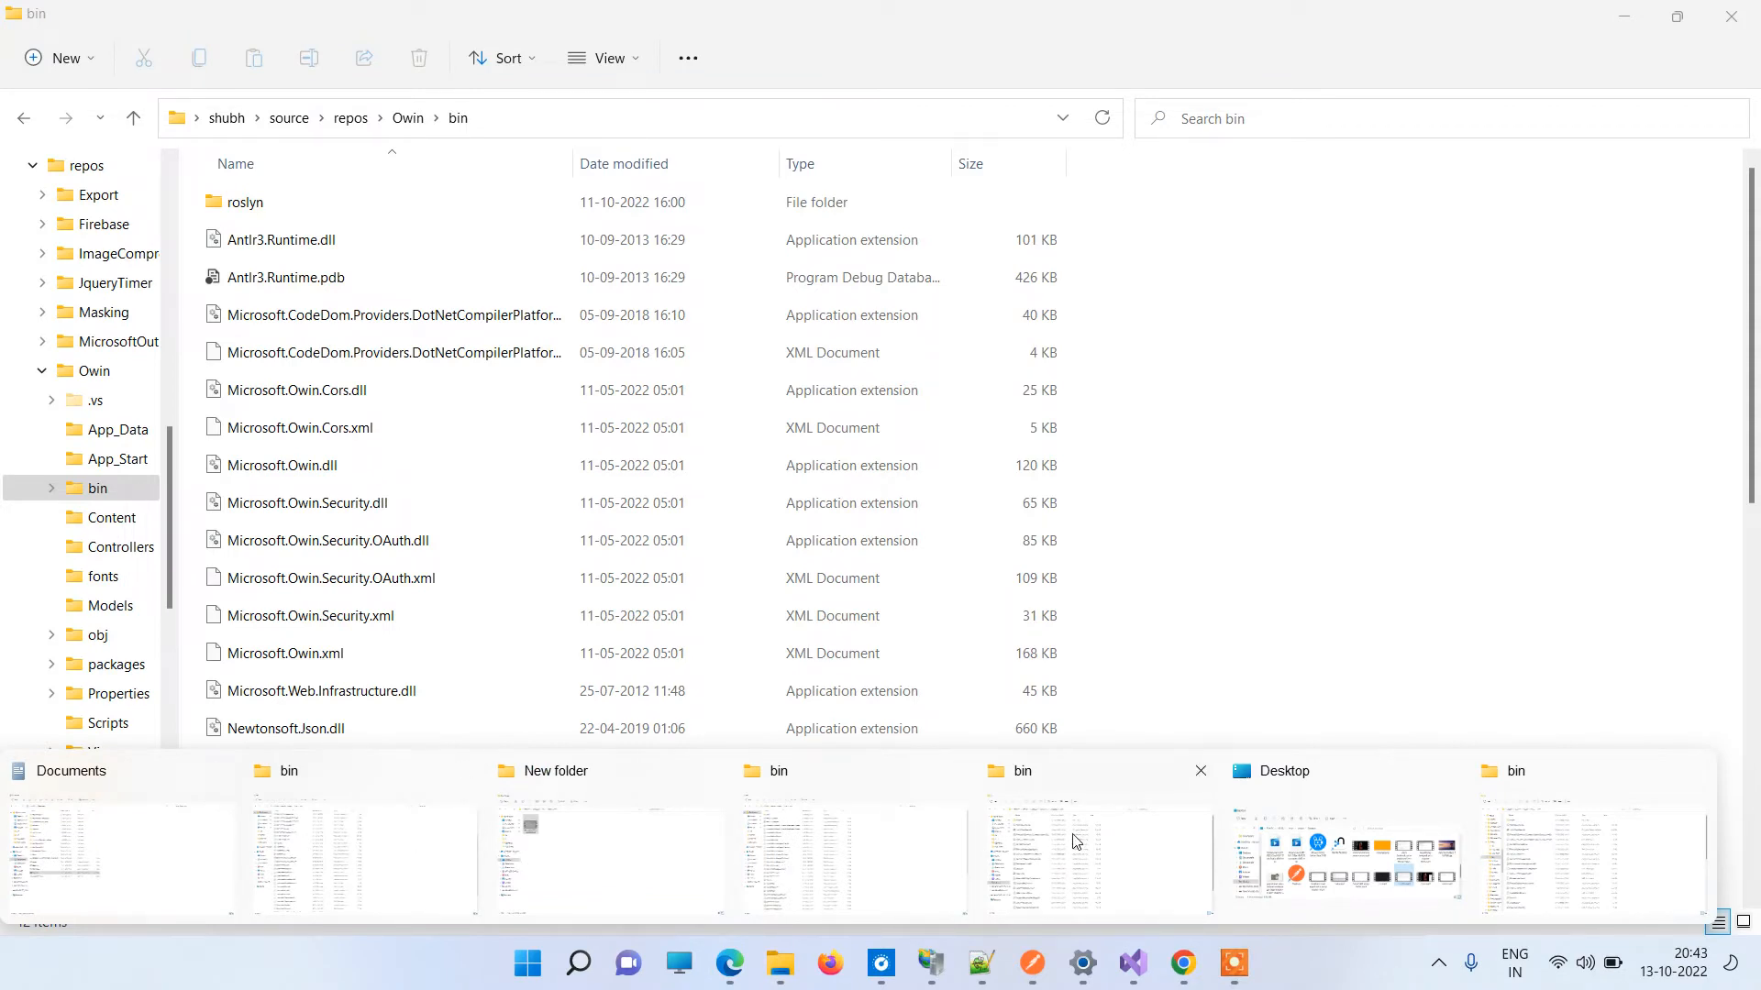
Compare against the published OwinApi bin folder, selecting OwinAuth.dll, then return to Visual Studio.
click(1034, 854)
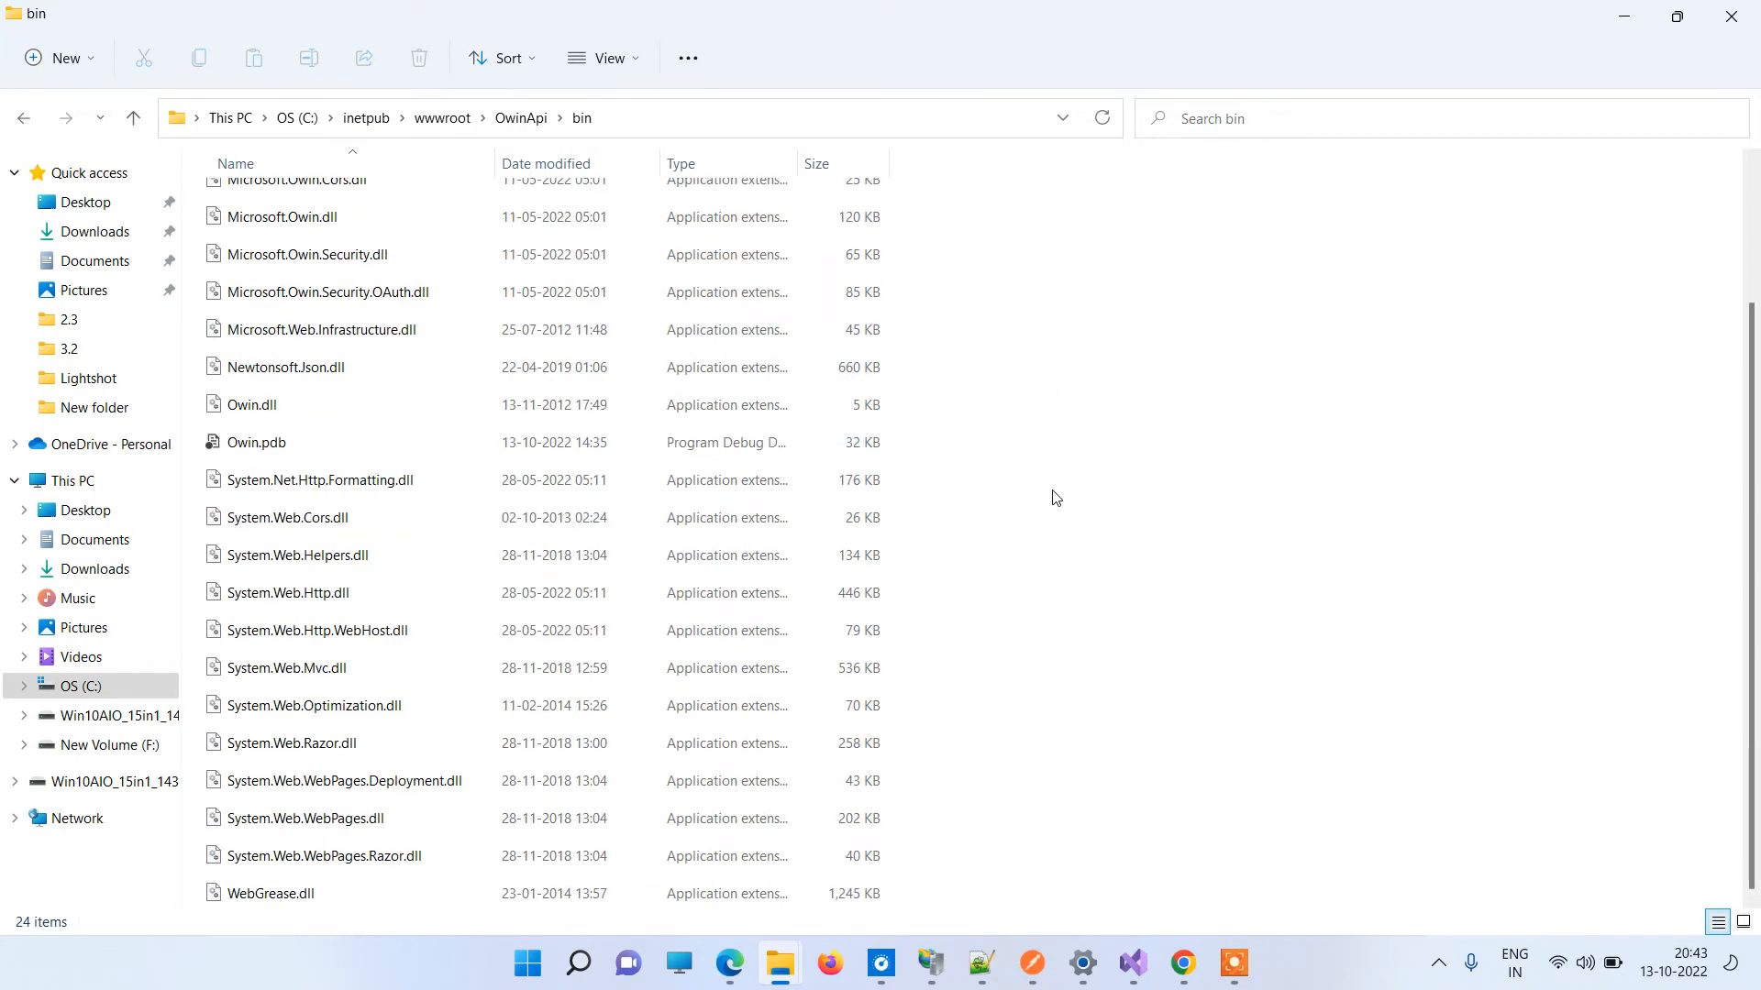
scroll(up, 3)
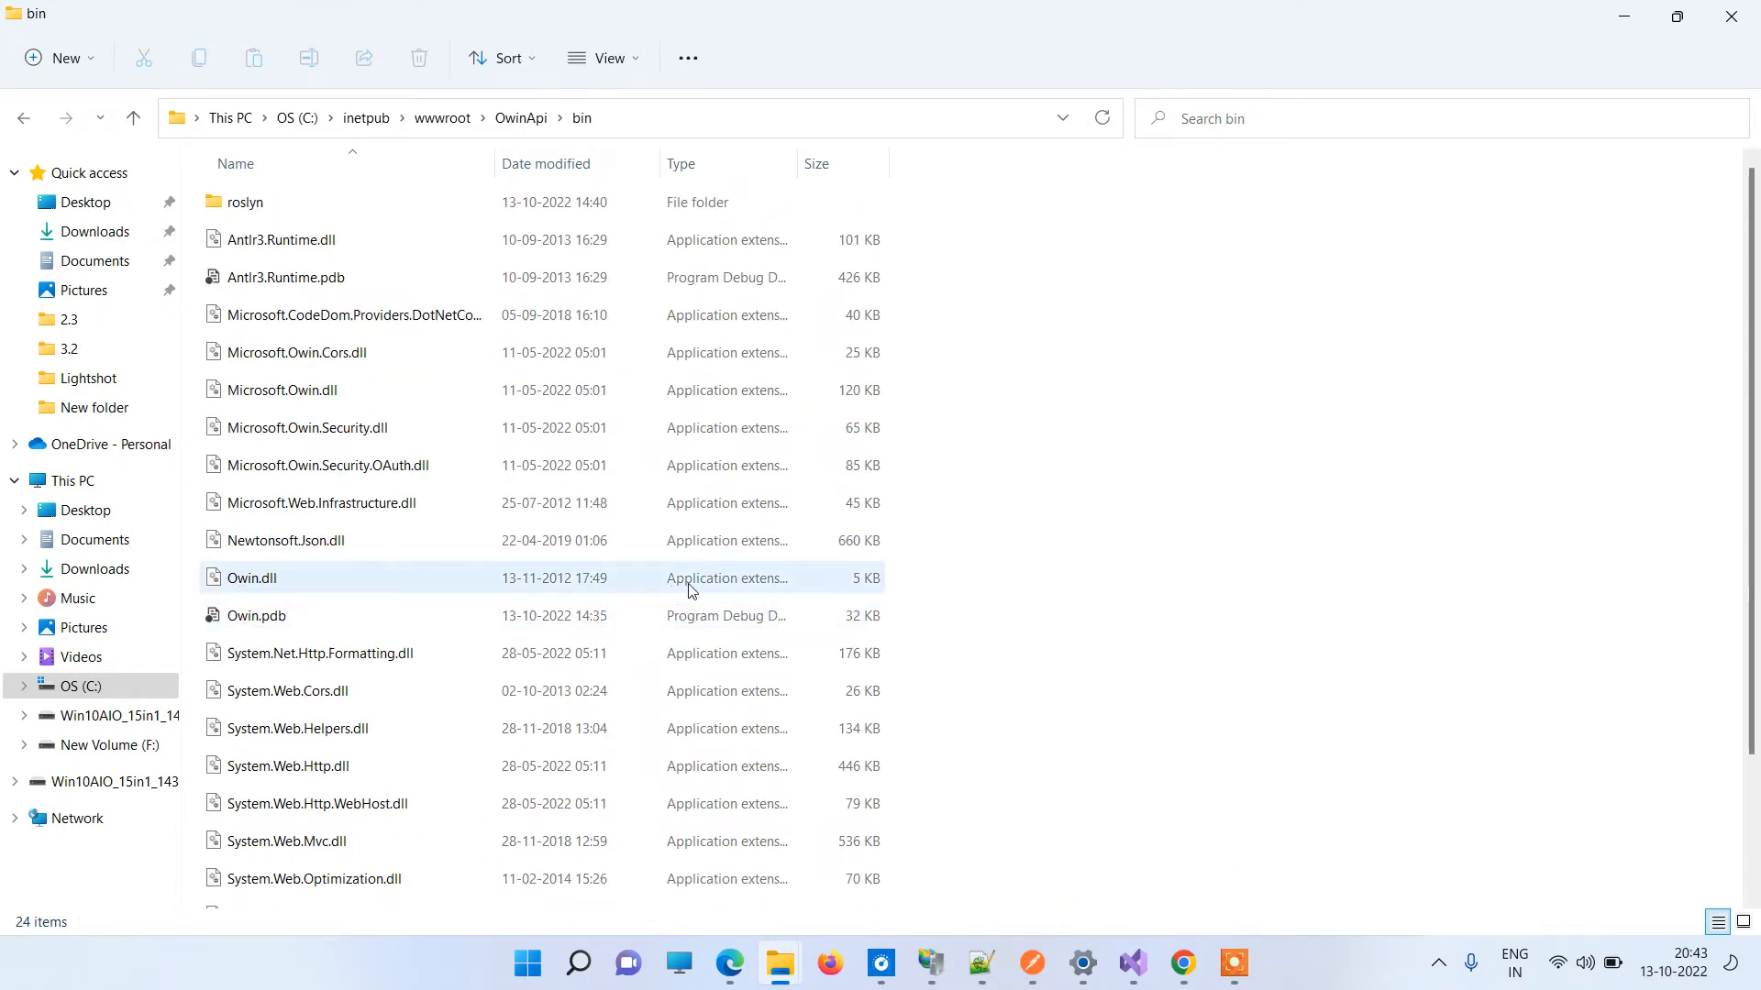
mouse_move(881, 962)
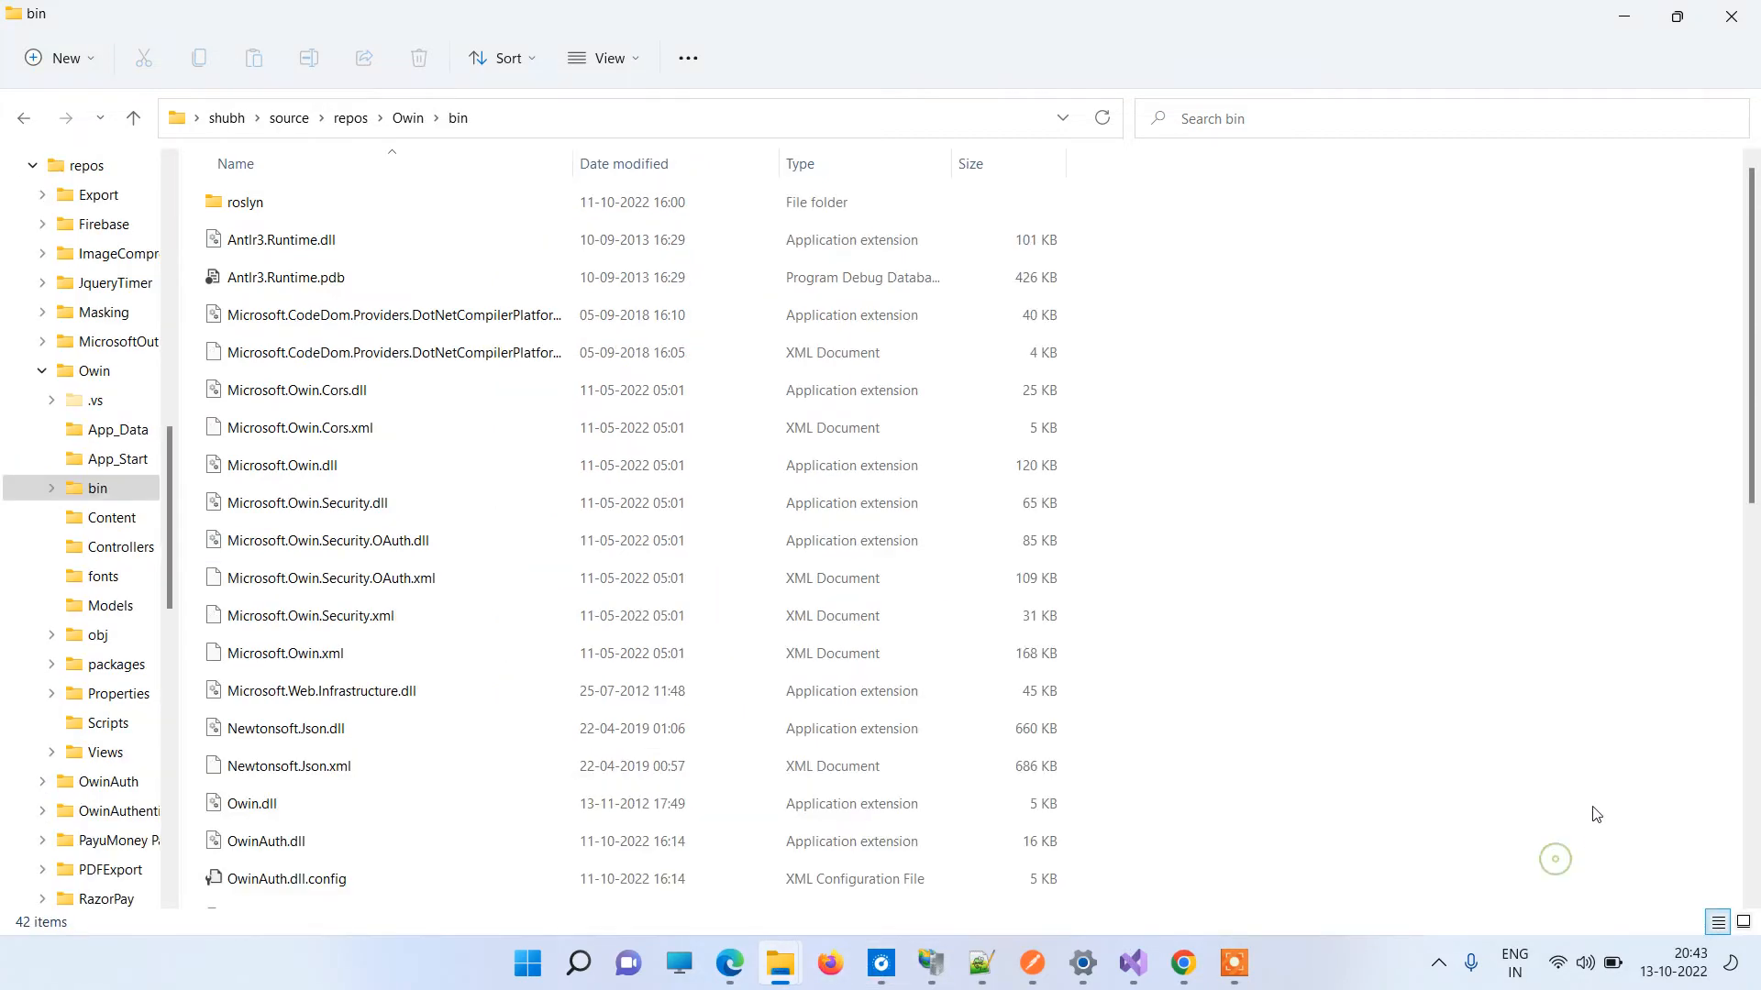
scroll(down, 3)
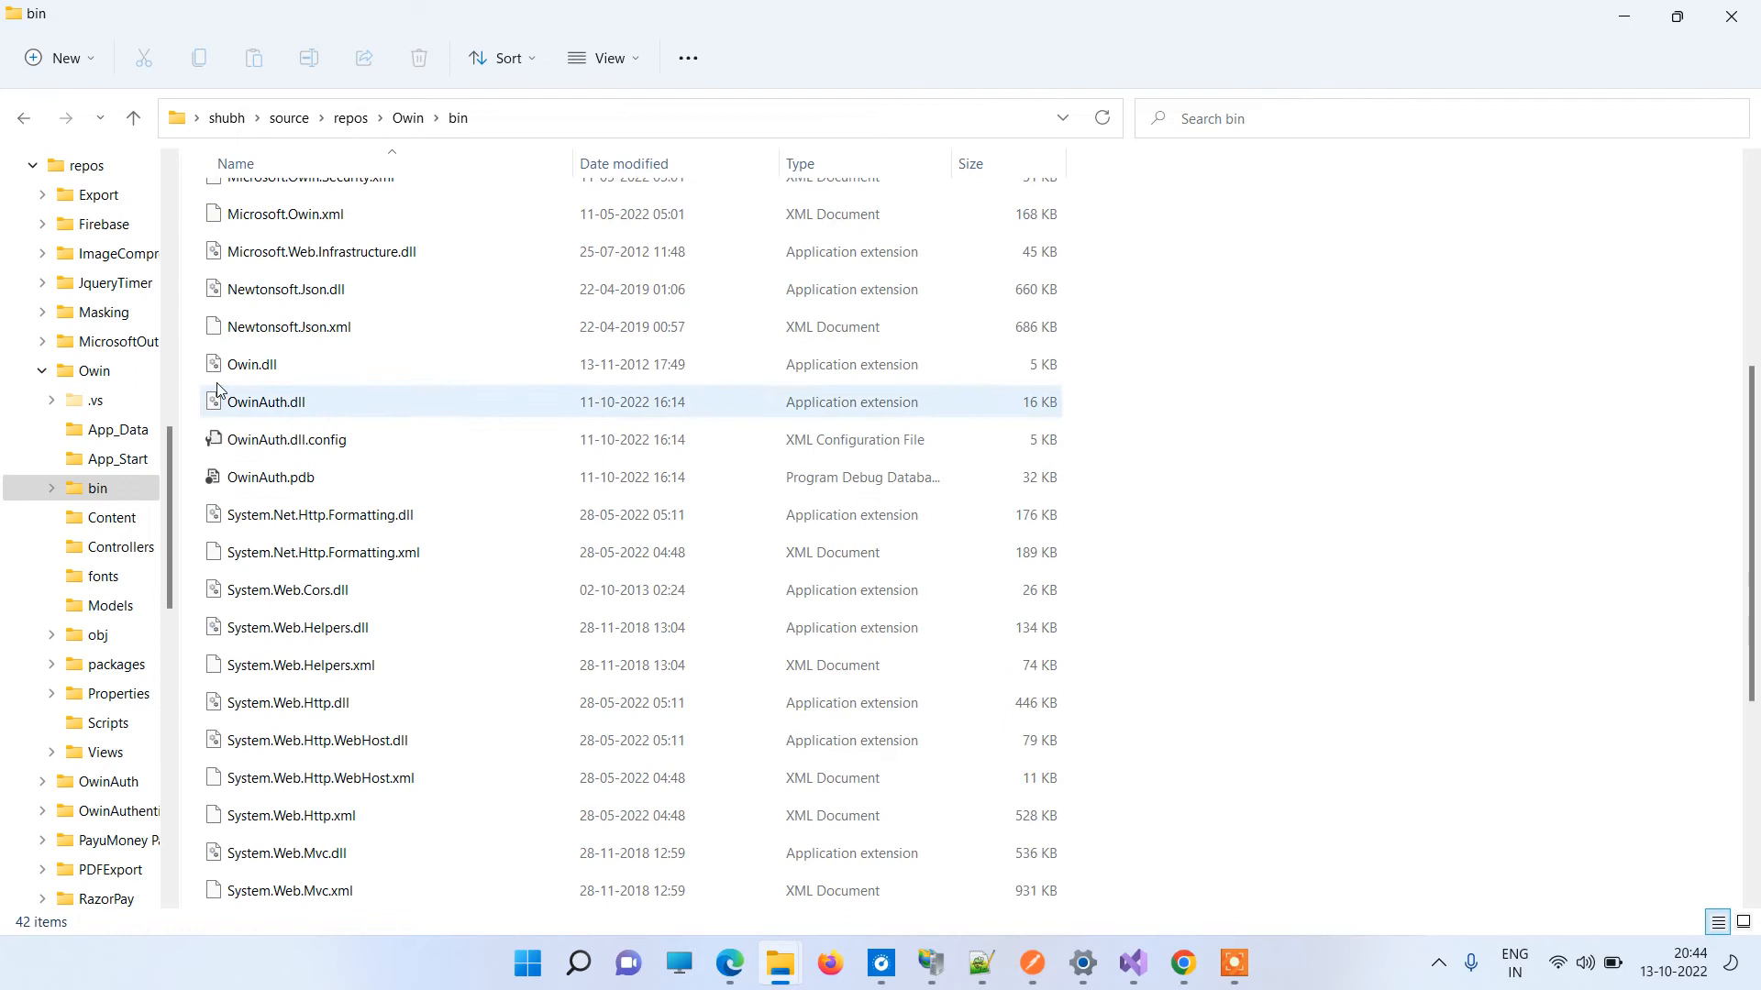
click(1120, 386)
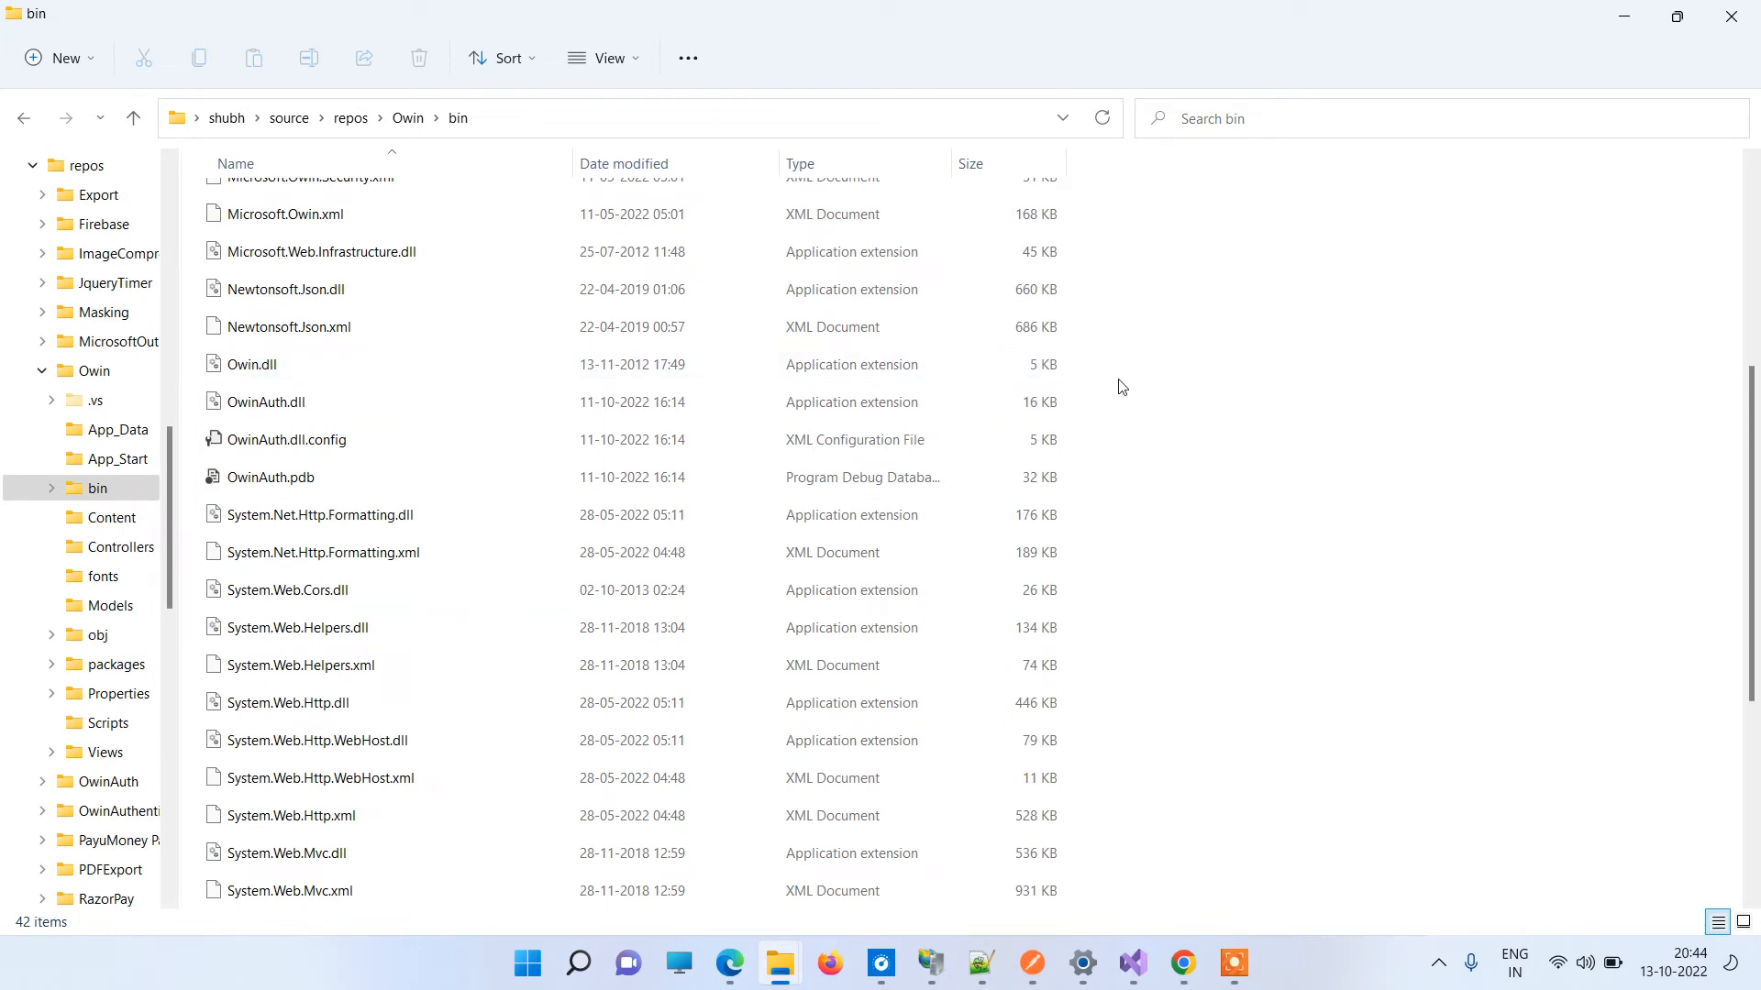
click(267, 402)
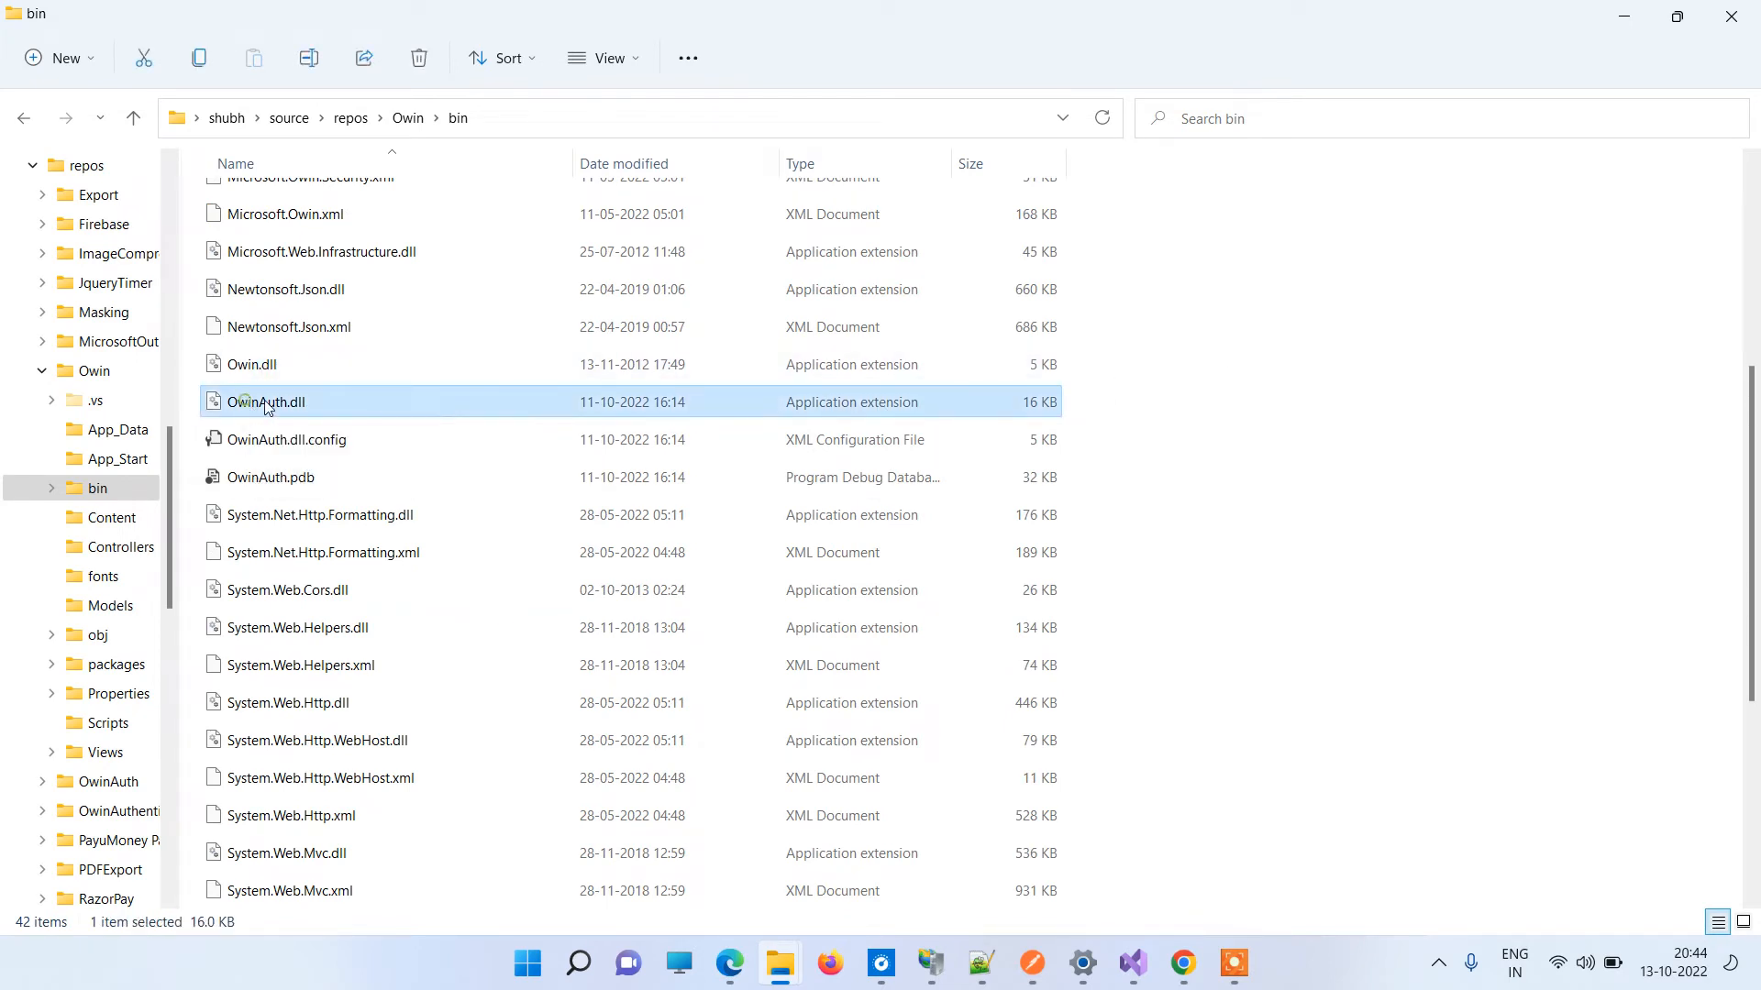
mouse_move(1000, 817)
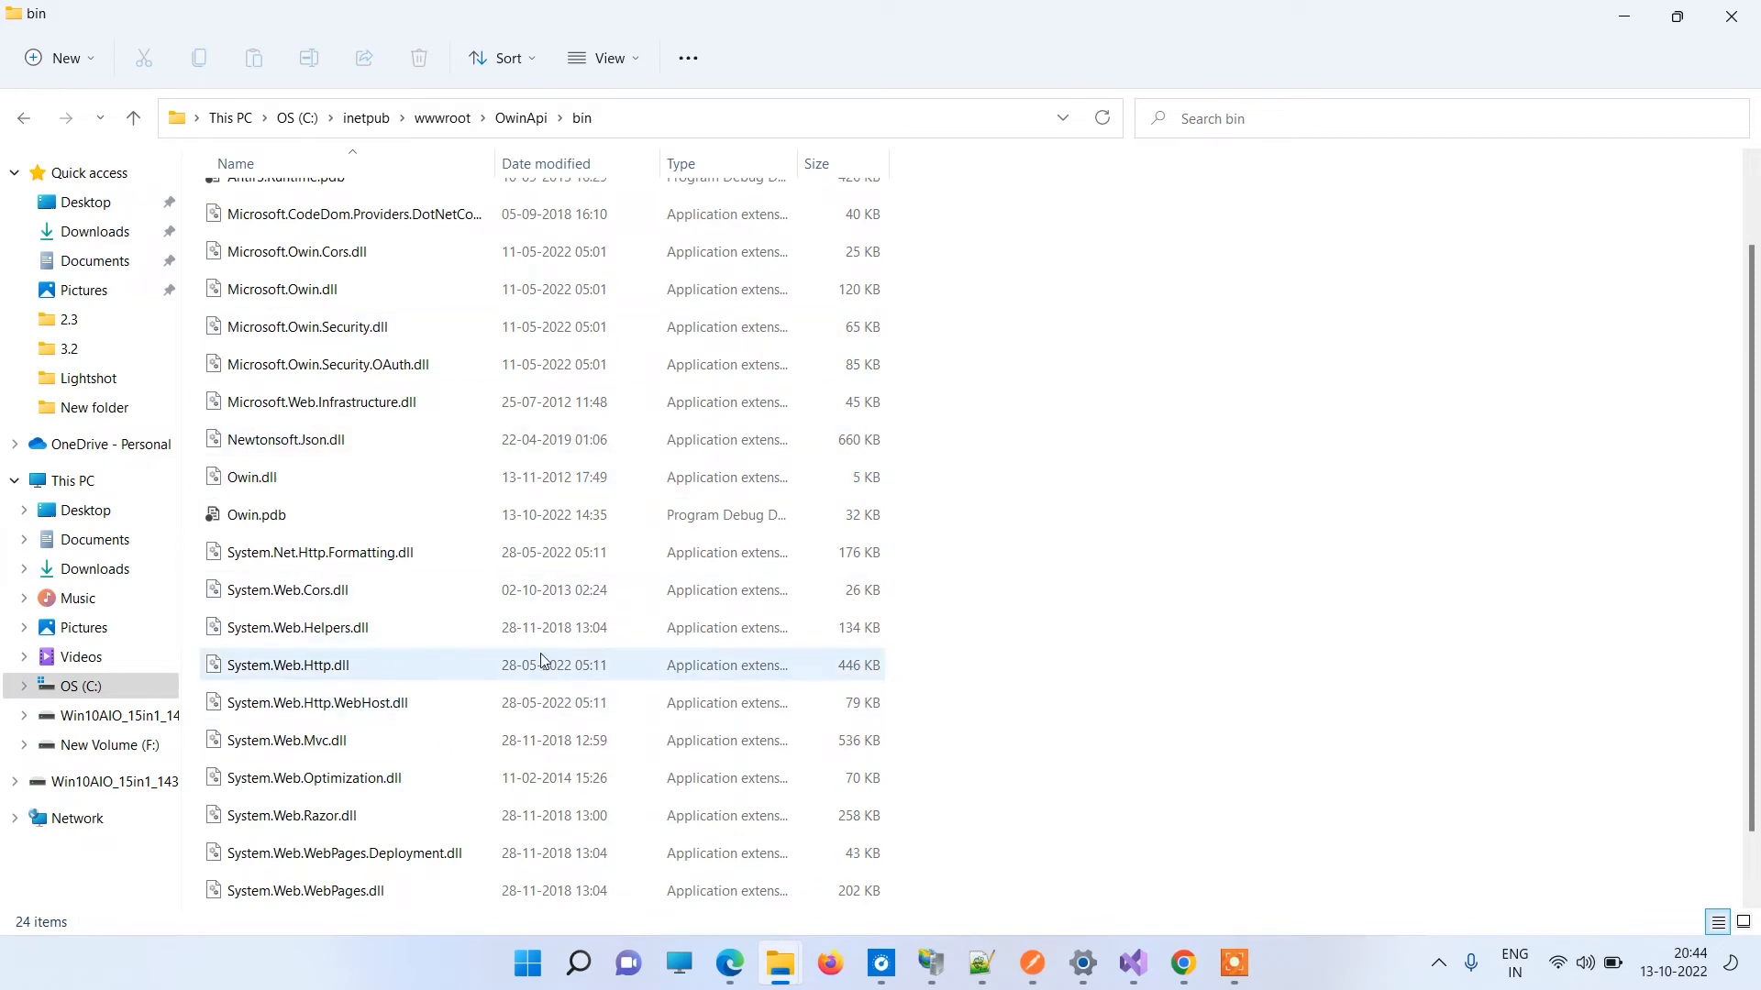
click(1131, 962)
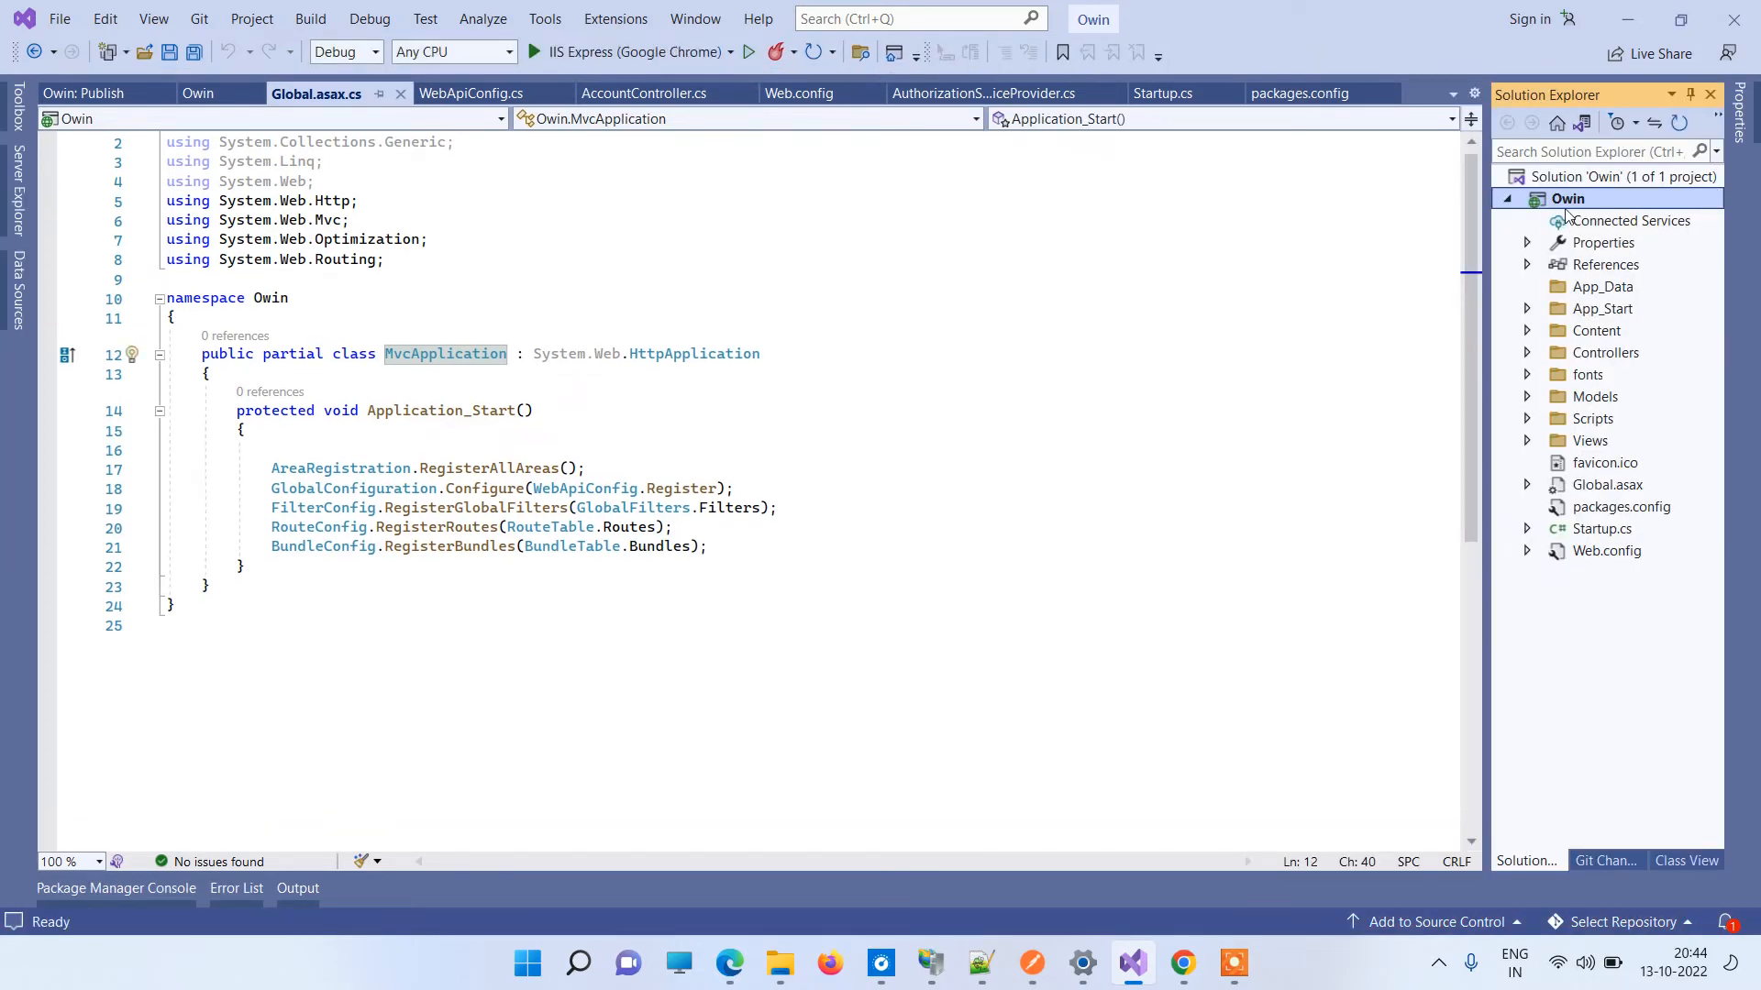
Publish the Owin project to the OwinApi folder and dismiss the access-denied error.
right_click(1567, 199)
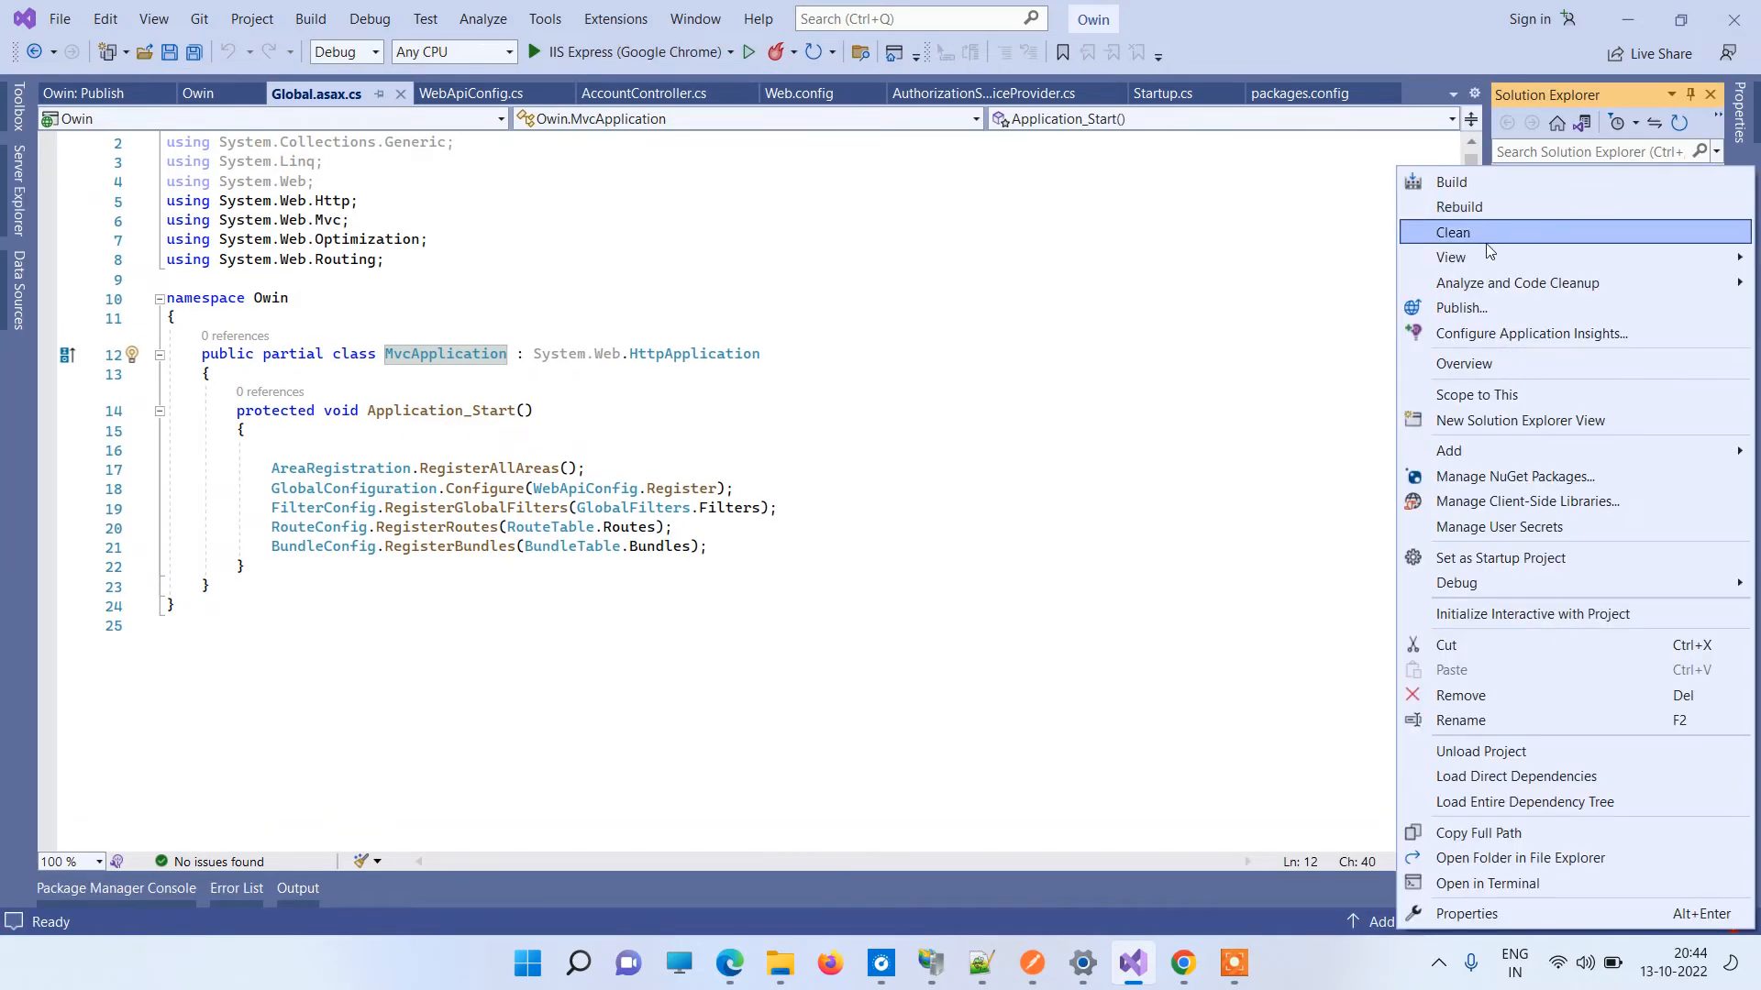
mouse_move(1460, 308)
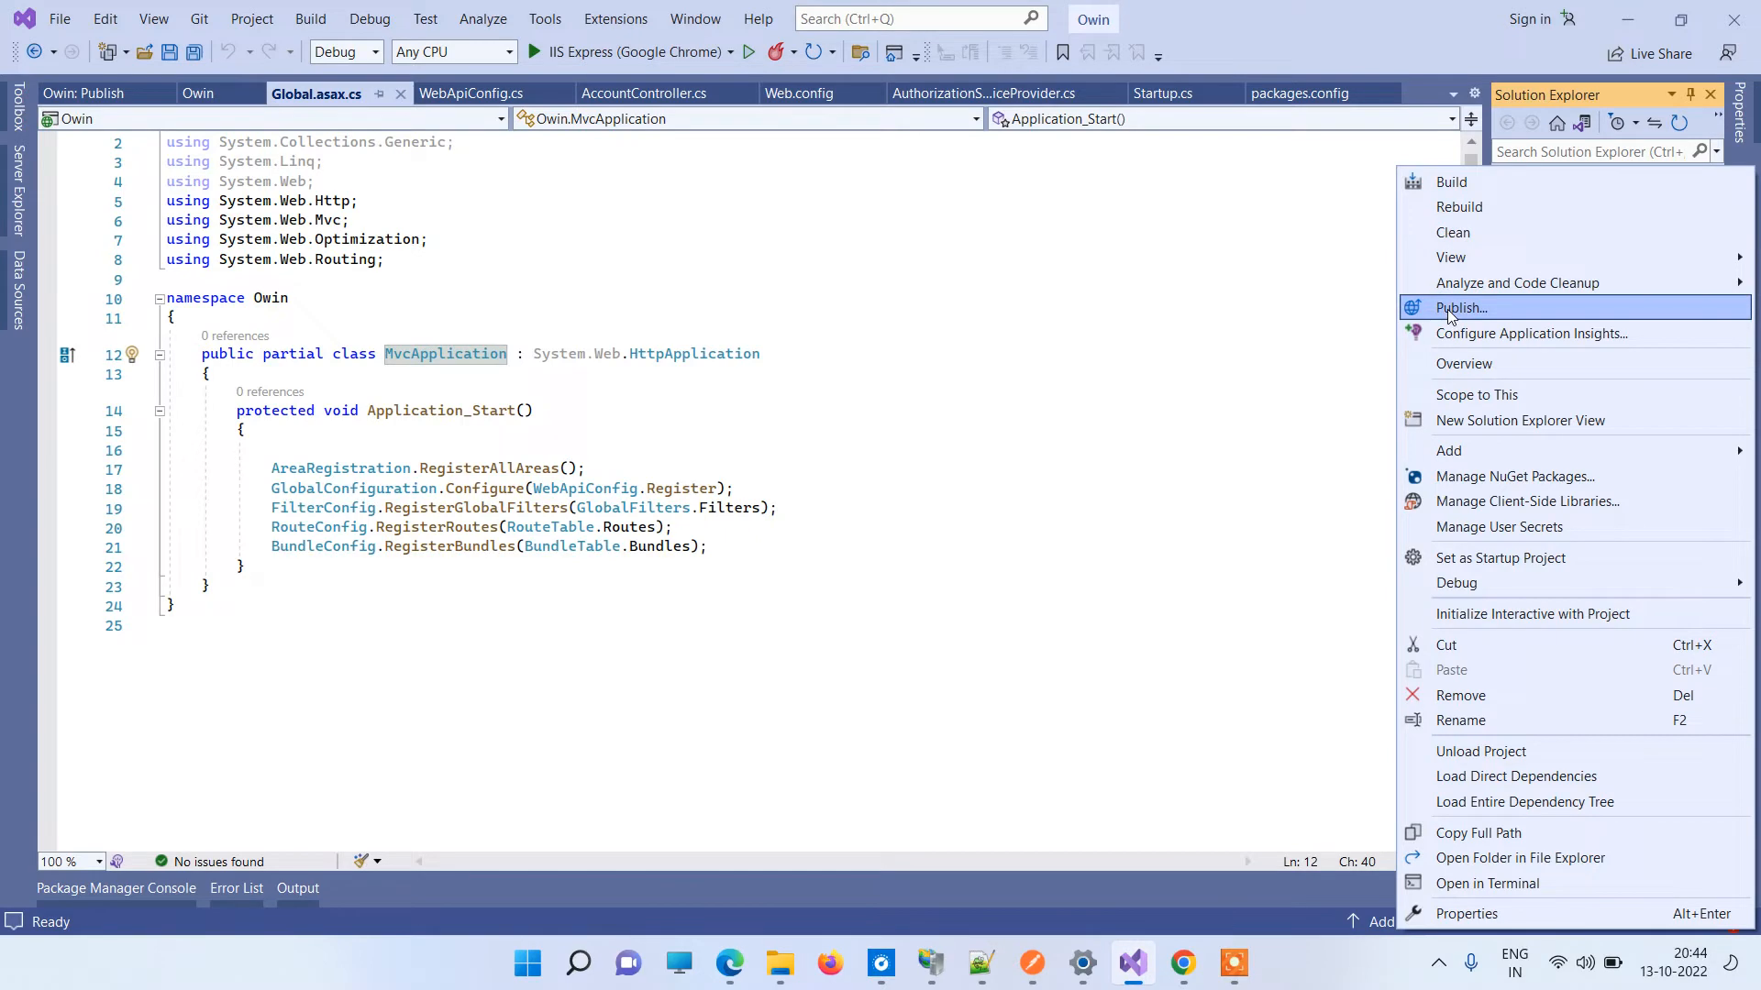
click(1460, 308)
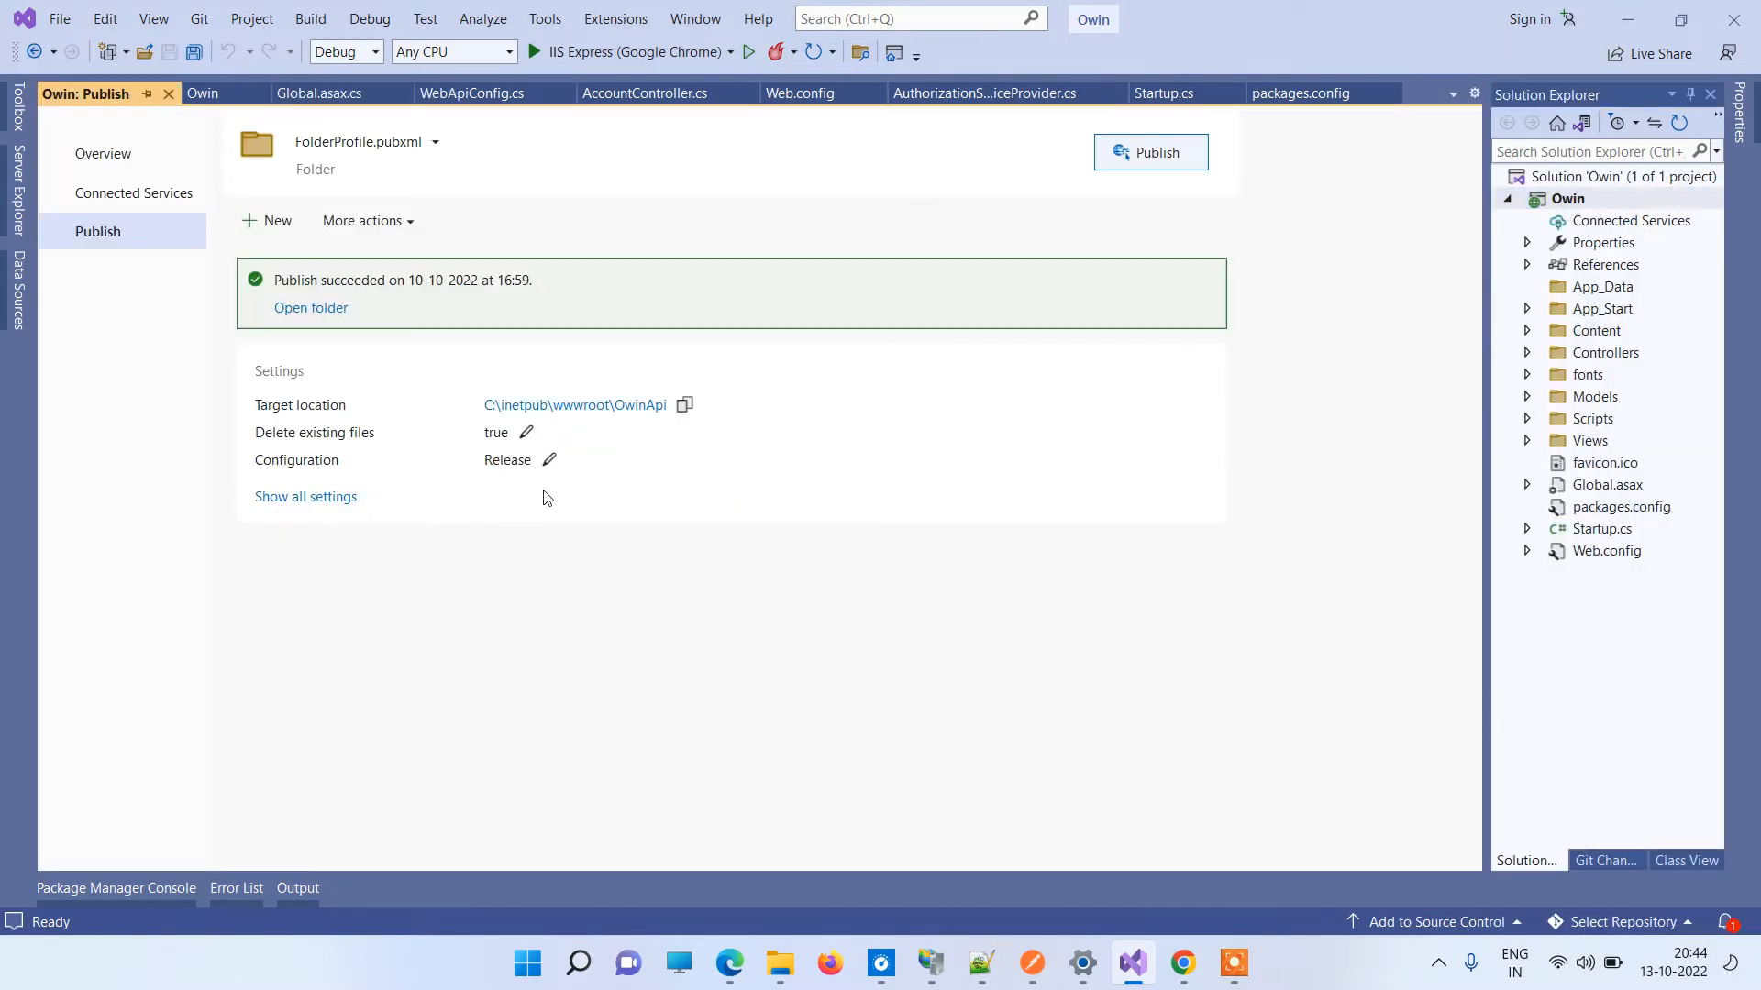
mouse_move(280, 438)
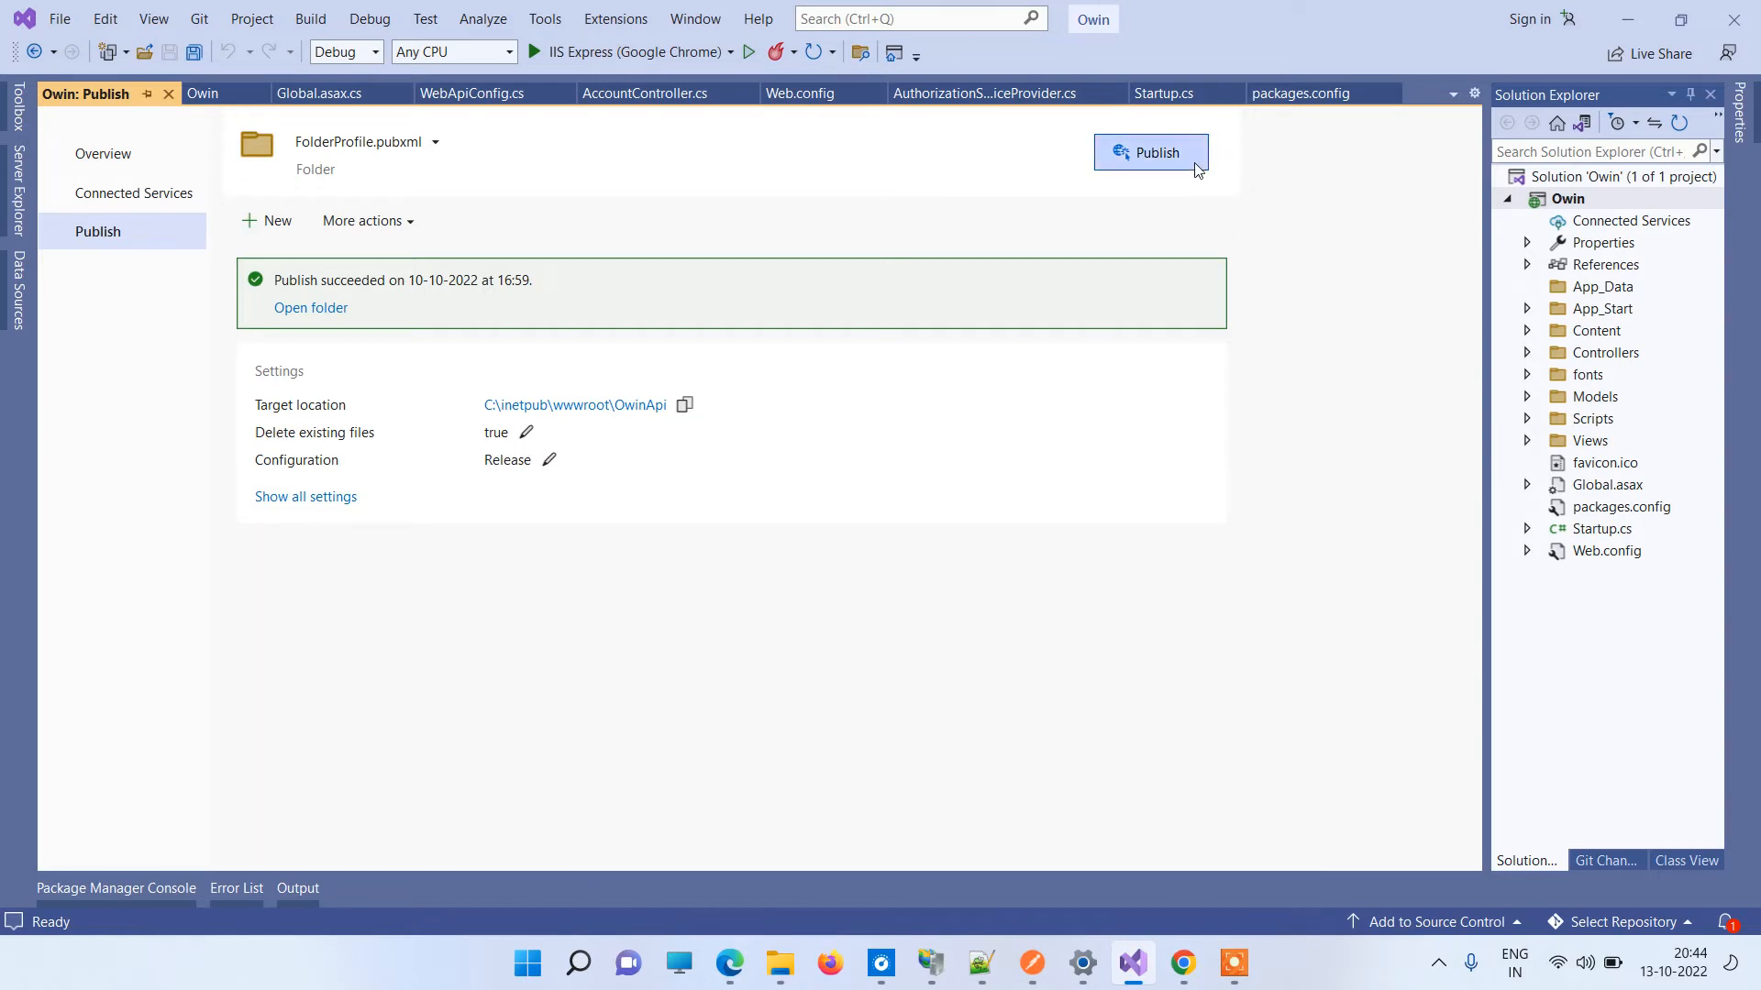
click(1150, 152)
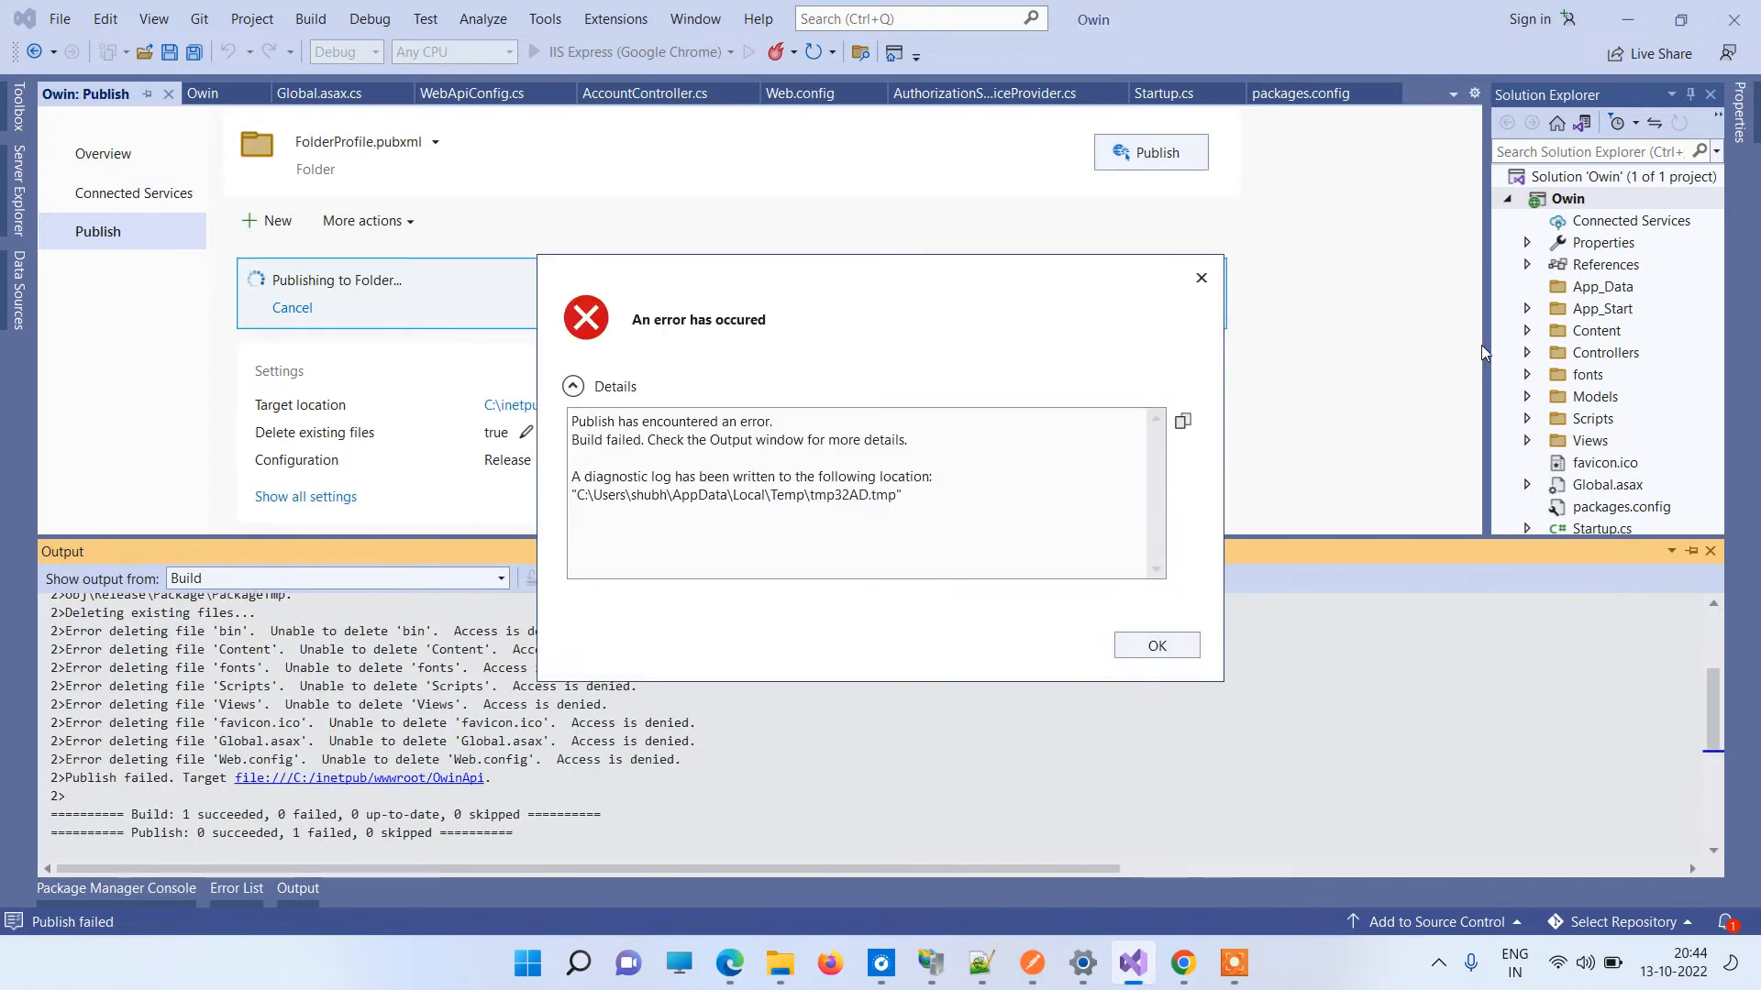
click(1155, 645)
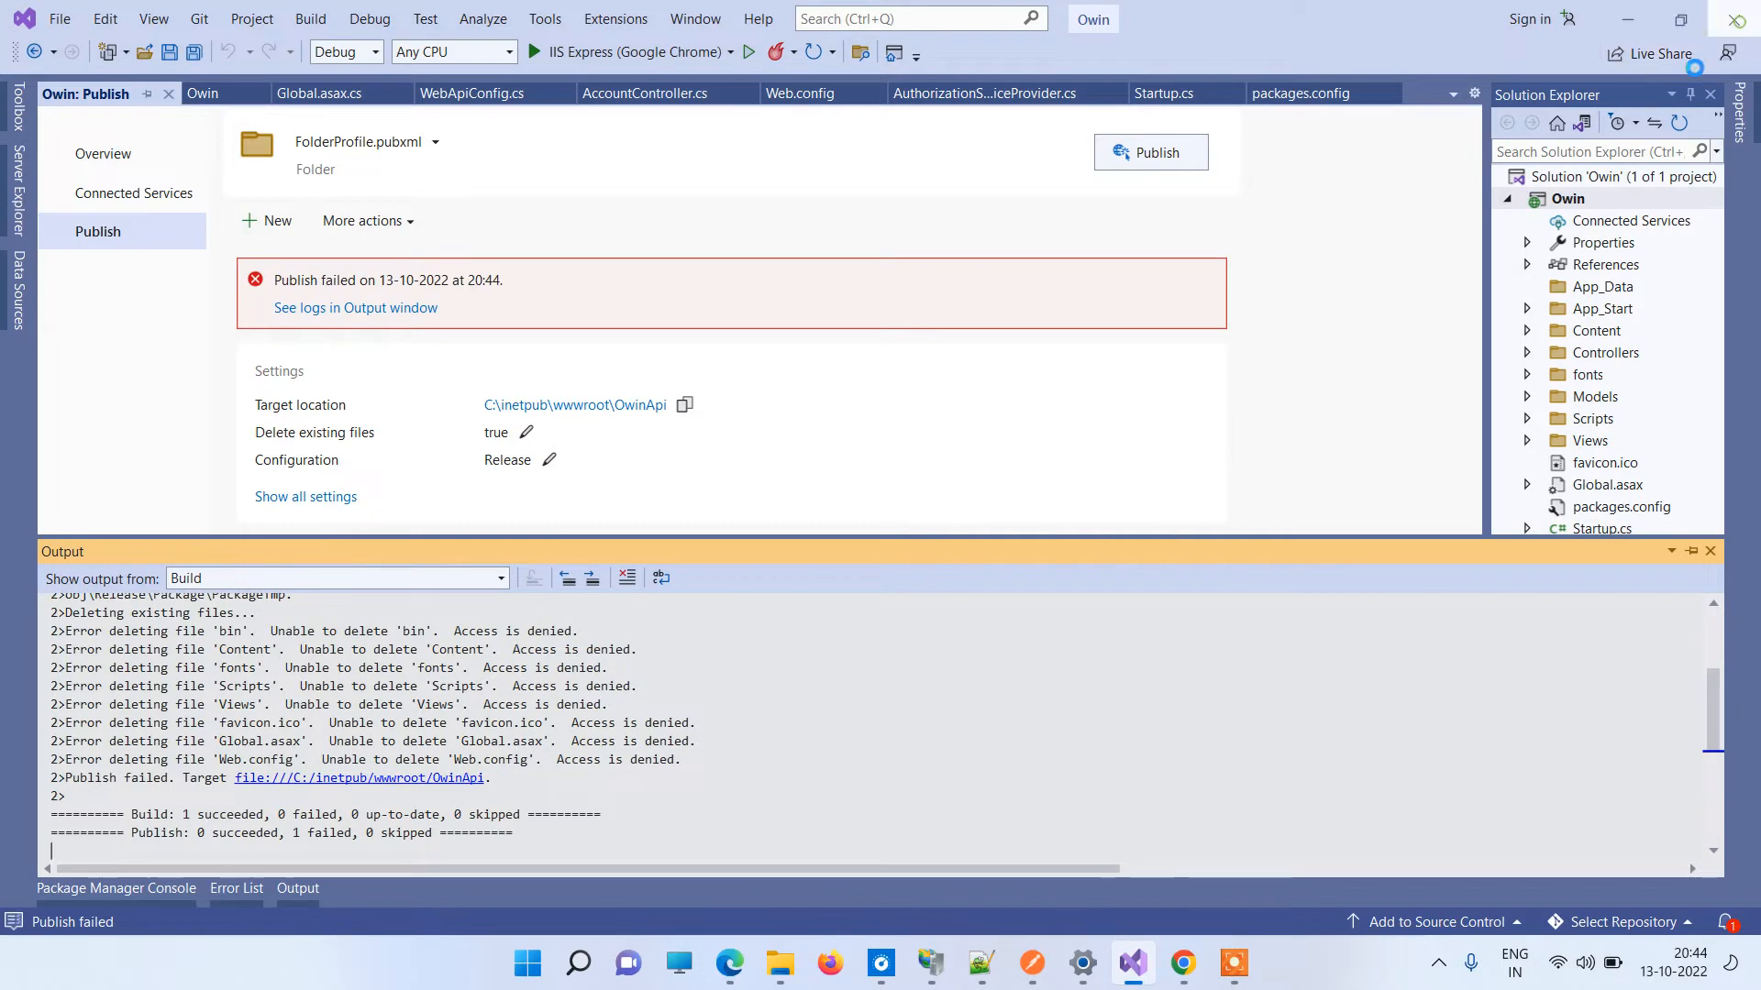
click(779, 962)
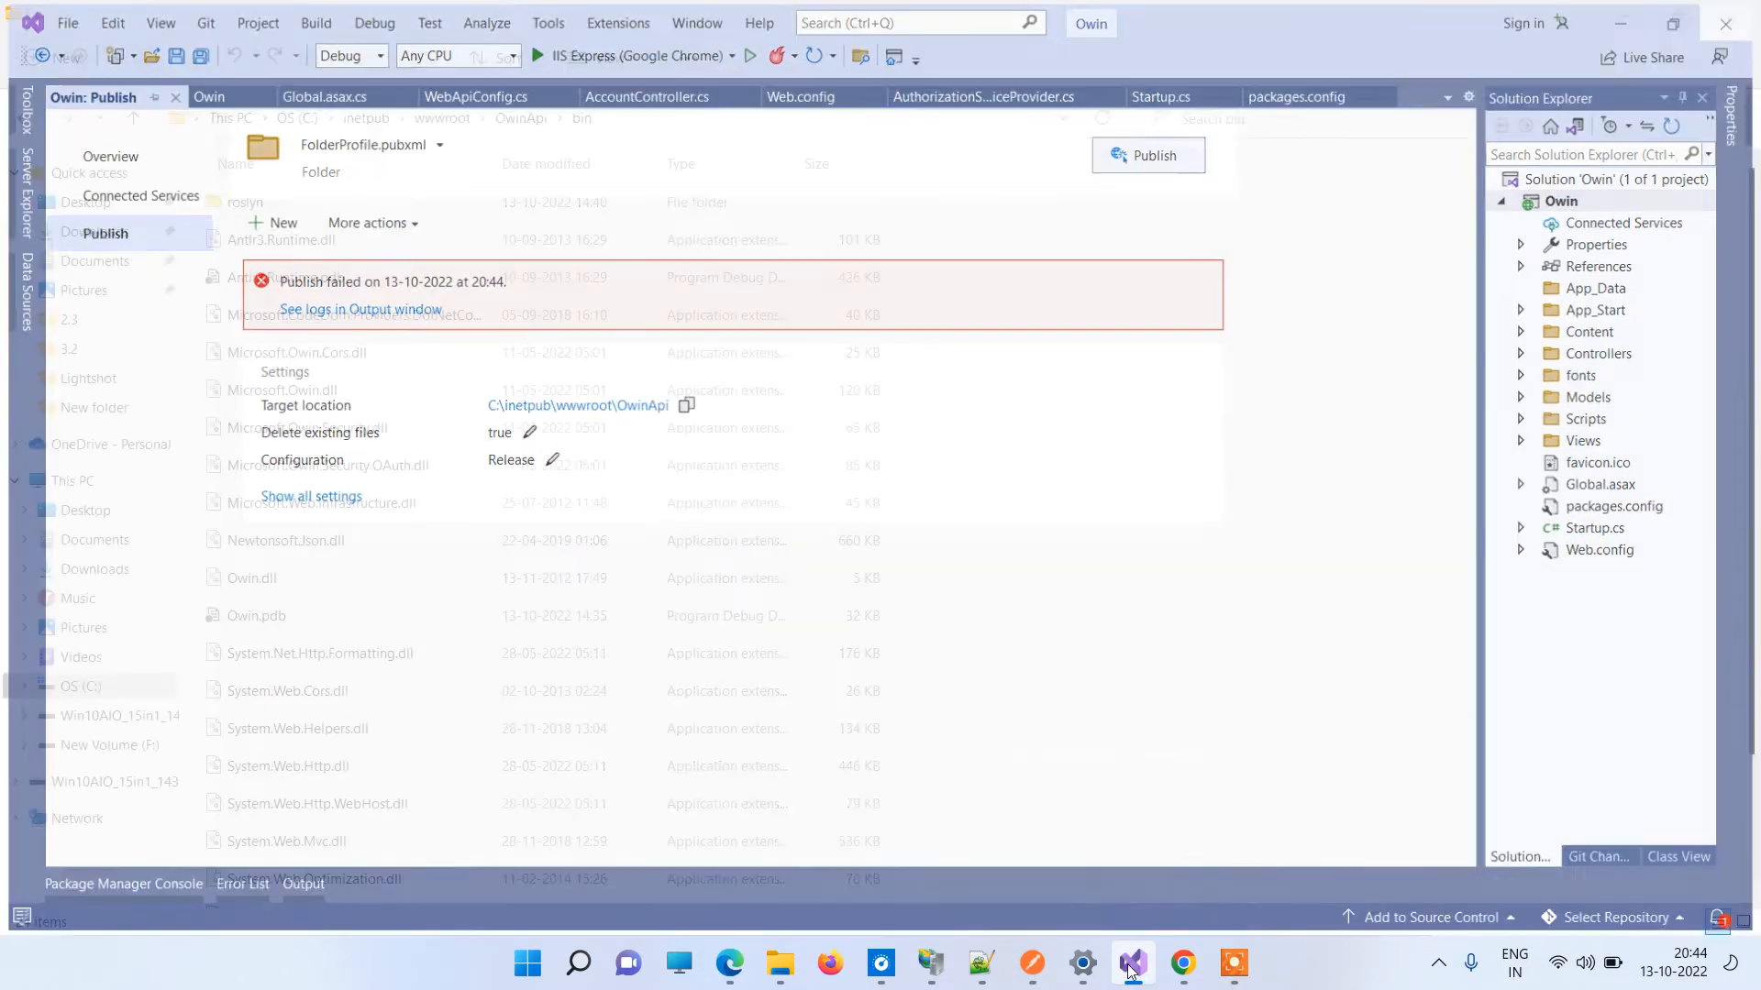
Relaunch Visual Studio 2022 as administrator from Windows Search and reopen the Owin solution.
click(805, 964)
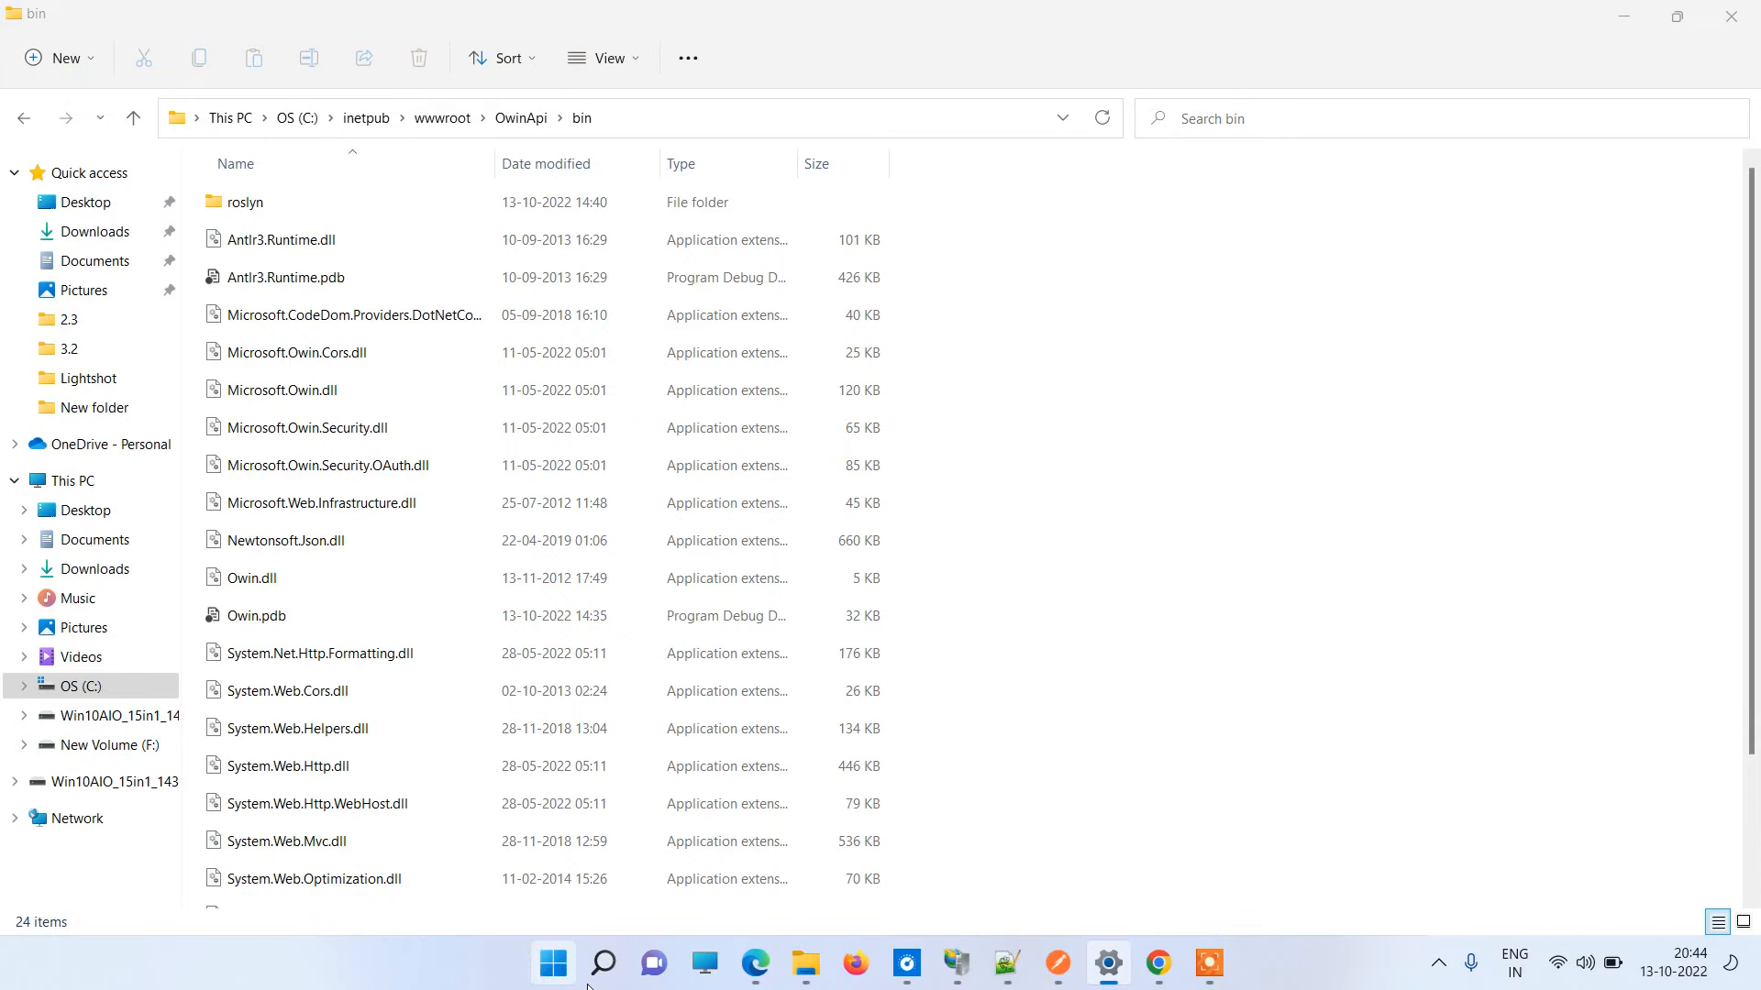
click(604, 964)
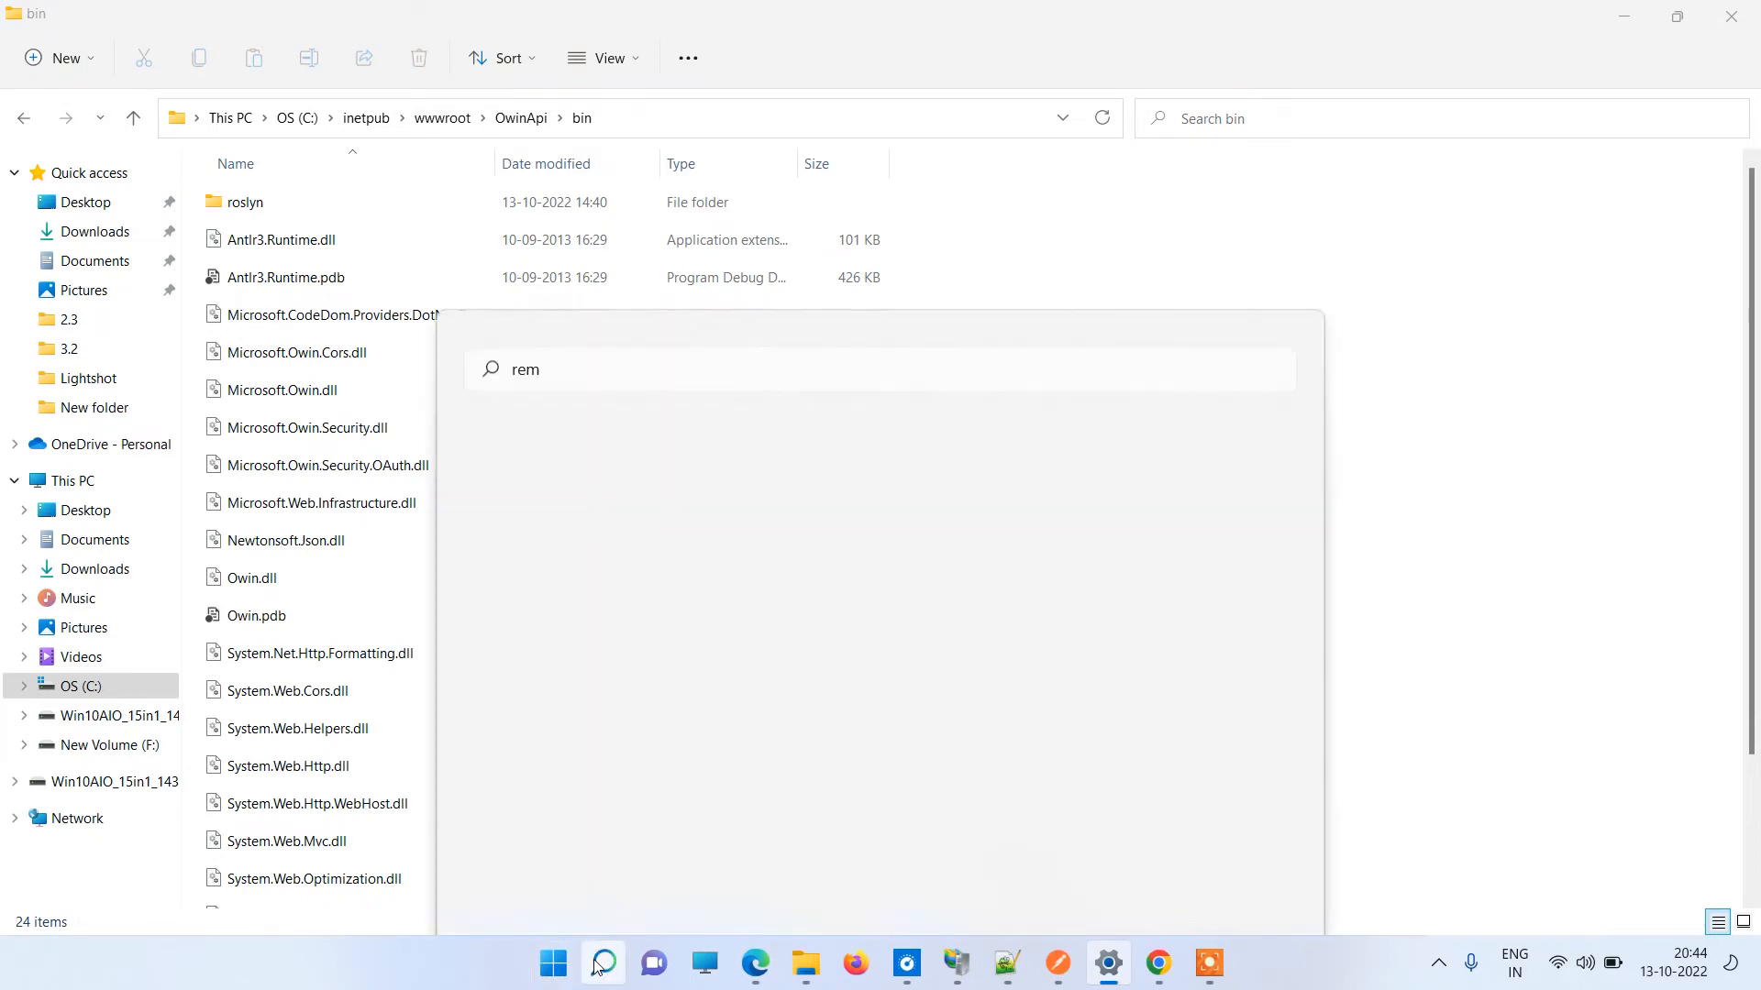
click(603, 962)
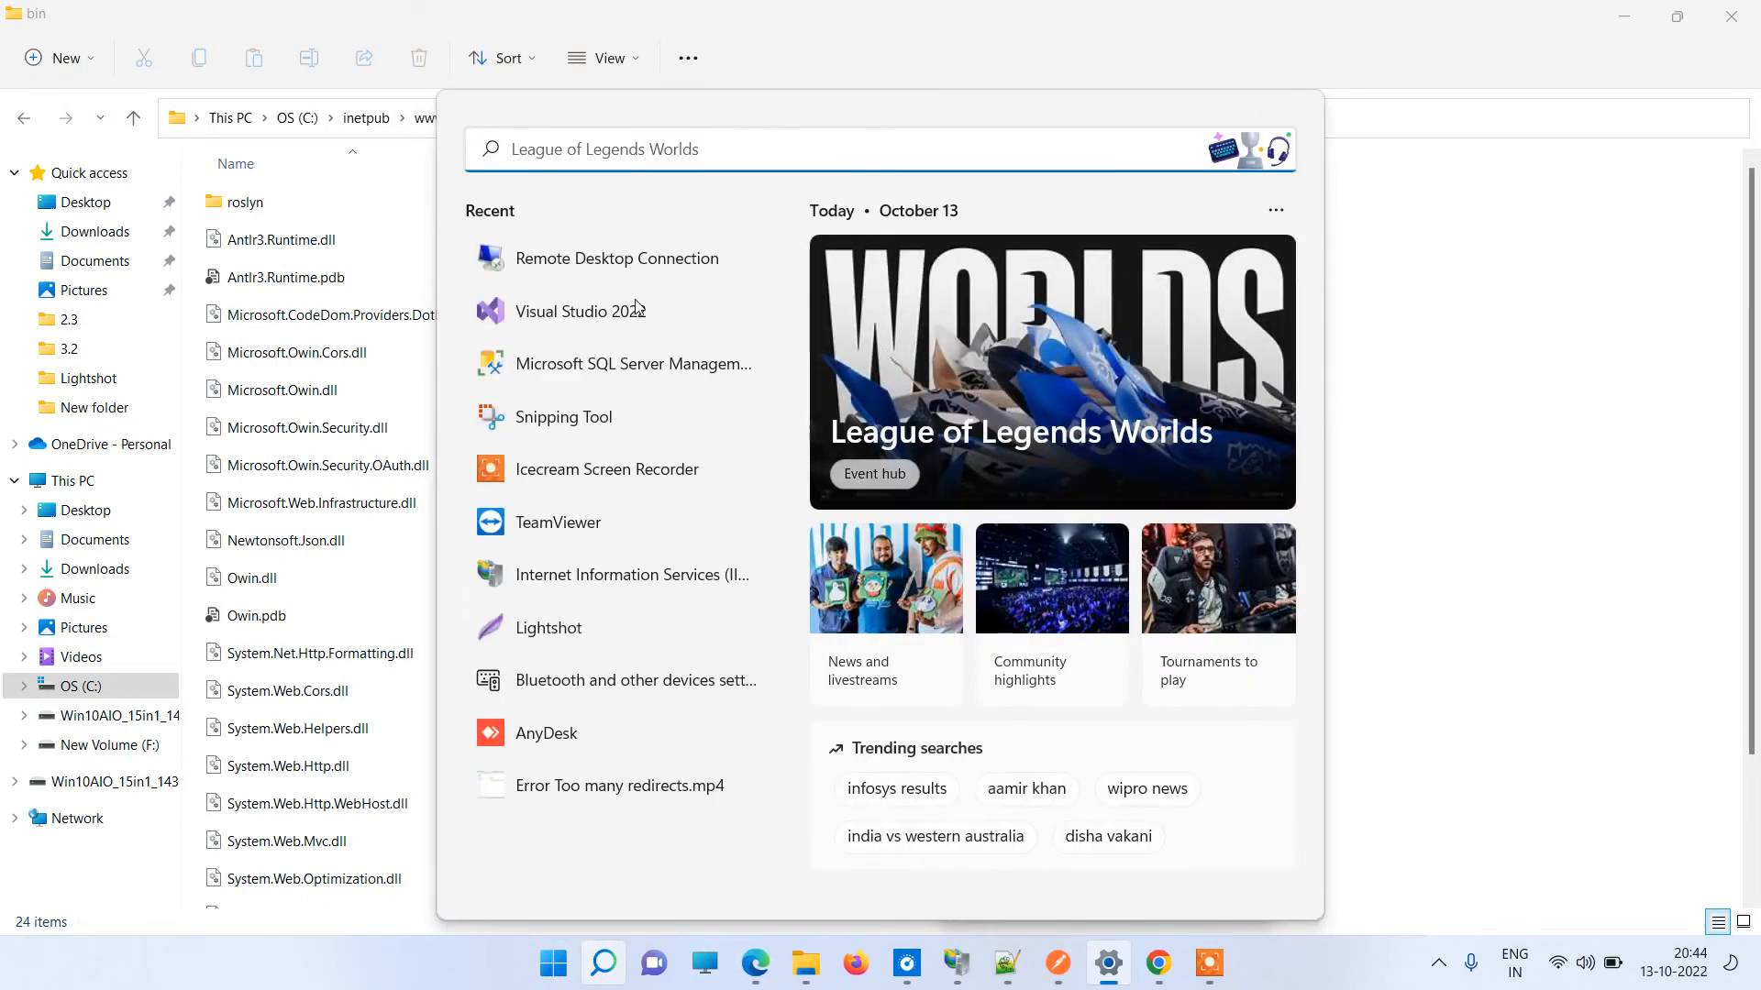
right_click(579, 311)
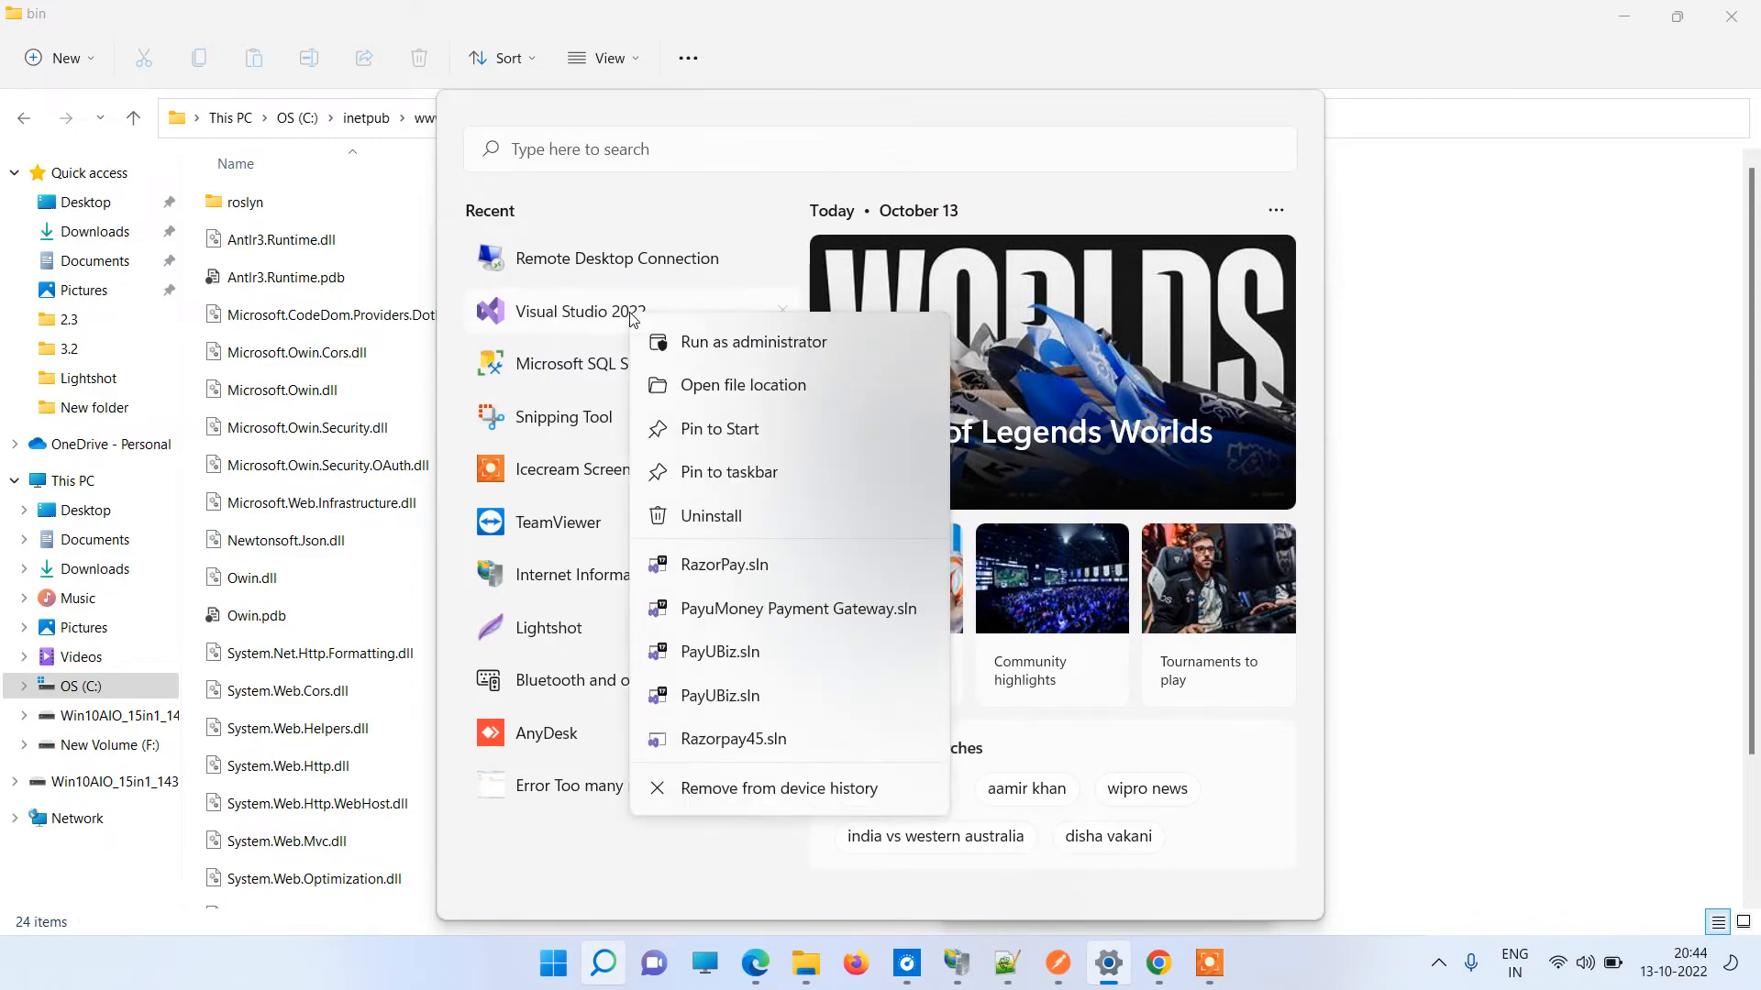
click(579, 311)
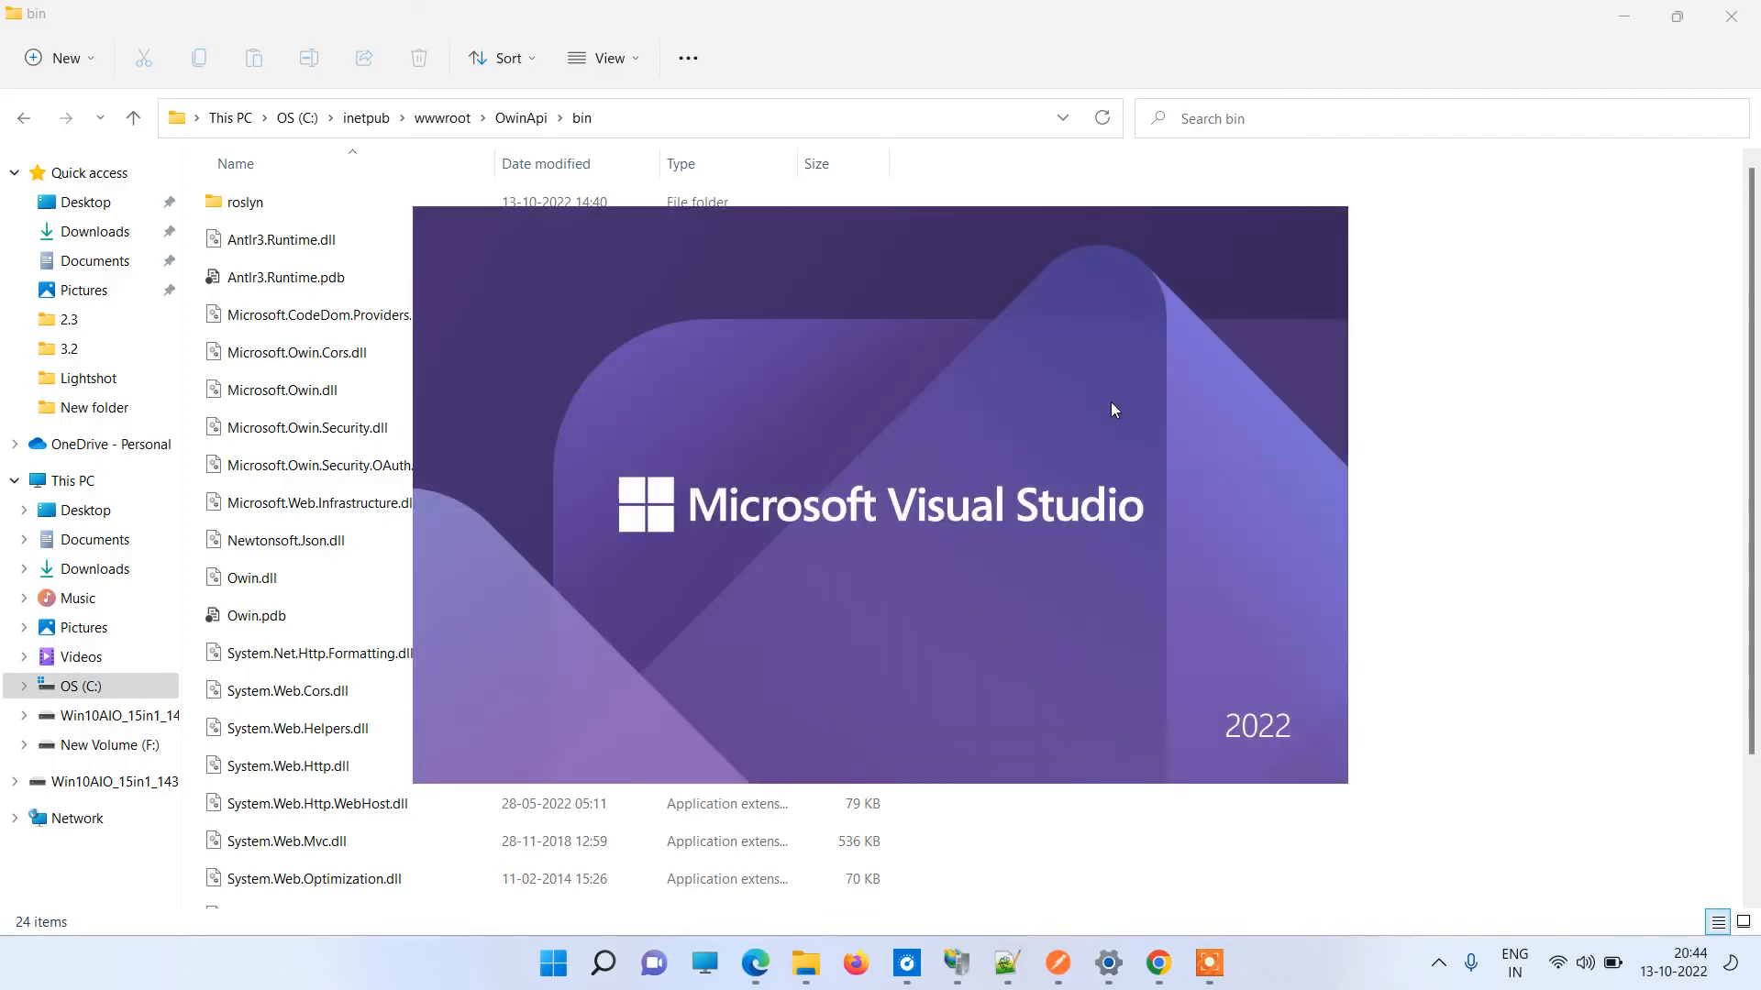
mouse_move(1098, 383)
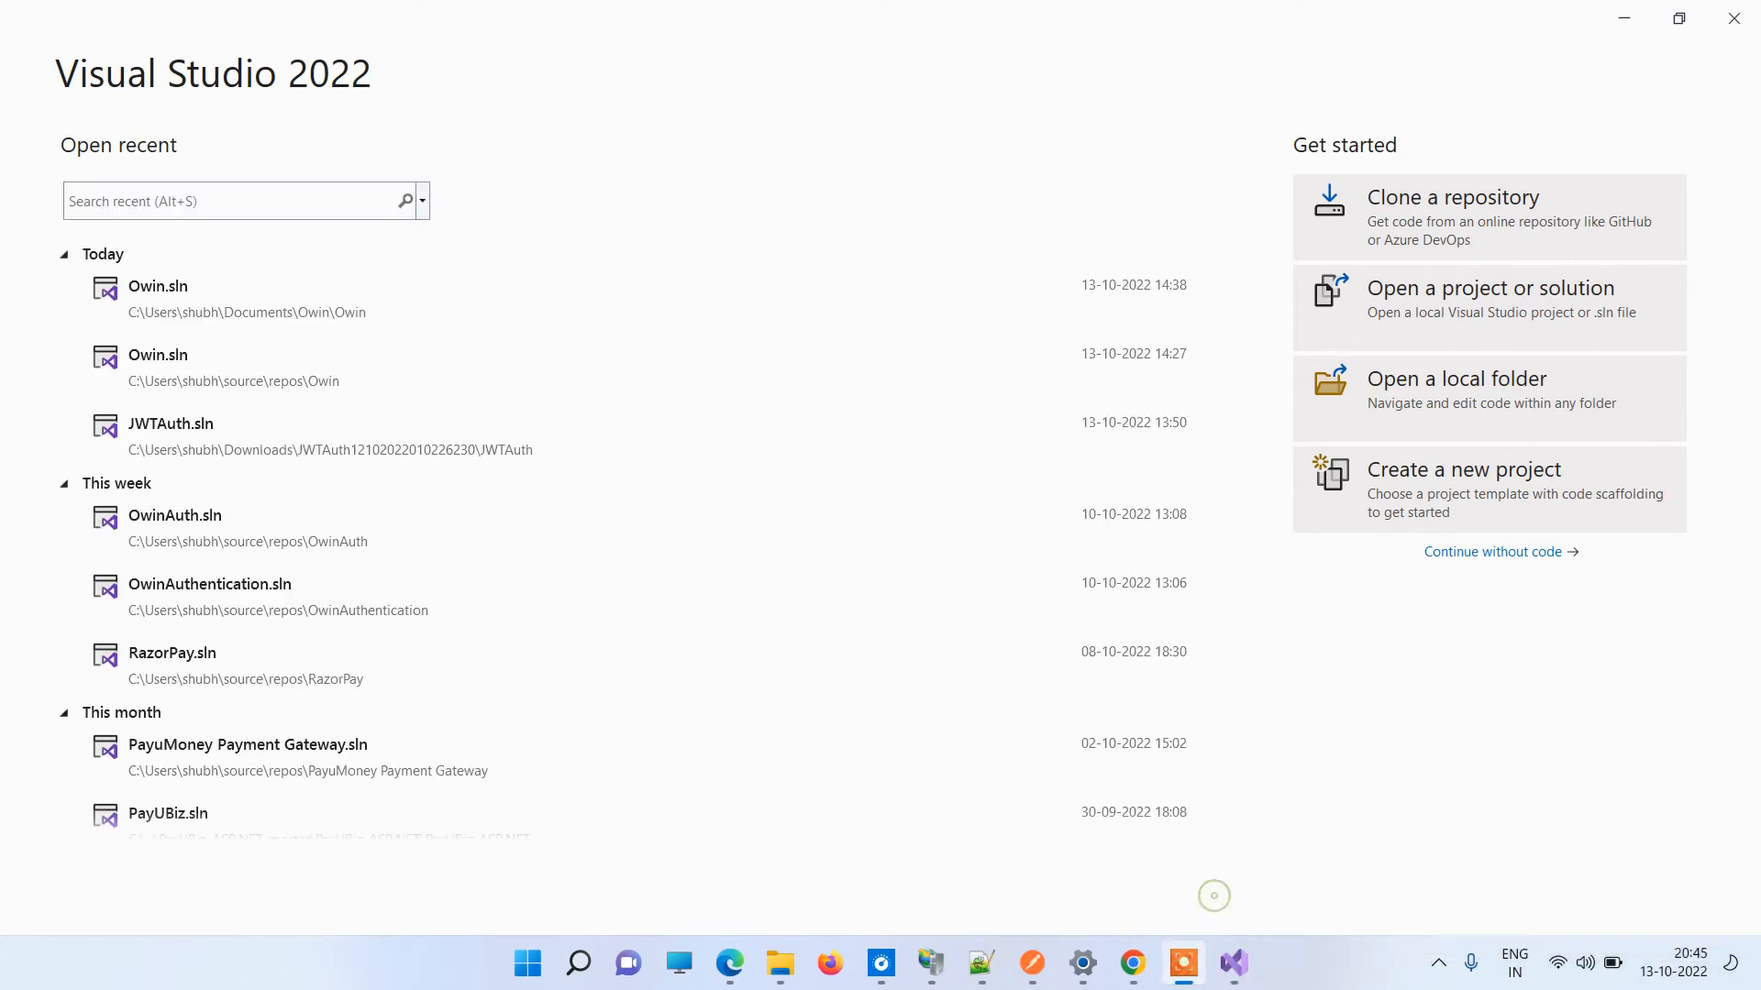
click(159, 286)
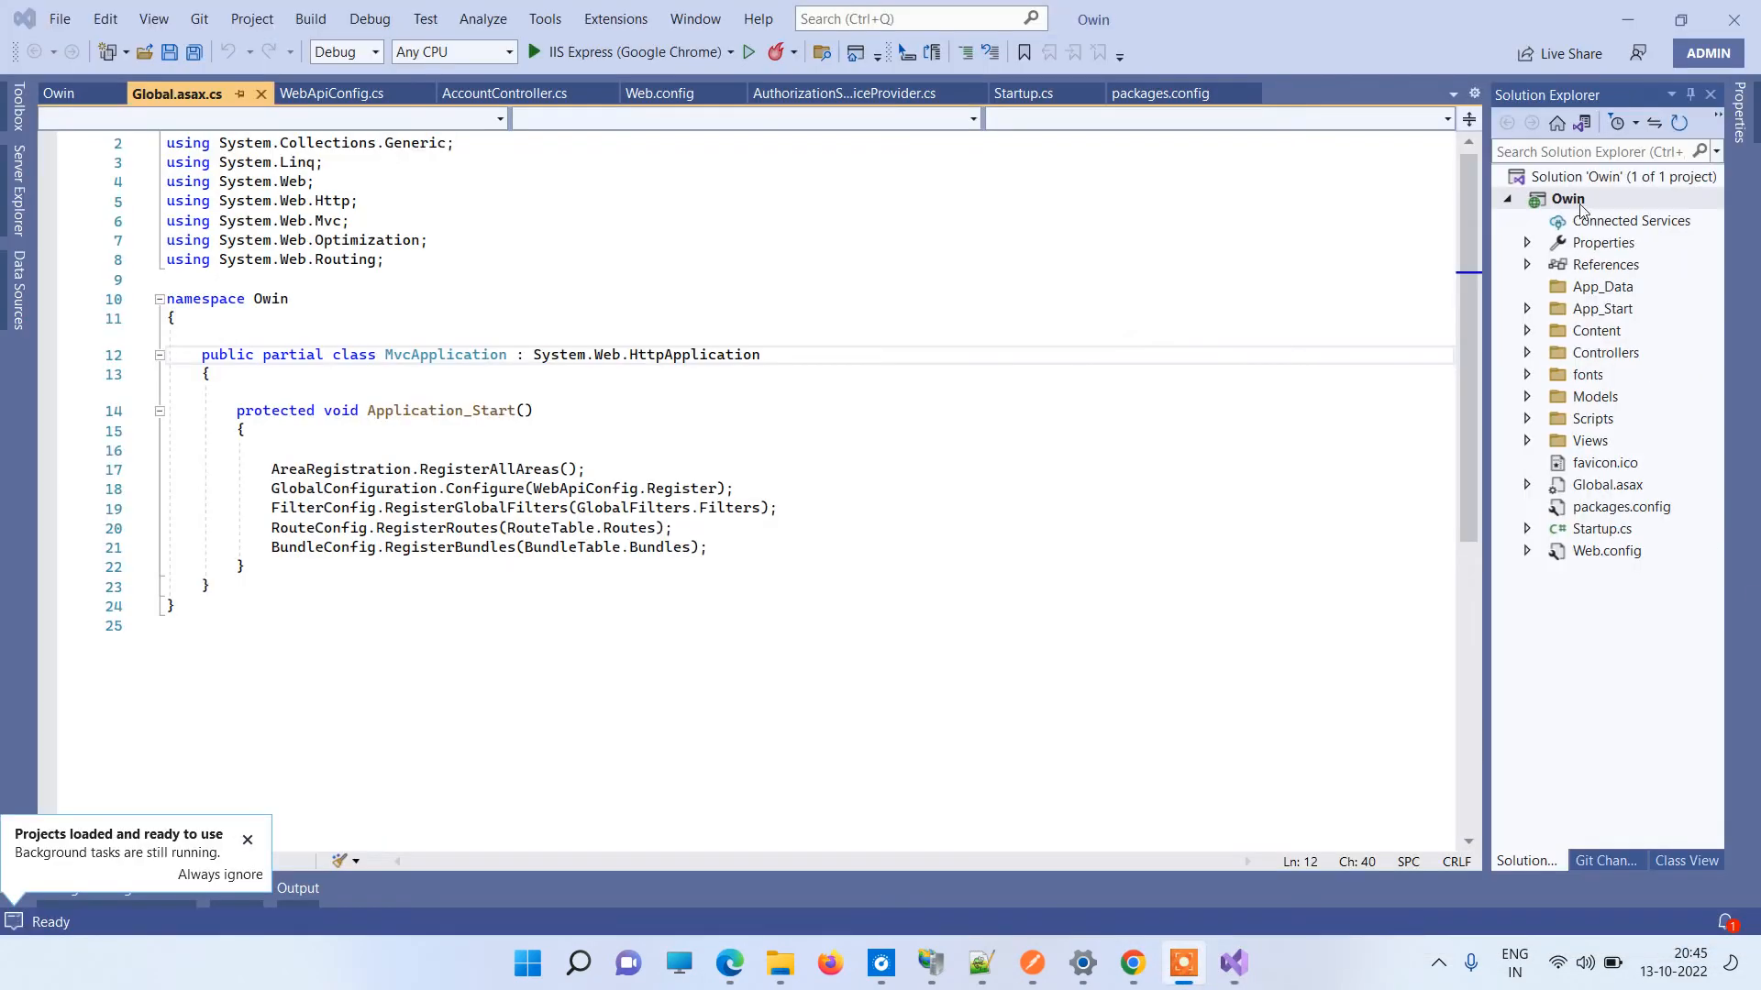
right_click(1567, 199)
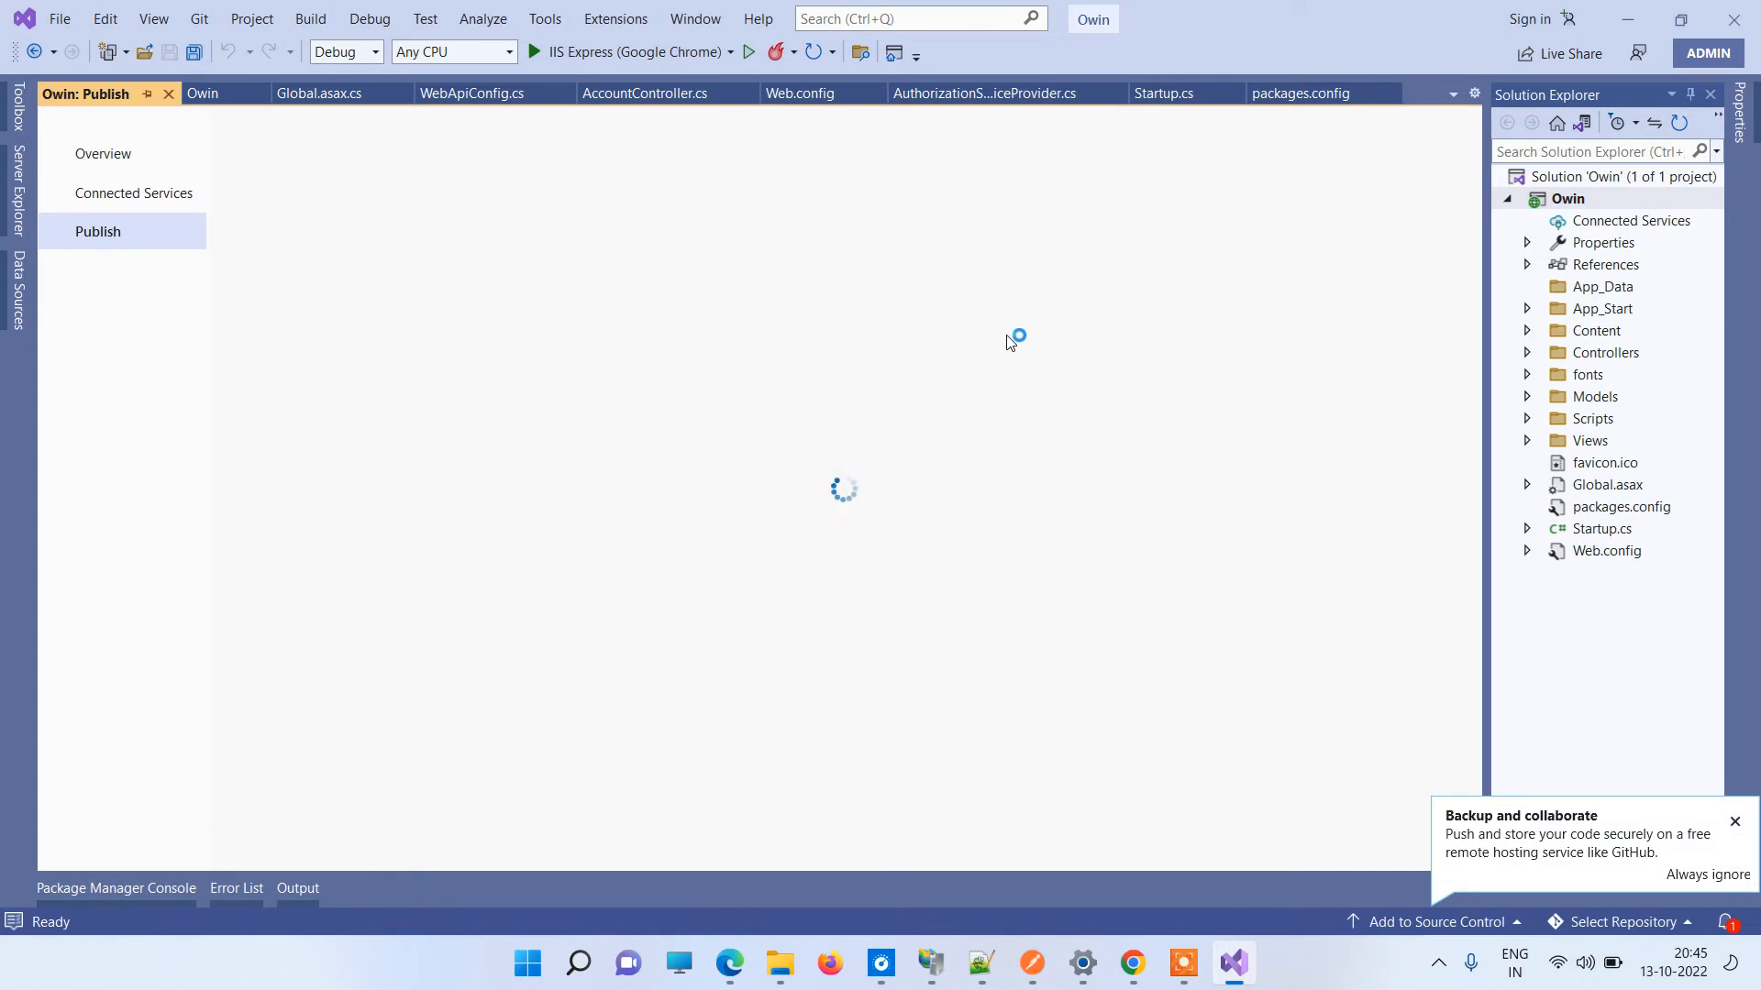
mouse_move(846, 506)
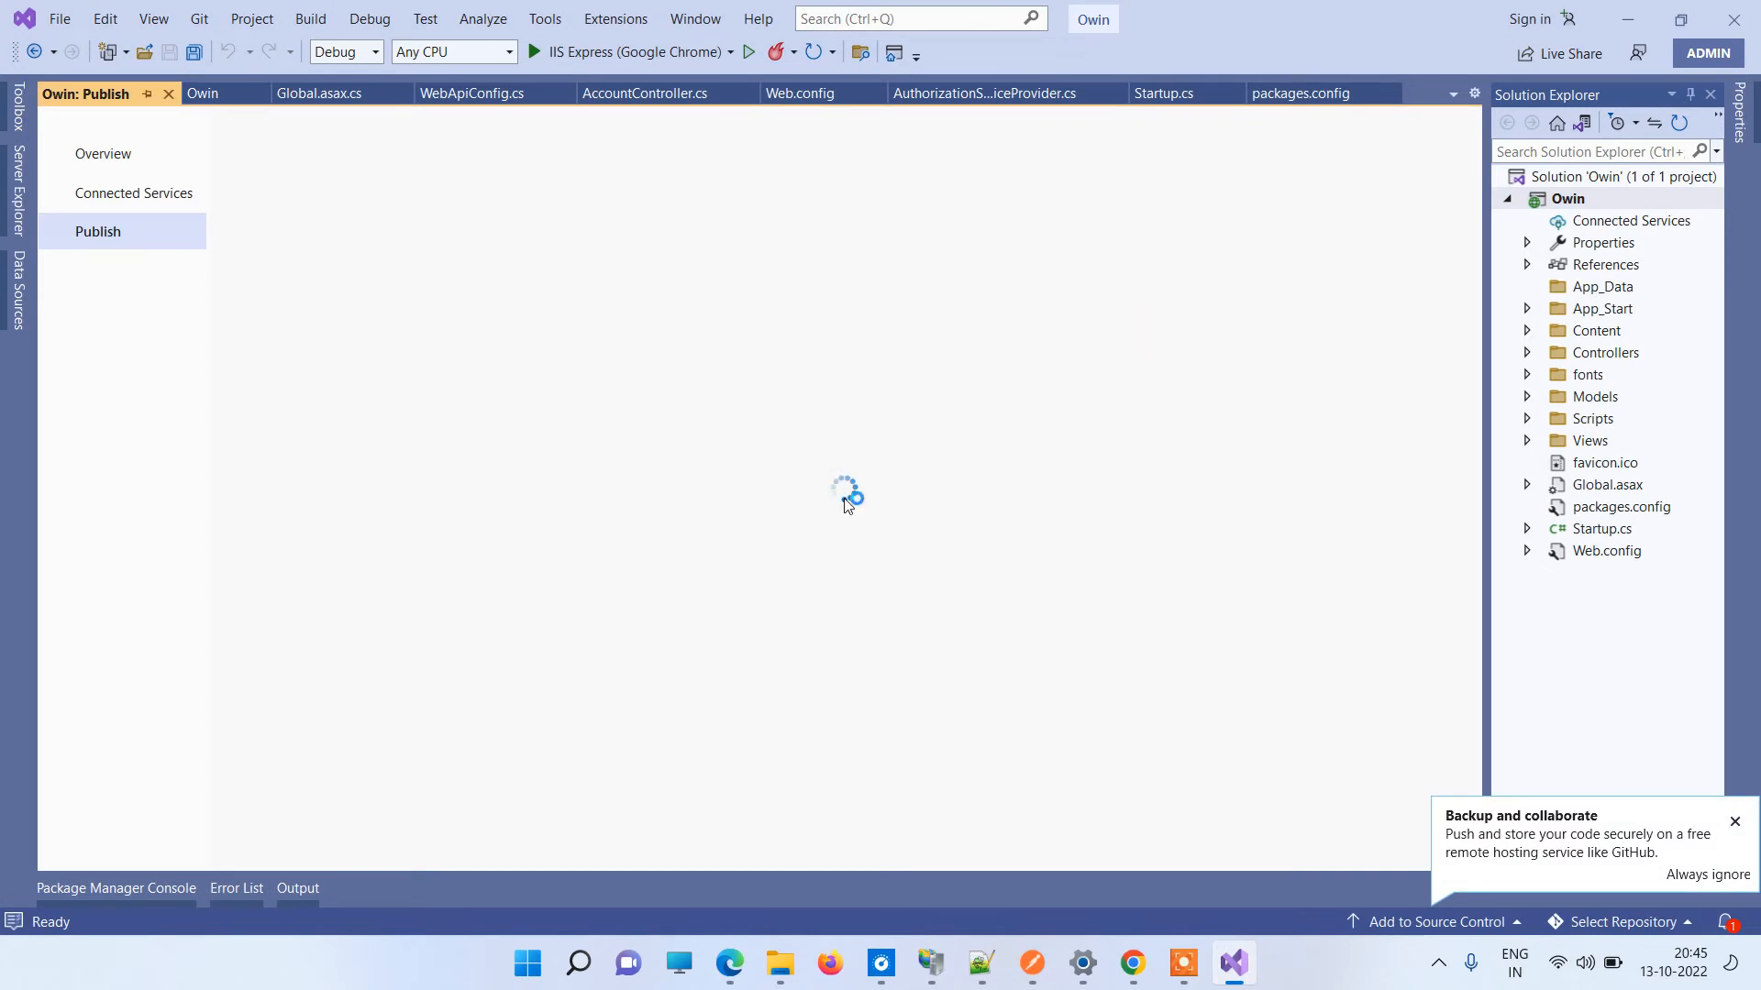
Start publishing the Owin project to the OwinApi folder from the Publish page.
click(1151, 153)
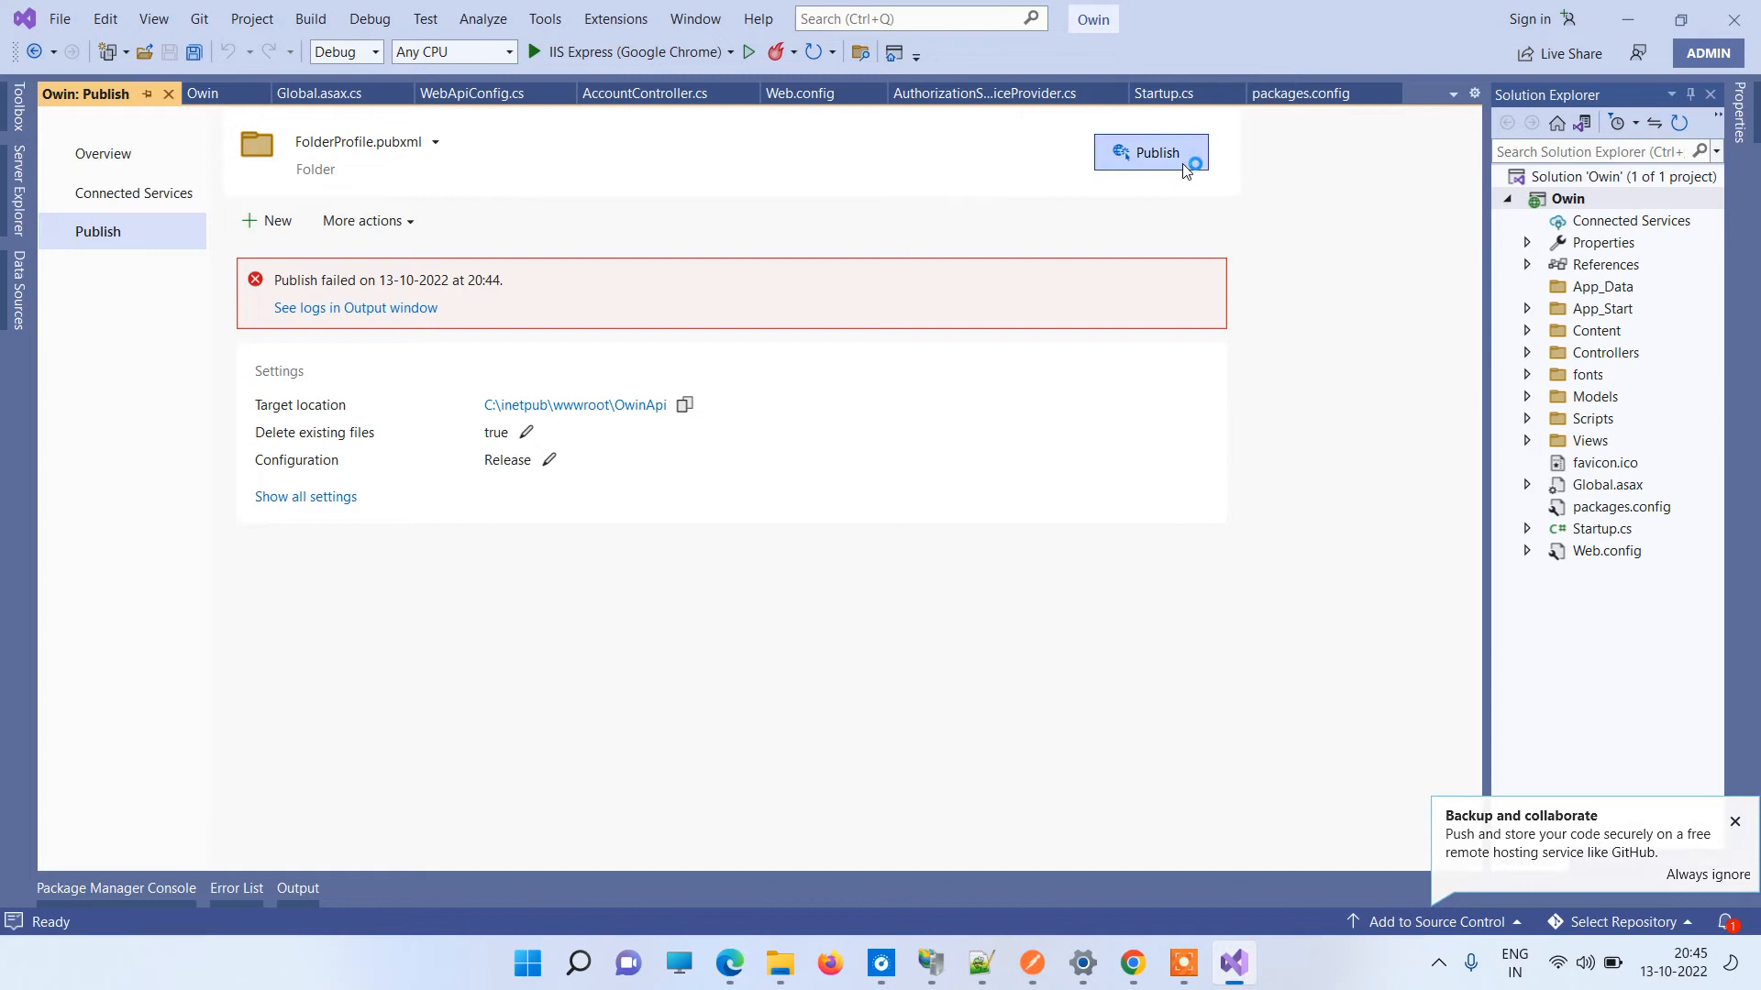
click(1150, 151)
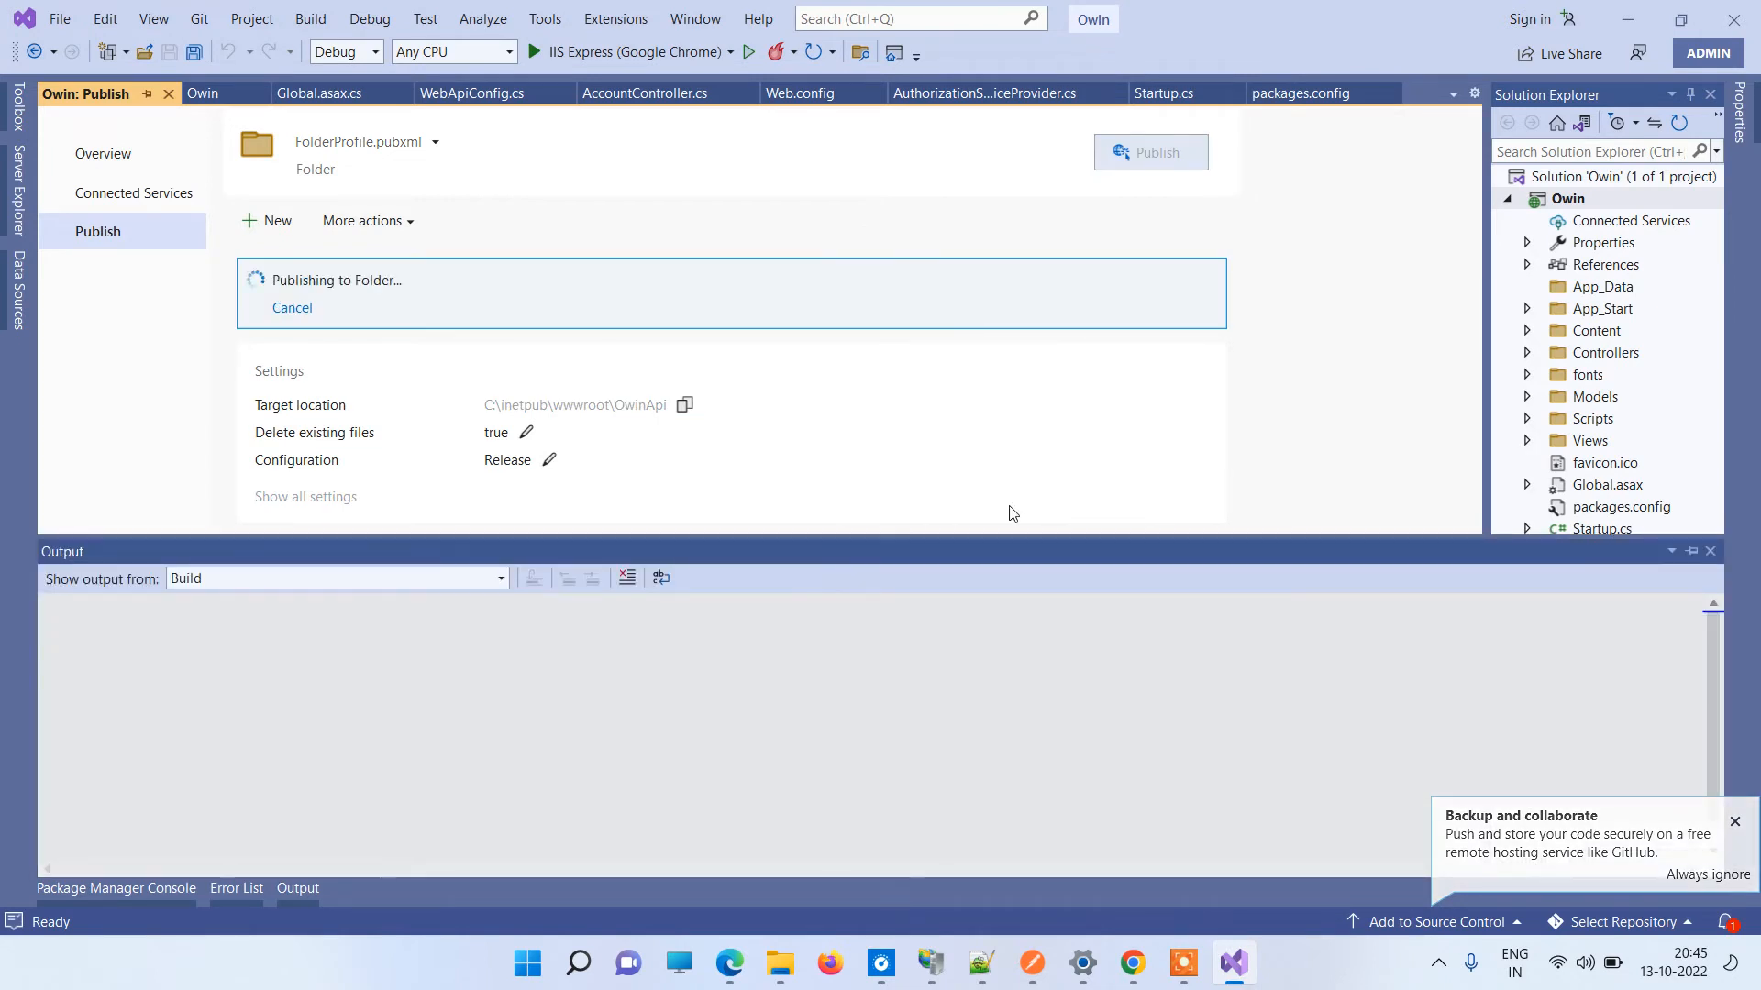
mouse_move(520, 459)
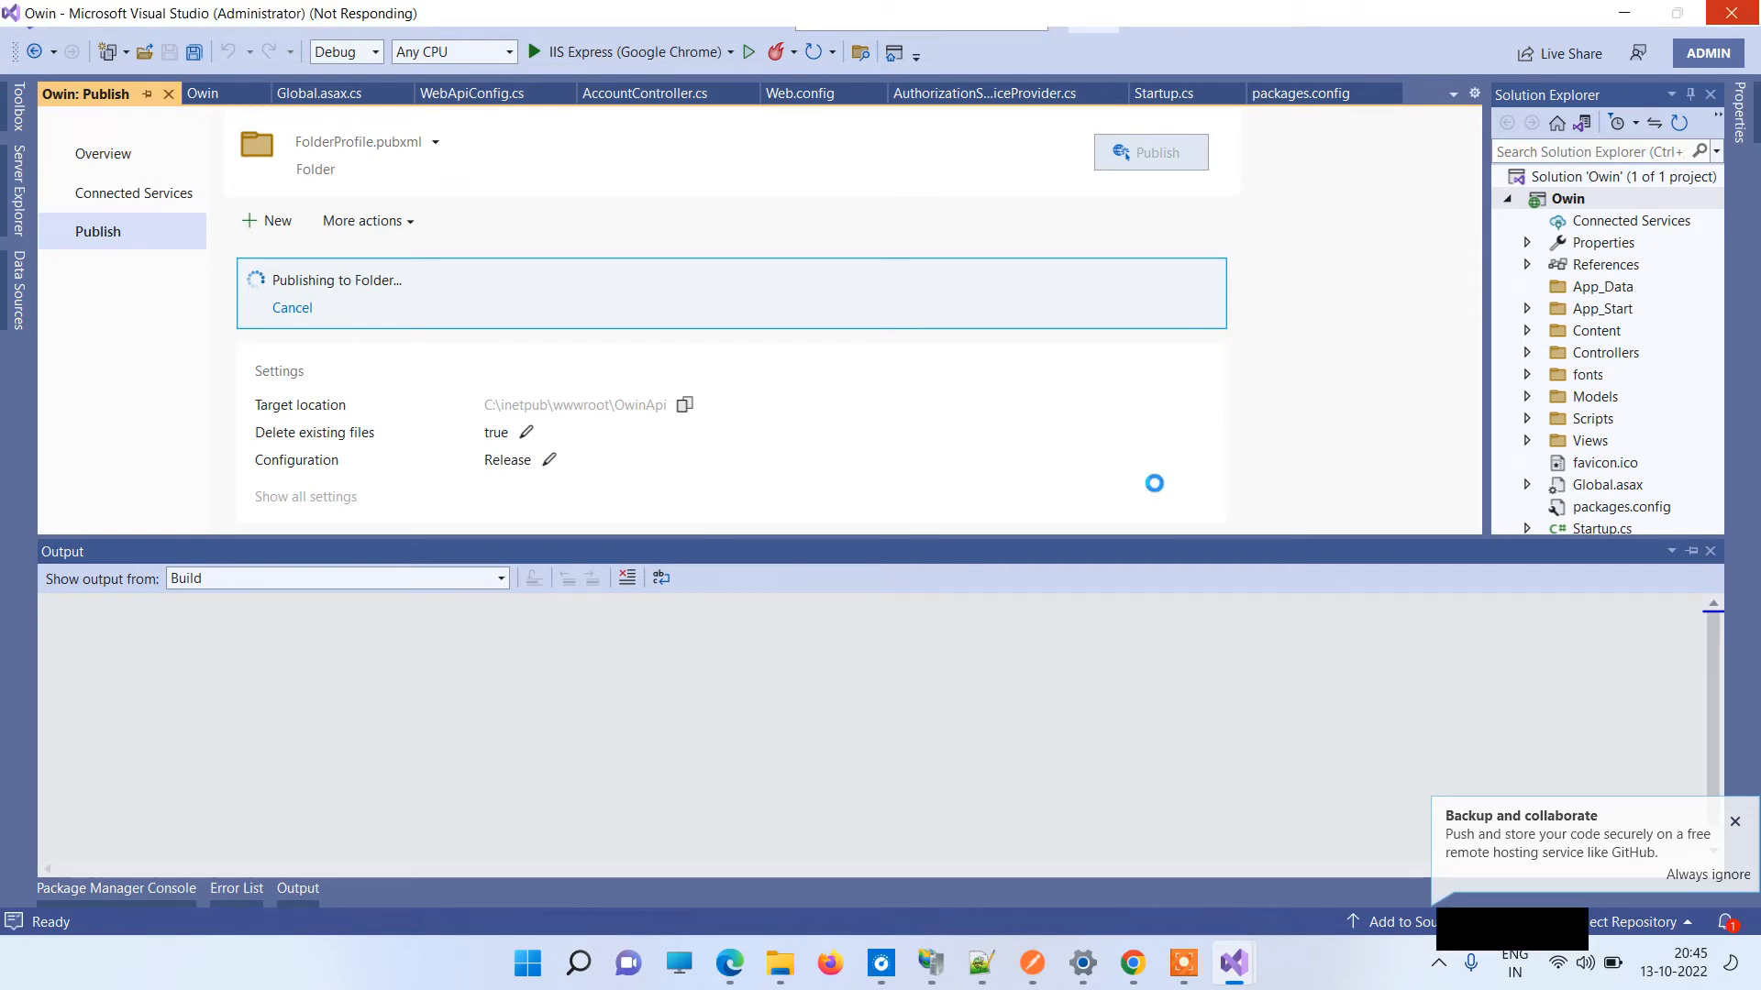
mouse_move(777, 964)
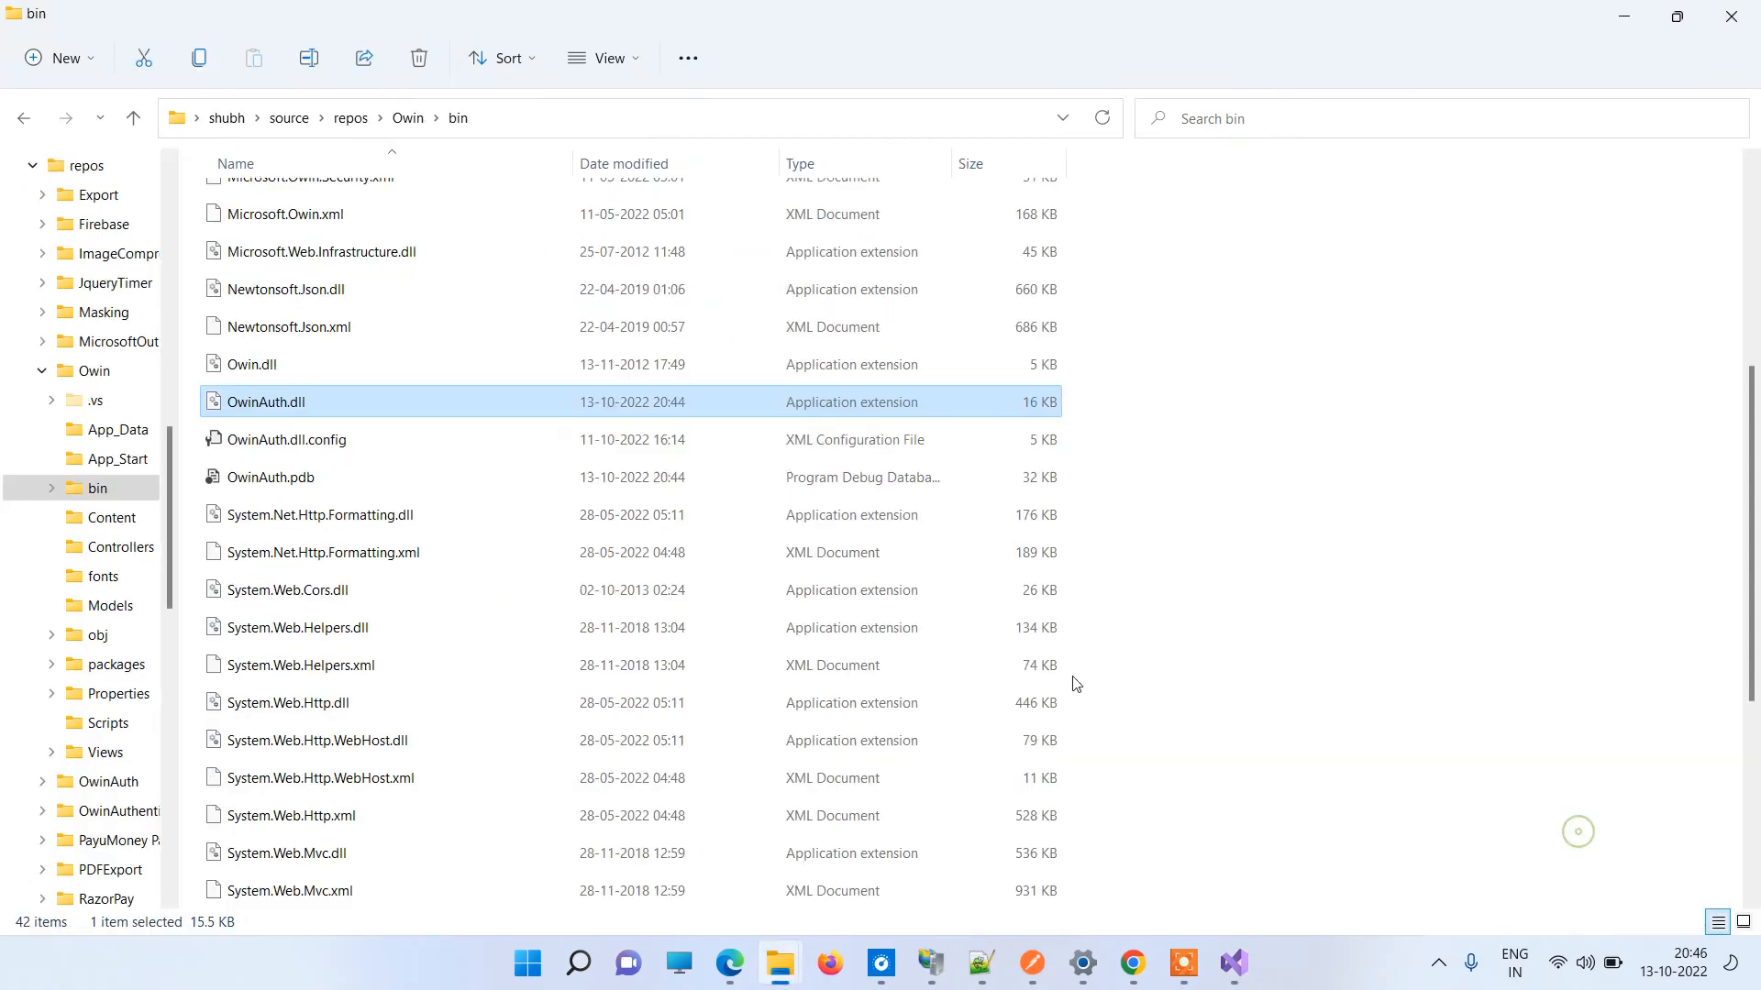
Scroll the project's bin files, then return to Visual Studio's successful publish result.
scroll(up, 3)
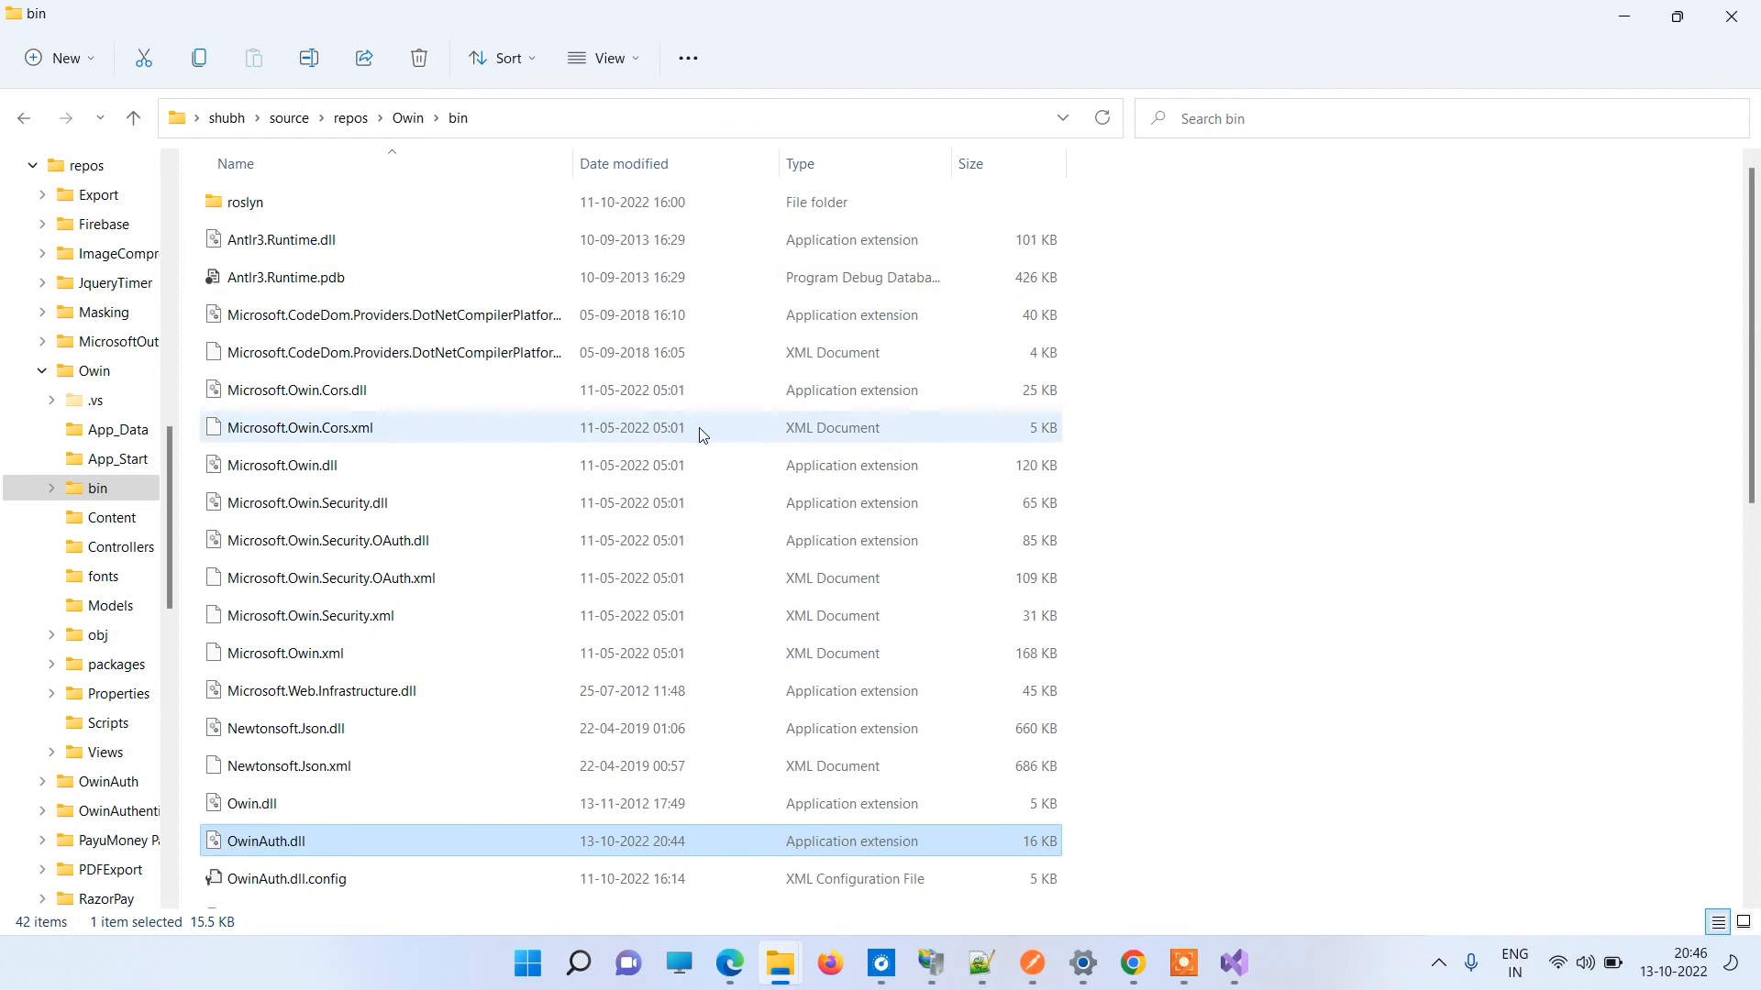
scroll(down, 3)
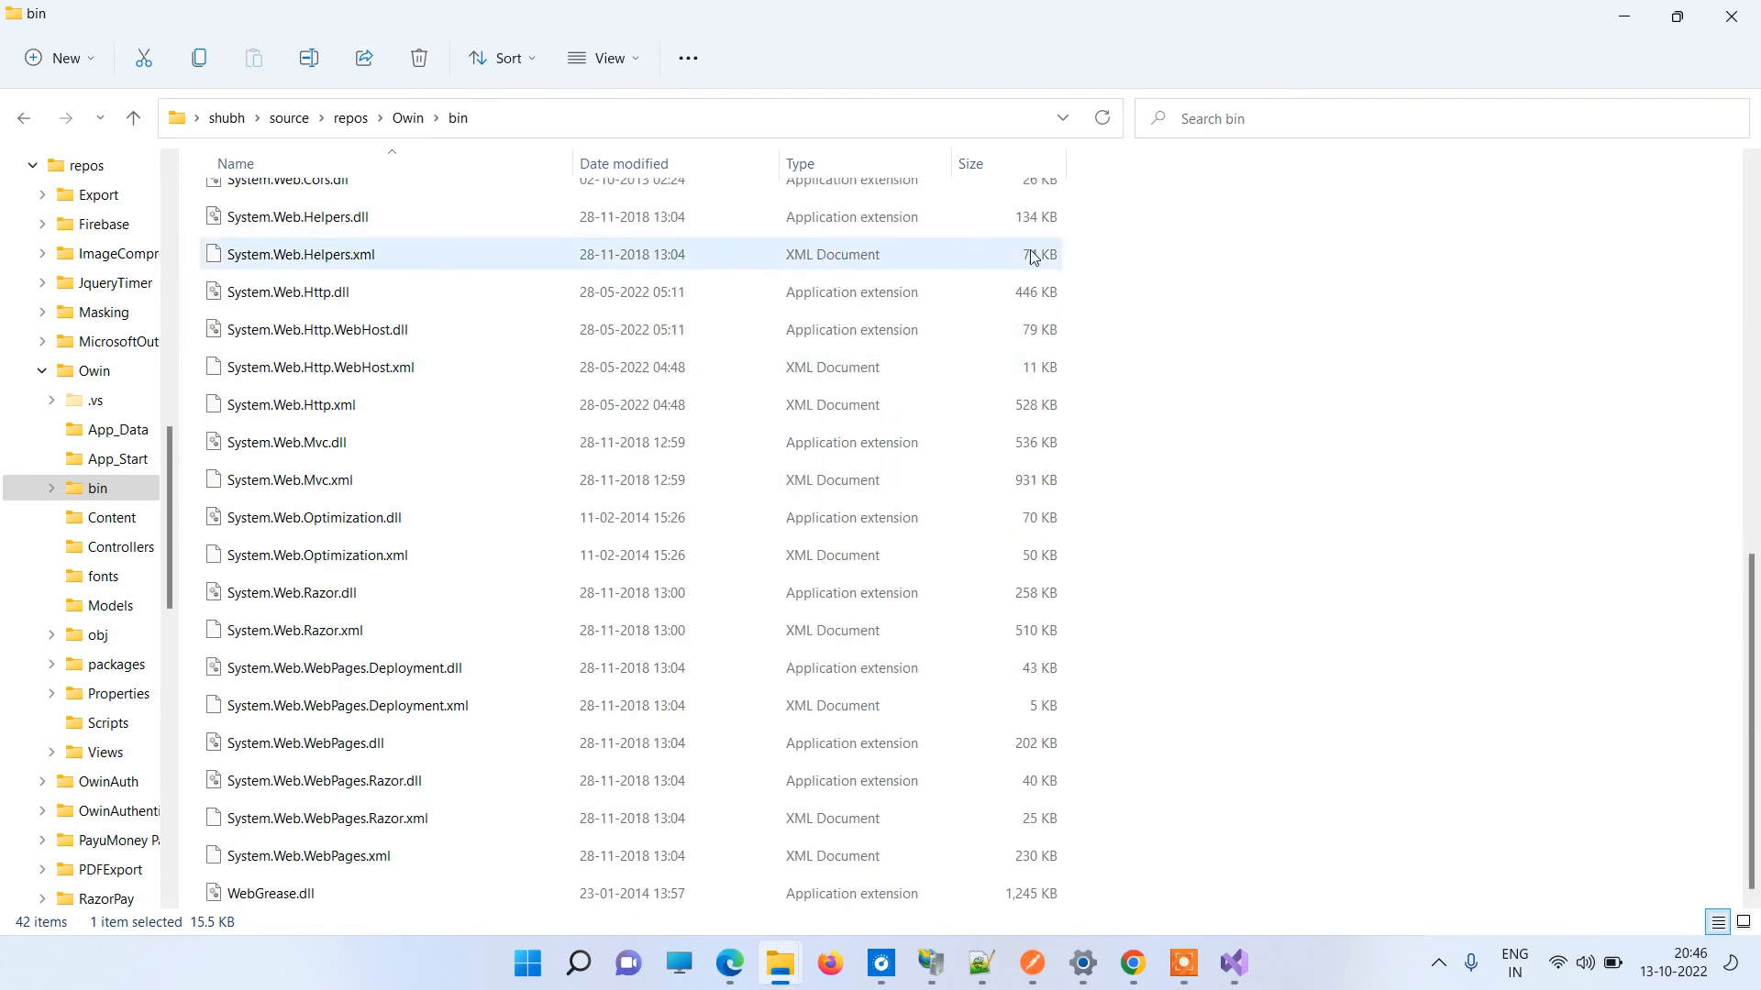
scroll(up, 3)
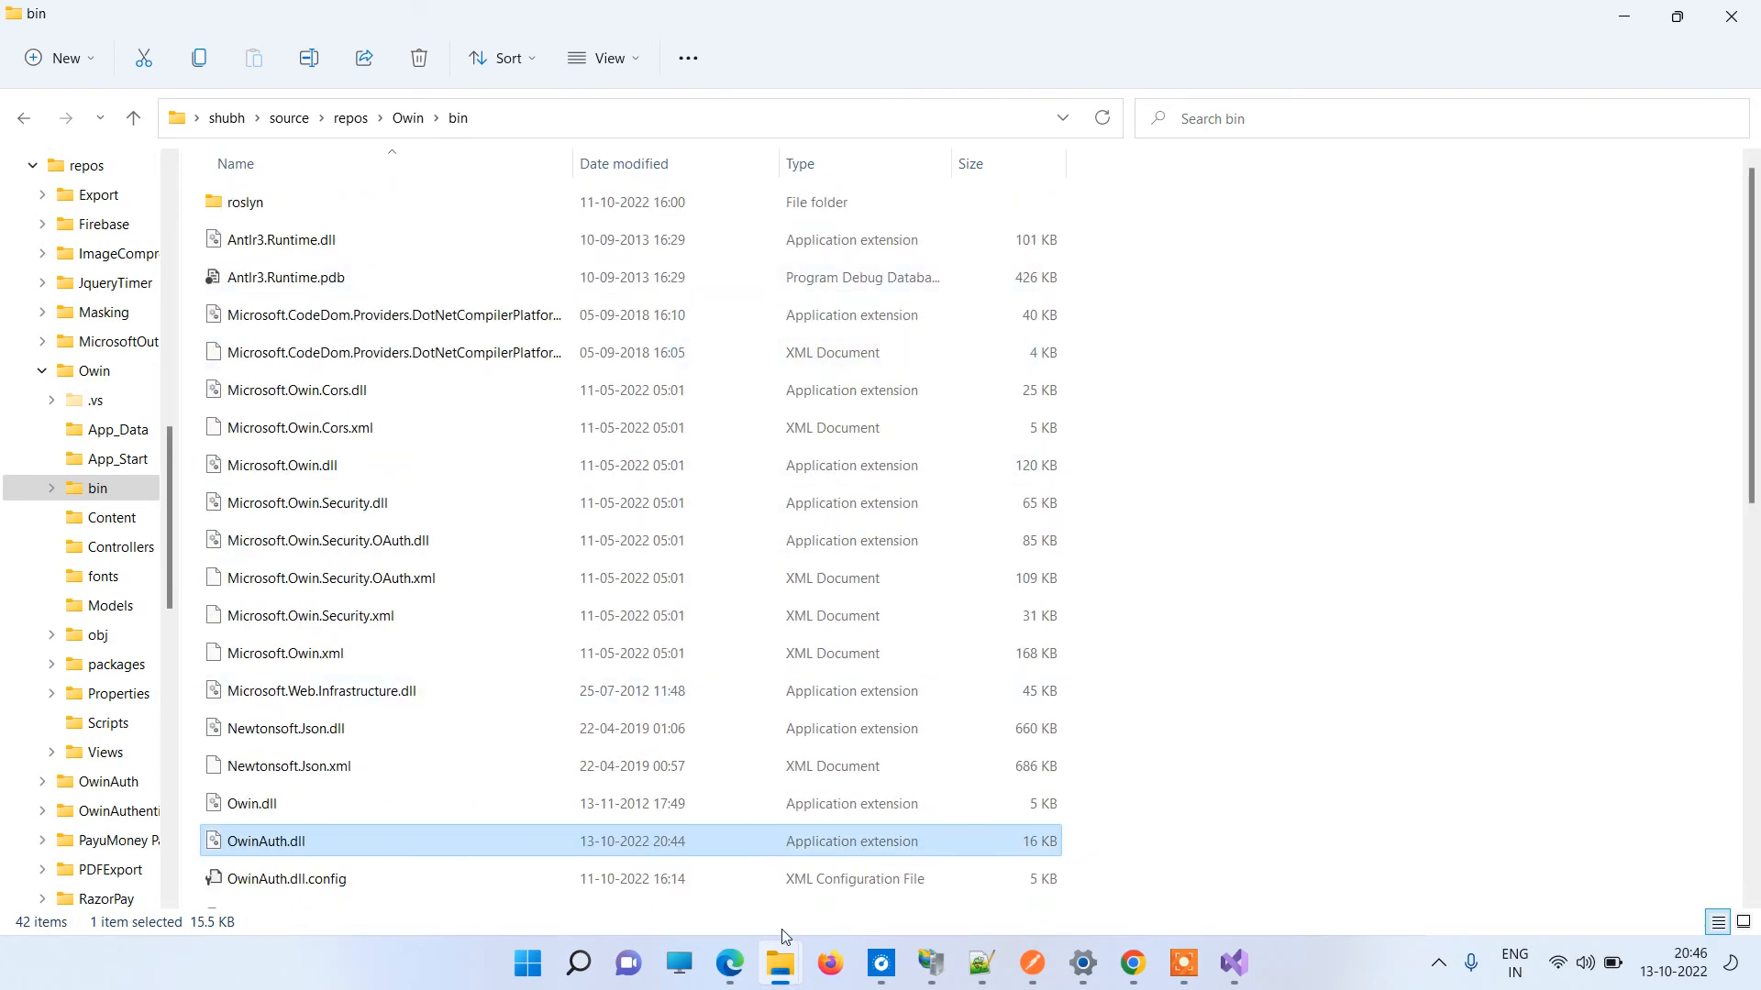
mouse_move(244, 624)
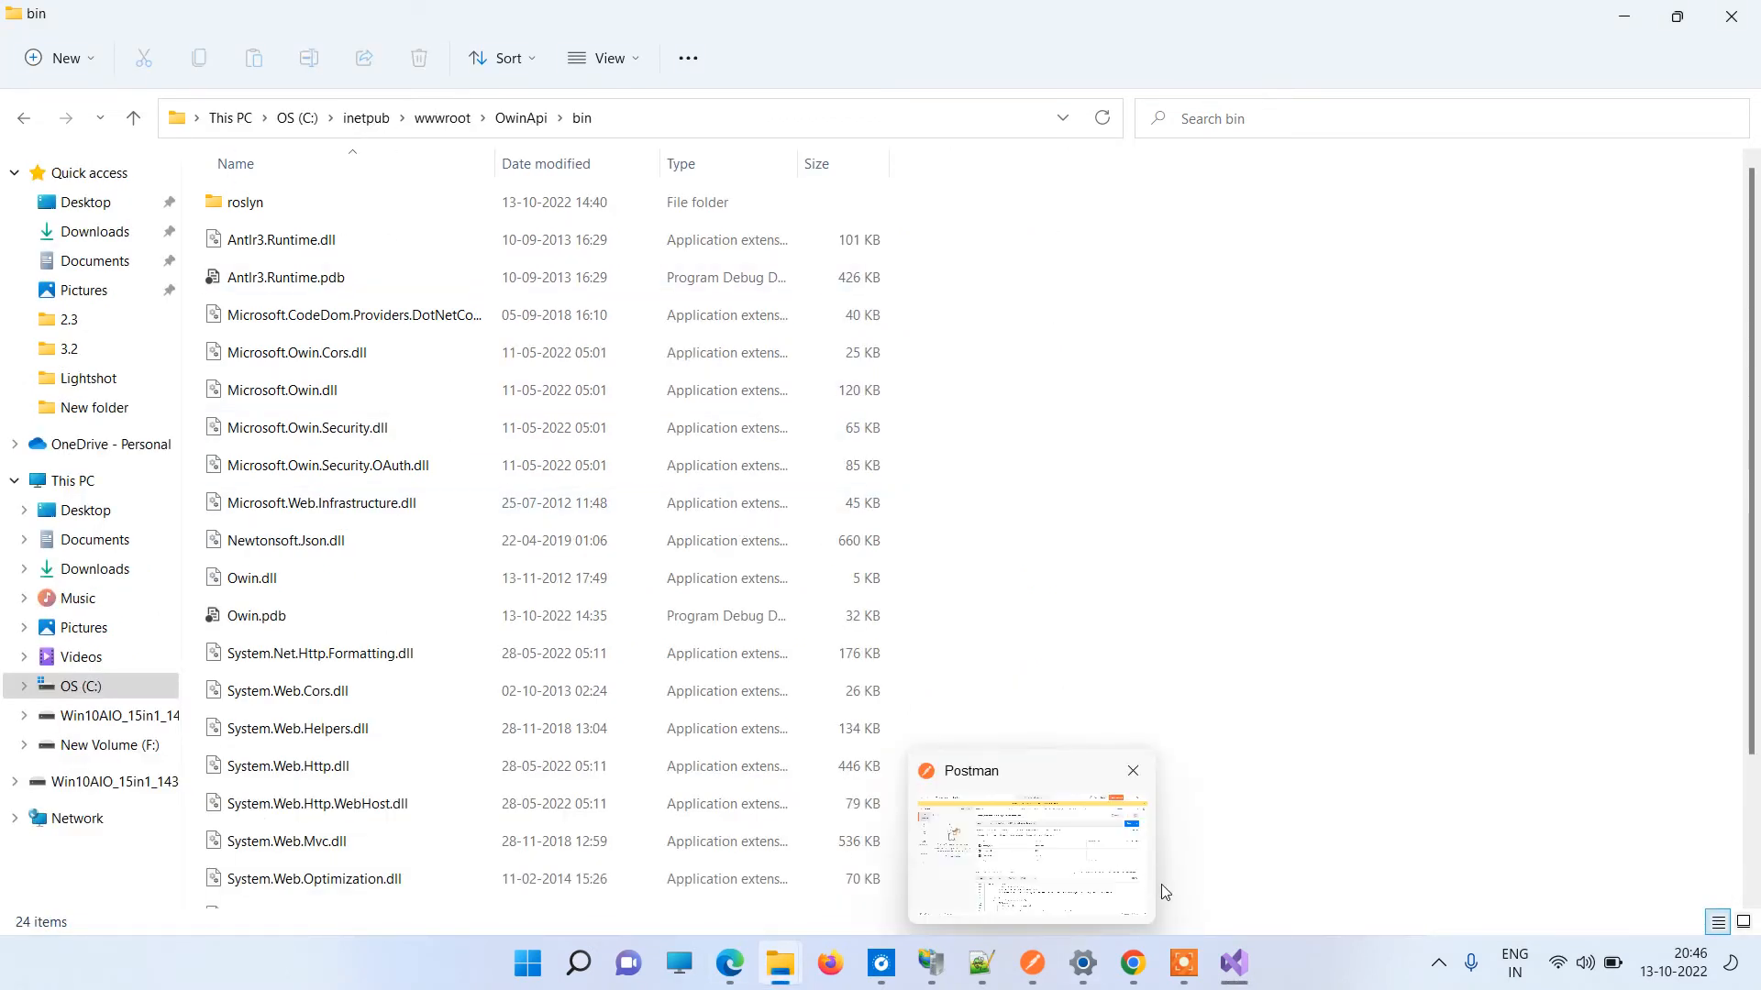
click(1231, 964)
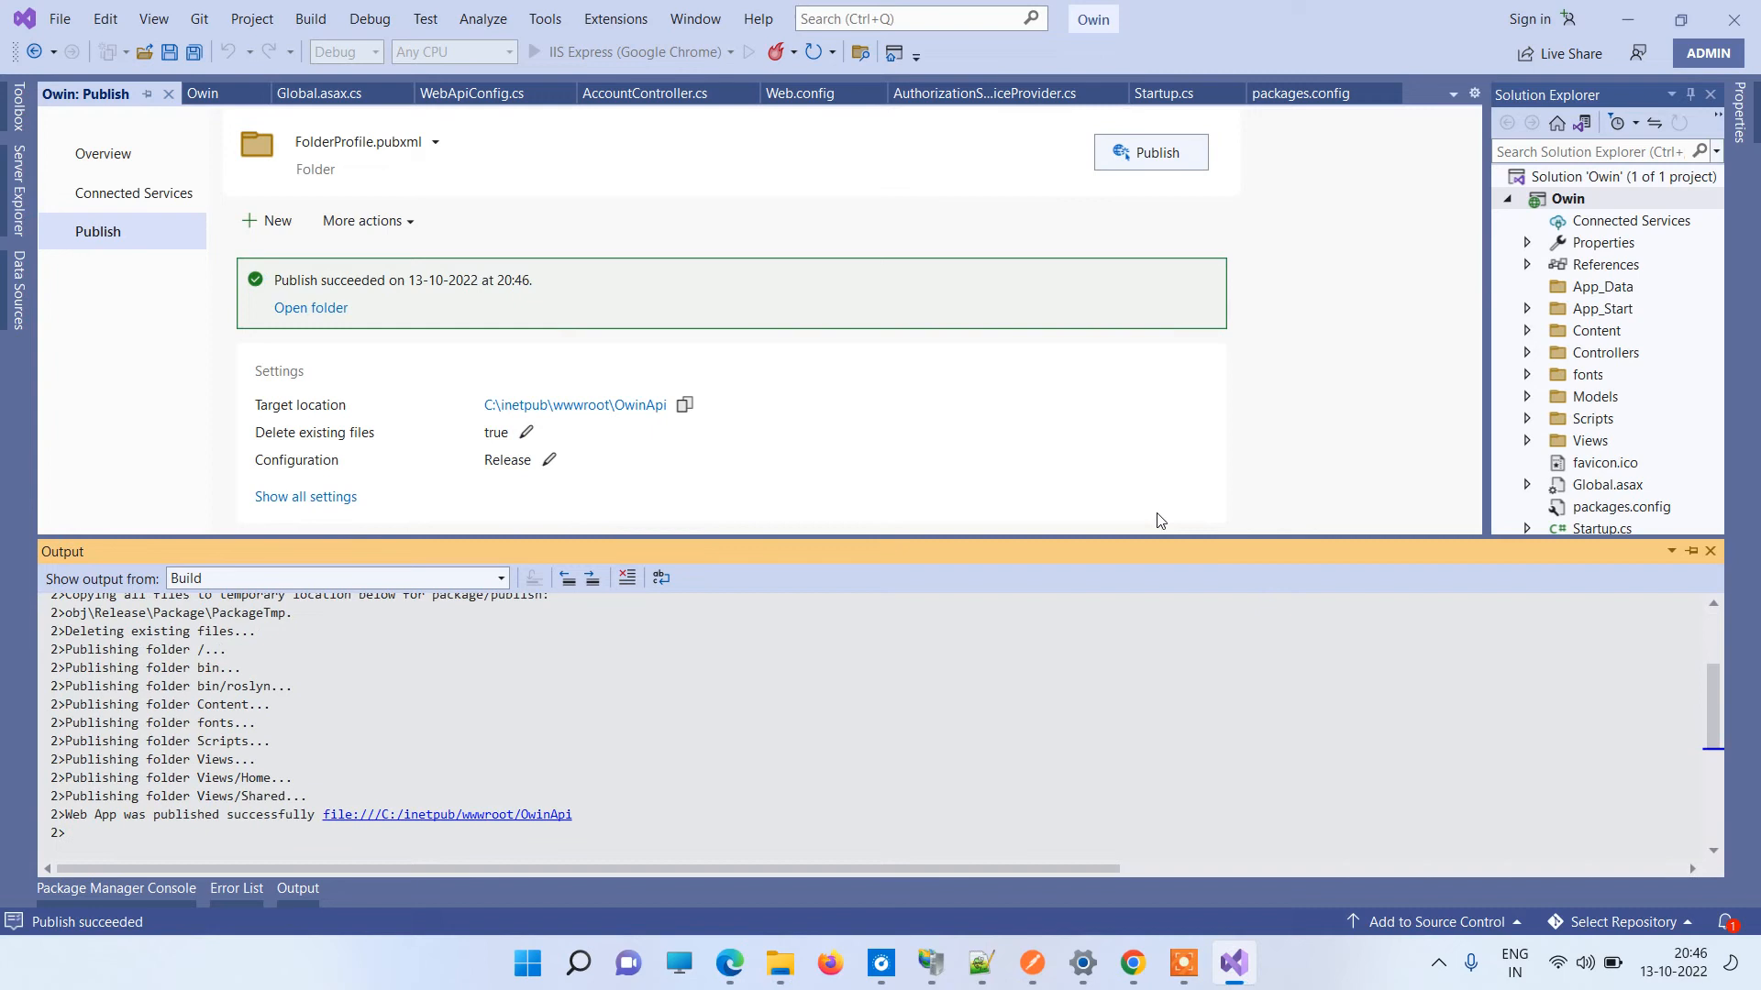
mouse_move(361, 730)
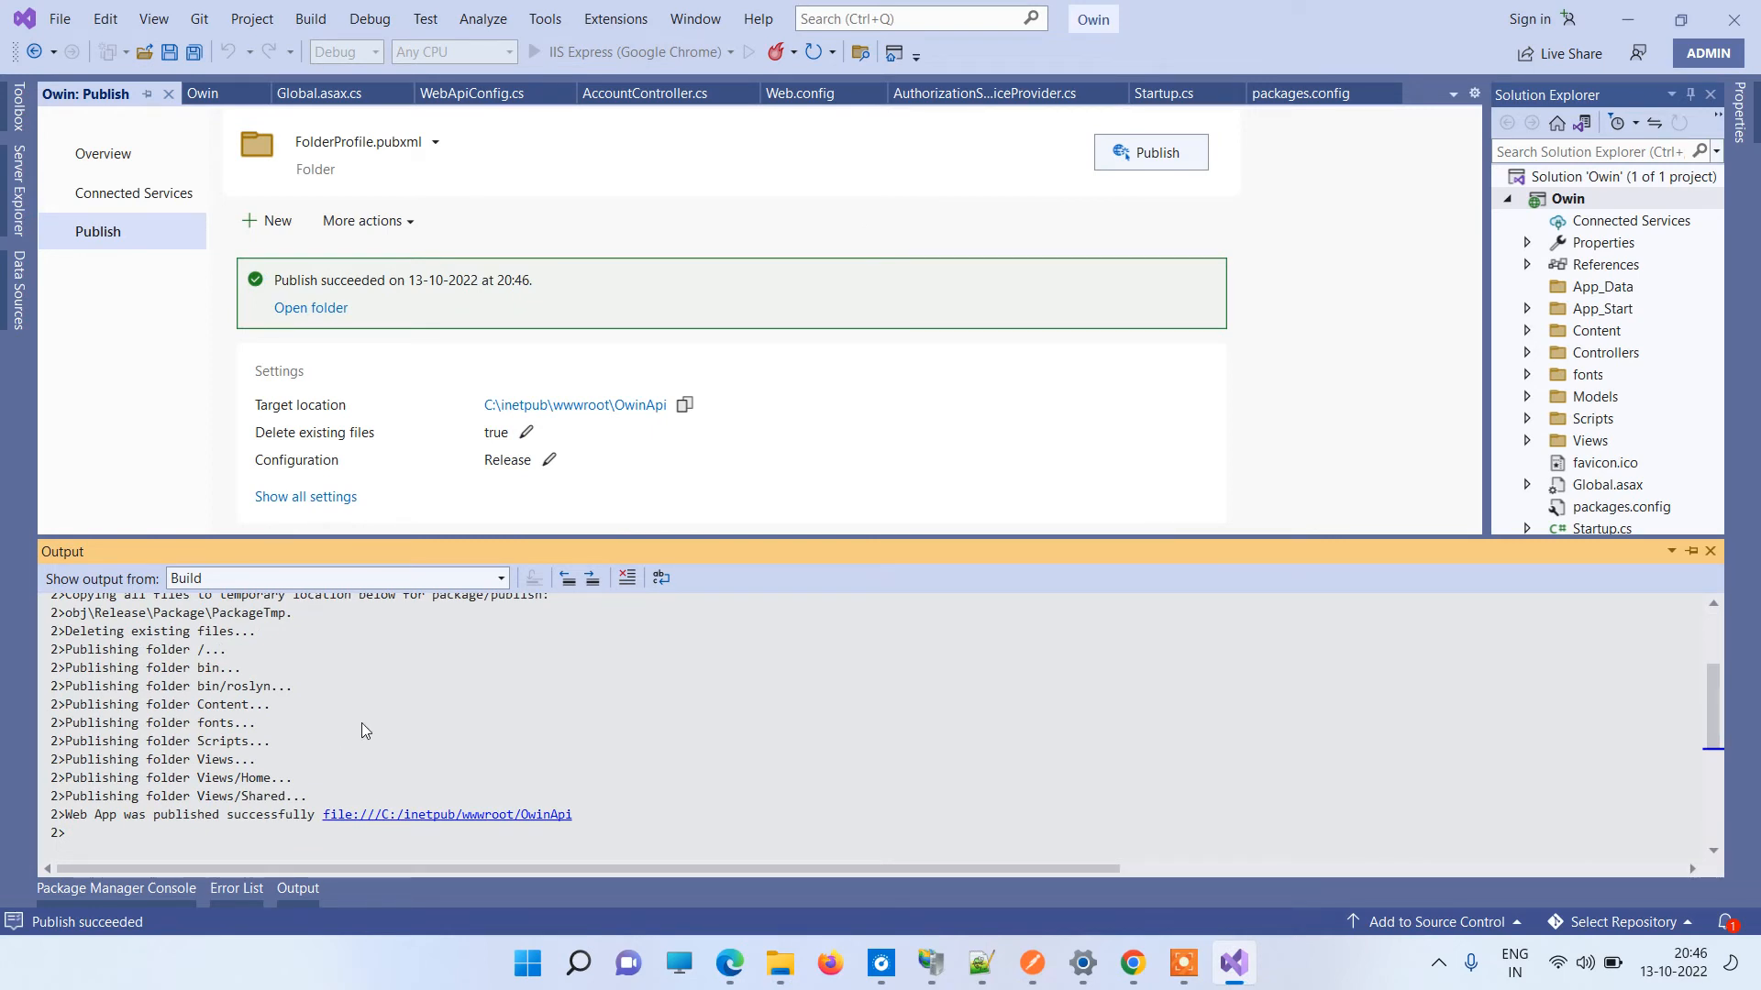
mouse_move(499, 751)
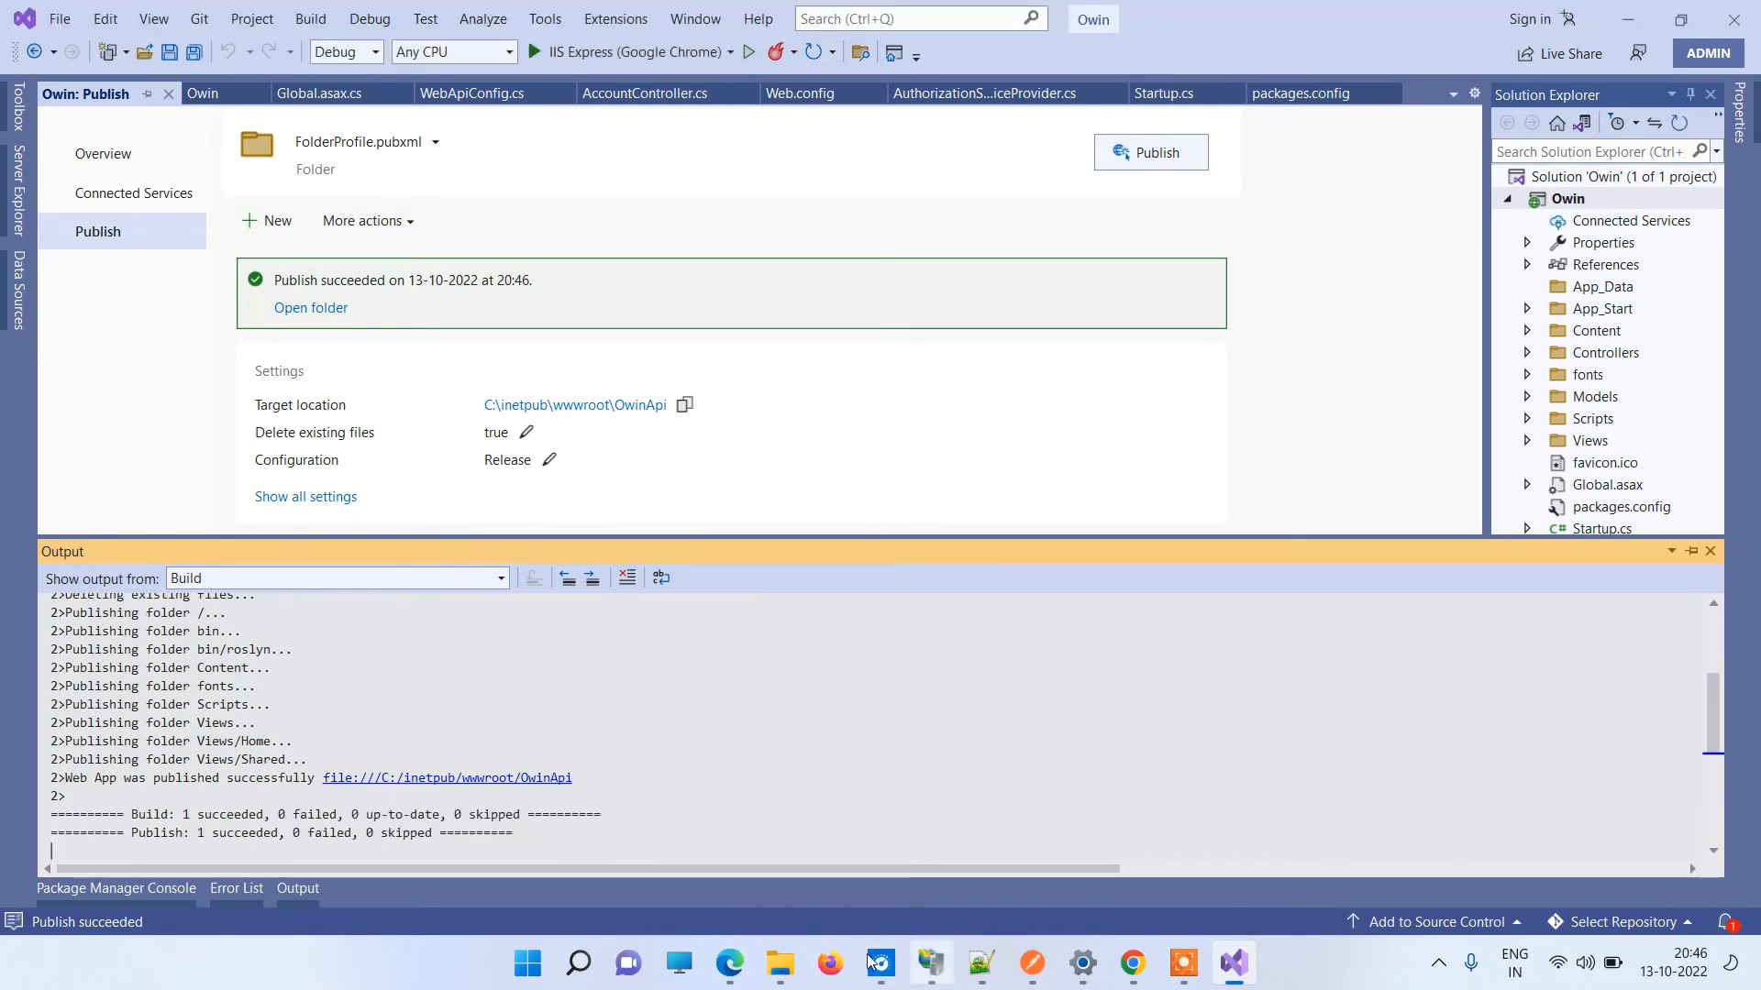
Confirm OwinAuth.dll is in the deployed OwinApi bin folder, then bring up the OwinAPI site in IIS Manager.
click(310, 308)
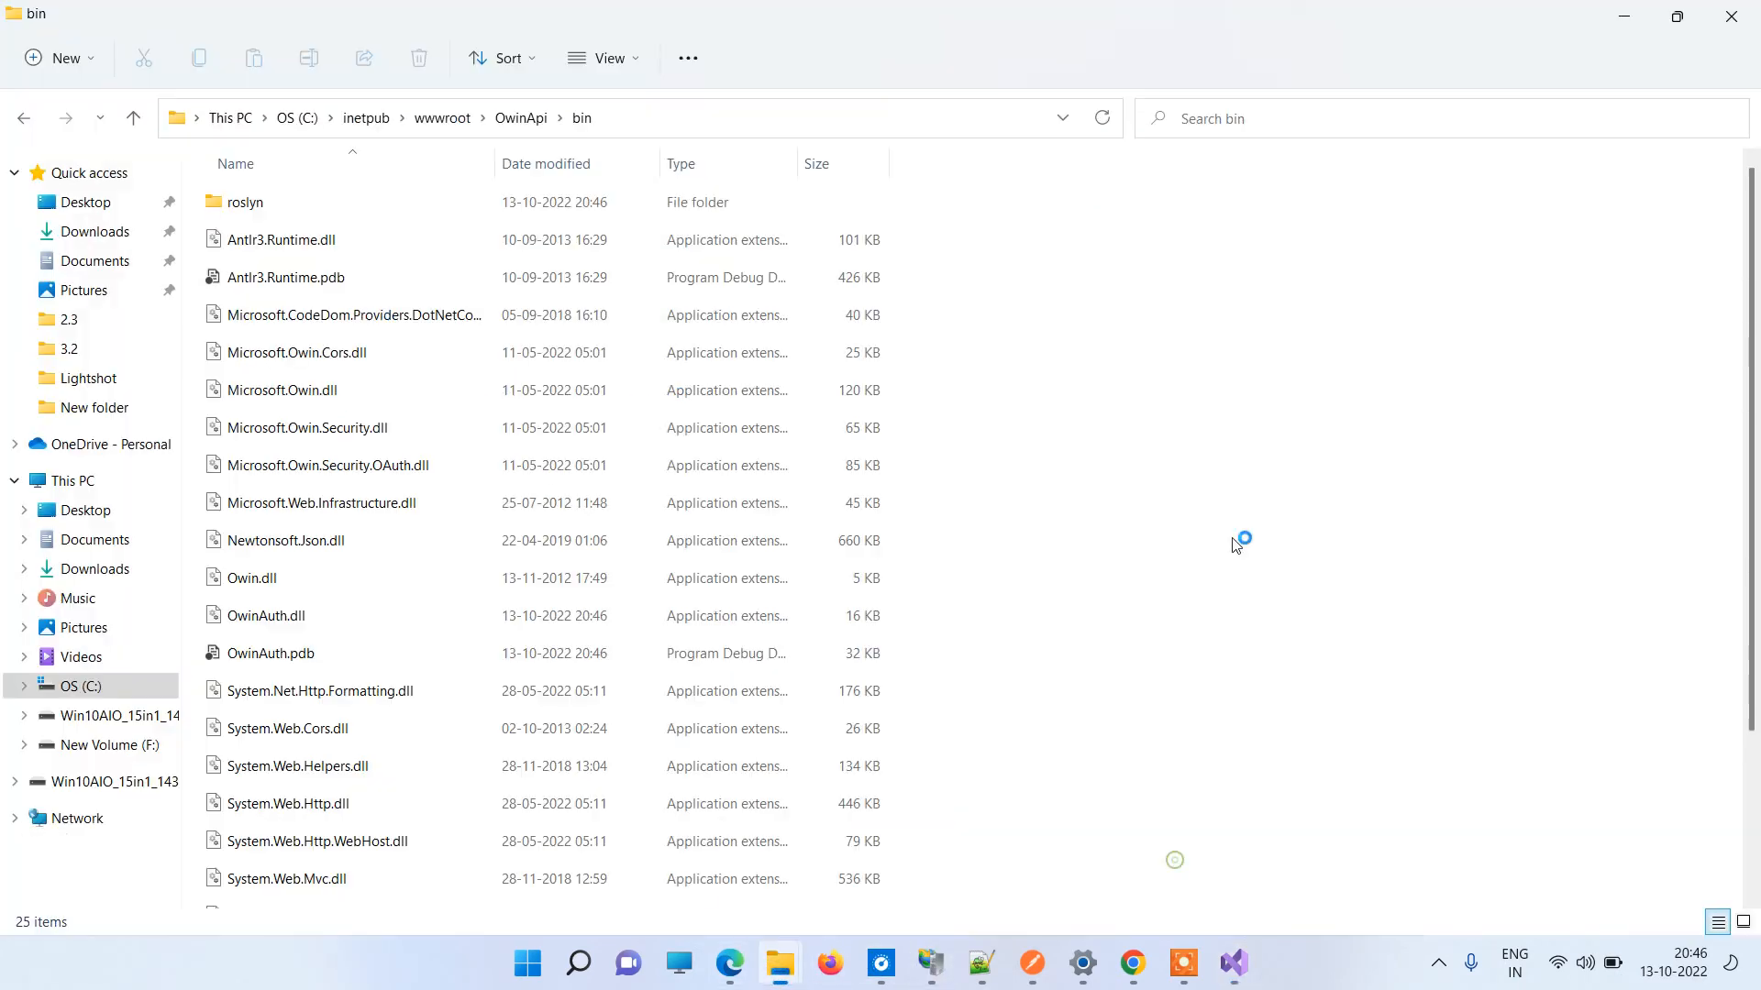
click(1101, 118)
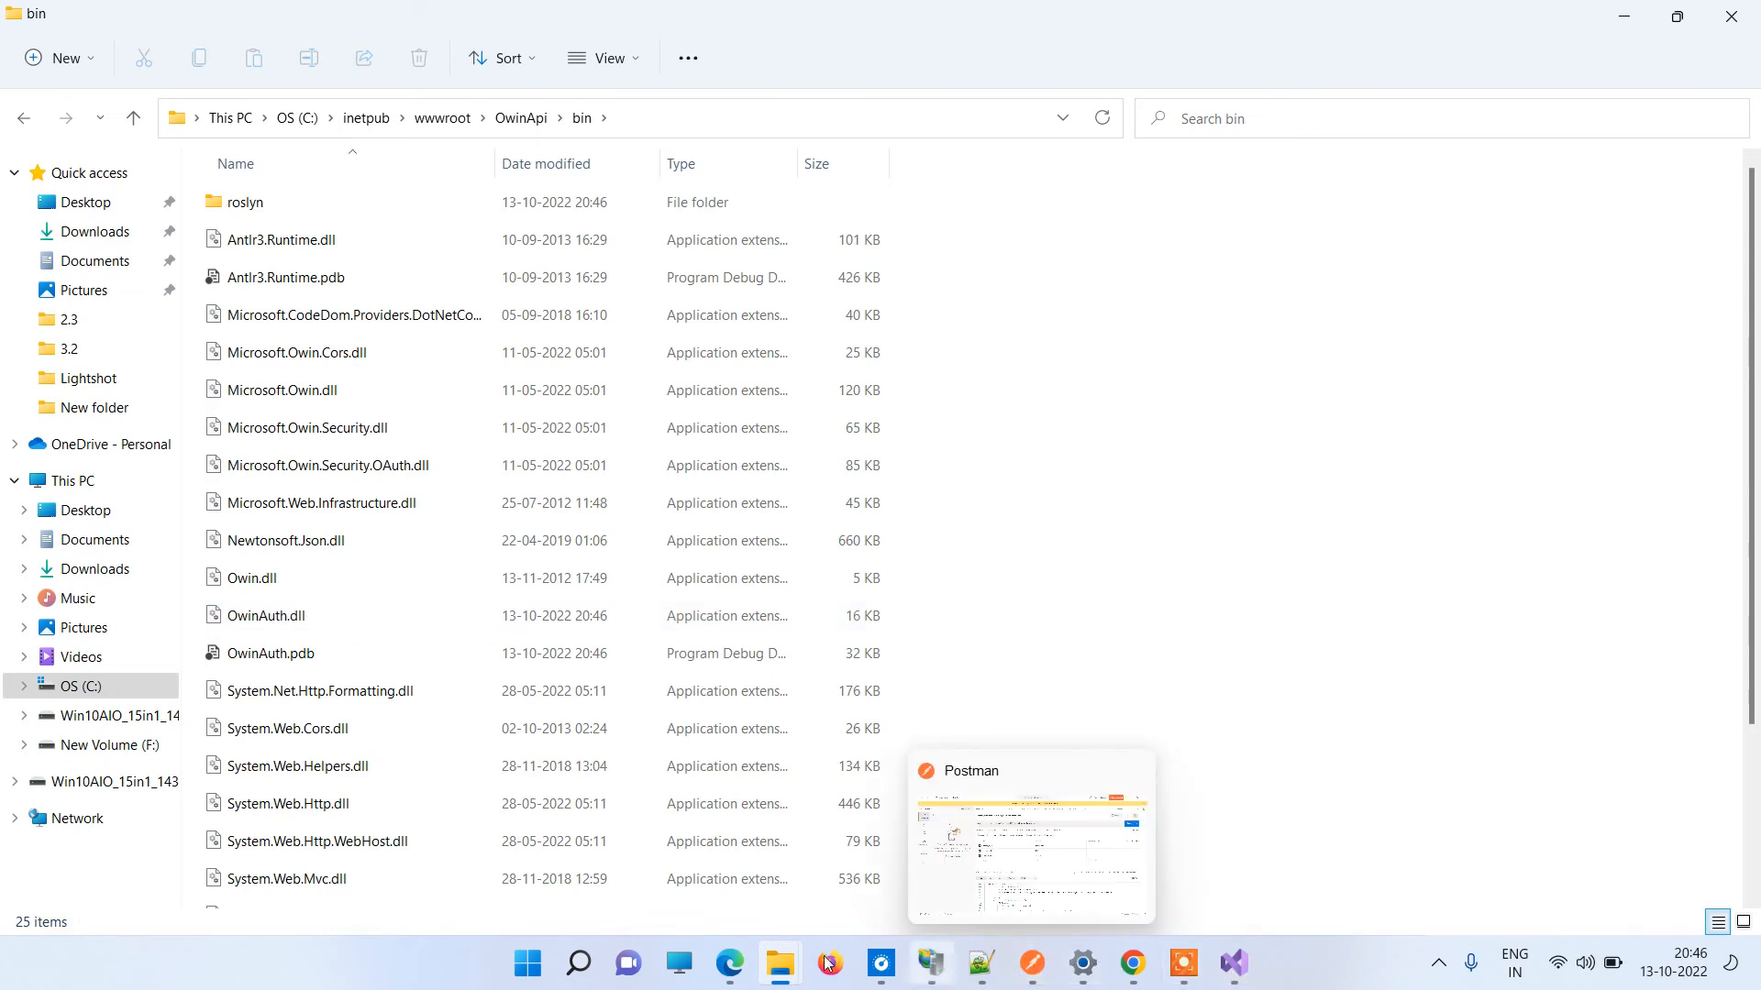
click(930, 969)
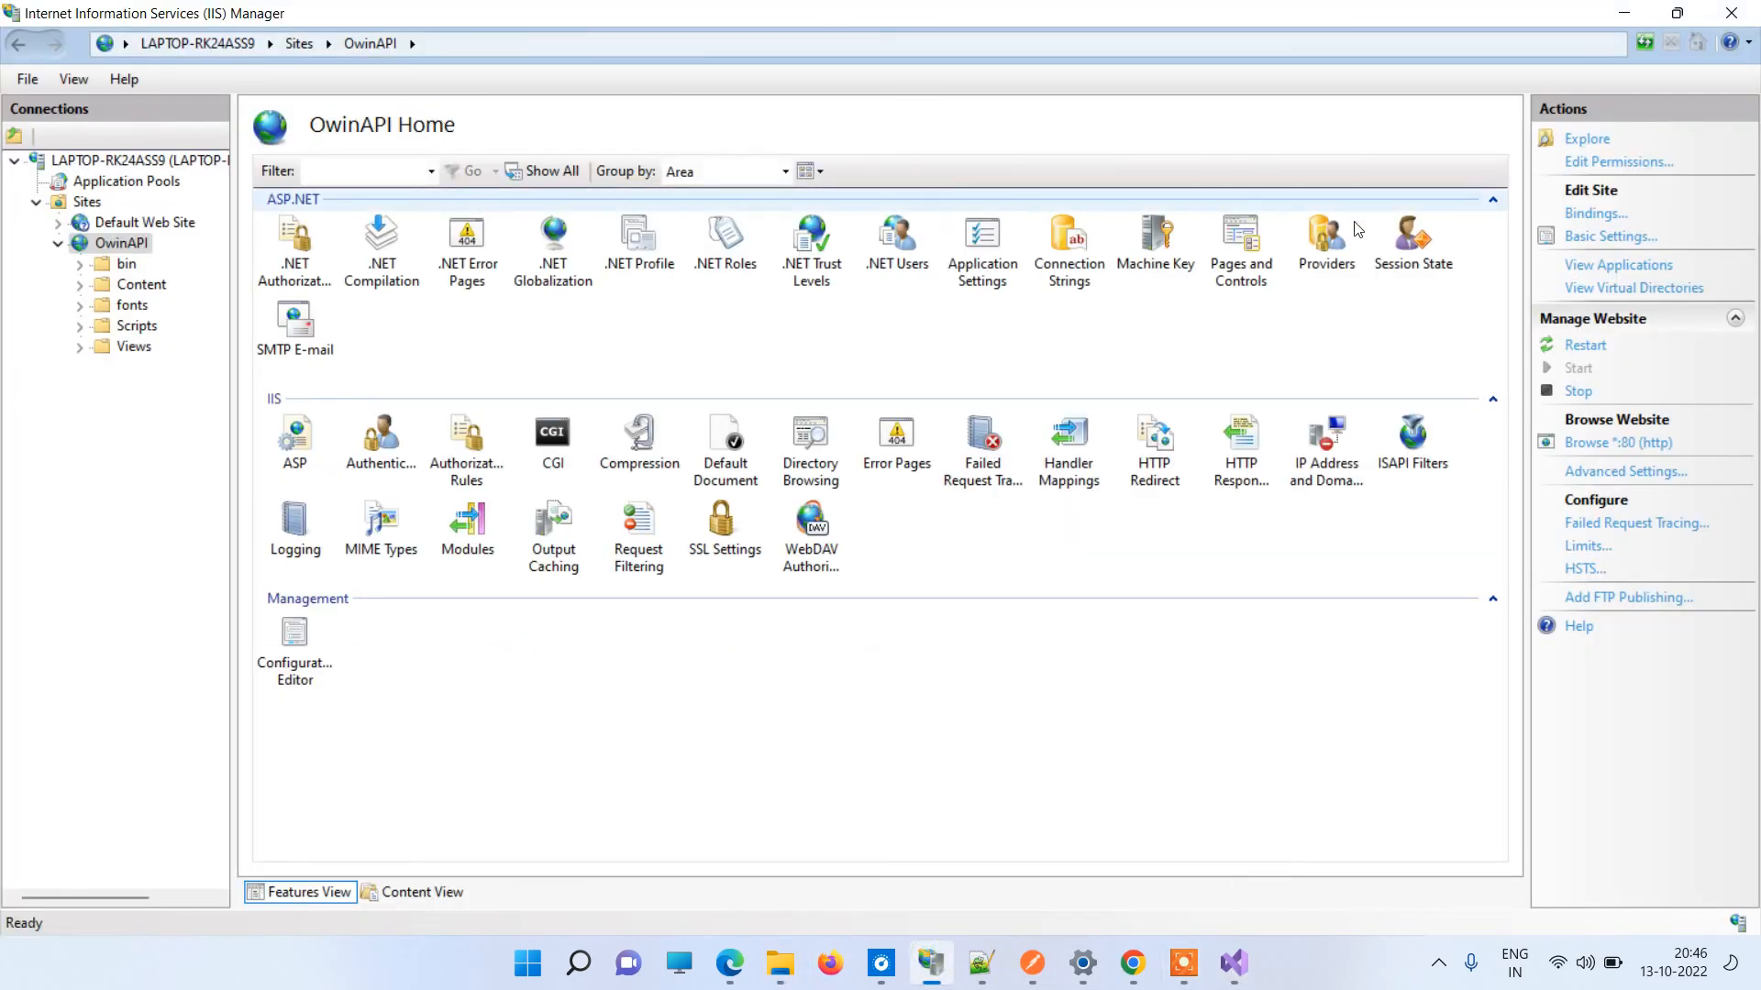
mouse_move(491, 955)
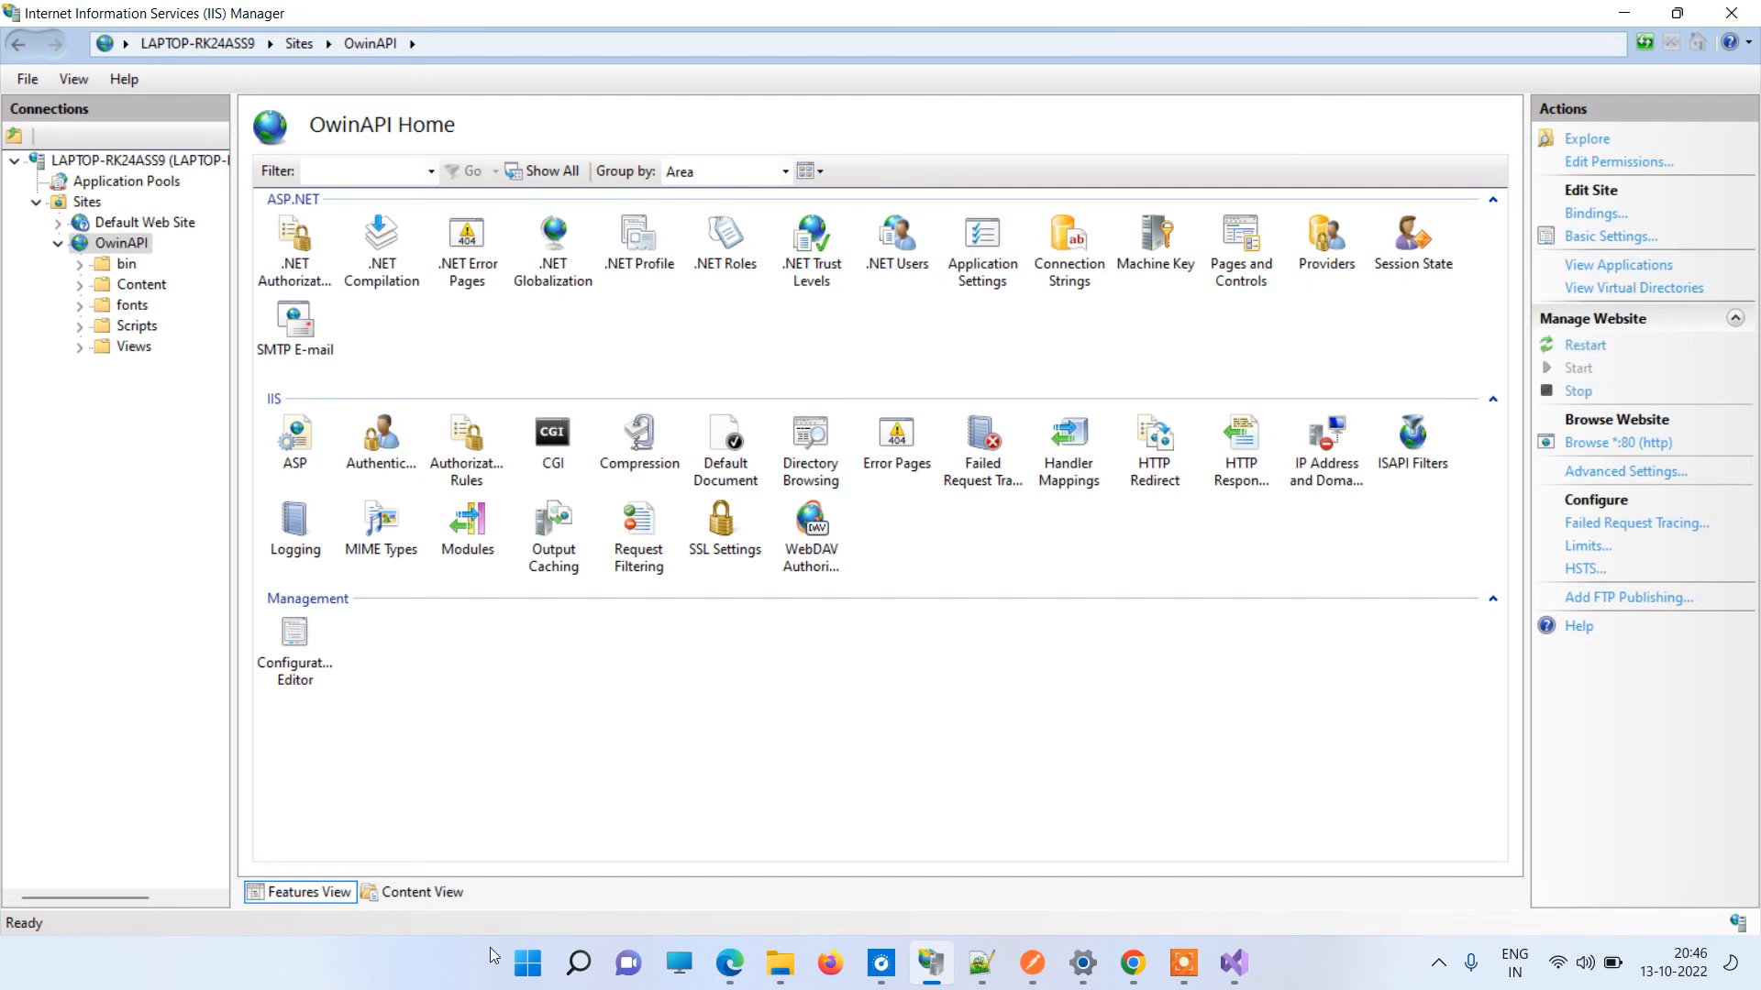
Switch to Edge to reload localhost after the republish.
click(730, 964)
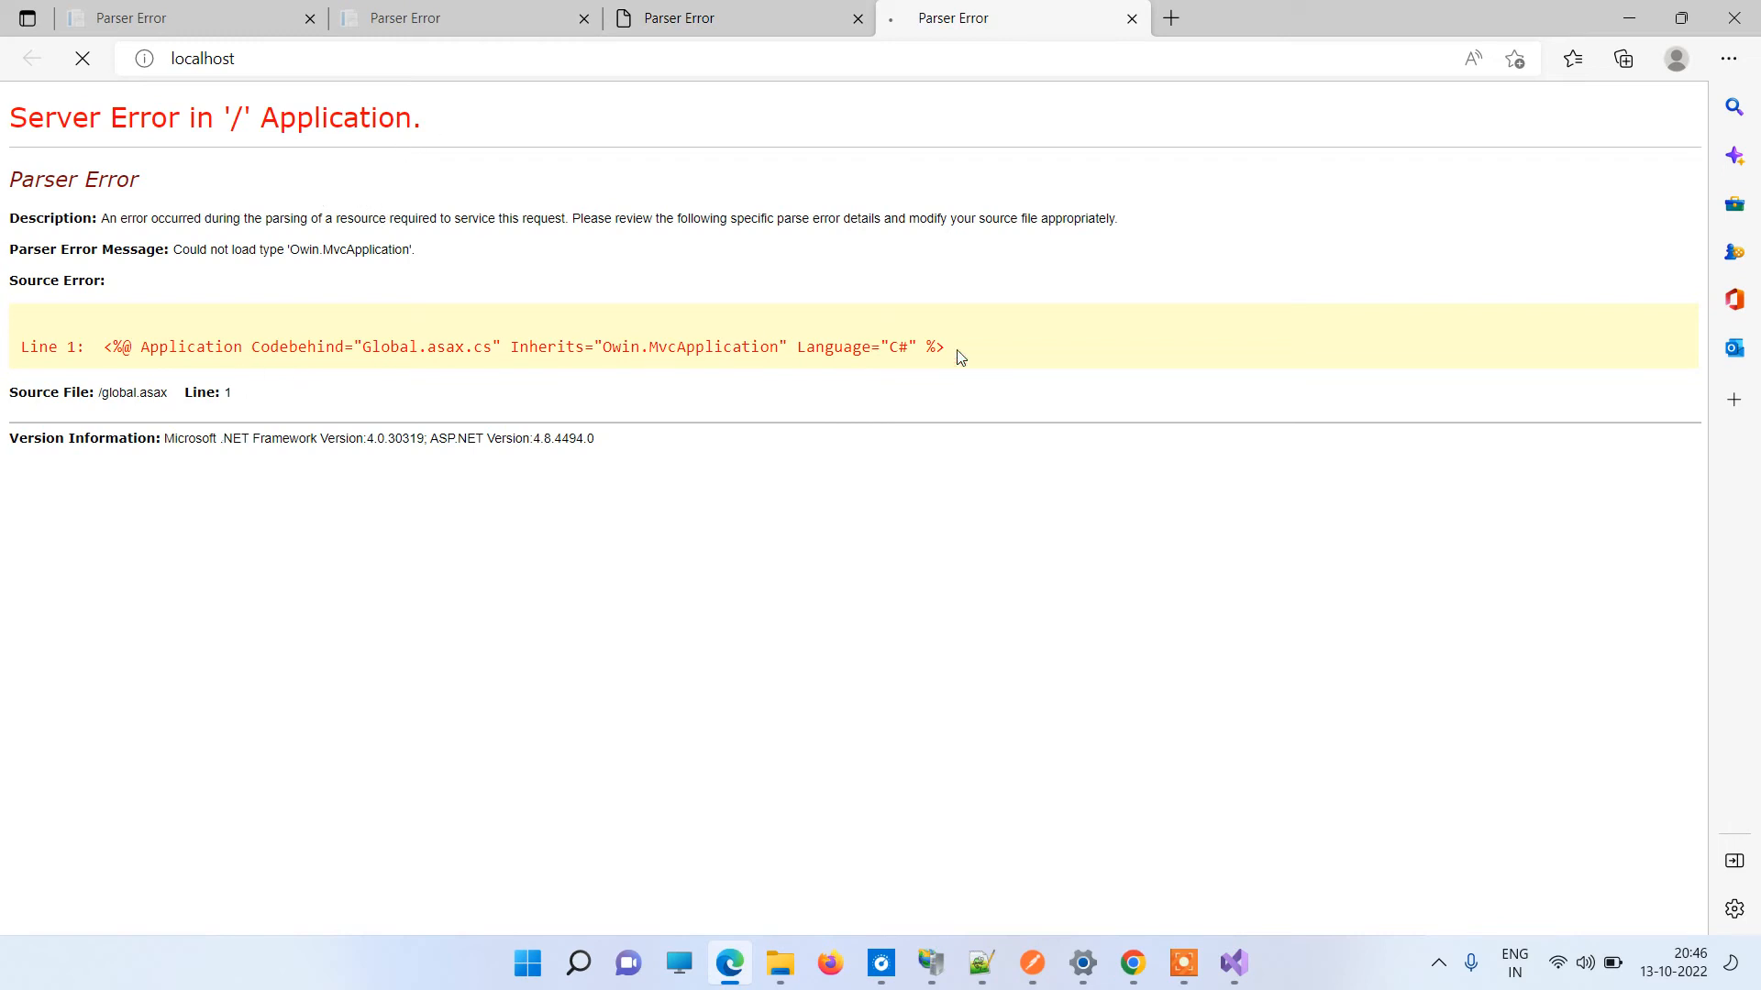
mouse_move(1006, 345)
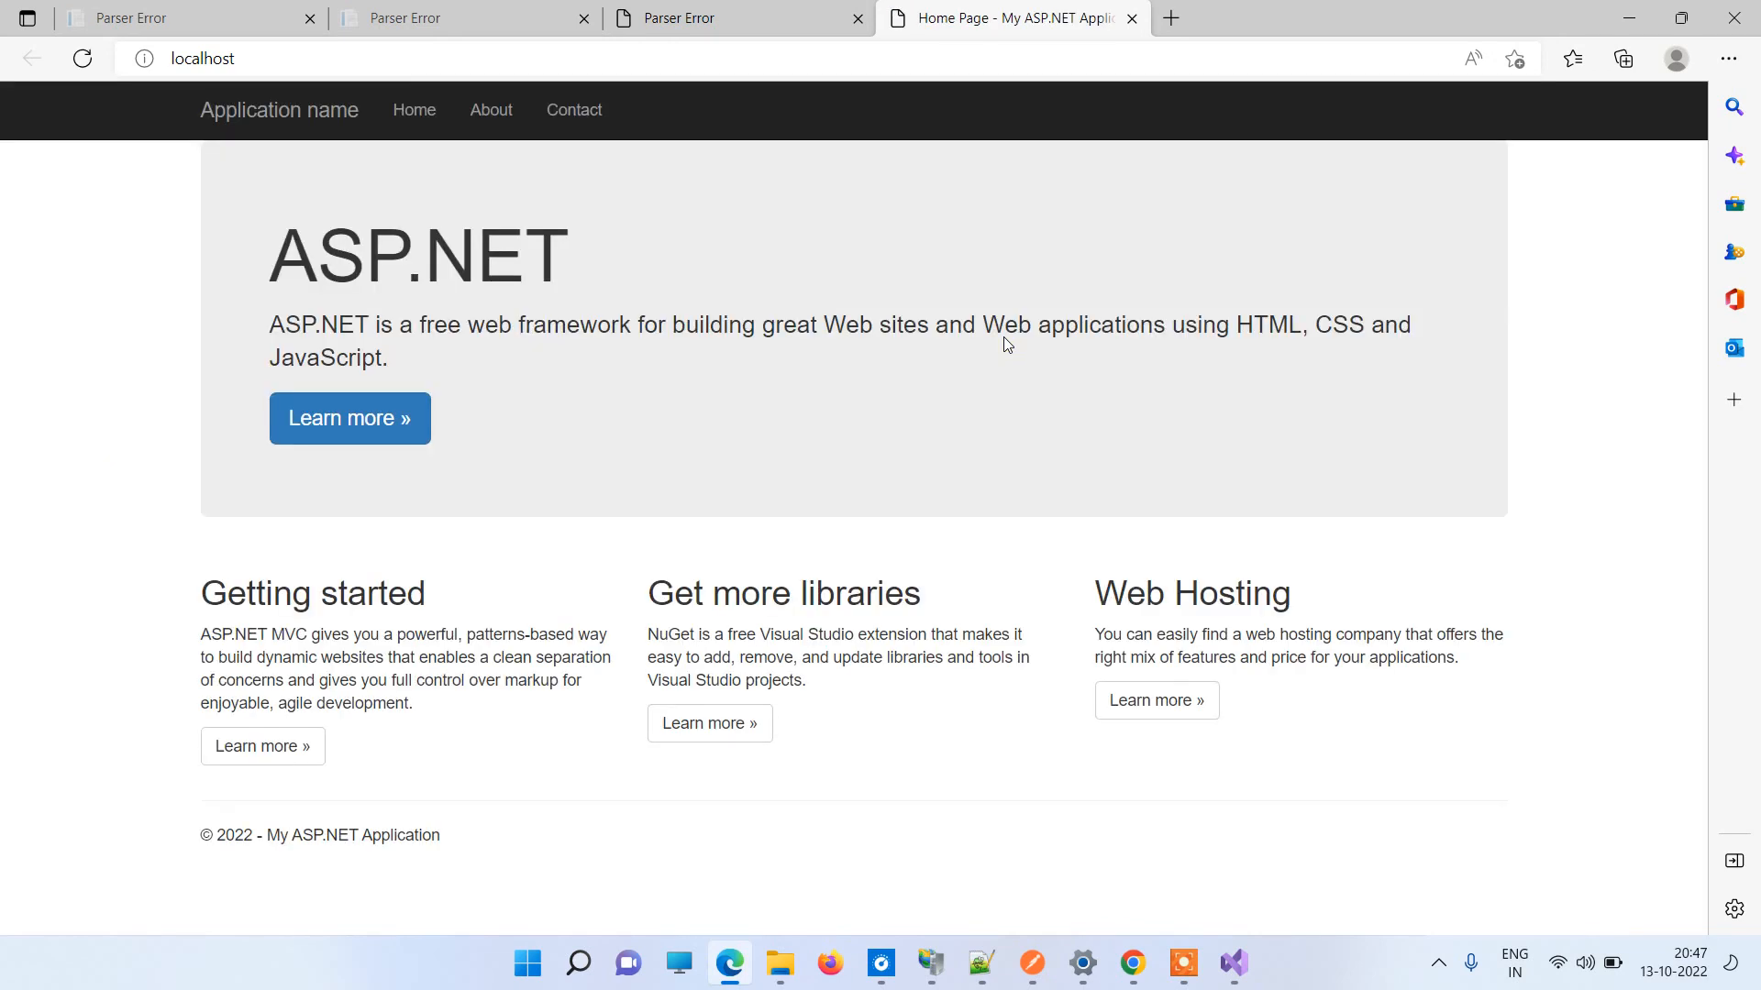
mouse_move(92, 96)
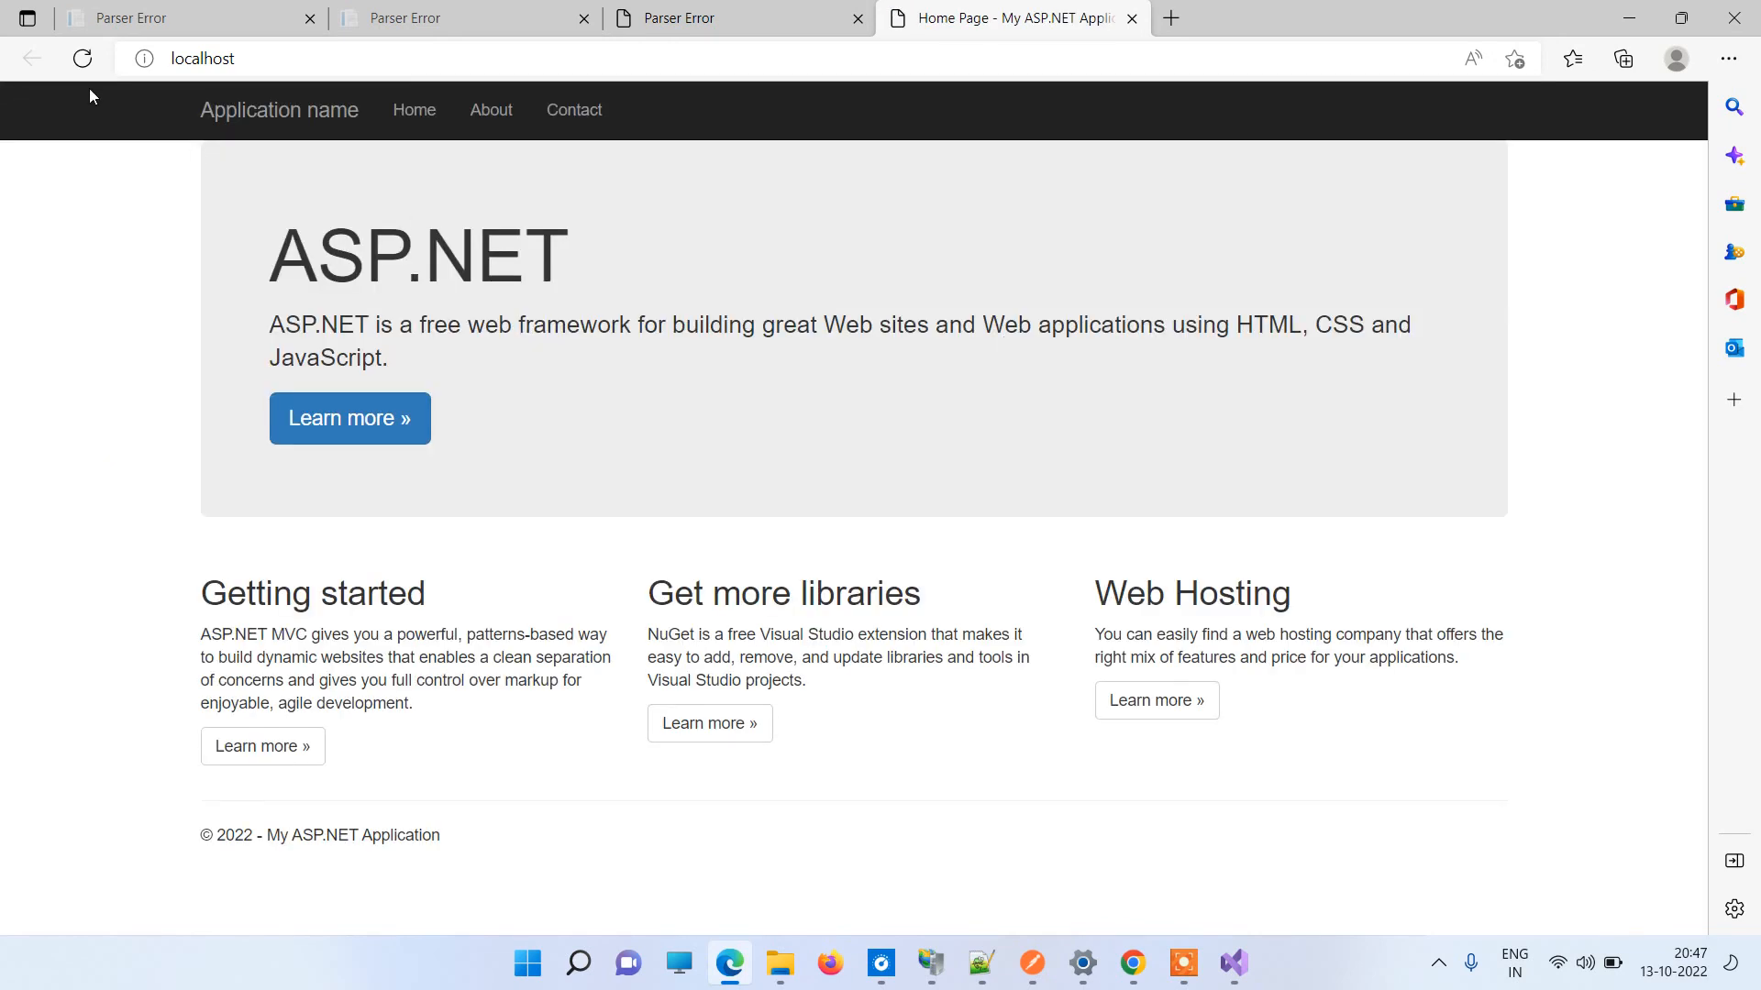
mouse_move(934, 964)
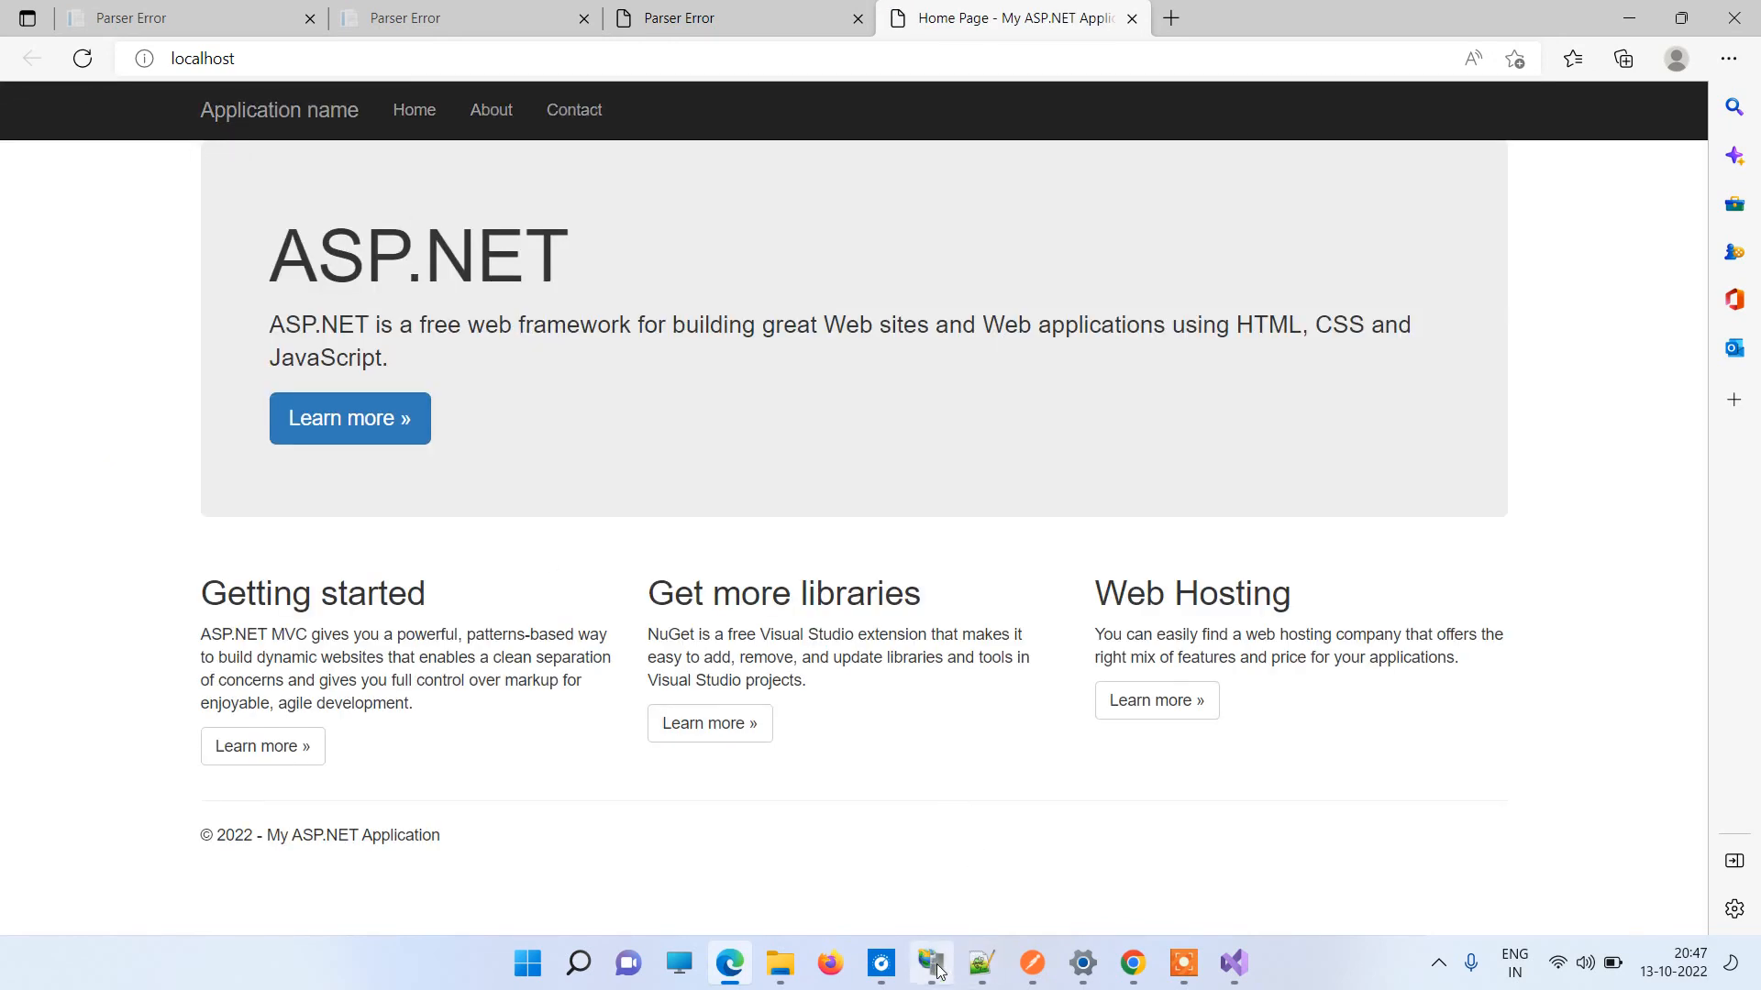
mouse_move(1132, 962)
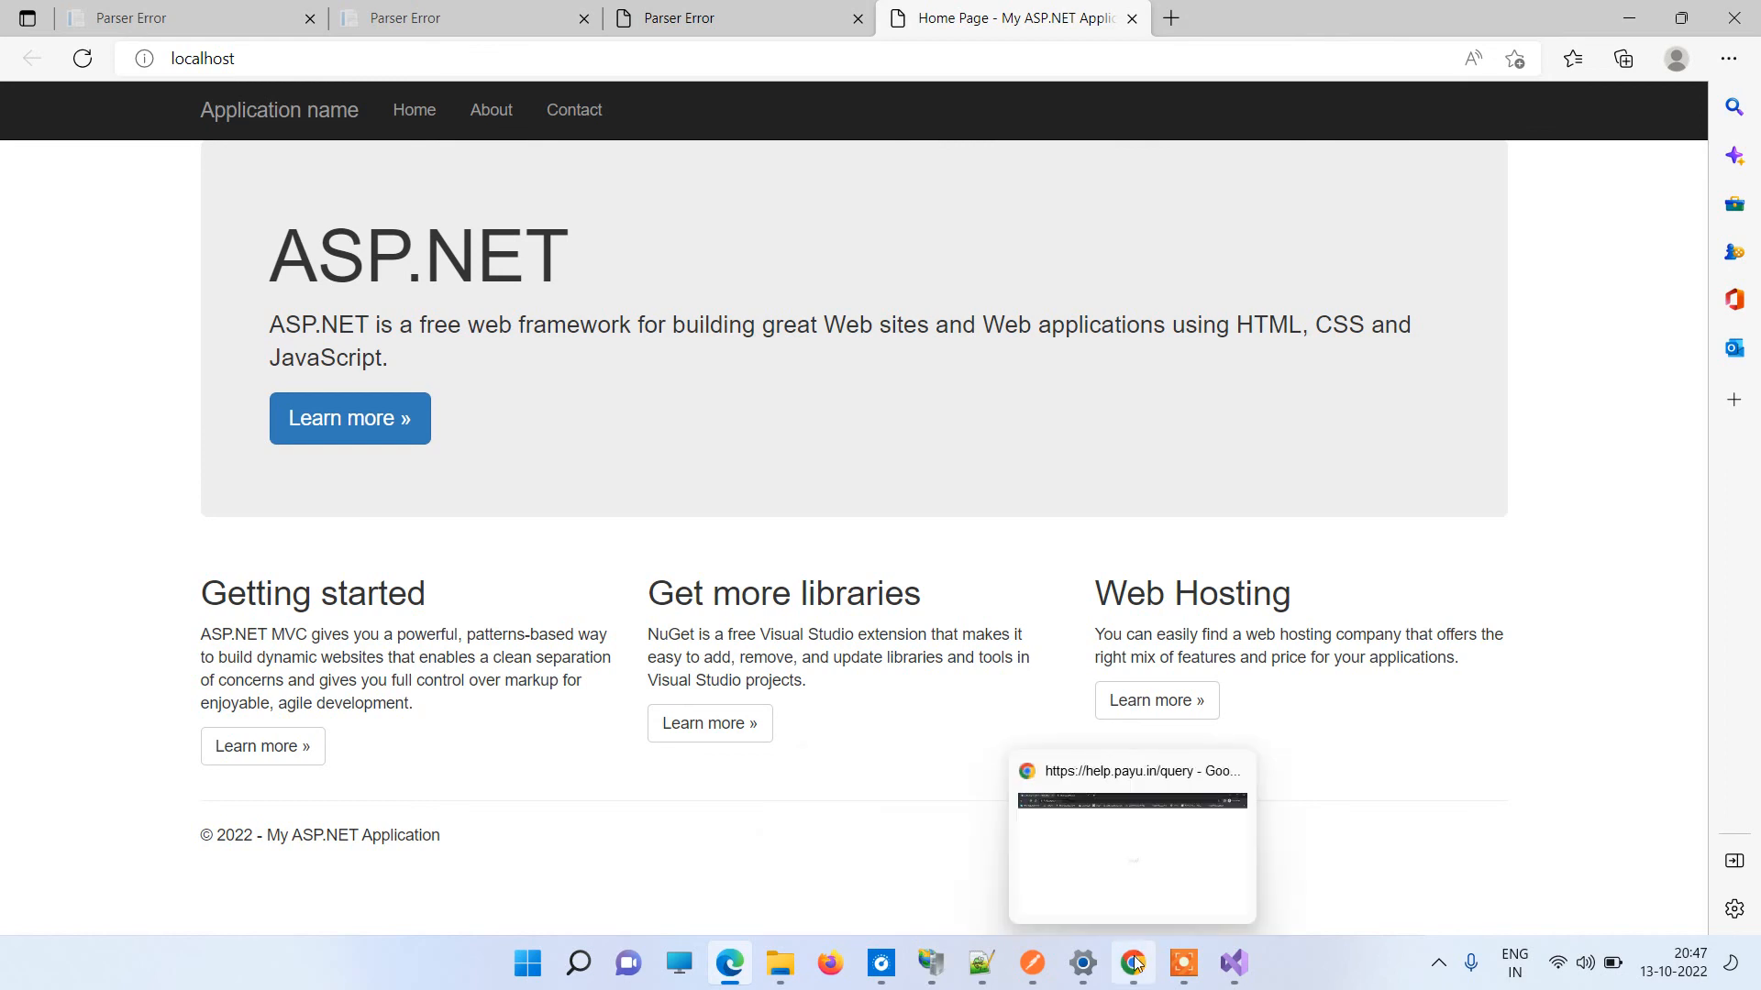
mouse_move(1040, 939)
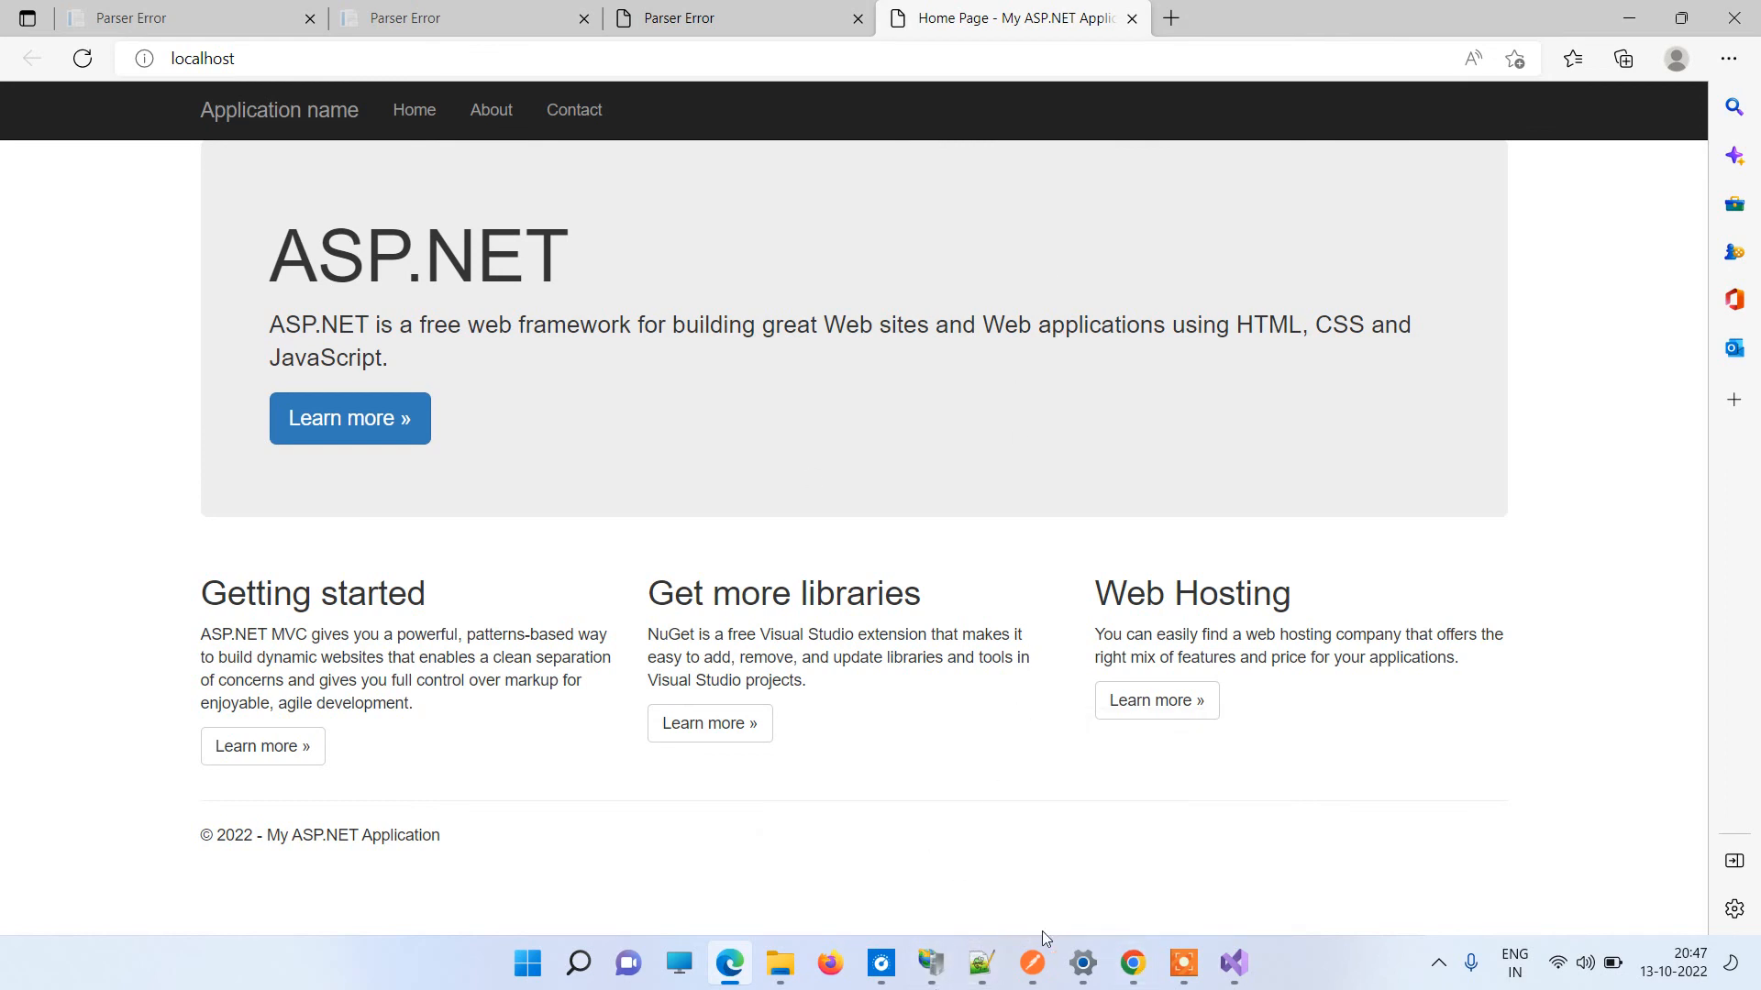
Return to Visual Studio once localhost shows the ASP.NET home page.
click(1231, 964)
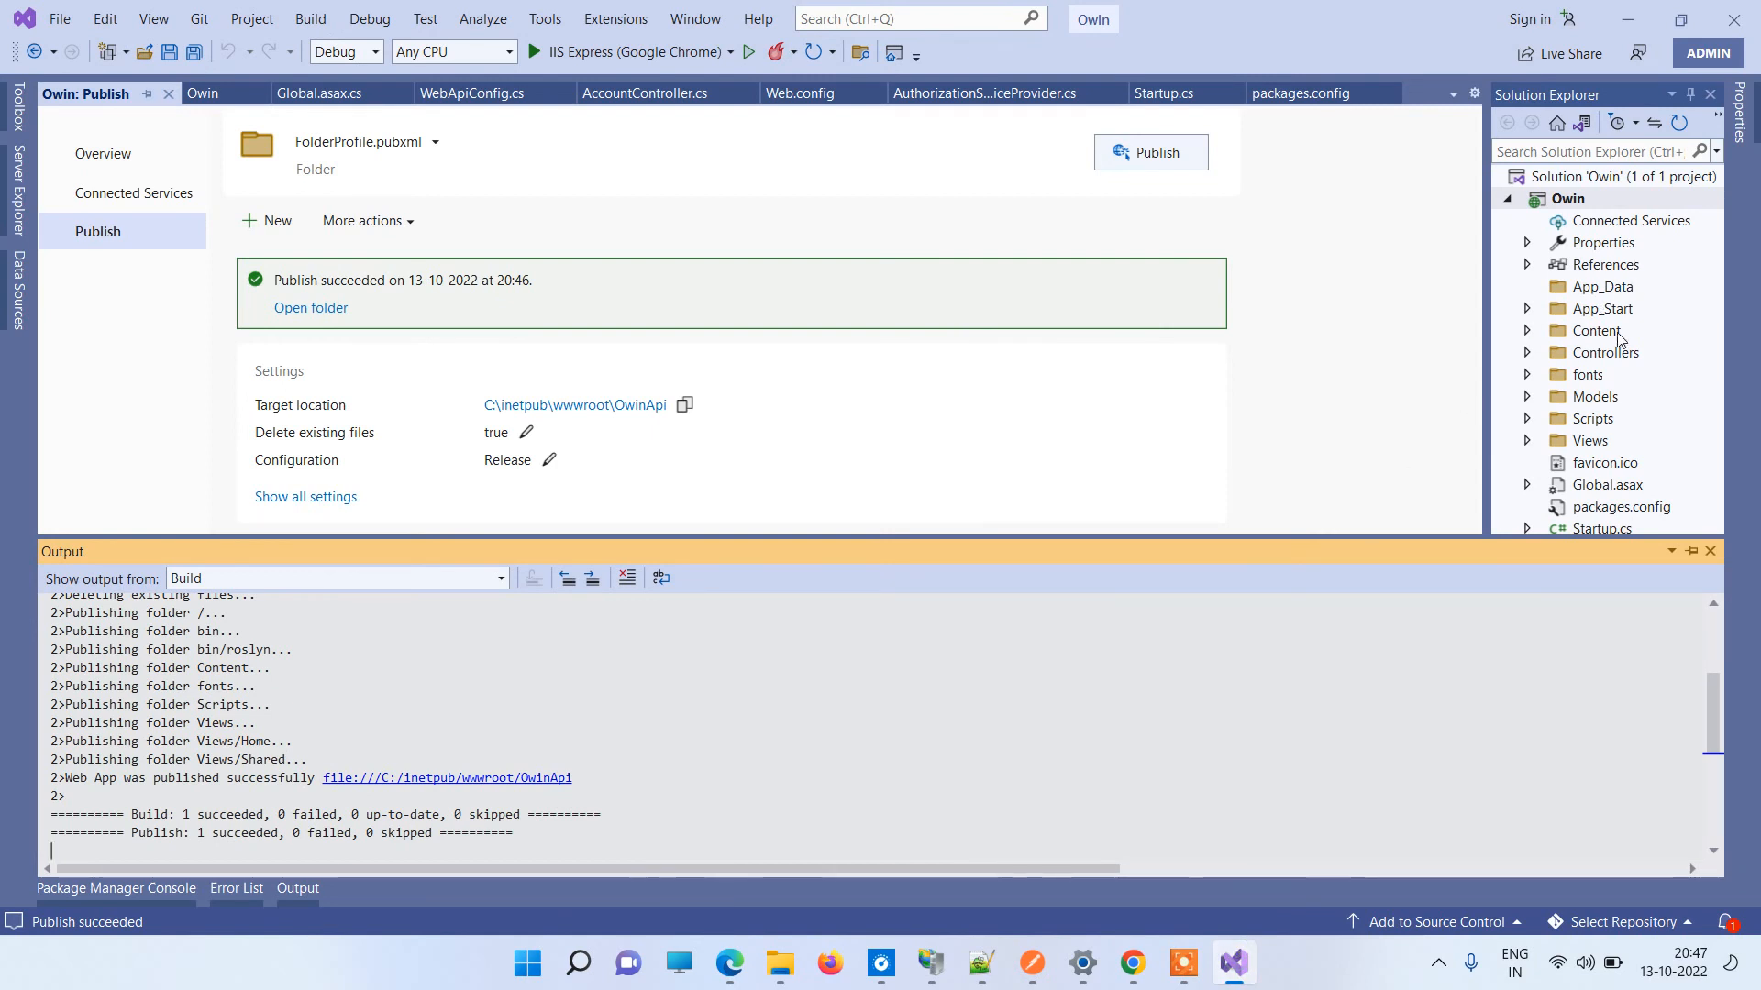
Browse the project's Content folder in Solution Explorer, then reopen the deployed OwinApi bin window.
click(1527, 330)
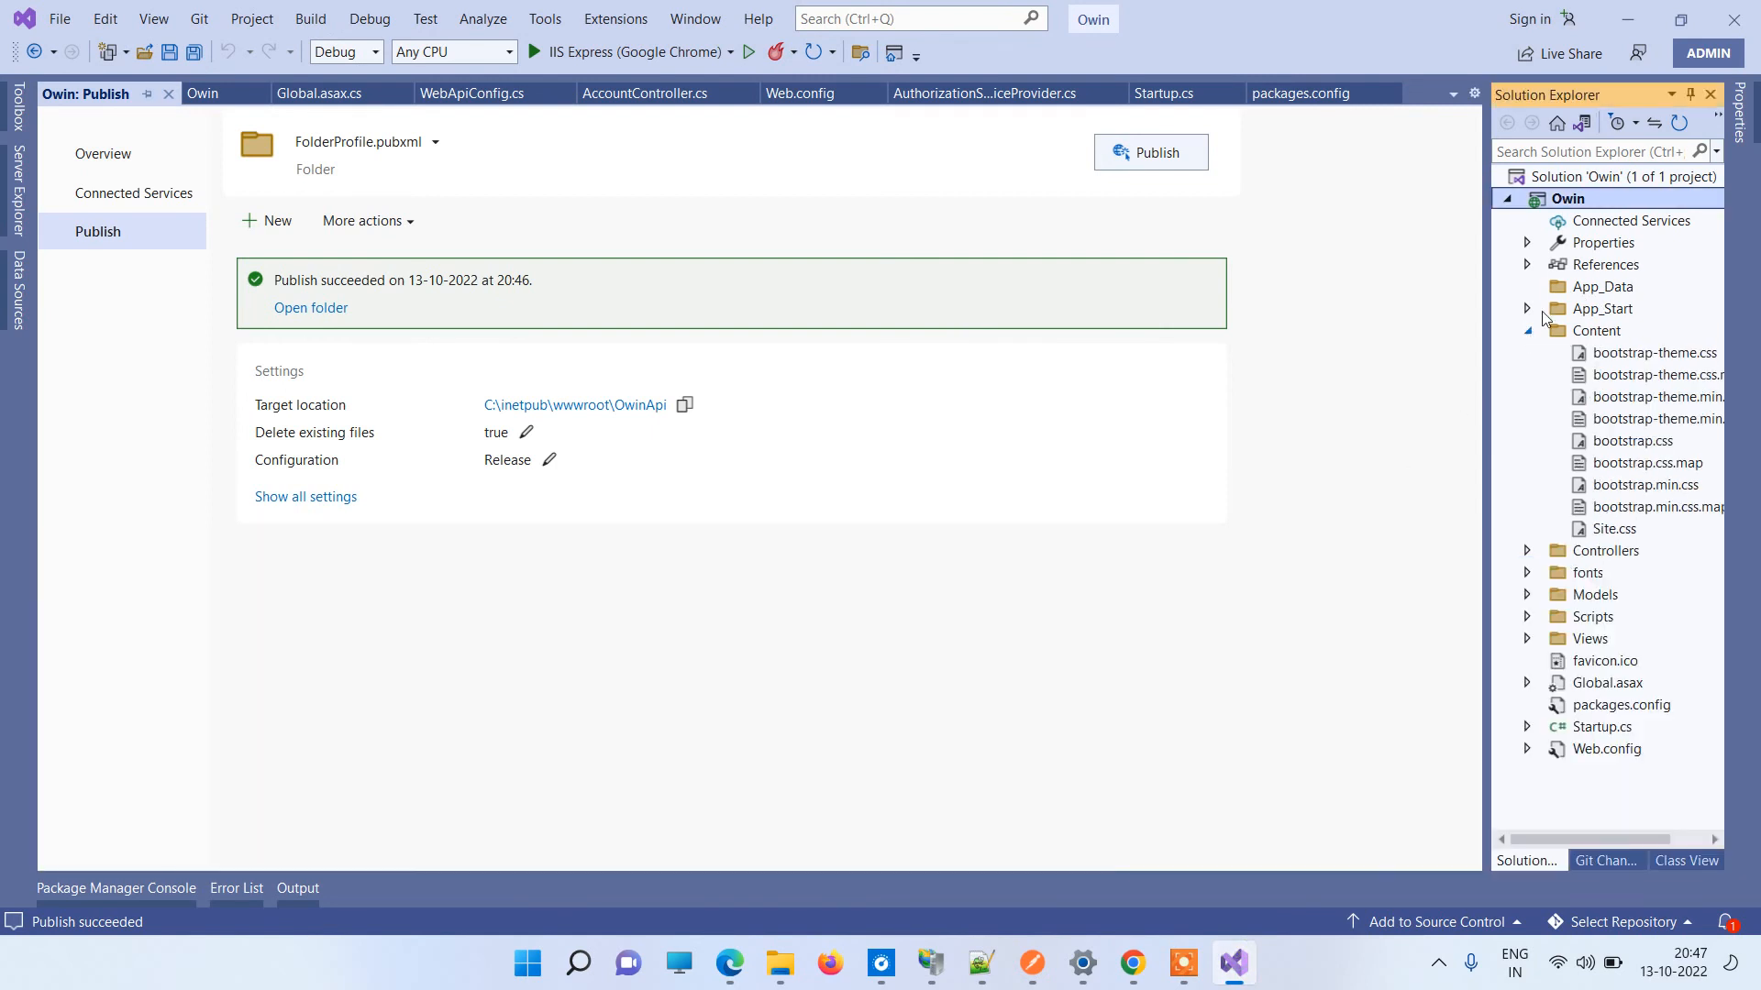
click(1527, 264)
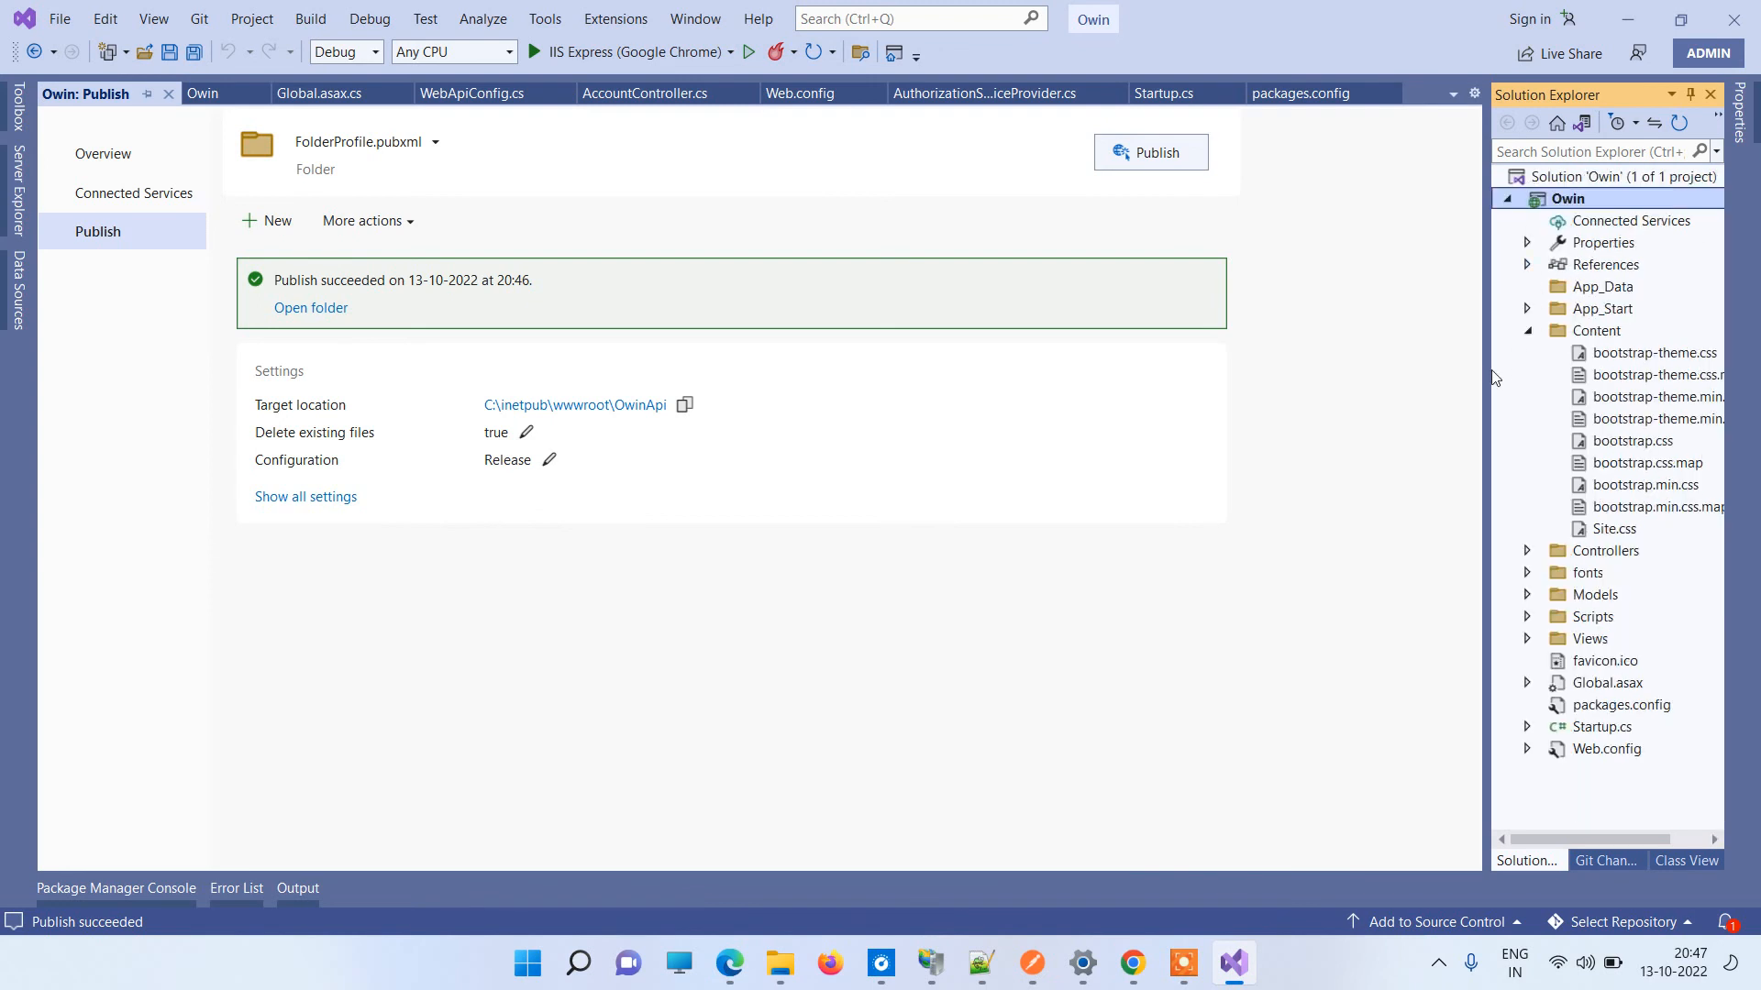
click(1527, 331)
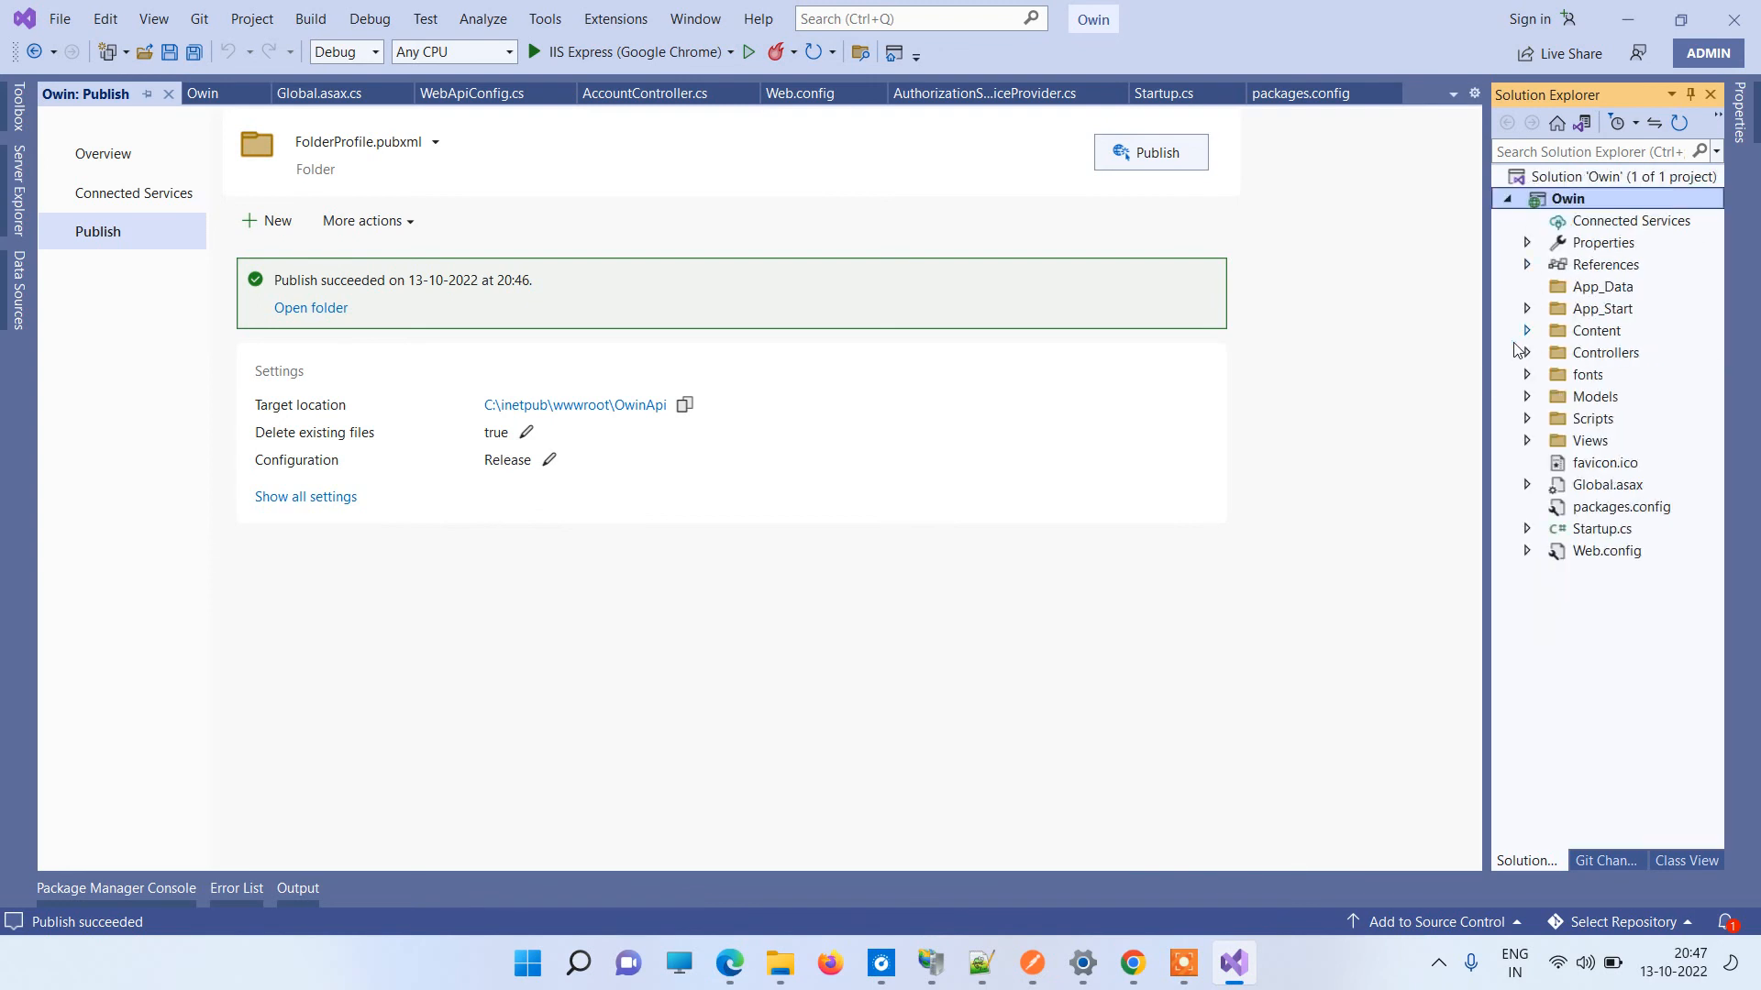
mouse_move(779, 964)
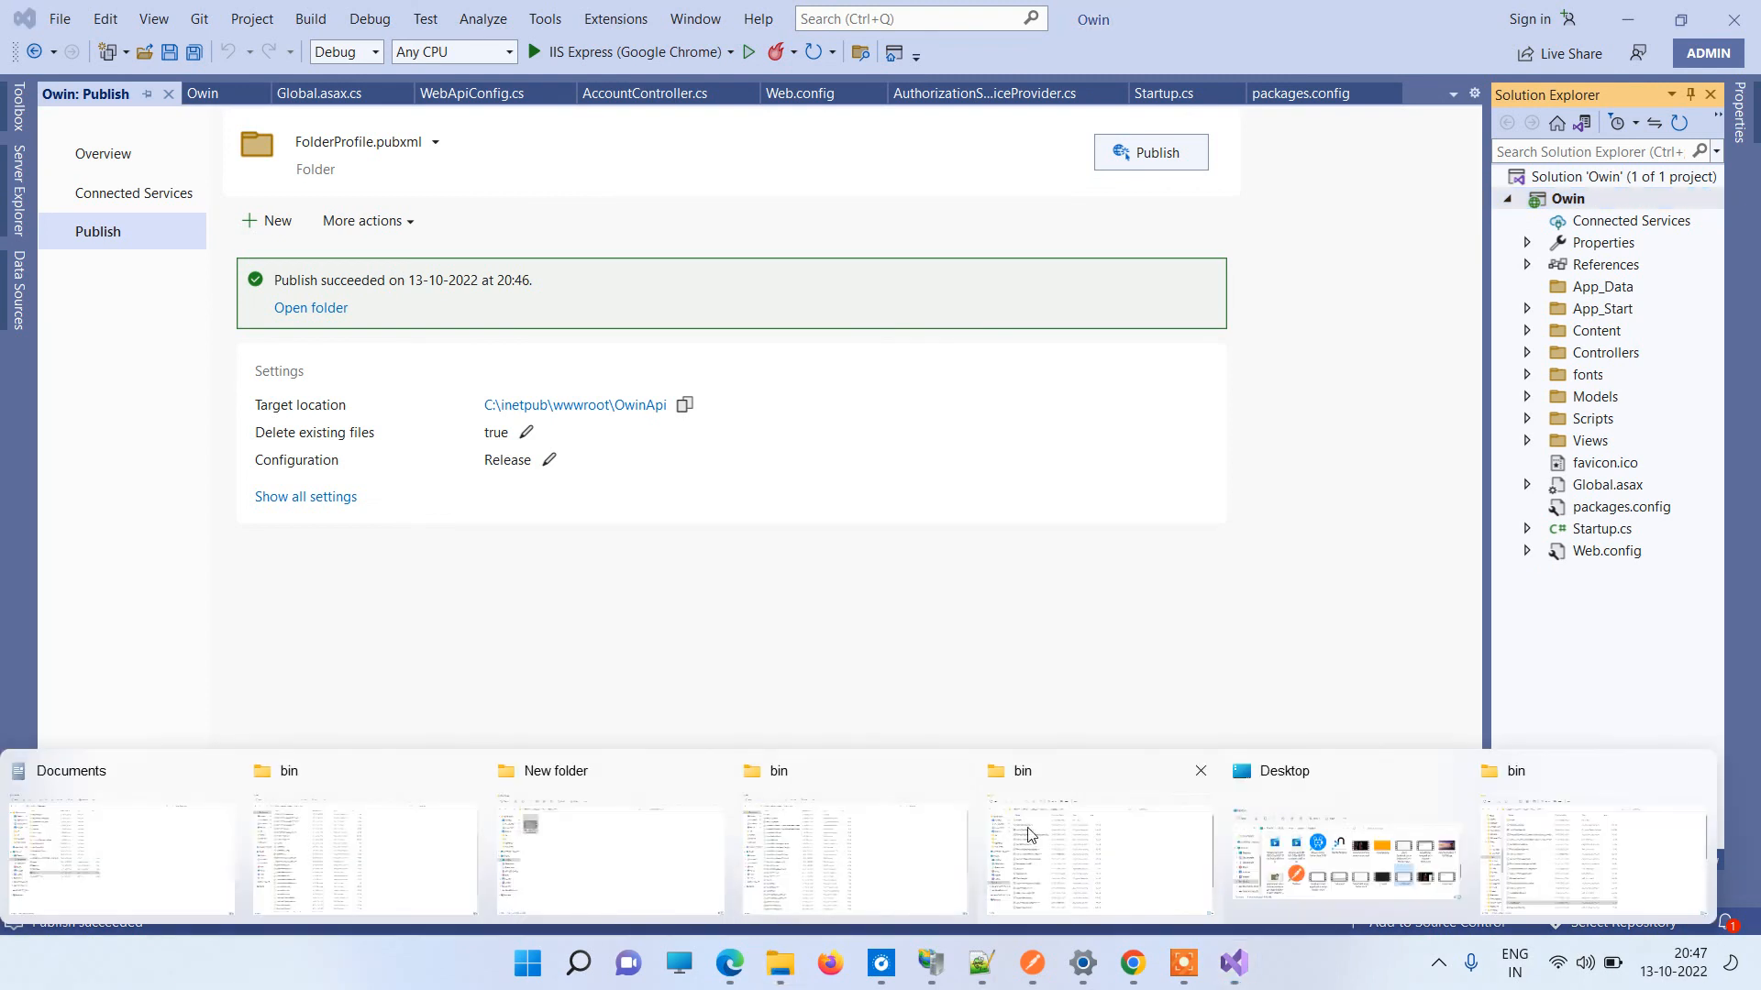
click(1029, 859)
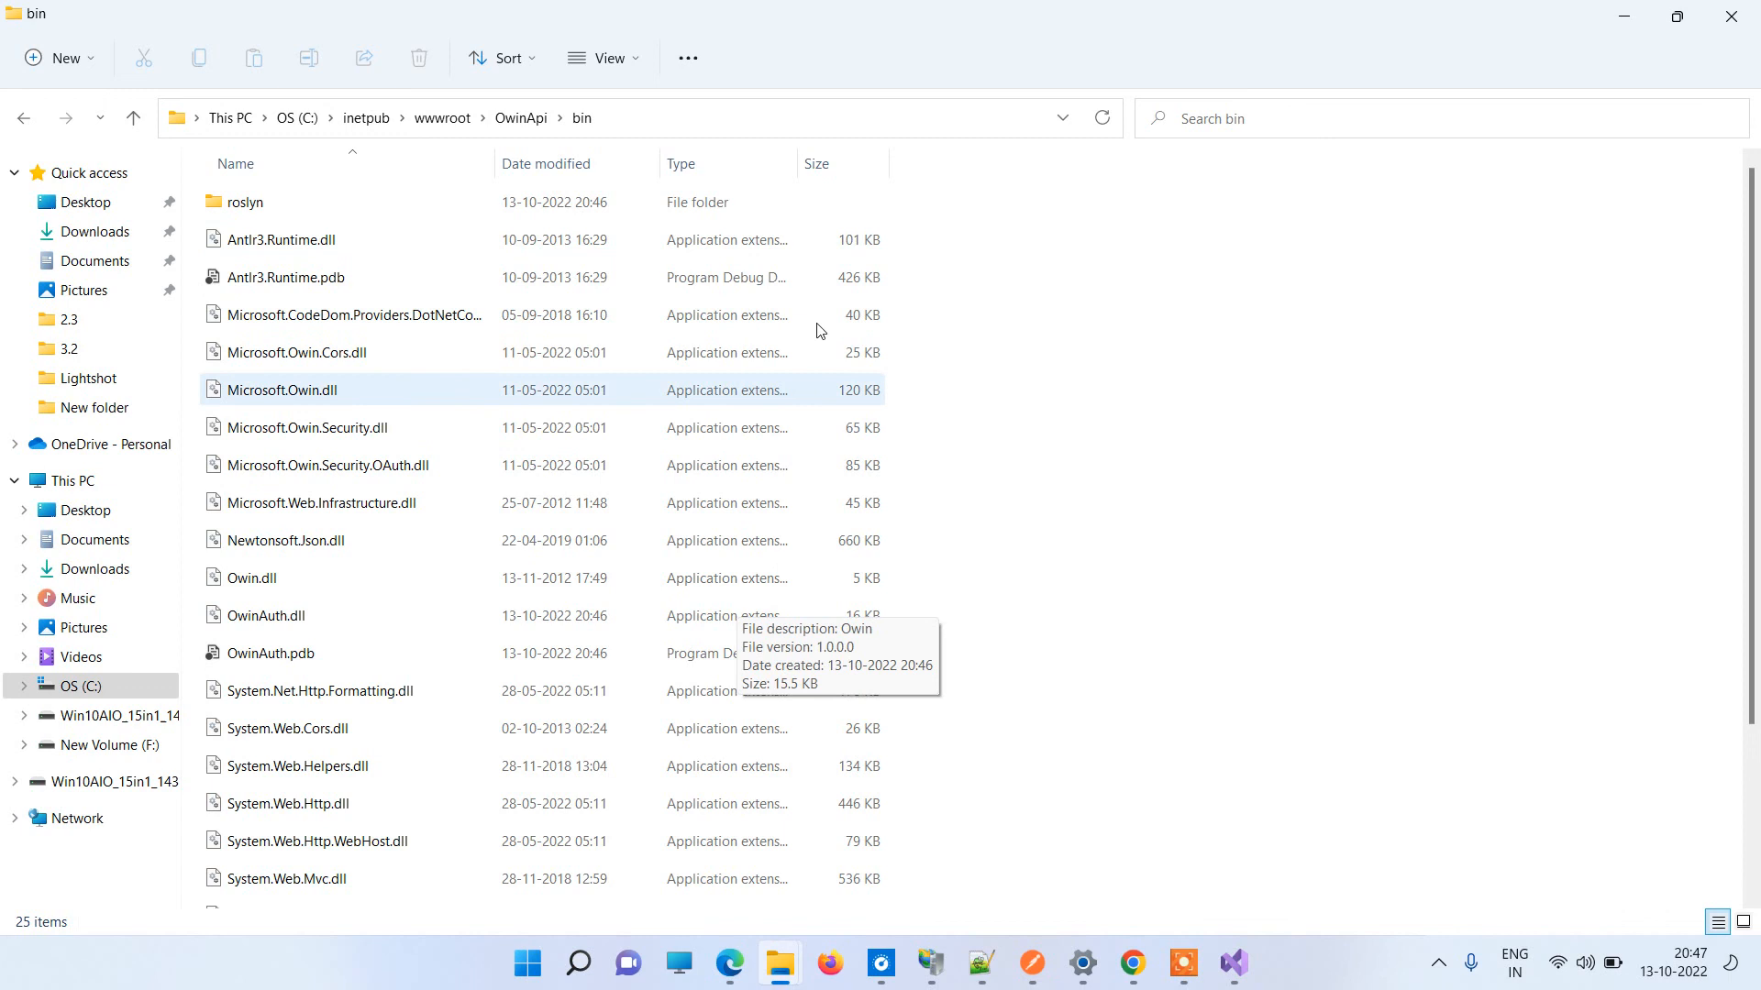
key(ctrl+a)
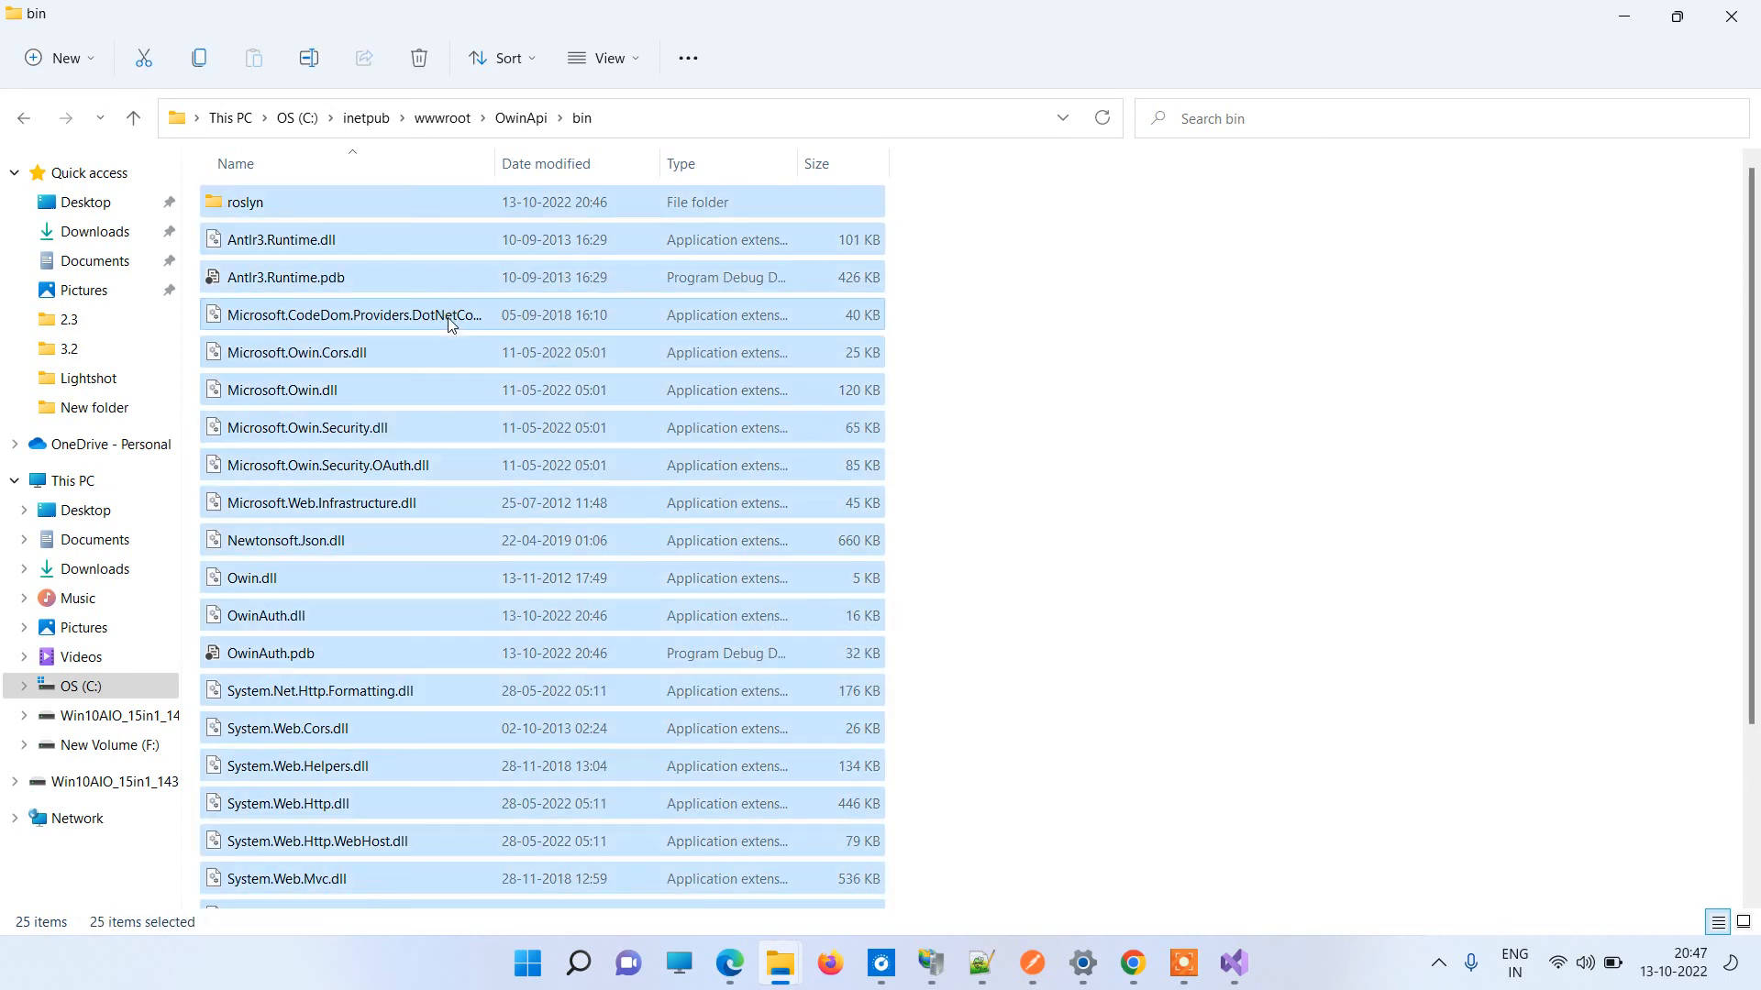
mouse_move(1023, 866)
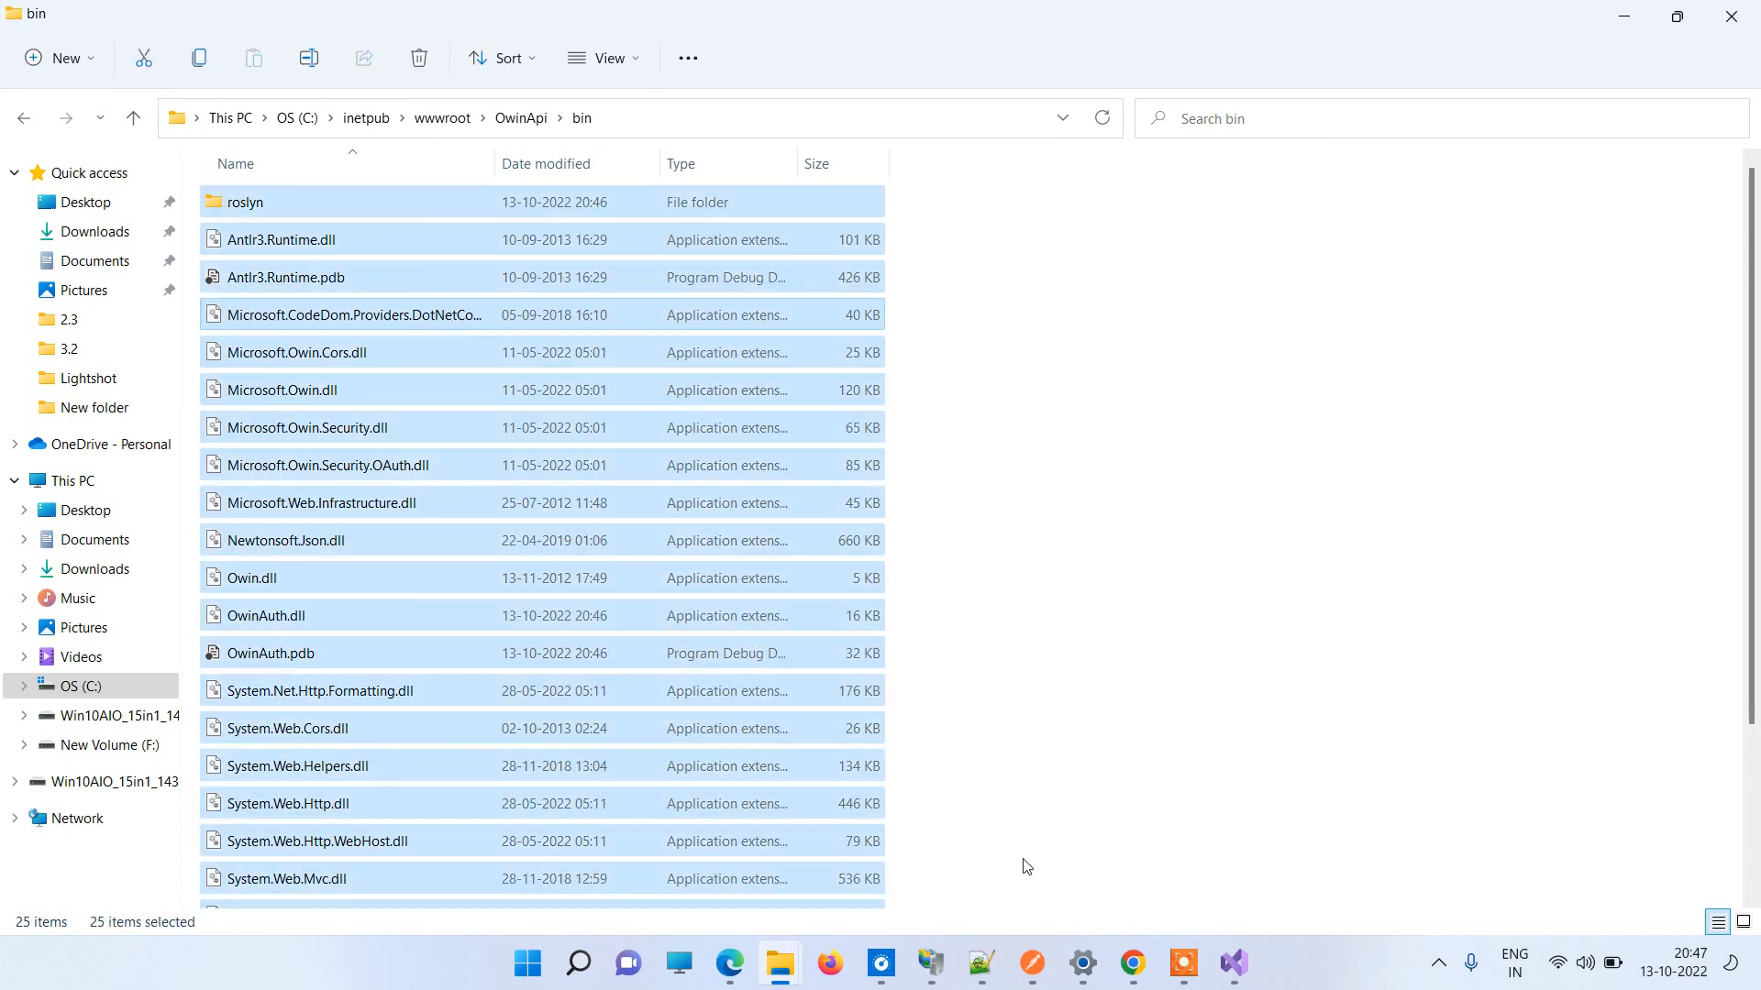
mouse_move(1515, 421)
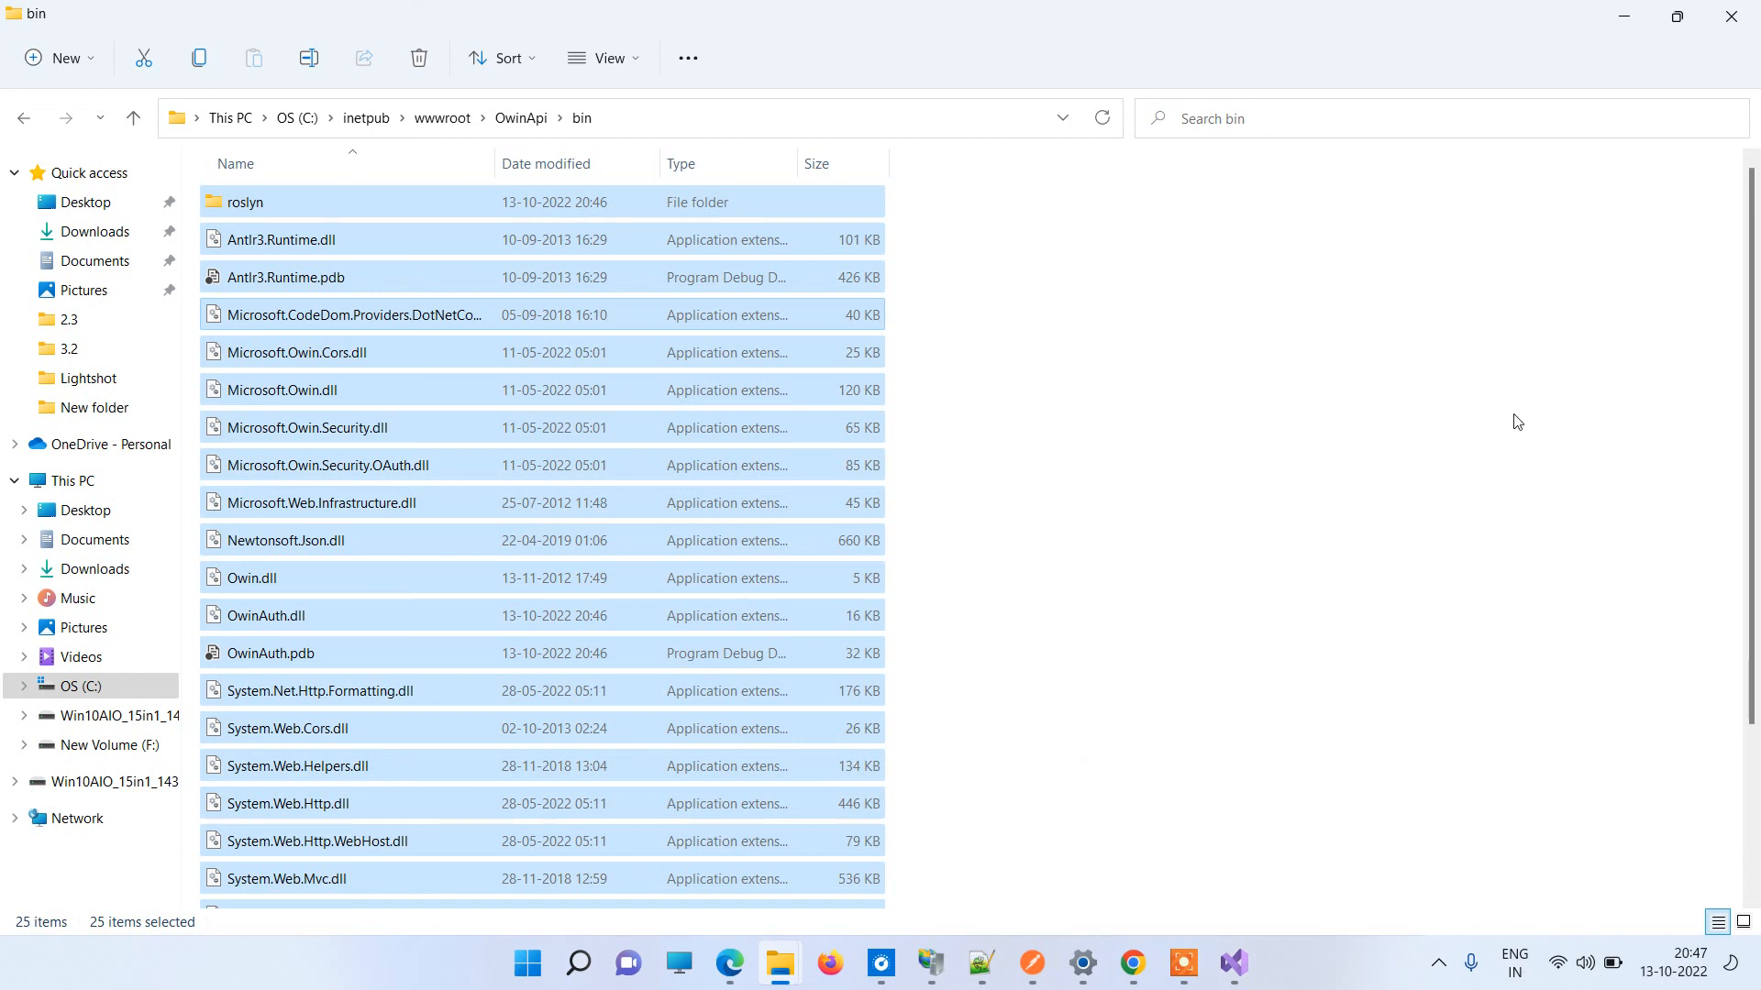
mouse_move(1359, 341)
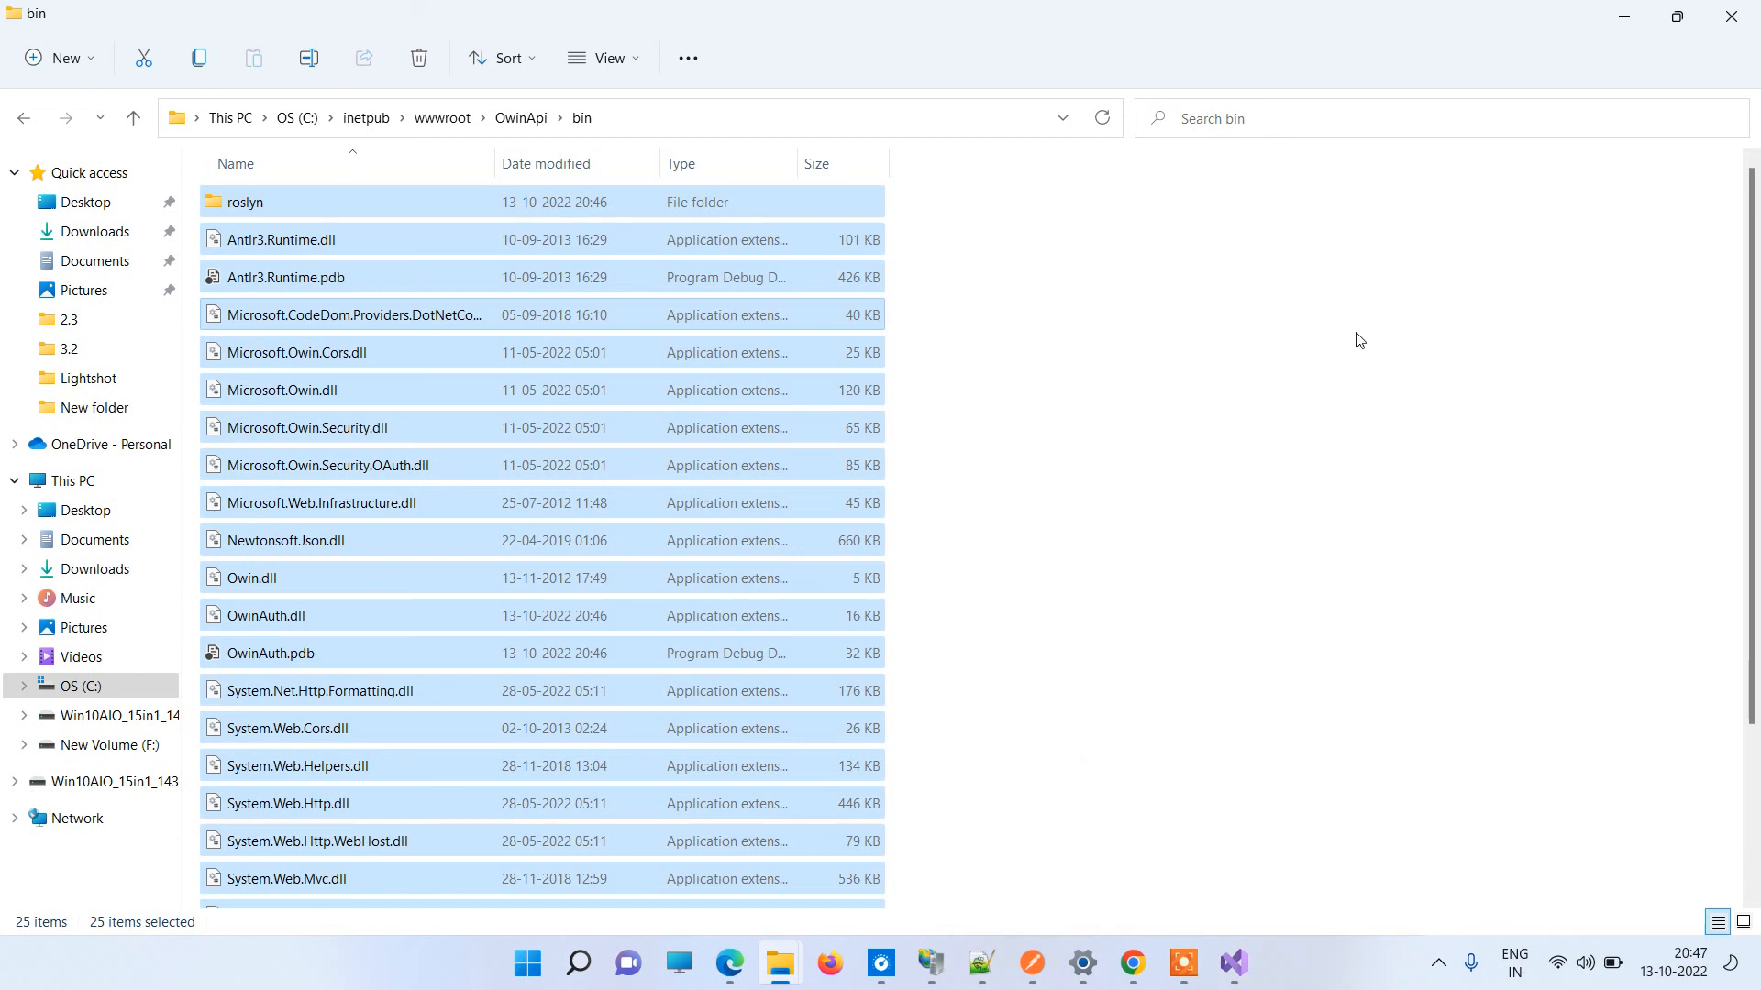
mouse_move(1163, 324)
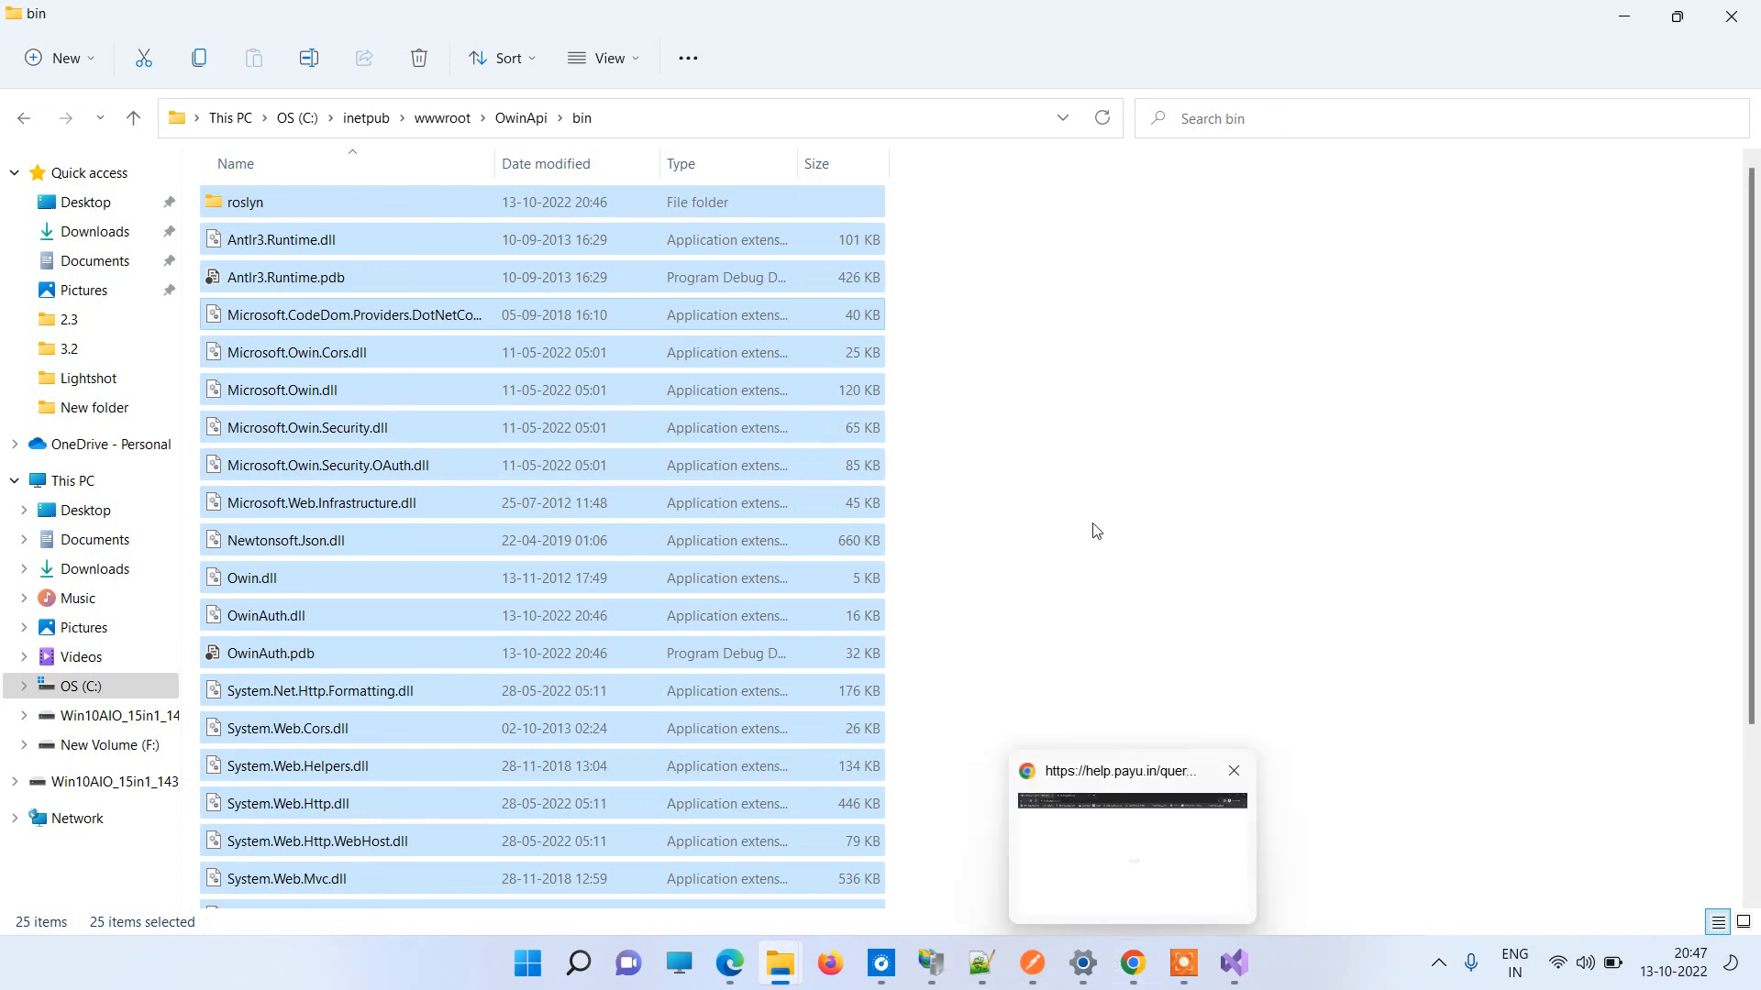
click(1176, 777)
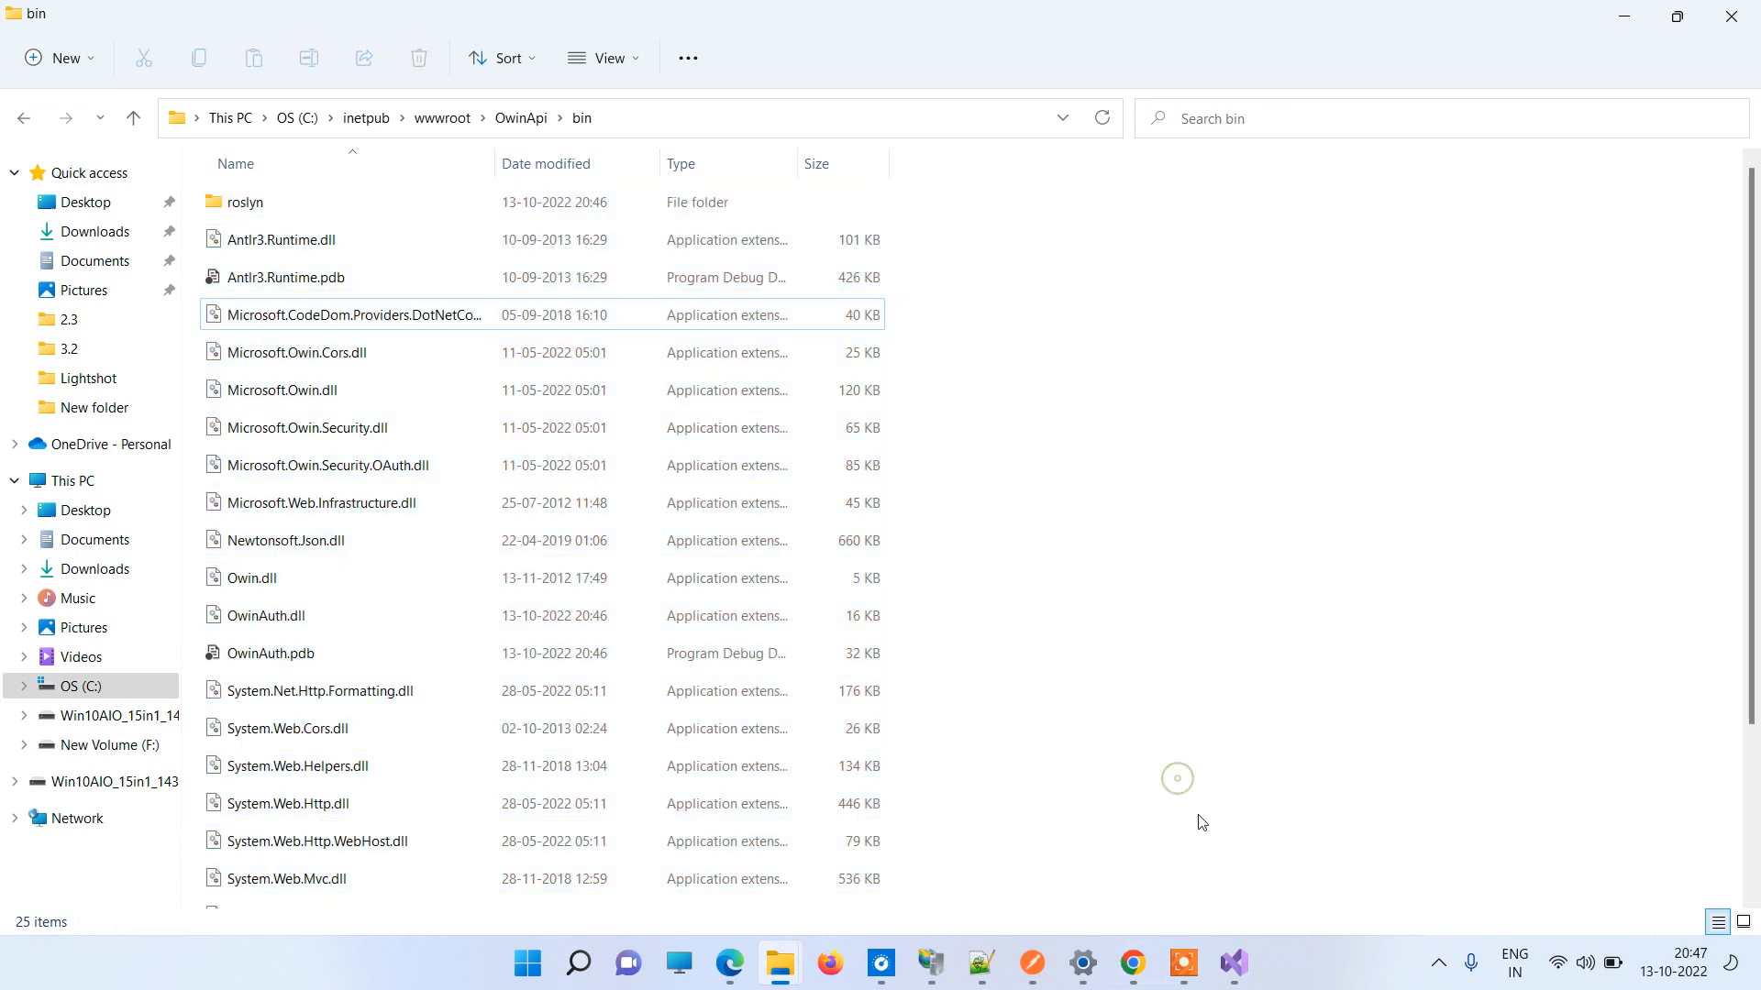
mouse_move(1207, 870)
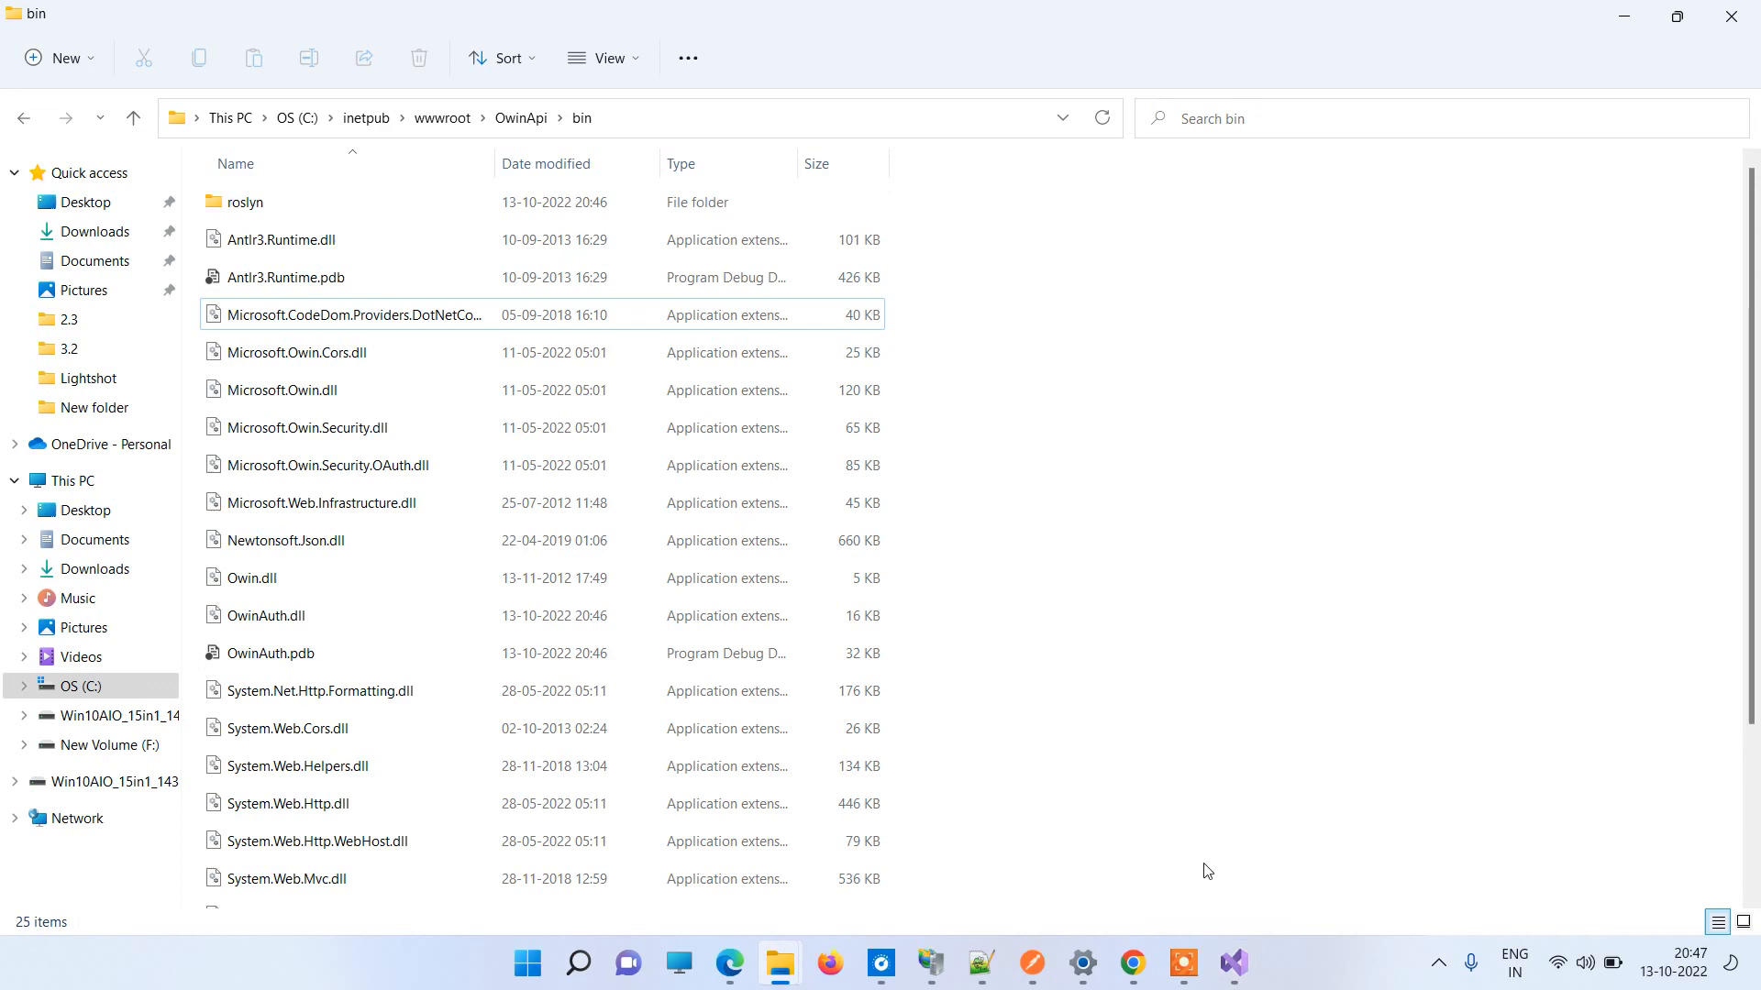